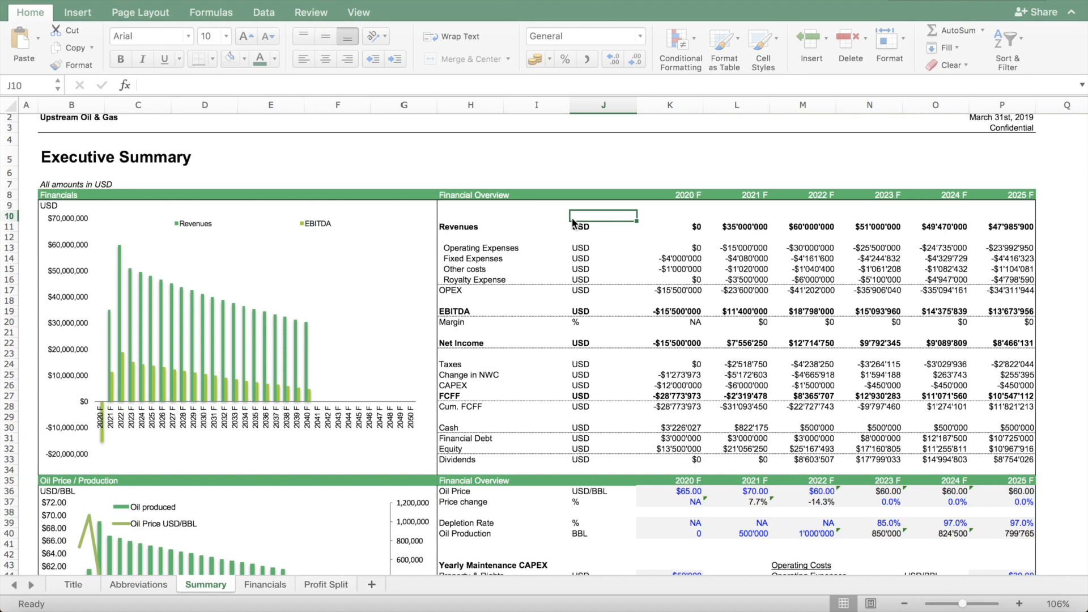
{"action": "mouse_move", "coordinate": [575, 218]}
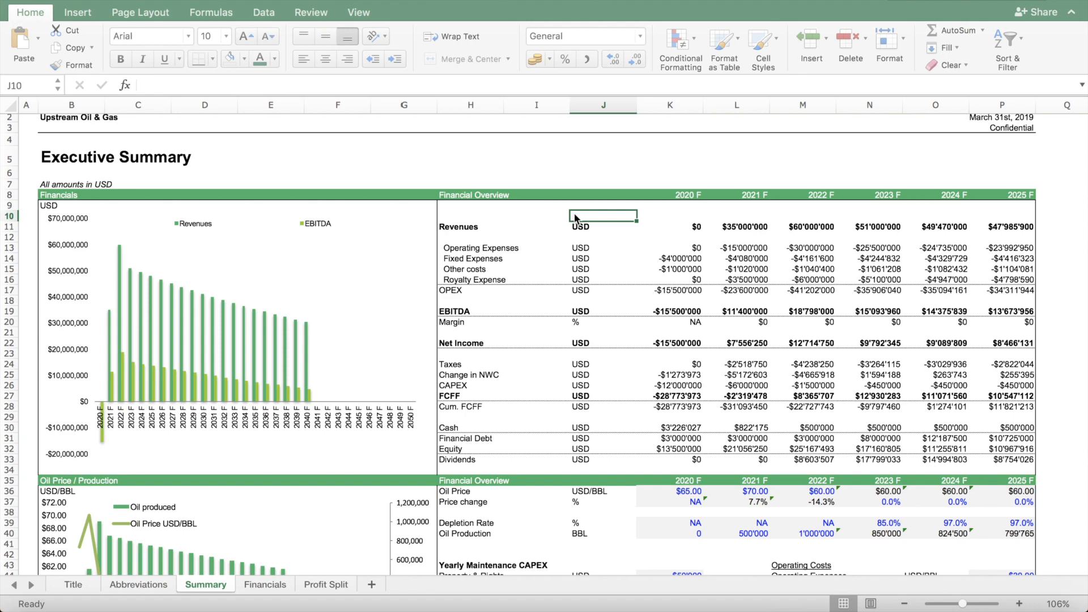
{"action": "mouse_move", "coordinate": [536, 227]}
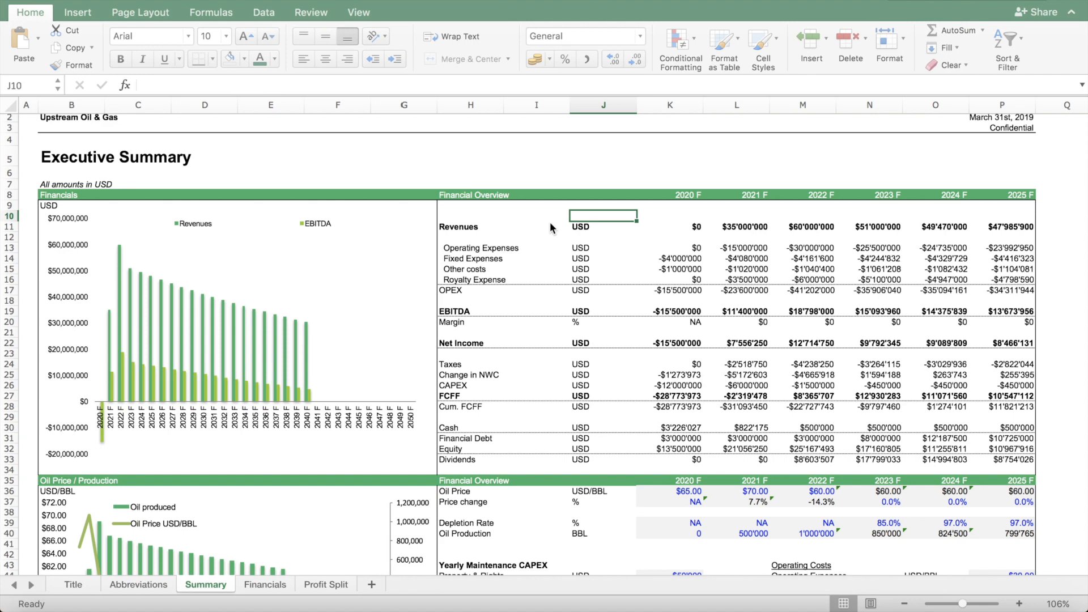
{"action": "mouse_move", "coordinate": [577, 272]}
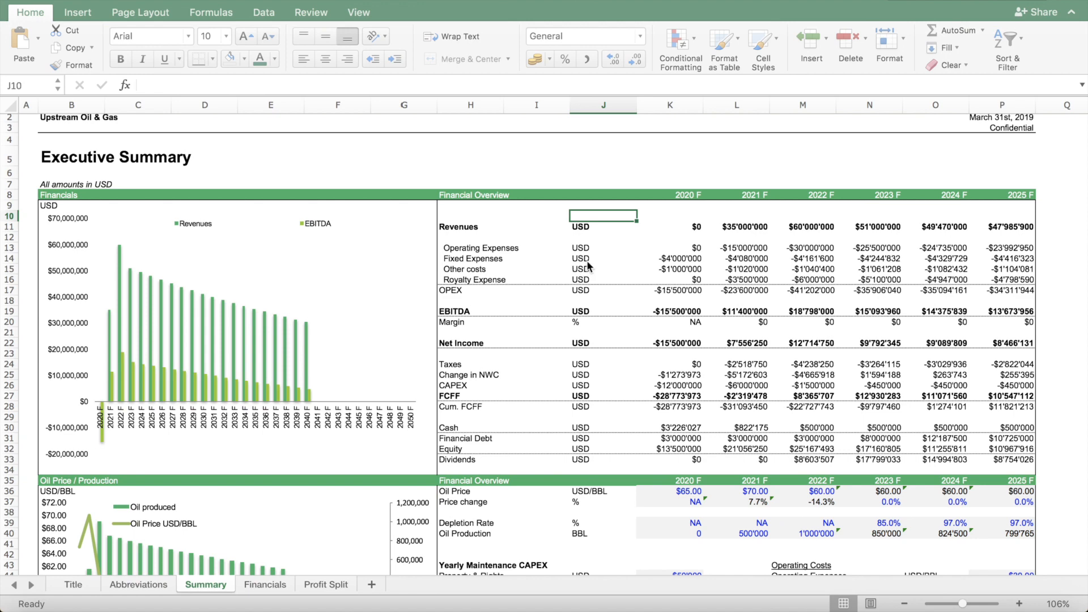
{"action": "mouse_move", "coordinate": [581, 327]}
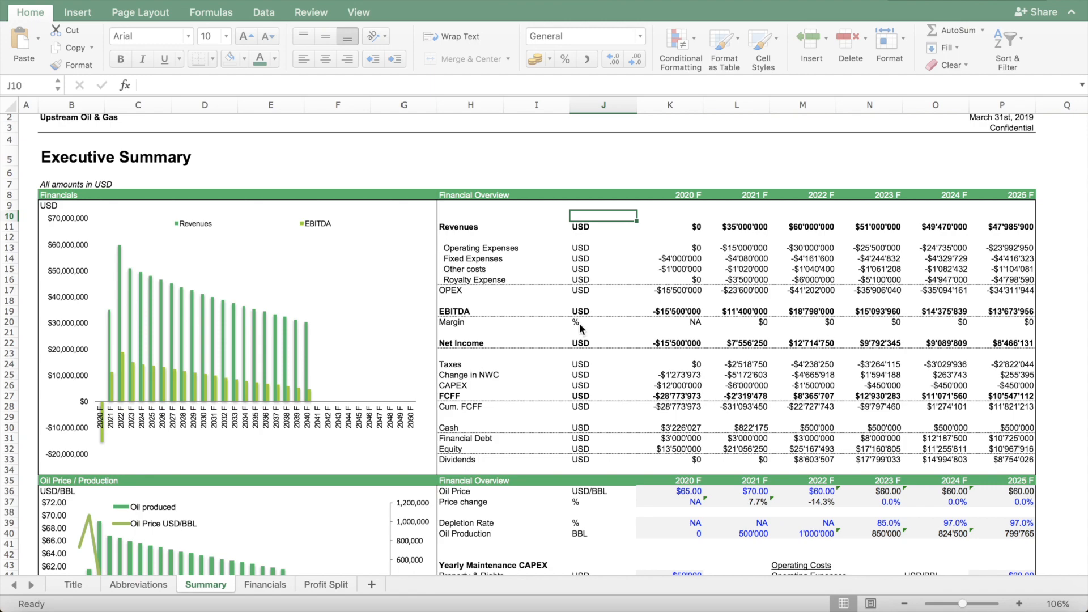
- Browse the Financials sheet, scrolling through its statements
{"action": "scroll", "scroll_direction": "down", "scroll_amount": 3}
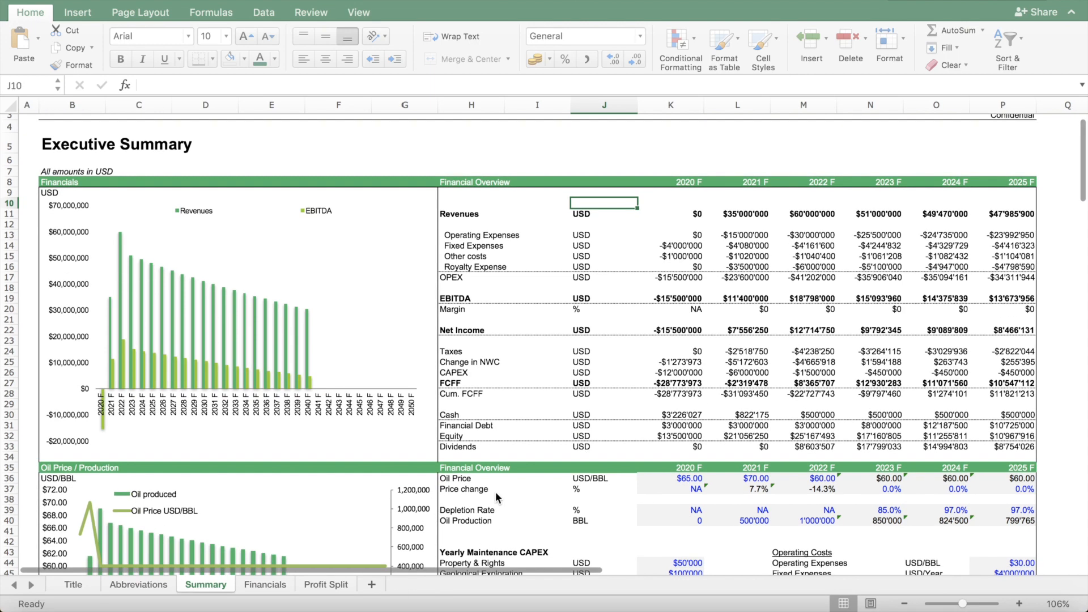
{"action": "scroll", "scroll_direction": "down", "scroll_amount": 3}
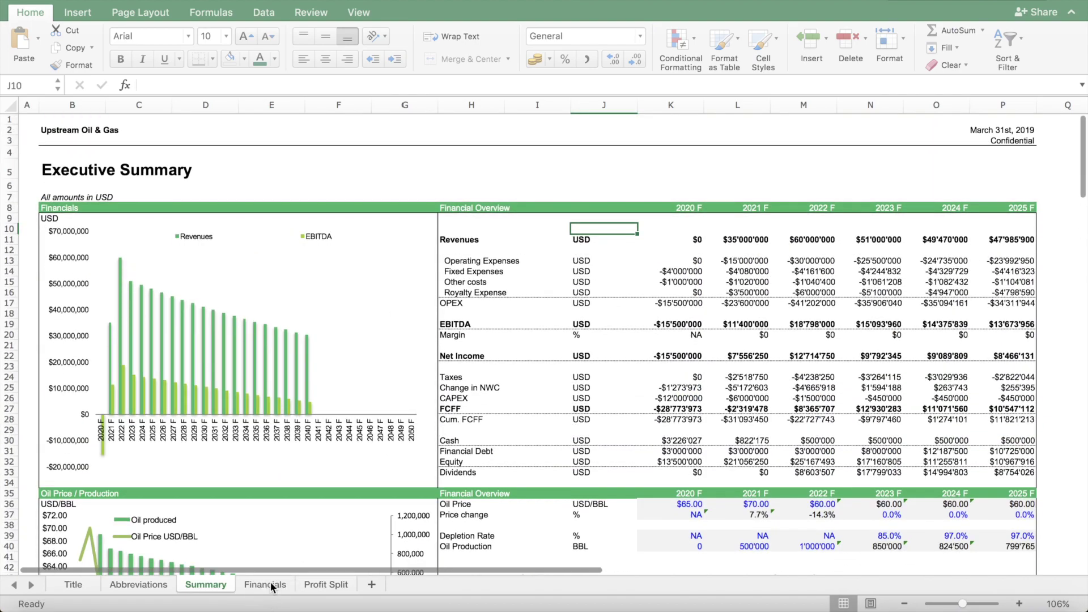
{"action": "left_click", "coordinate": [264, 583]}
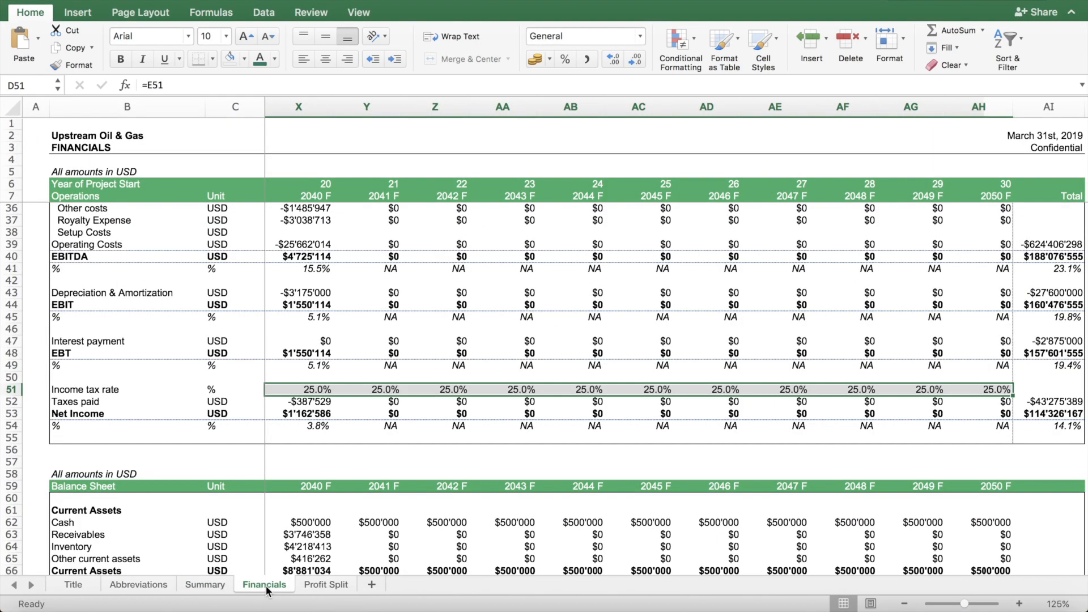
{"action": "left_click", "coordinate": [429, 454]}
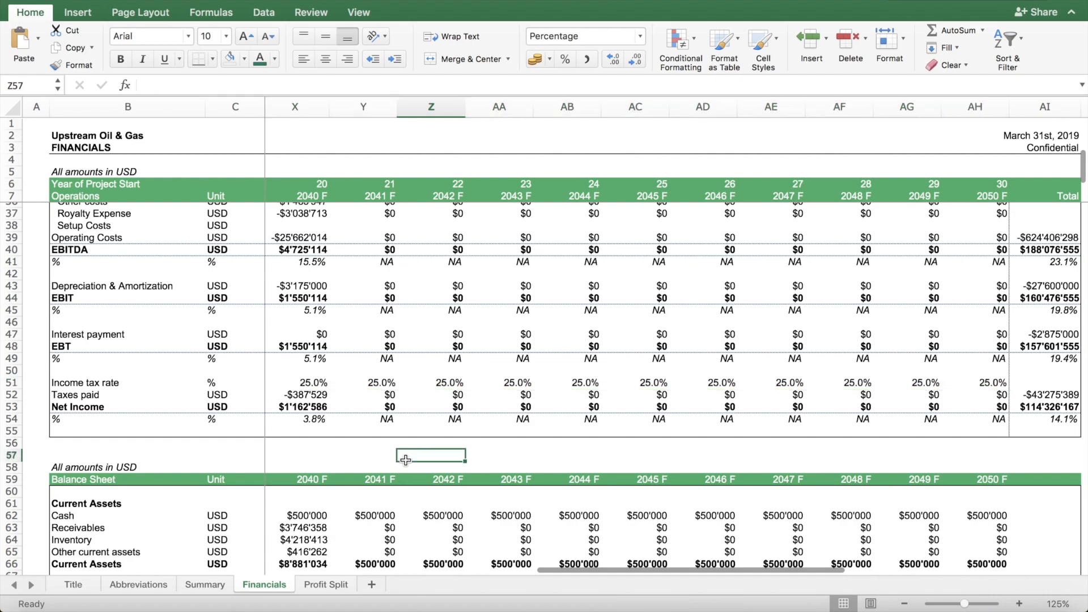
{"action": "scroll", "scroll_direction": "down", "scroll_amount": 3}
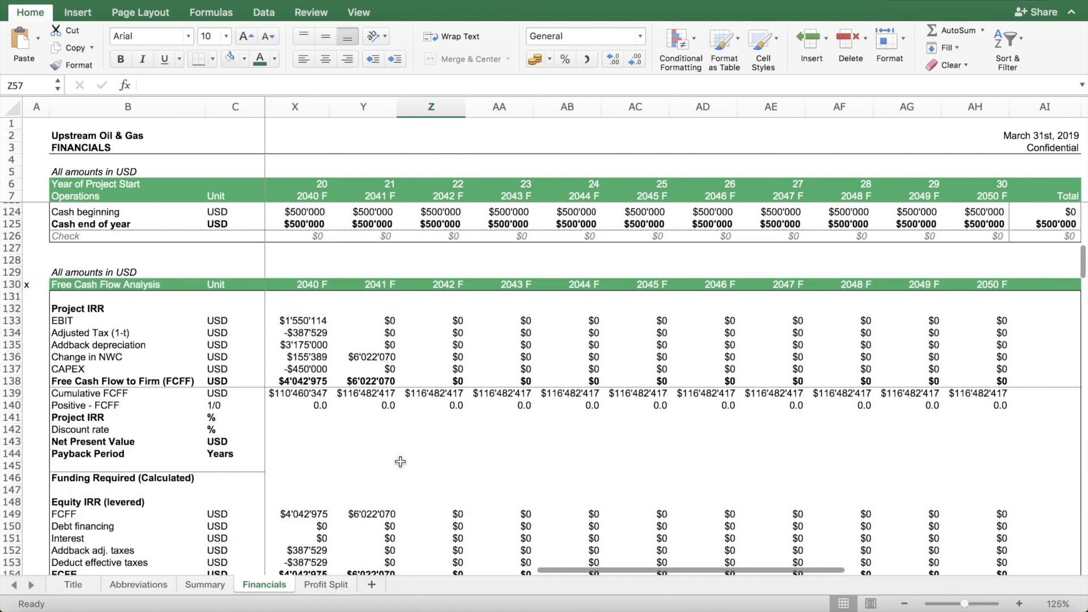
- Move to the Profit Split sheet and scroll through the waterfall model and investor stakes
{"action": "left_click", "coordinate": [324, 583]}
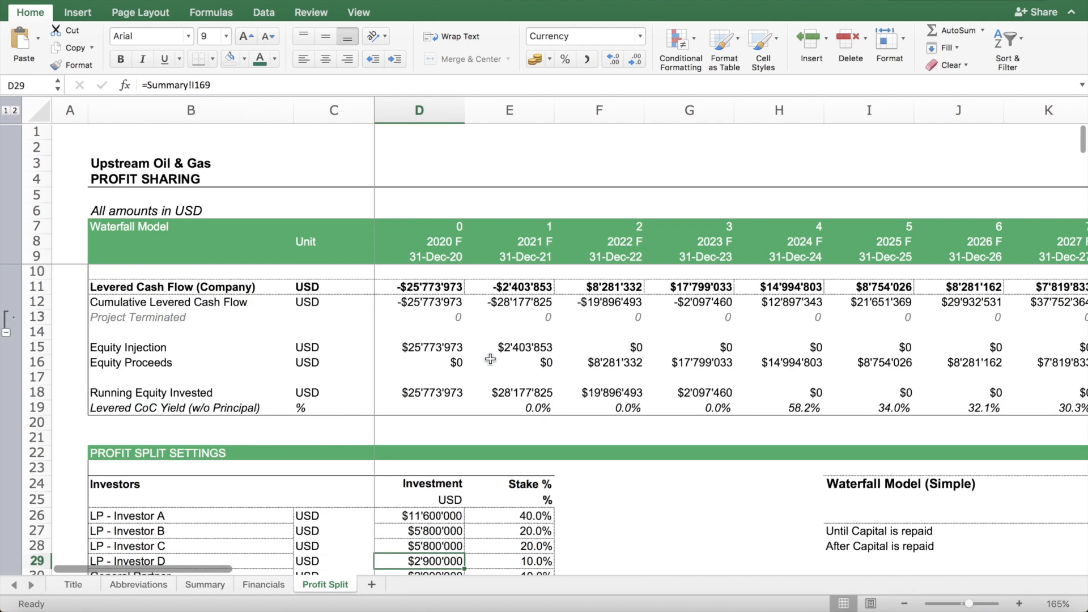
{"action": "scroll", "scroll_direction": "down", "scroll_amount": 3}
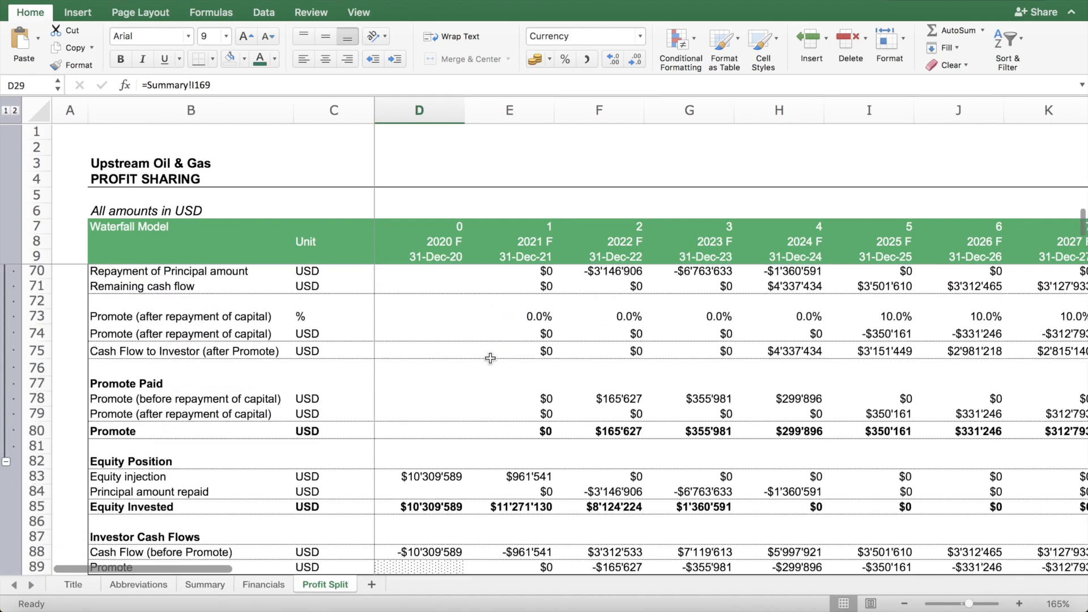
{"action": "scroll", "scroll_direction": "down", "scroll_amount": 3}
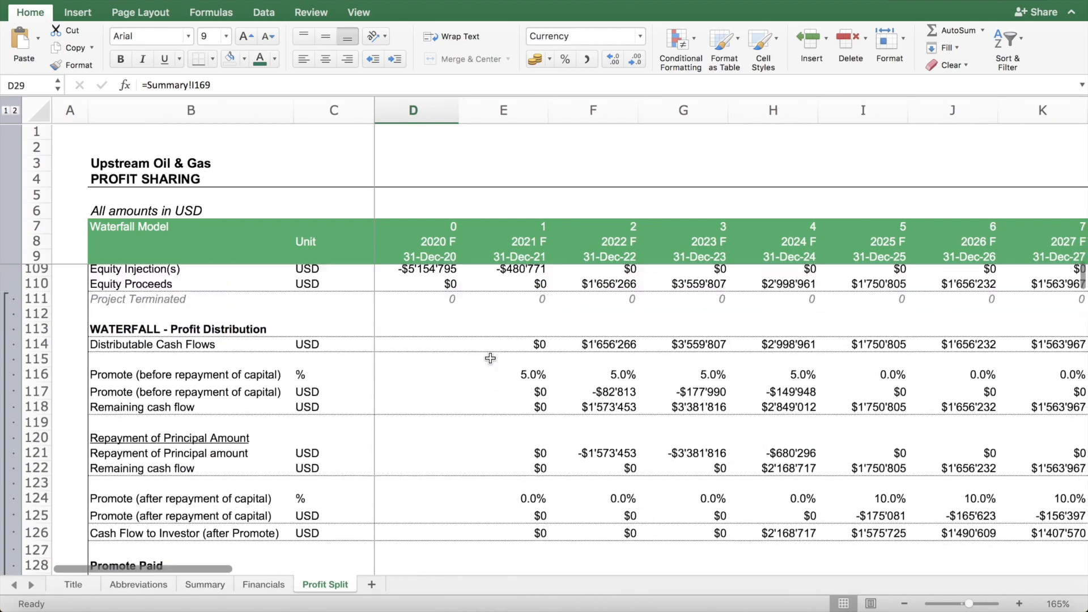
{"action": "scroll", "scroll_direction": "up", "scroll_amount": 3}
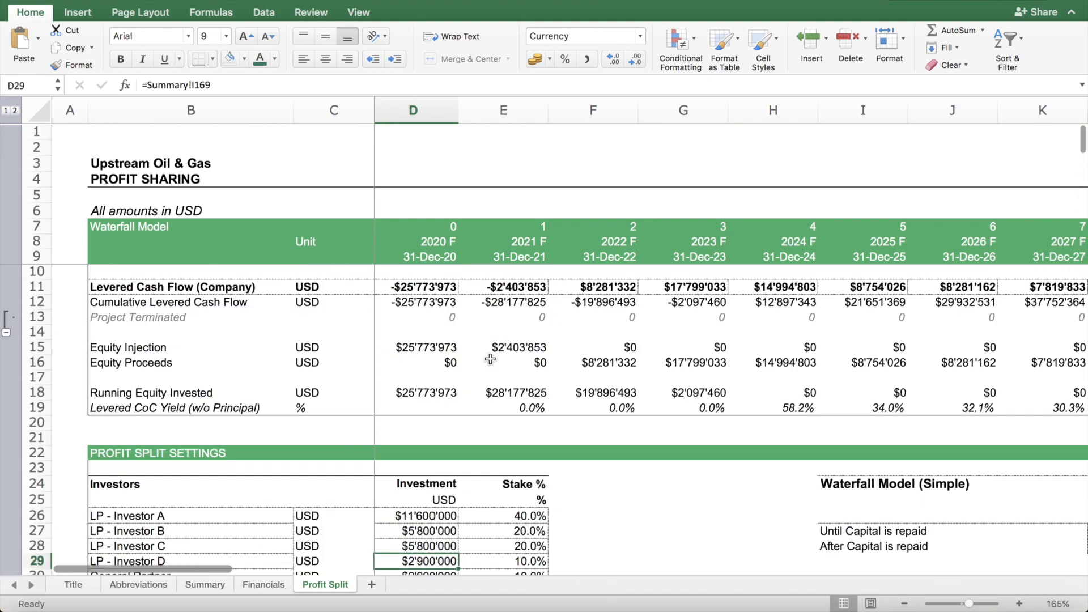
{"action": "scroll", "scroll_direction": "down", "scroll_amount": 3}
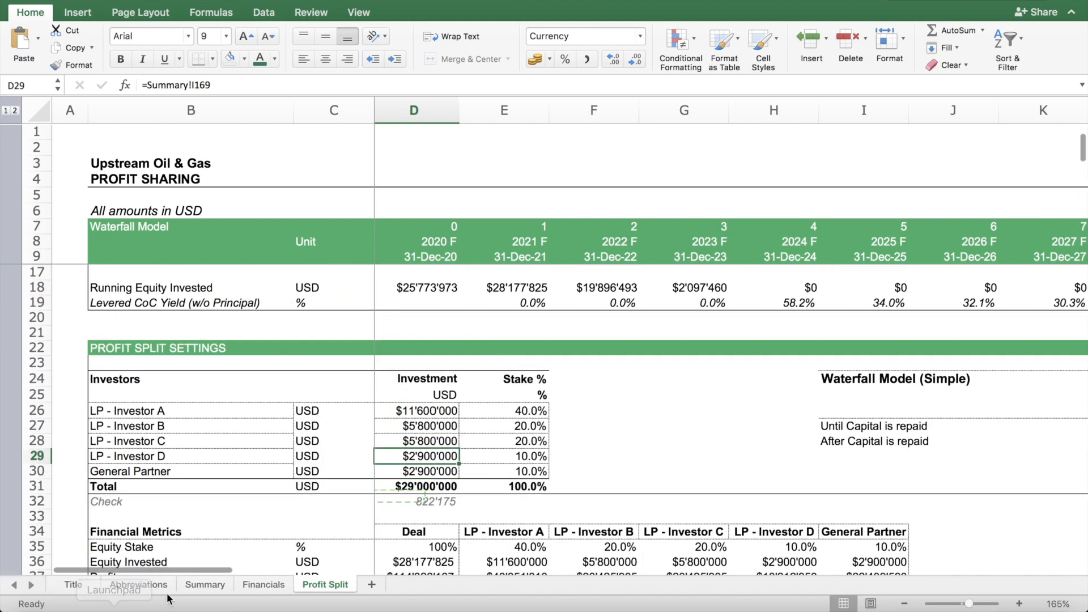
- Return to Summary's Sensitivity Analysis and select cell I125 above the Oil Price table
{"action": "left_click", "coordinate": [204, 583]}
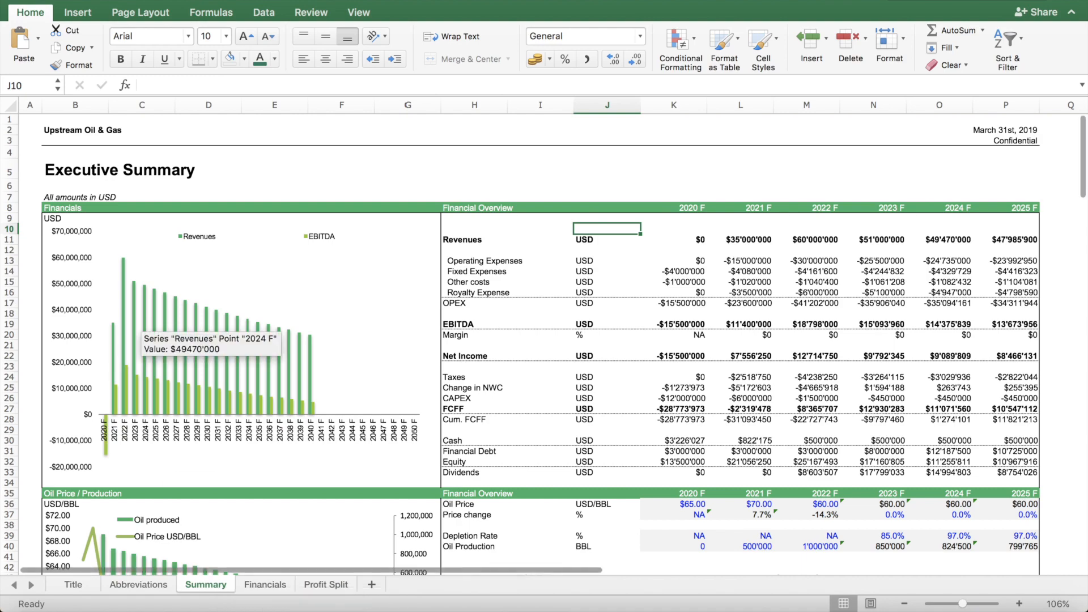
{"action": "mouse_move", "coordinate": [352, 126]}
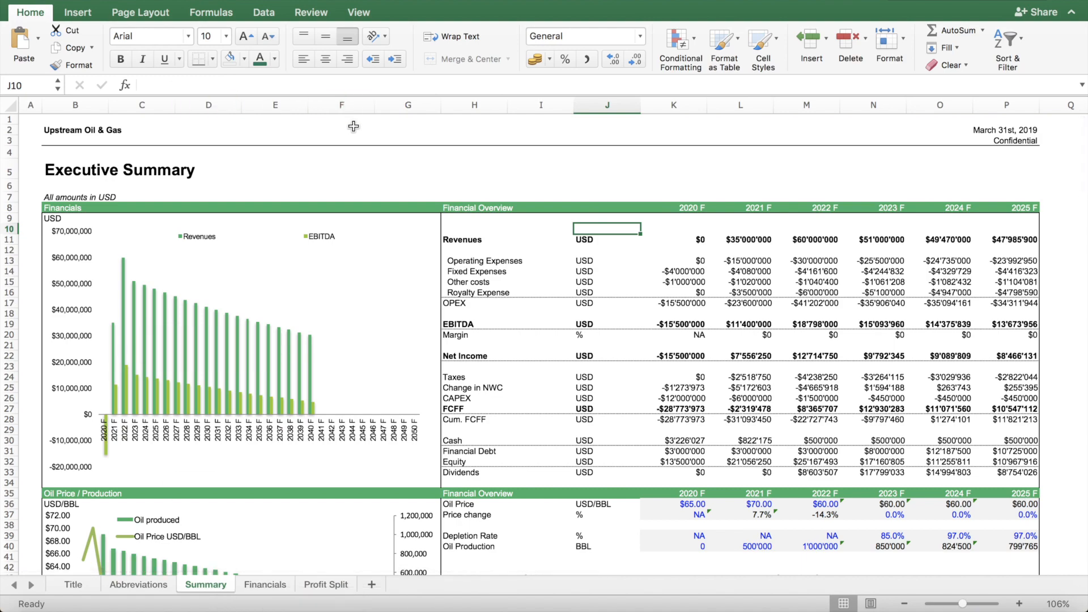
{"action": "mouse_move", "coordinate": [502, 192]}
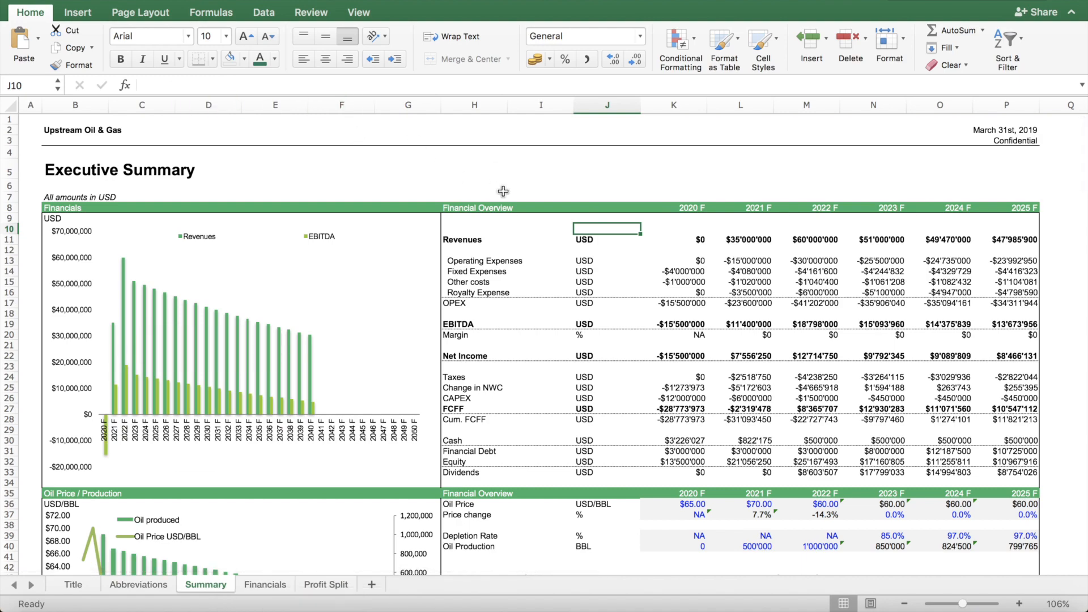
{"action": "scroll", "scroll_direction": "down", "scroll_amount": 3}
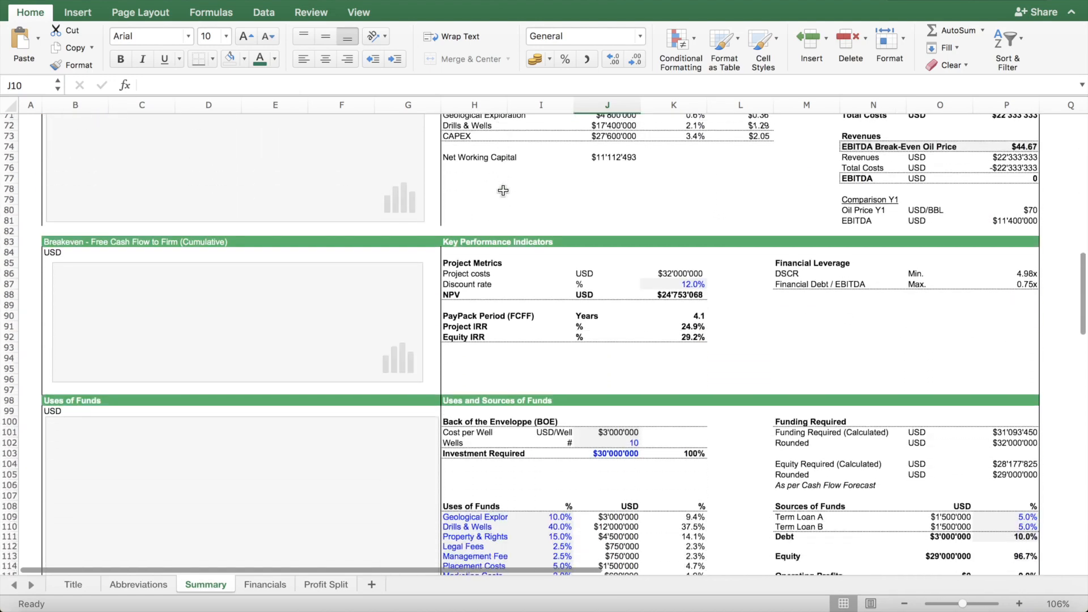
{"action": "scroll", "scroll_direction": "down", "scroll_amount": 3}
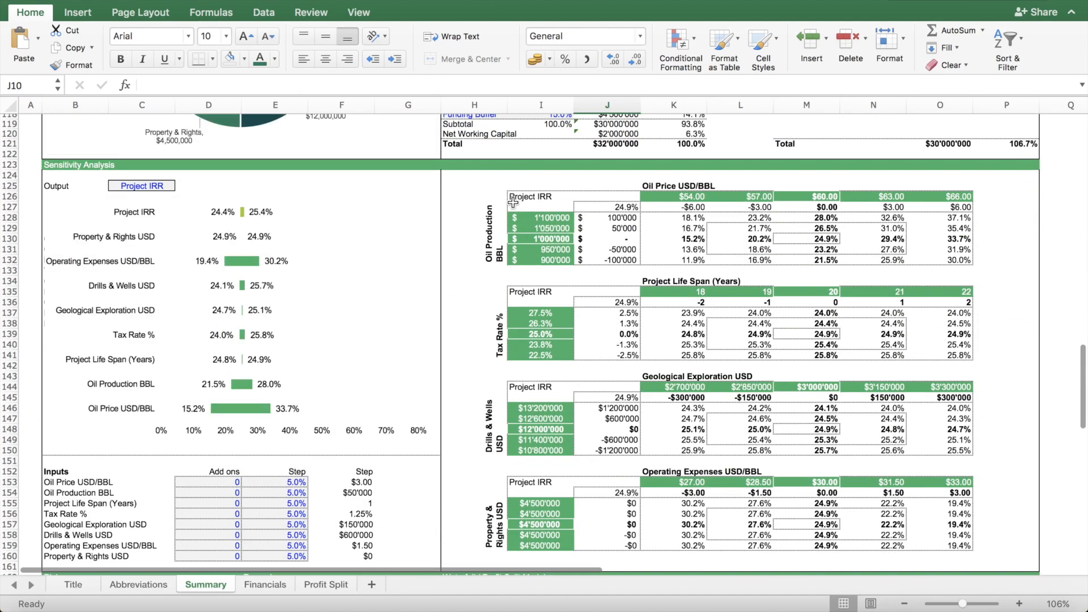
{"action": "mouse_move", "coordinate": [535, 183]}
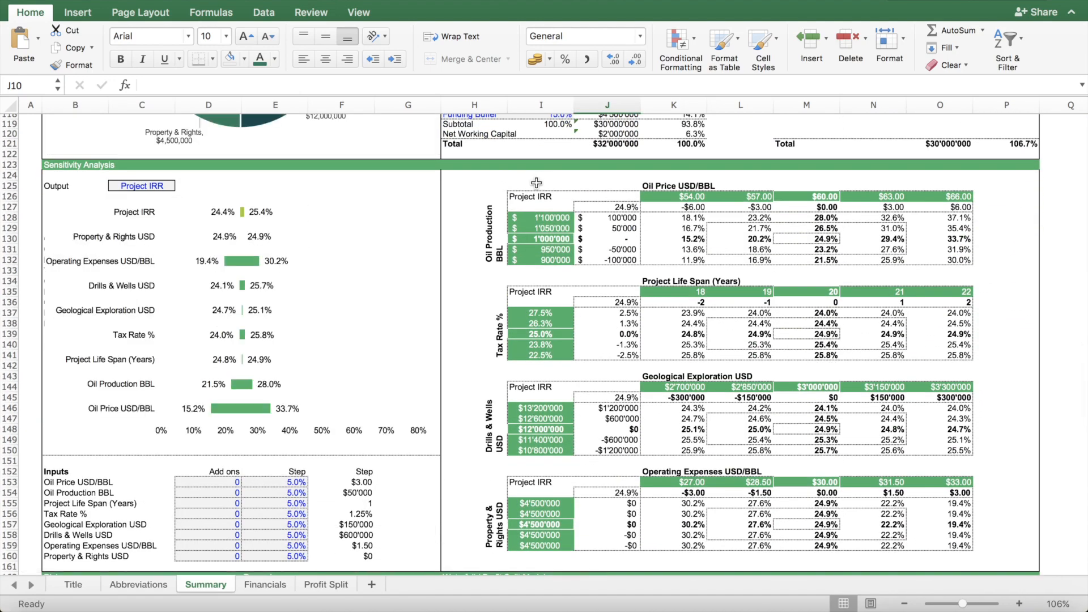
{"action": "left_click", "coordinate": [541, 183]}
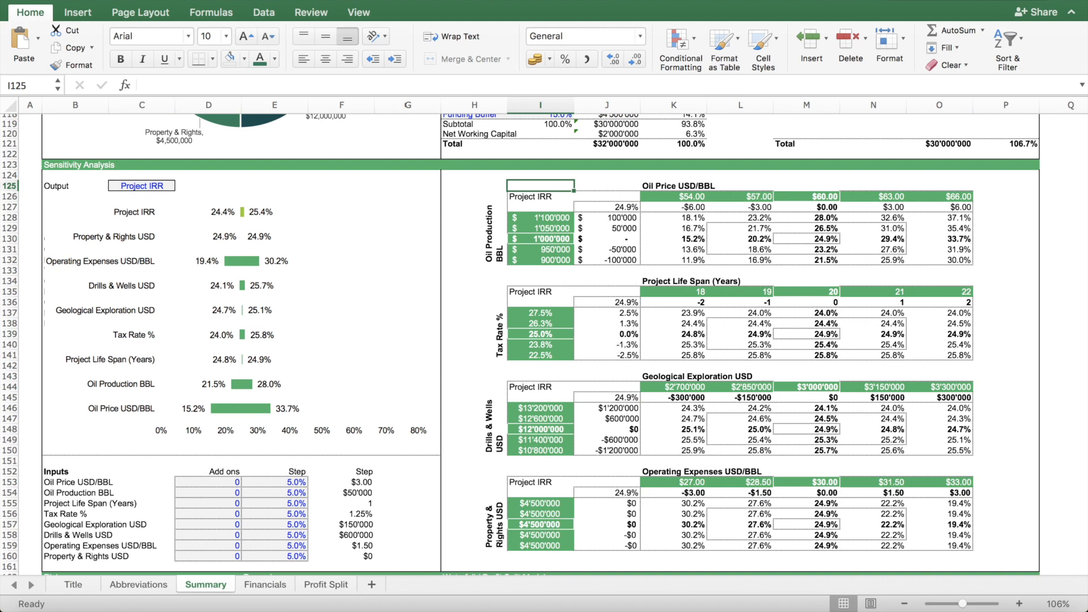
{"action": "left_click", "coordinate": [21, 12]}
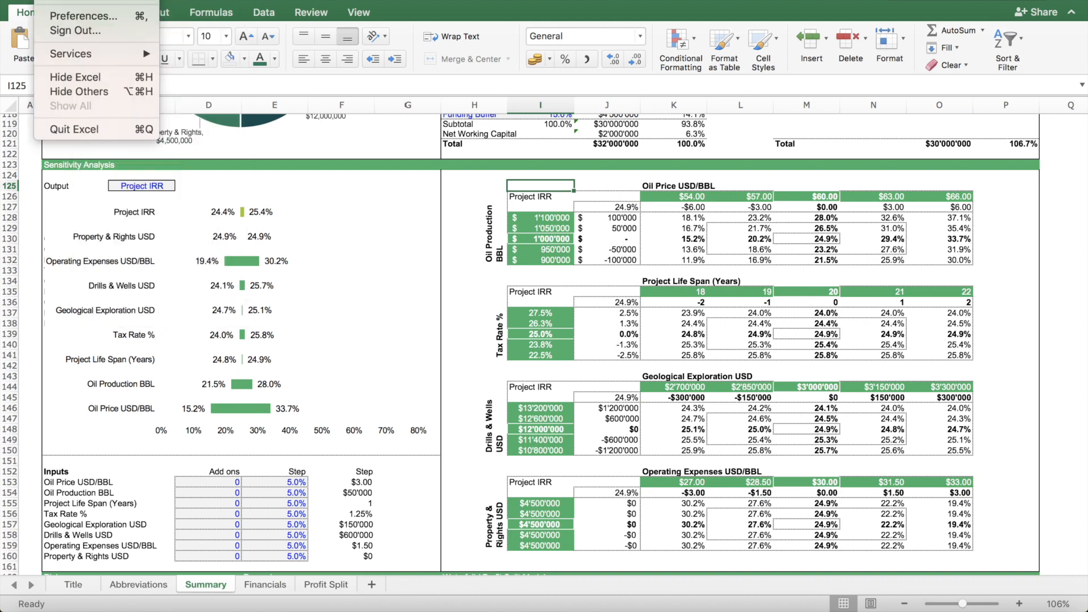
{"action": "left_click", "coordinate": [83, 16]}
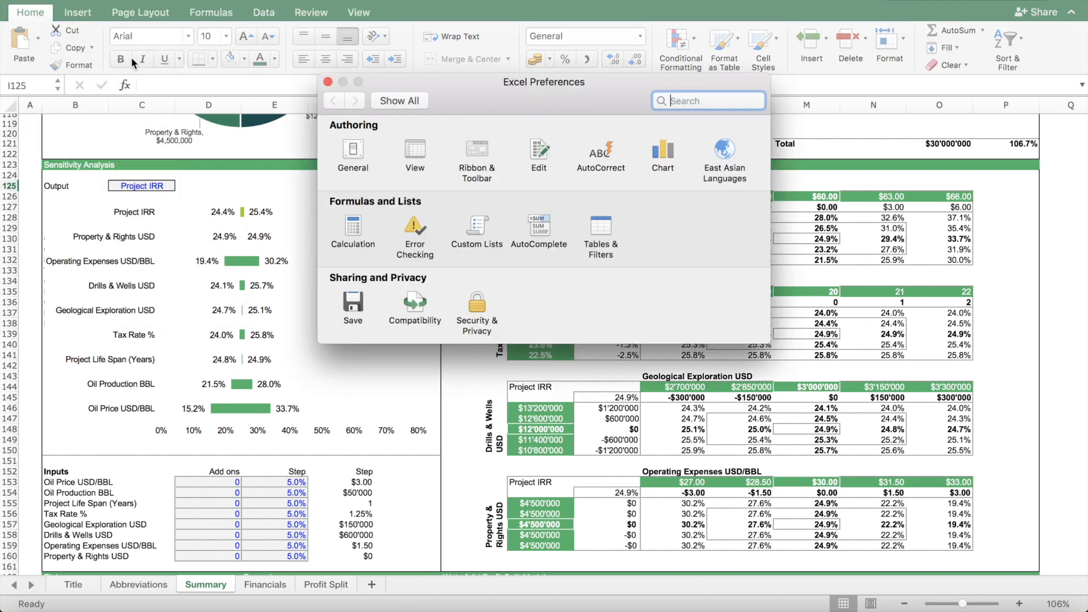
{"action": "mouse_move", "coordinate": [352, 225]}
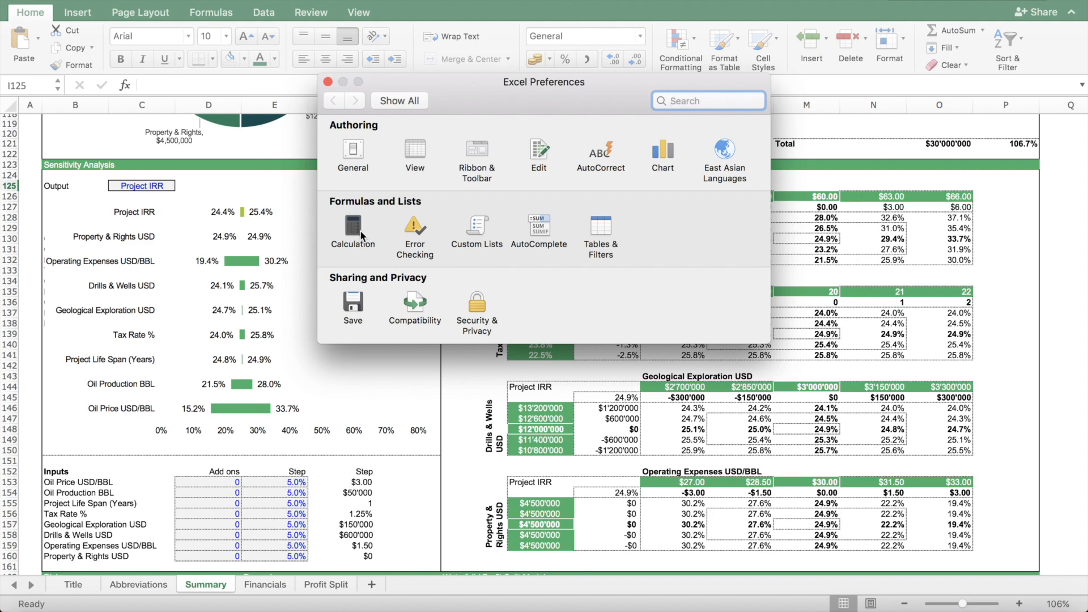
{"action": "left_click", "coordinate": [353, 229]}
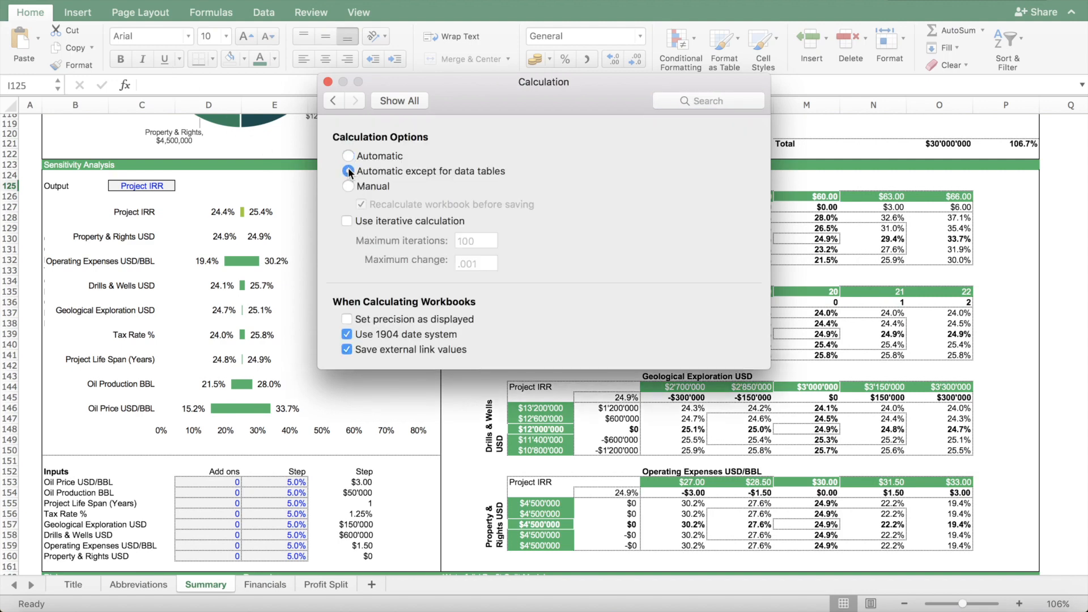
{"action": "left_click", "coordinate": [347, 171]}
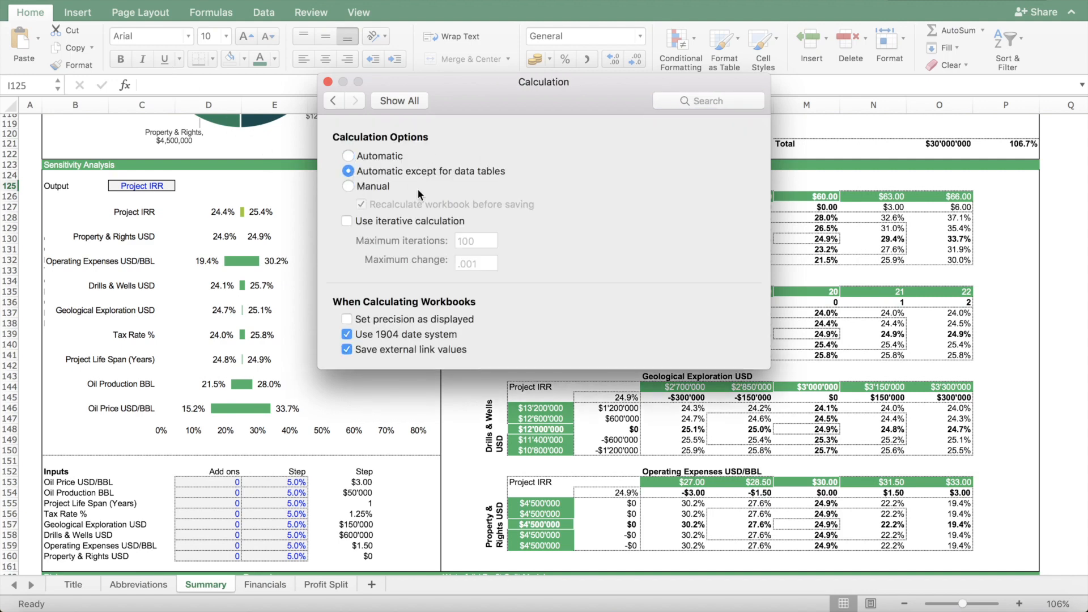
{"action": "mouse_move", "coordinate": [374, 180]}
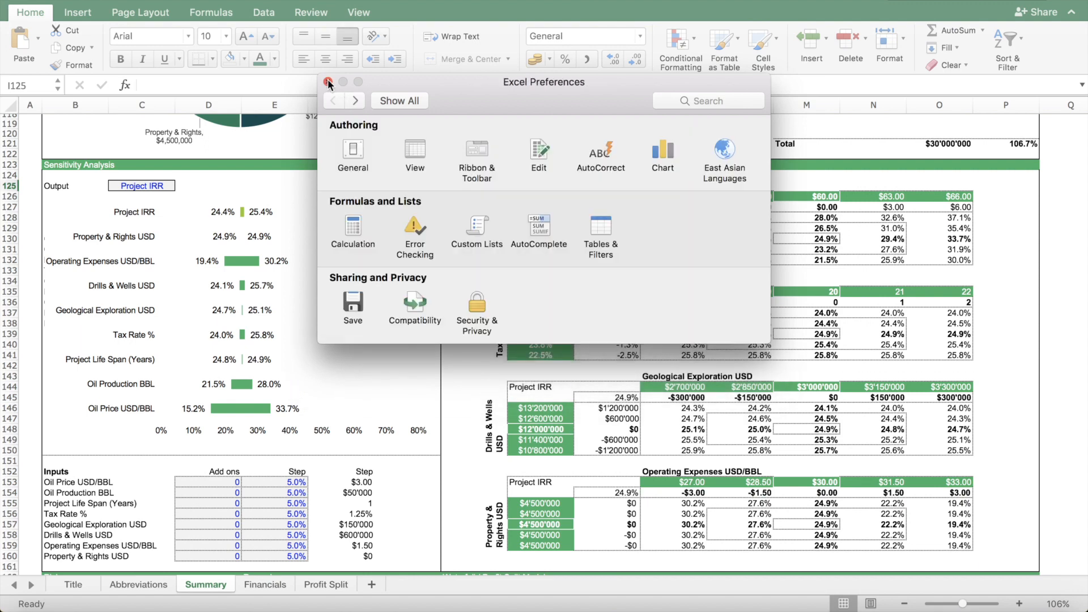
{"action": "left_click", "coordinate": [328, 81]}
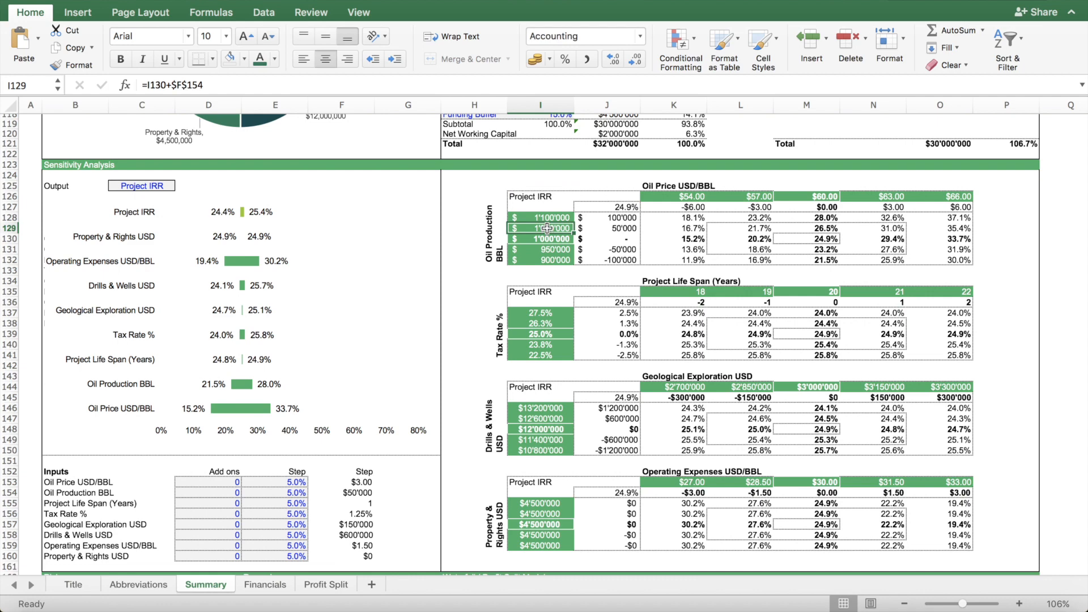
{"action": "mouse_move", "coordinate": [353, 210]}
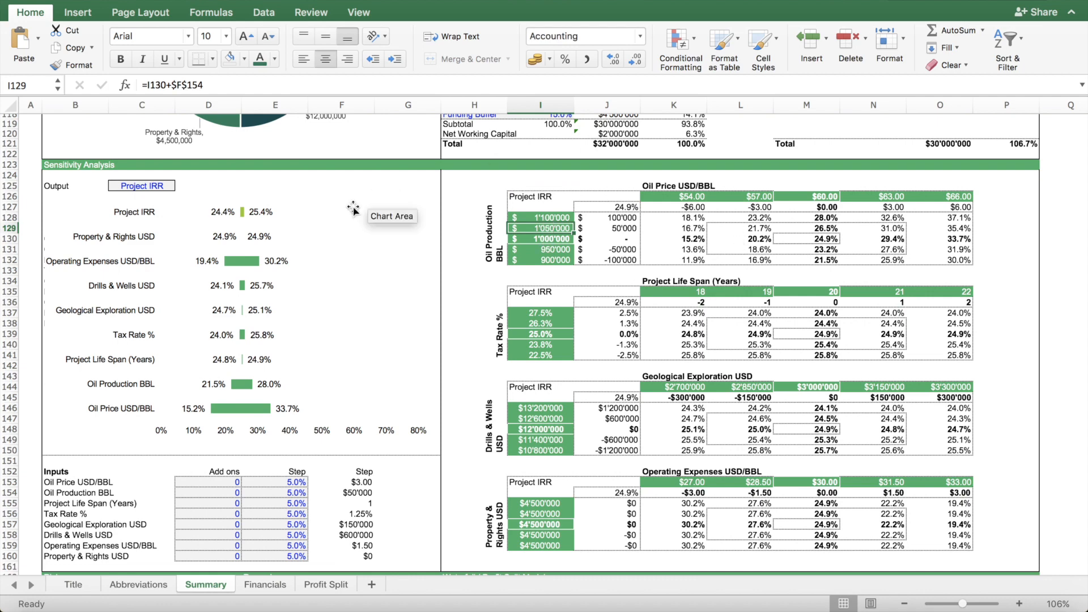
{"action": "mouse_move", "coordinate": [339, 330]}
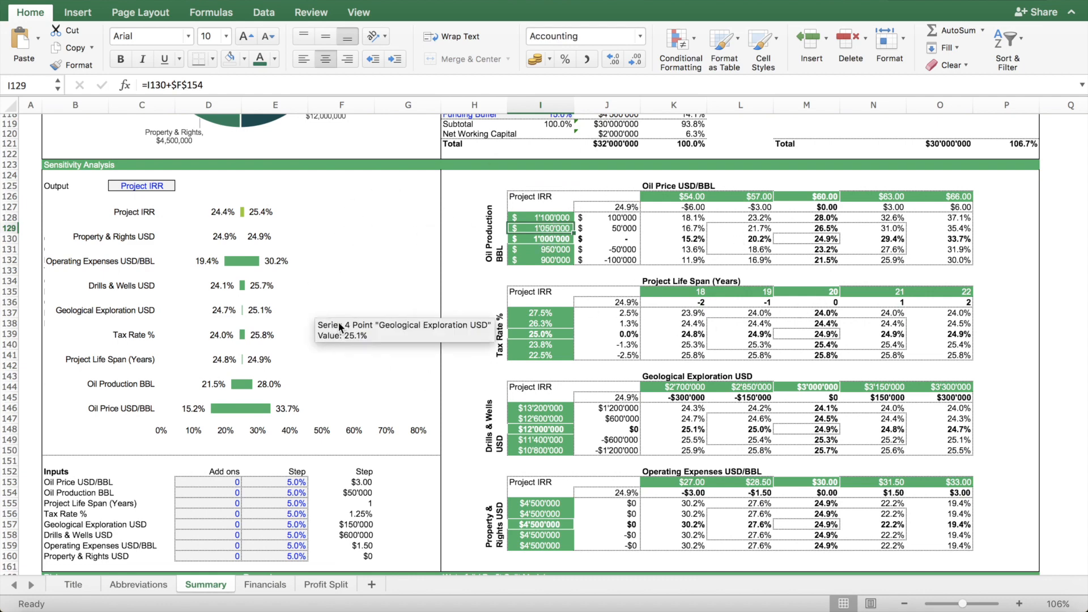
{"action": "scroll", "scroll_direction": "up", "scroll_amount": 3}
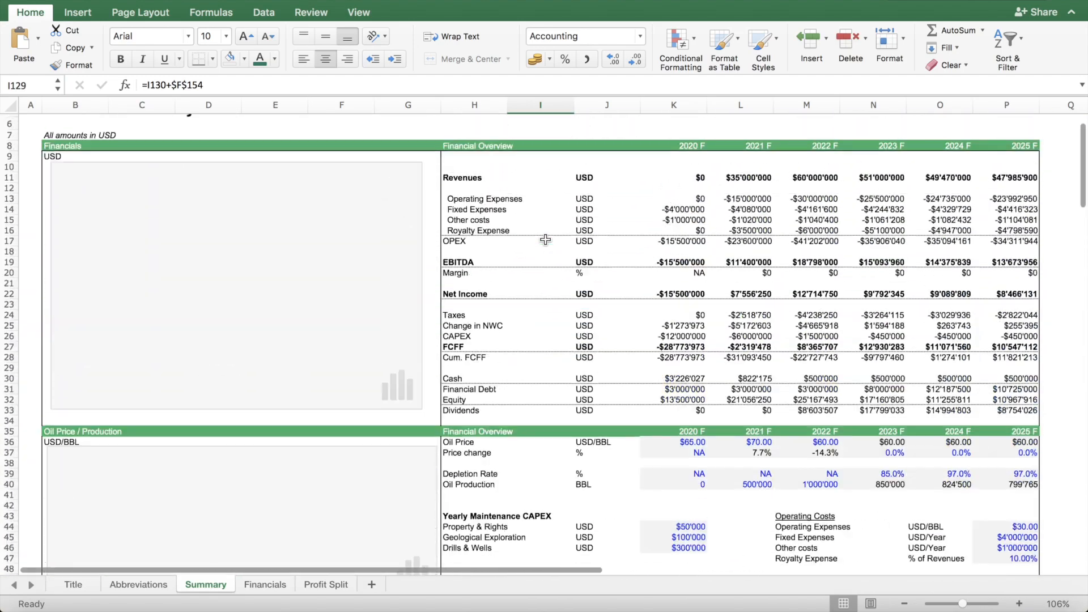
{"action": "scroll", "scroll_direction": "up", "scroll_amount": 3}
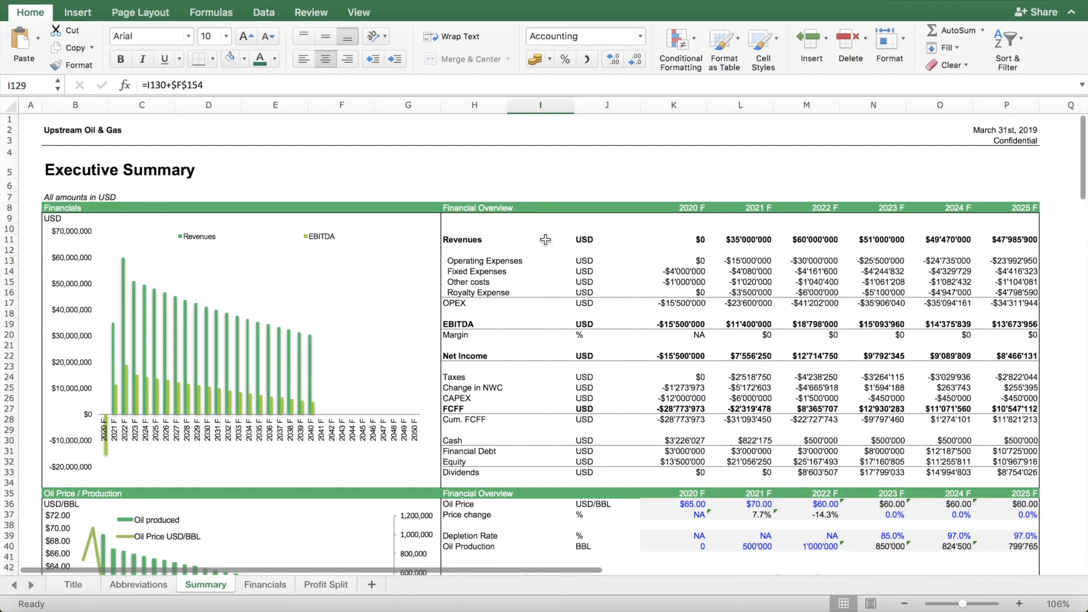
{"action": "mouse_move", "coordinate": [638, 247]}
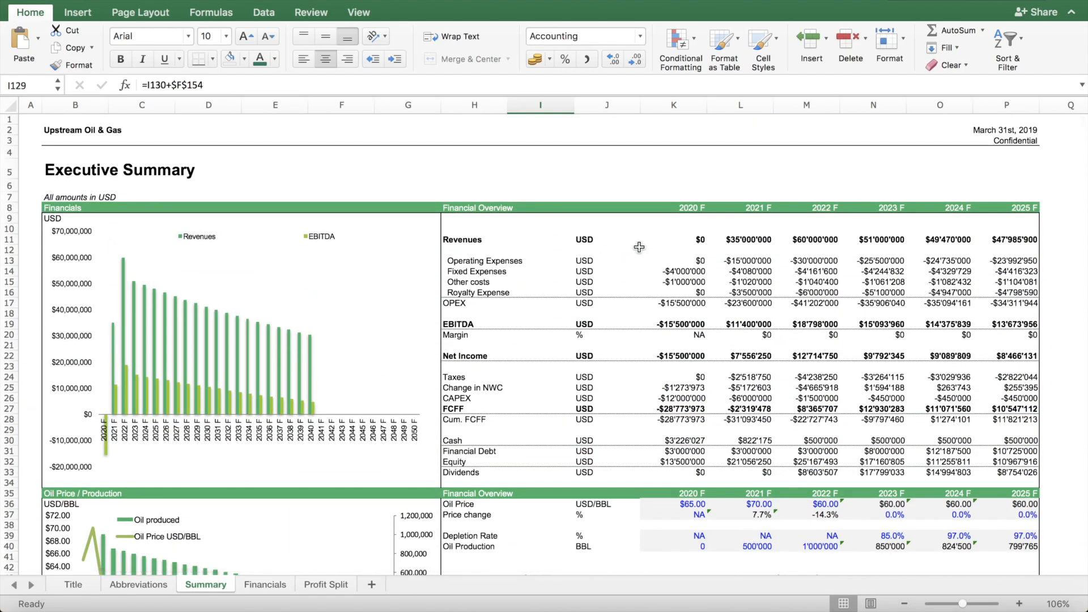
{"action": "scroll", "scroll_direction": "down", "scroll_amount": 3}
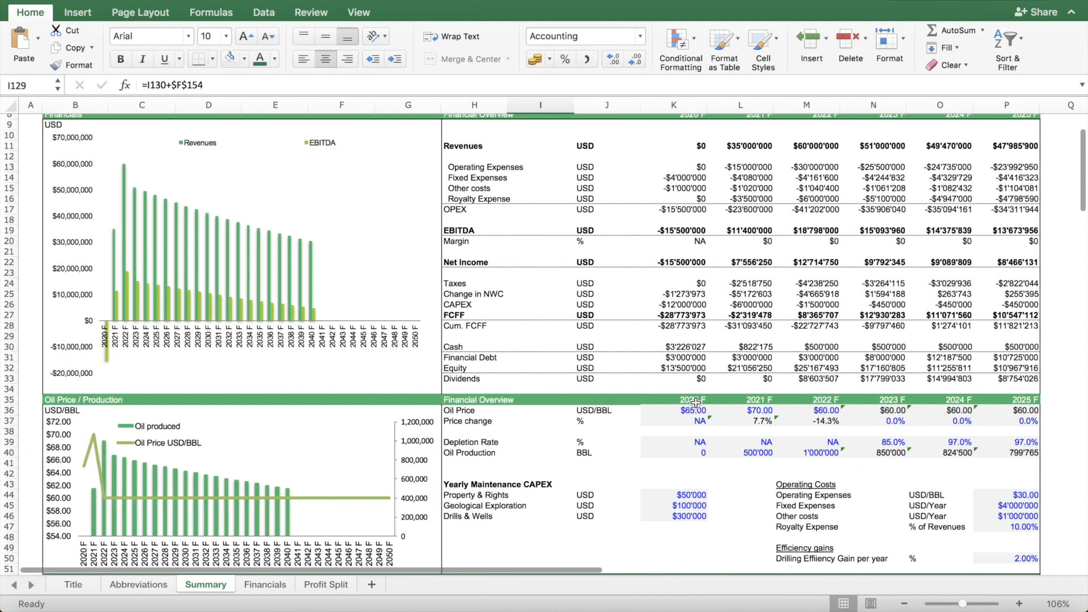
{"action": "scroll", "scroll_direction": "down", "scroll_amount": 3}
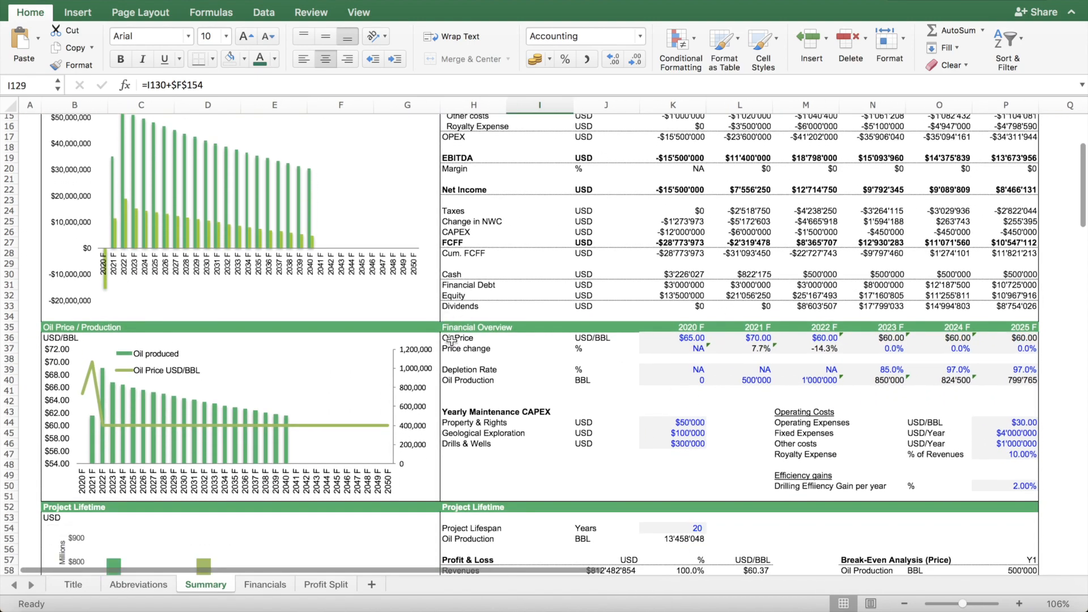
{"action": "left_click", "coordinate": [475, 337]}
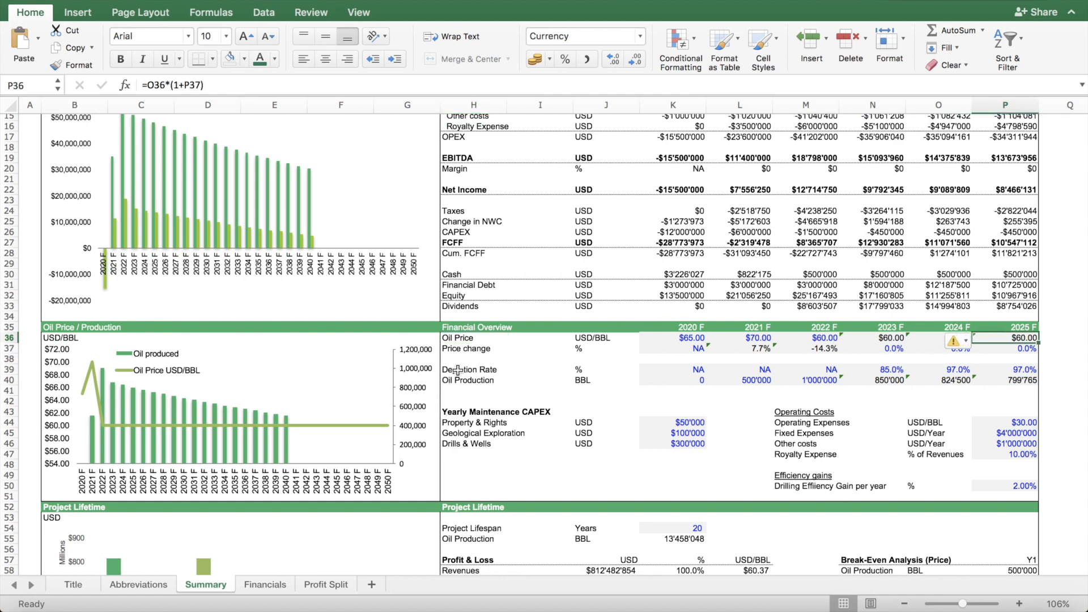
{"action": "left_click", "coordinate": [467, 380]}
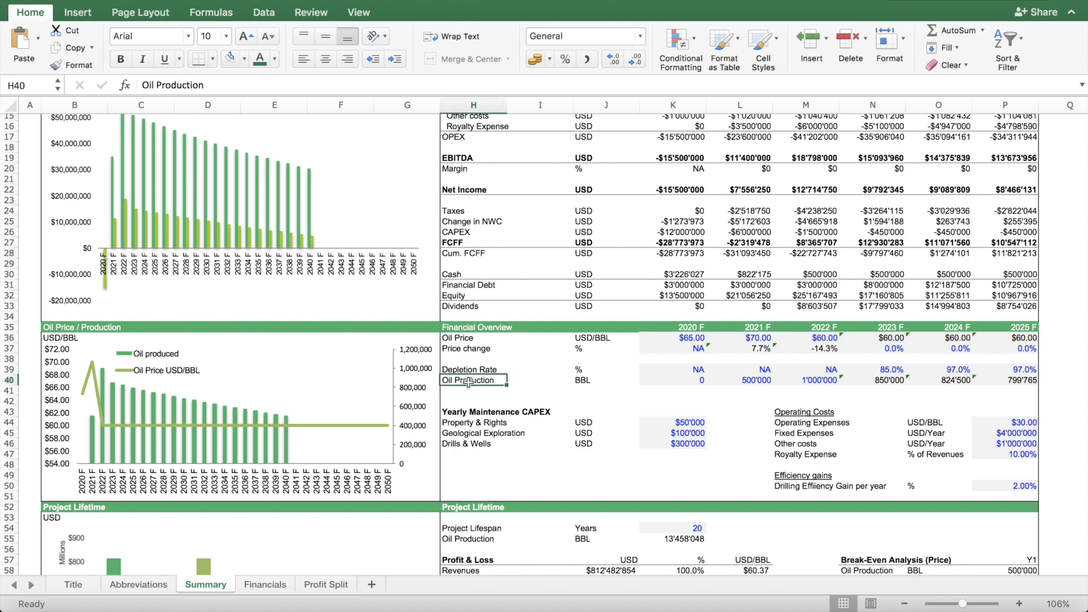
{"action": "mouse_move", "coordinate": [811, 390]}
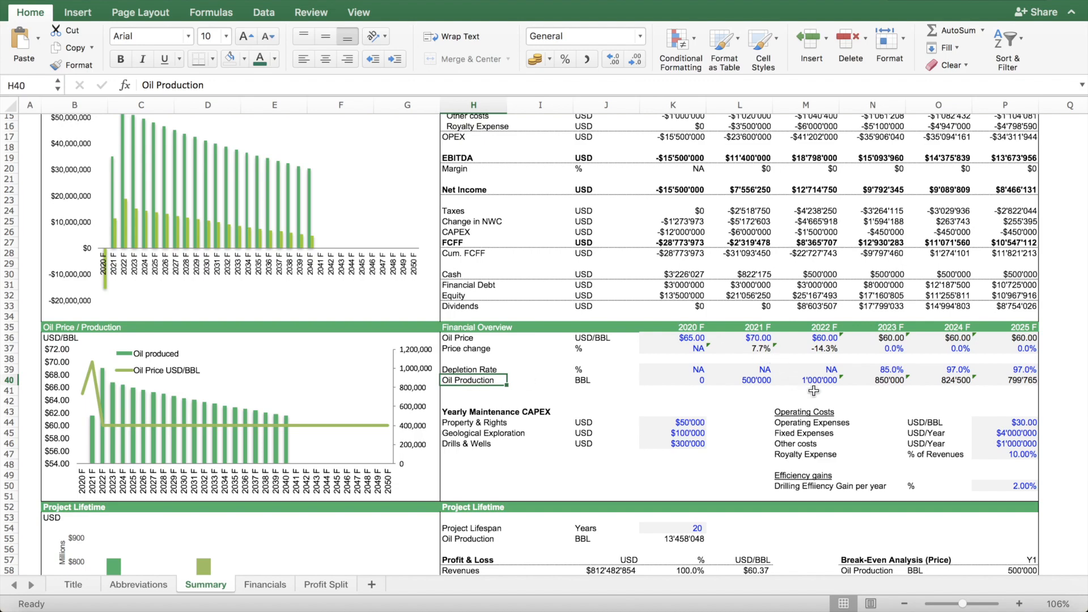
{"action": "left_click", "coordinate": [804, 380]}
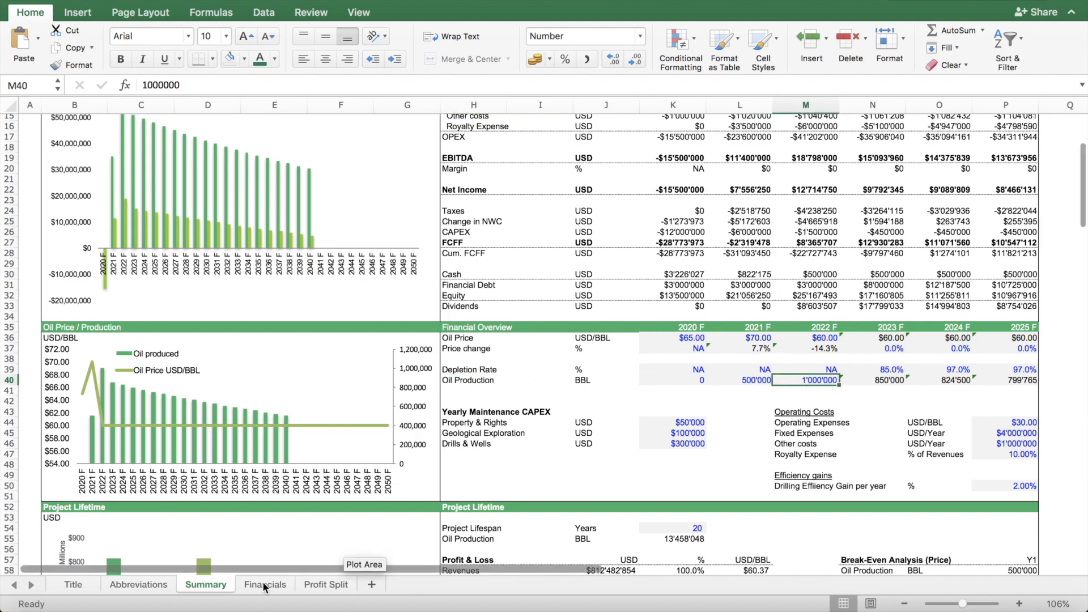
- On the Financials sheet, scroll across the yearly columns while inspecting the 2040 Revenues formula
{"action": "left_click", "coordinate": [264, 584]}
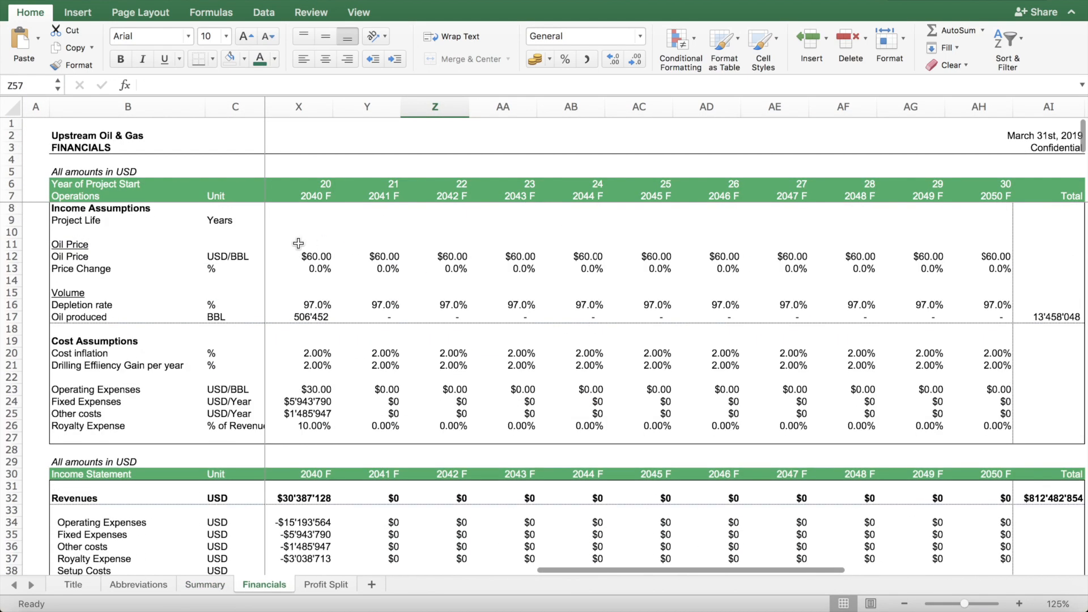
{"action": "mouse_move", "coordinate": [221, 498]}
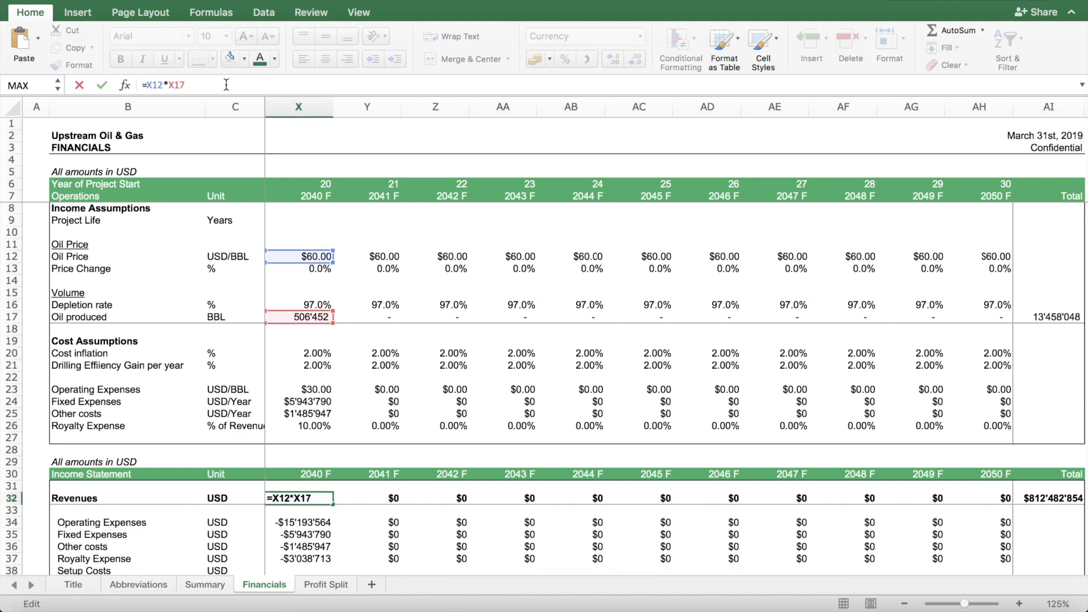
{"action": "scroll", "scroll_direction": "left", "scroll_amount": 3}
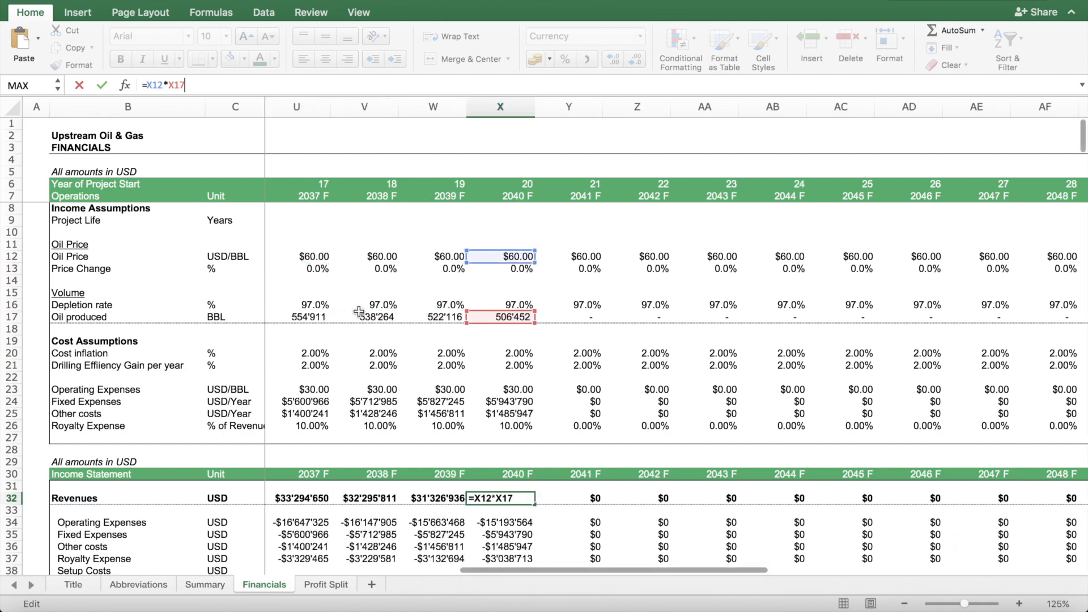
{"action": "scroll", "scroll_direction": "left", "scroll_amount": 3}
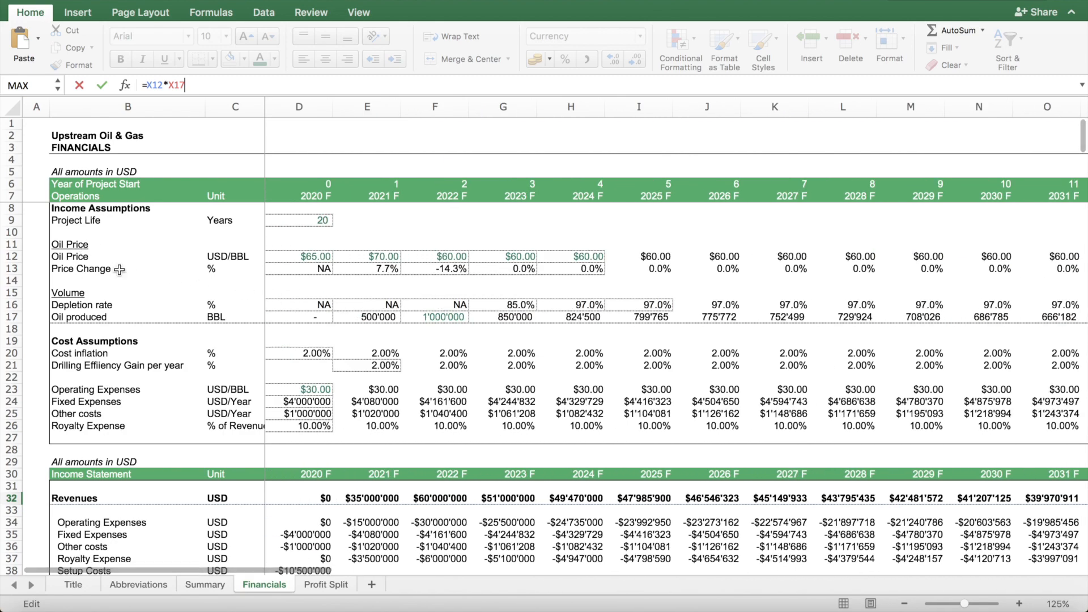
{"action": "scroll", "scroll_direction": "right", "scroll_amount": 3}
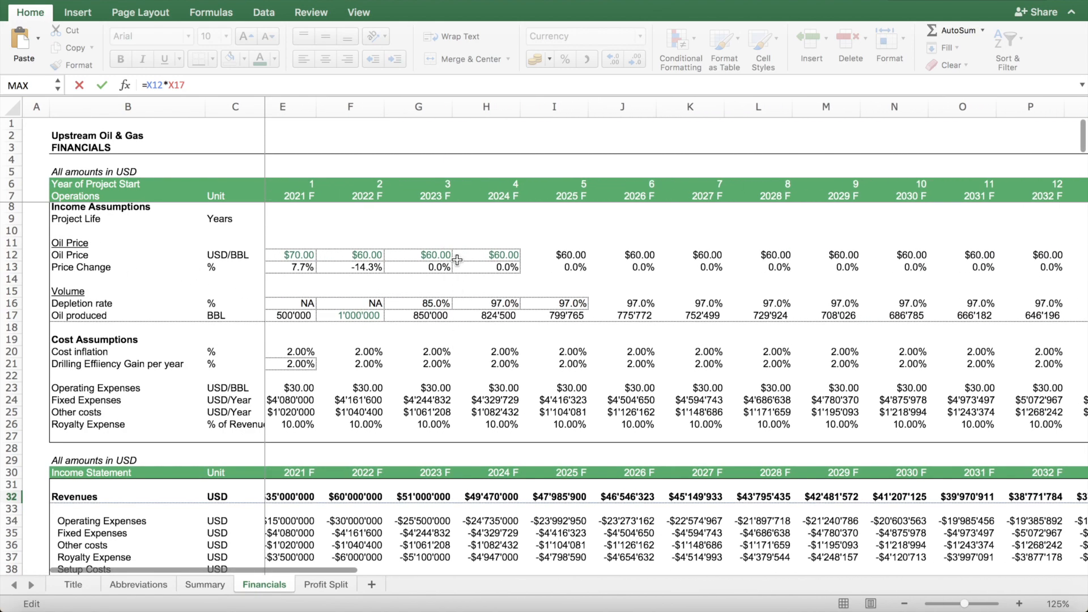
{"action": "scroll", "scroll_direction": "right", "scroll_amount": 3}
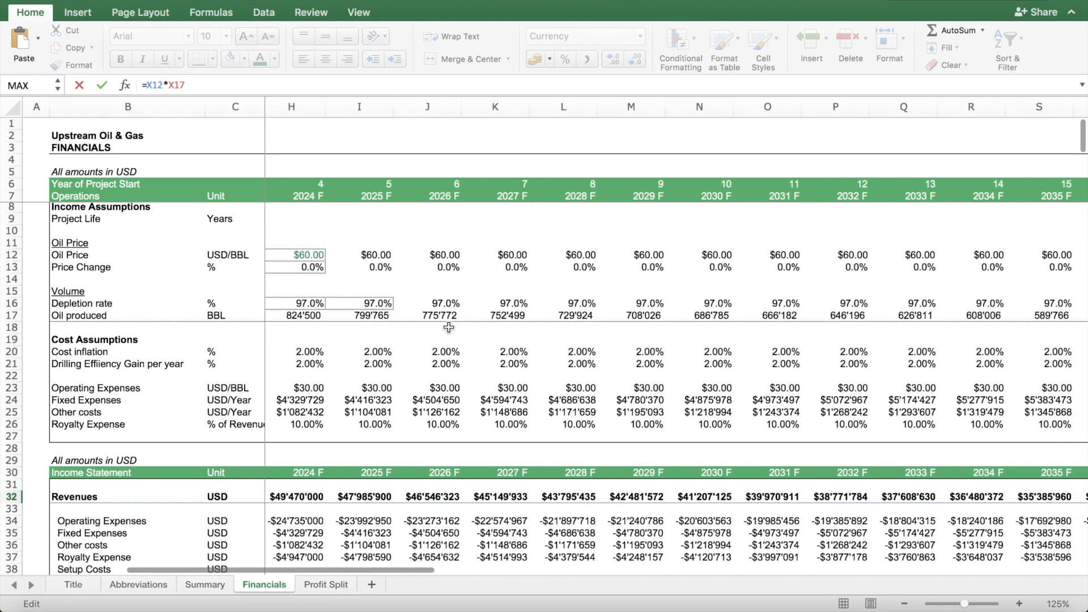
{"action": "scroll", "scroll_direction": "right", "scroll_amount": 3}
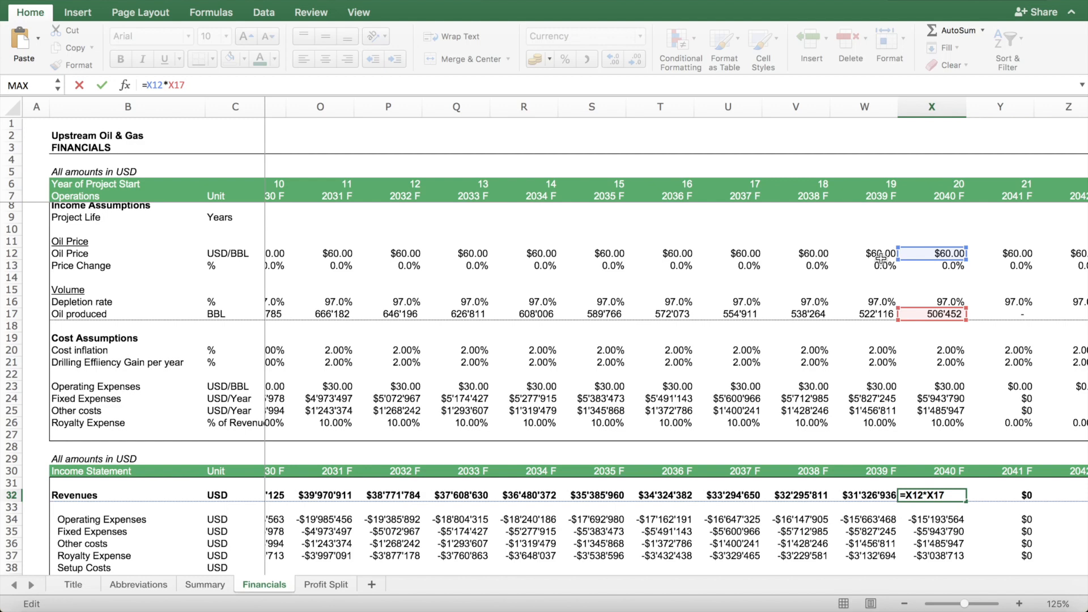
{"action": "mouse_move", "coordinate": [955, 224]}
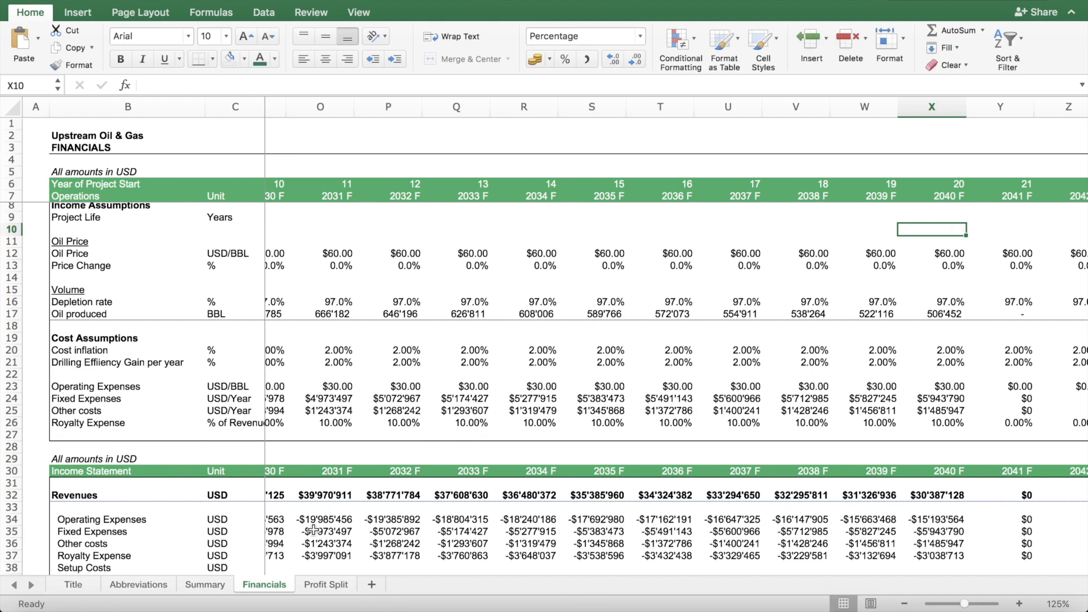
{"action": "left_click", "coordinate": [204, 583]}
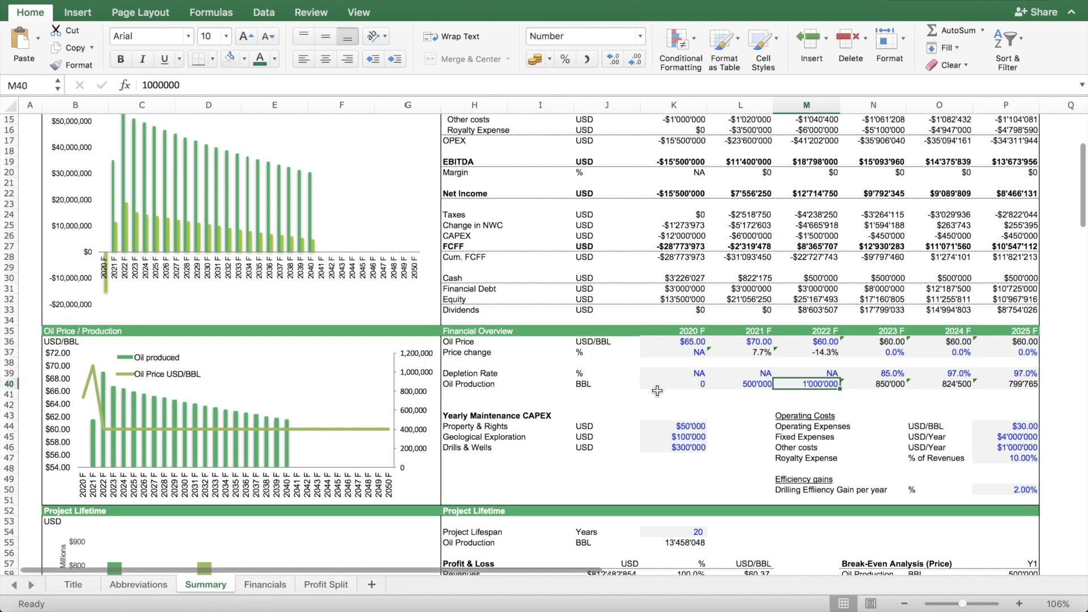
{"action": "scroll", "scroll_direction": "down", "scroll_amount": 3}
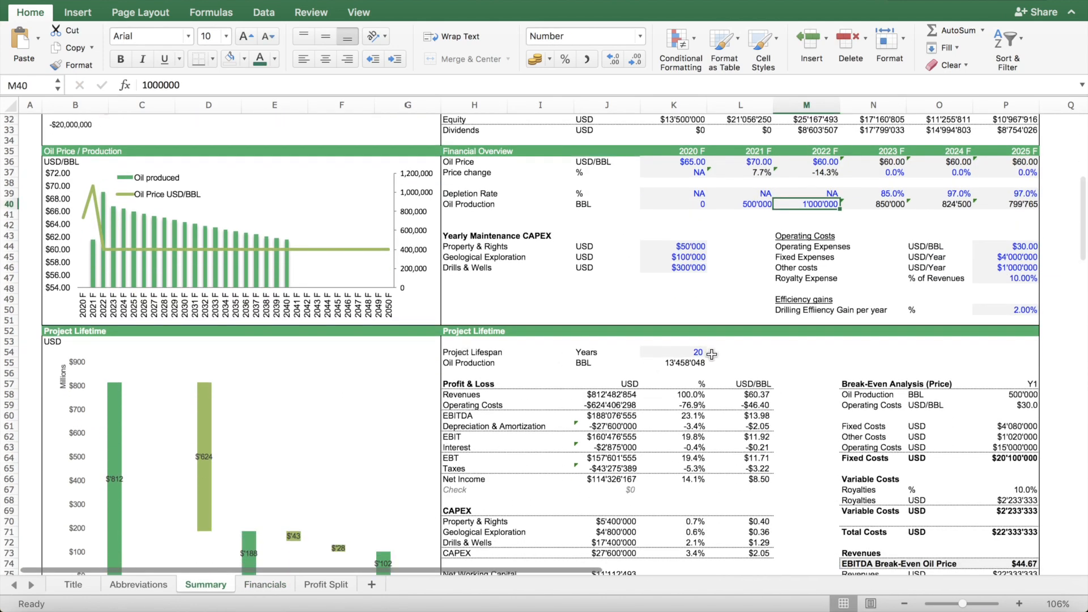
{"action": "left_click", "coordinate": [680, 356]}
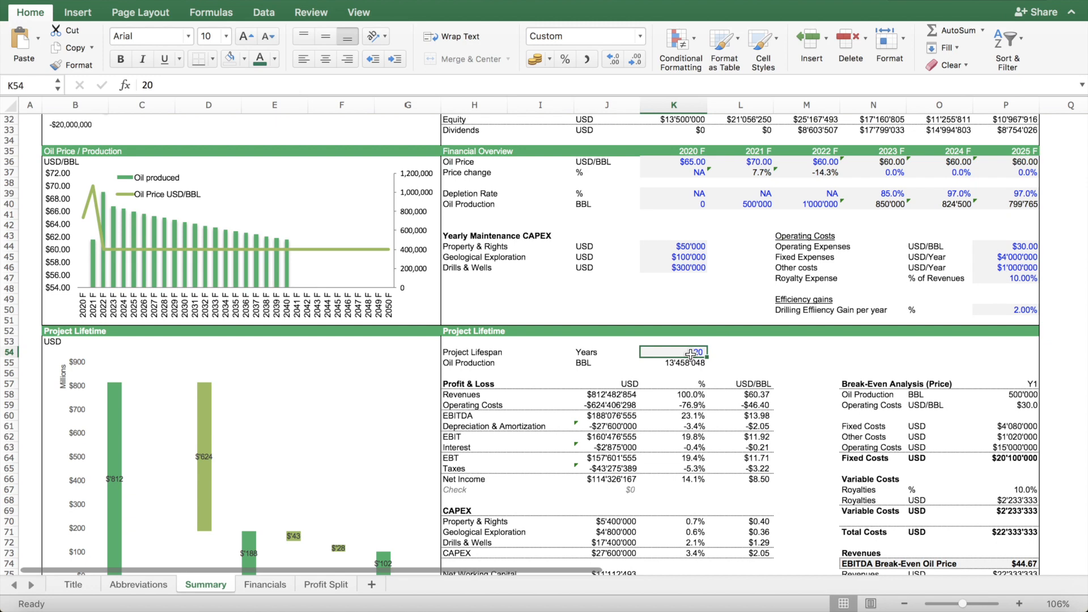
{"action": "type", "text": "25"}
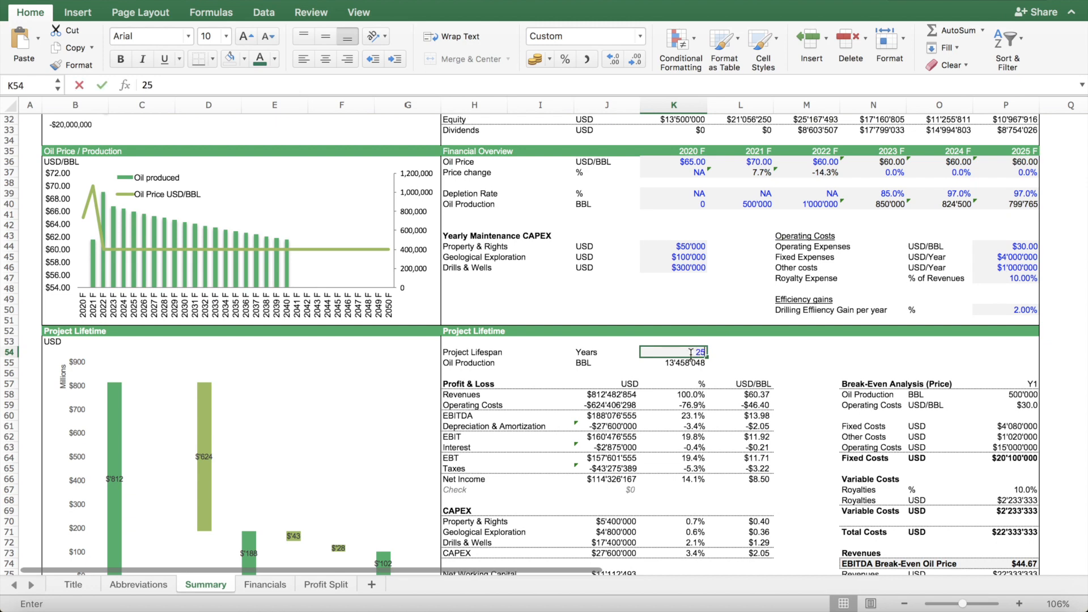
{"action": "key", "text": "Return"}
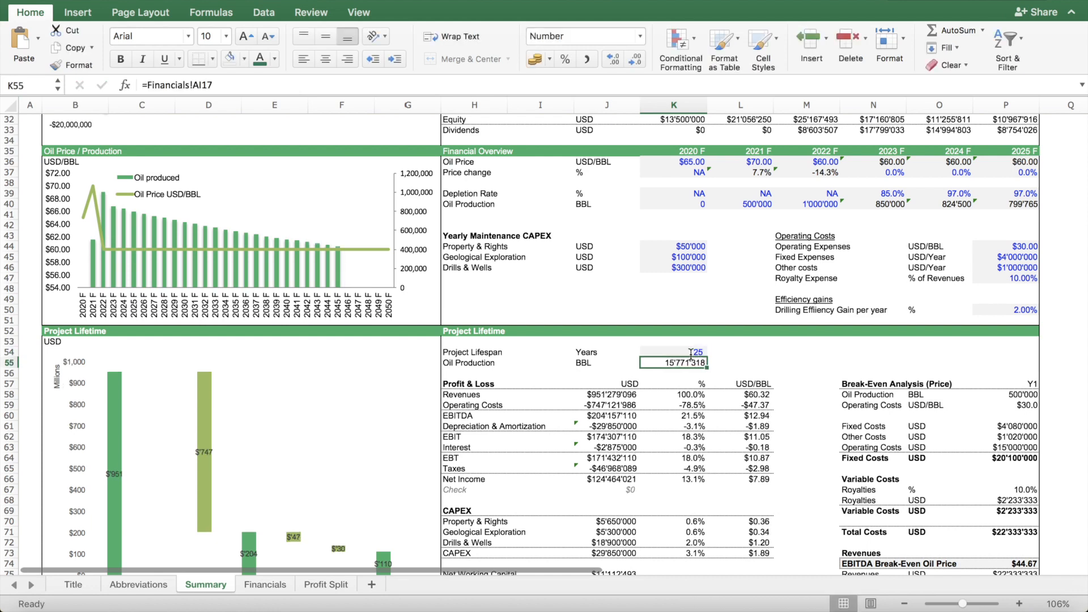
{"action": "left_click", "coordinate": [689, 352]}
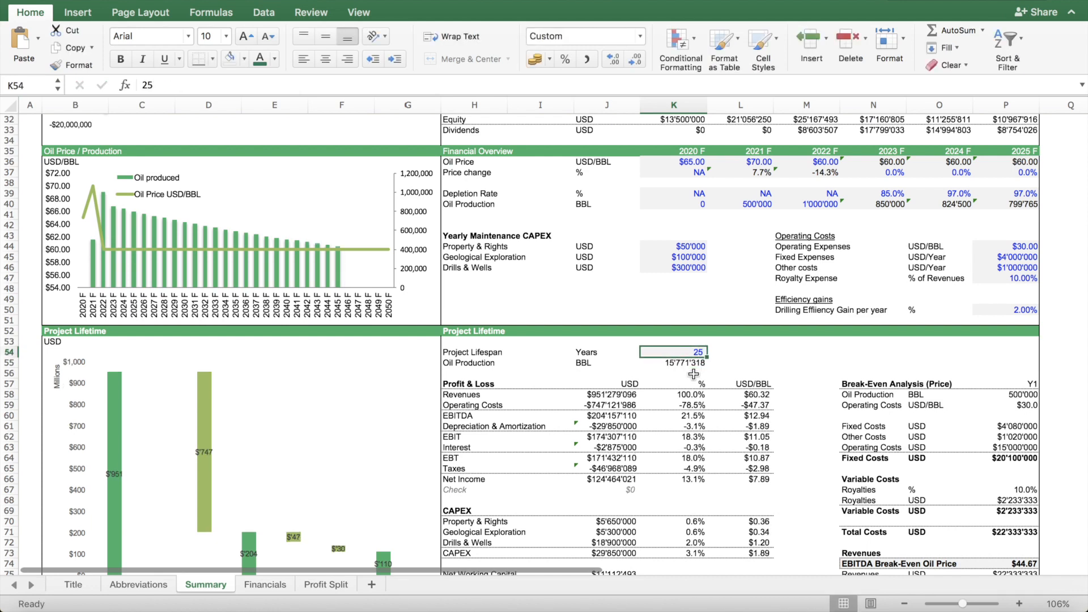
{"action": "mouse_move", "coordinate": [304, 269]}
{"action": "type", "text": "15"}
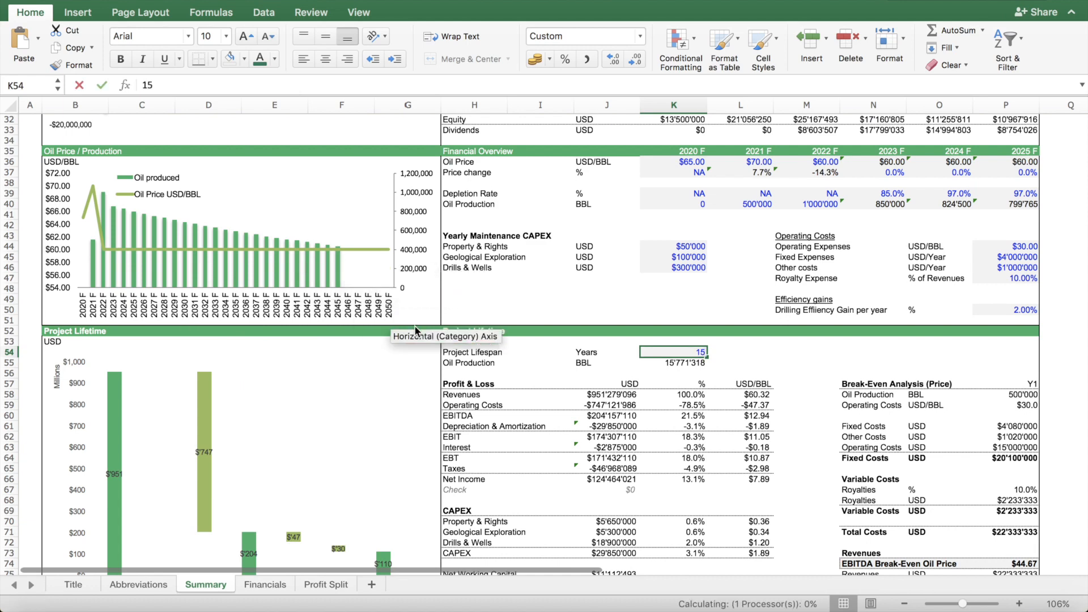
{"action": "key", "text": "Return"}
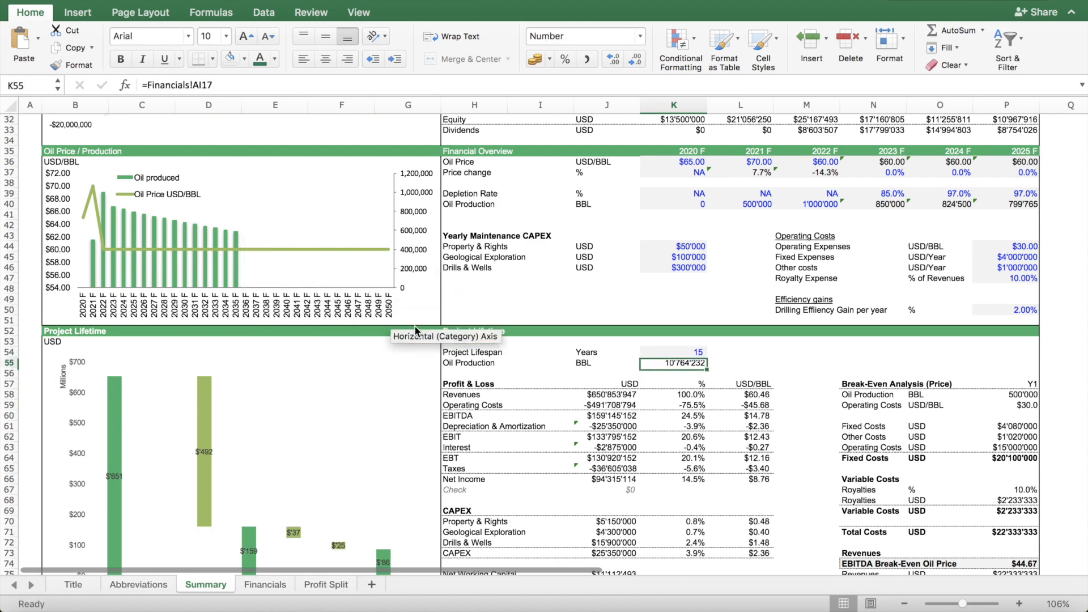
{"action": "left_click", "coordinate": [673, 351]}
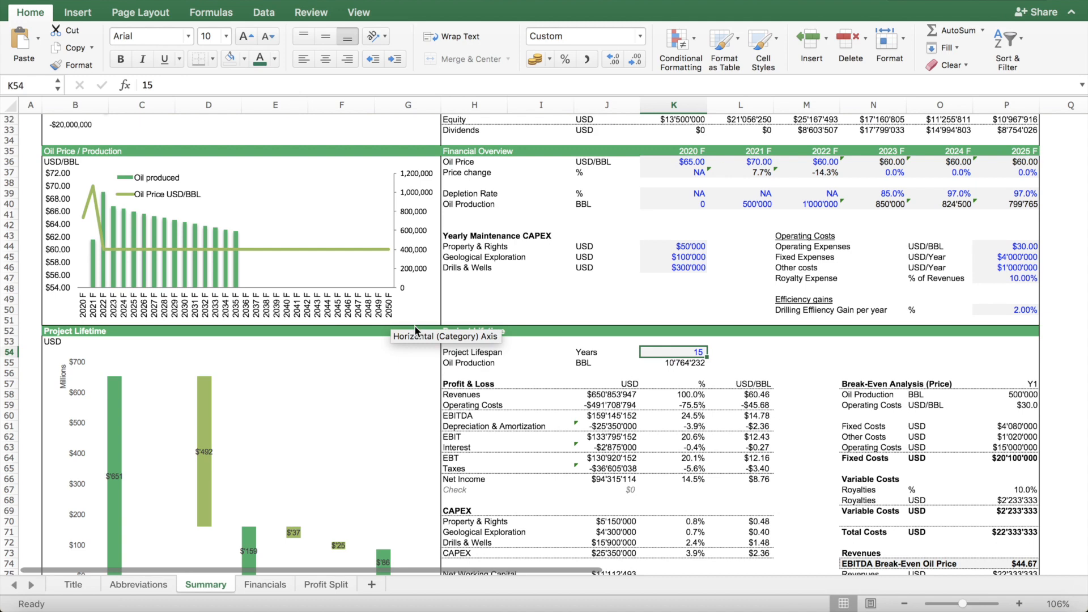
{"action": "type", "text": "20"}
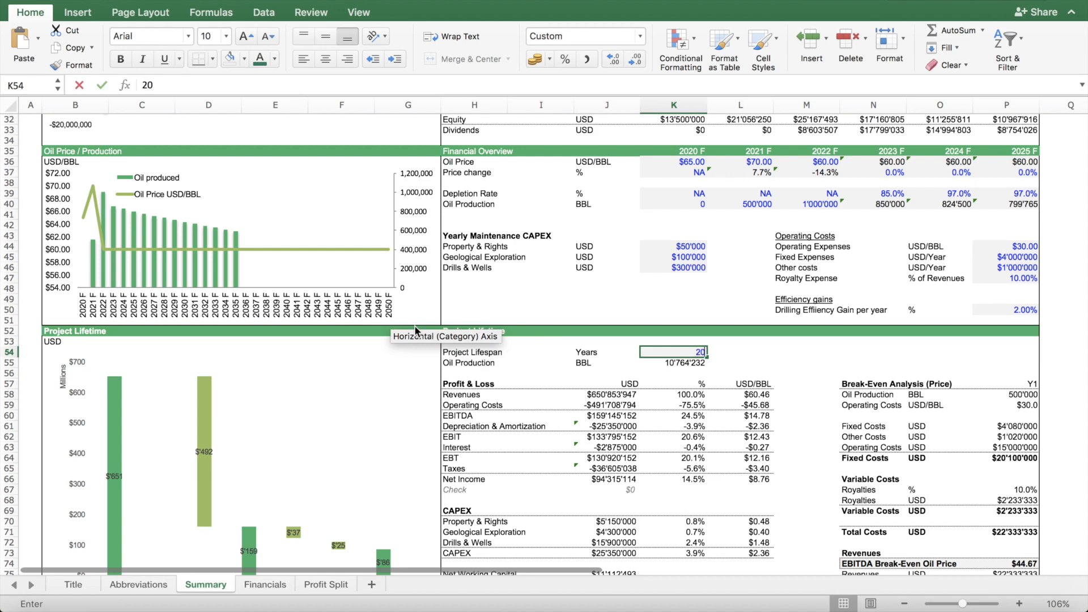
{"action": "key", "text": "Return"}
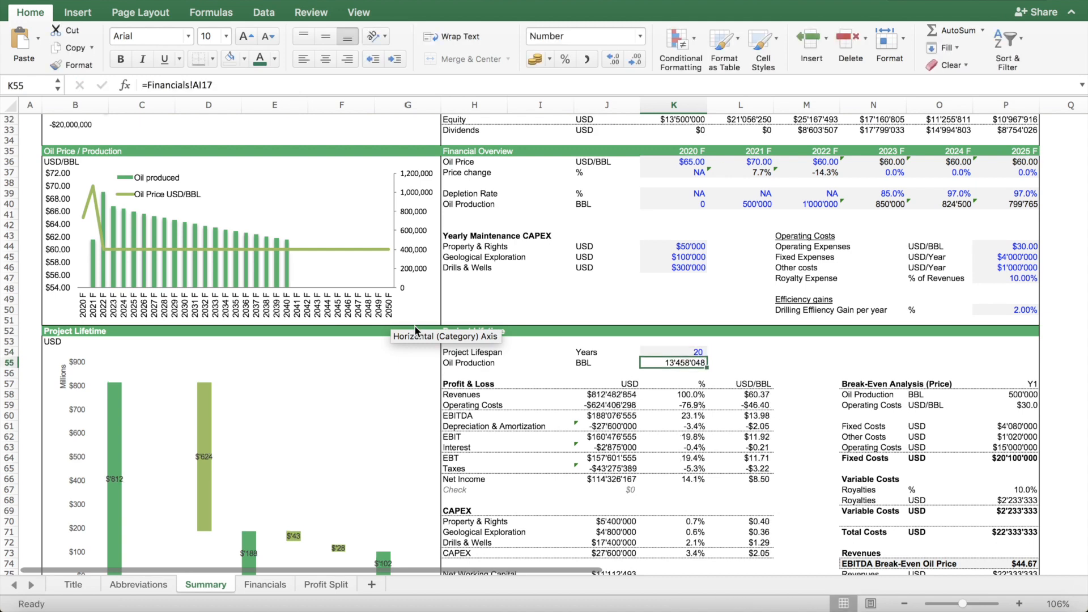
{"action": "mouse_move", "coordinate": [493, 333]}
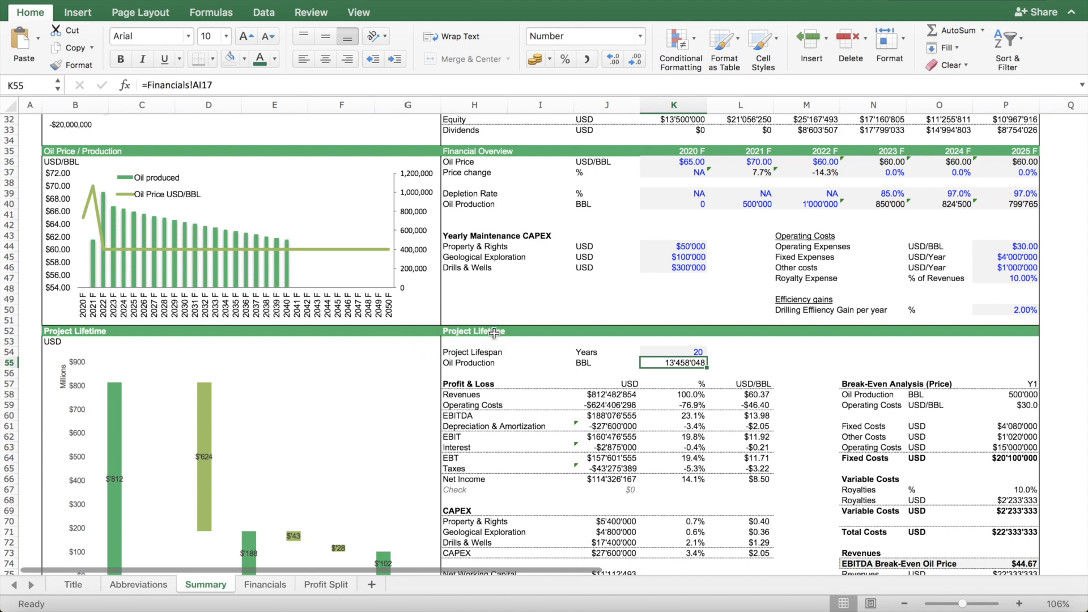
{"action": "mouse_move", "coordinate": [633, 284]}
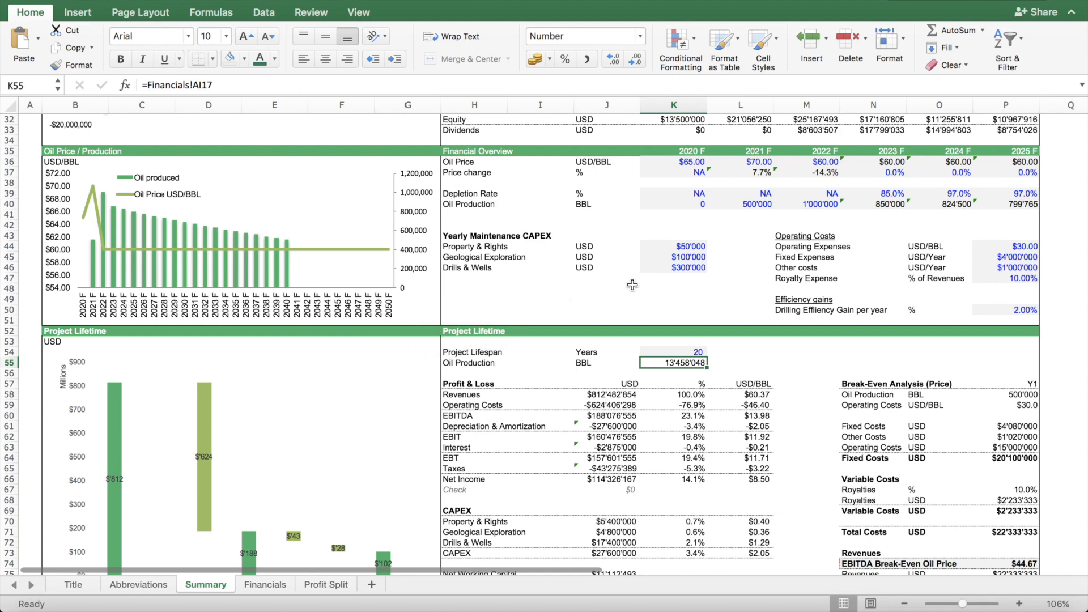
{"action": "mouse_move", "coordinate": [404, 539]}
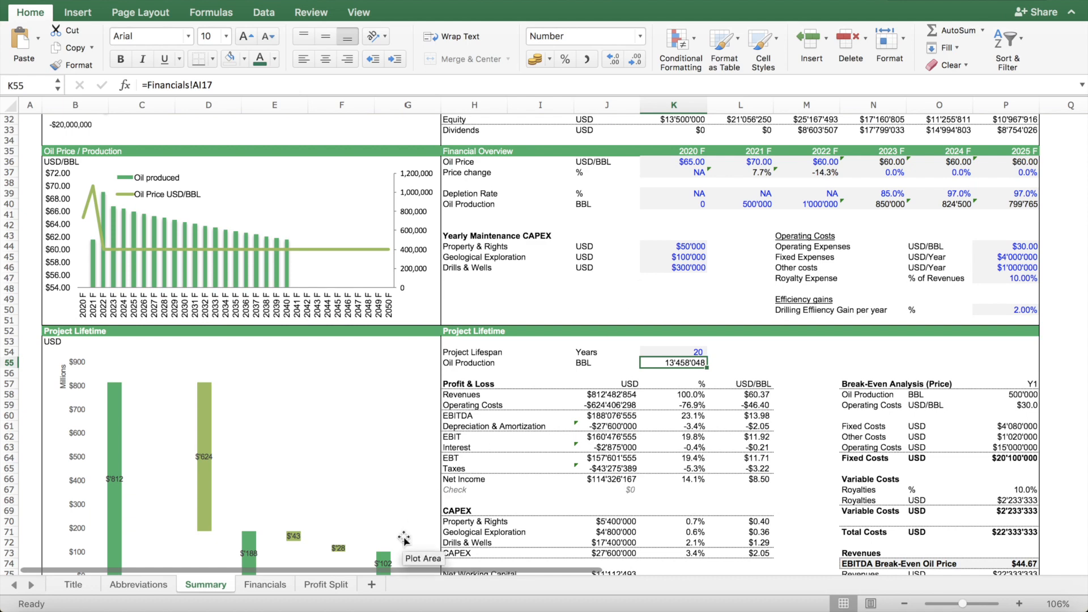
{"action": "scroll", "scroll_direction": "up", "scroll_amount": 3}
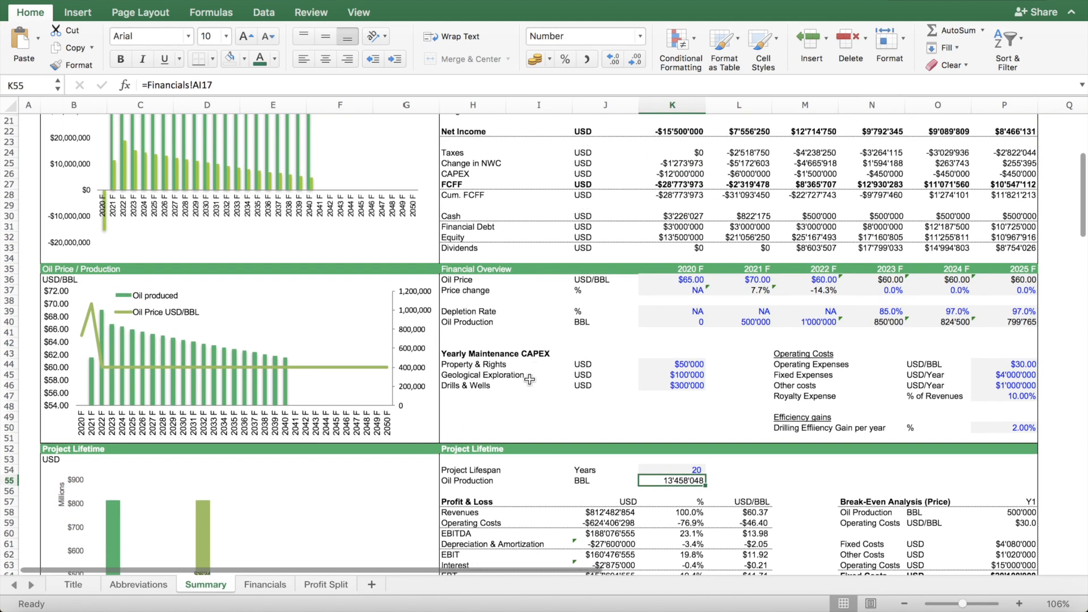
{"action": "left_click", "coordinate": [473, 364]}
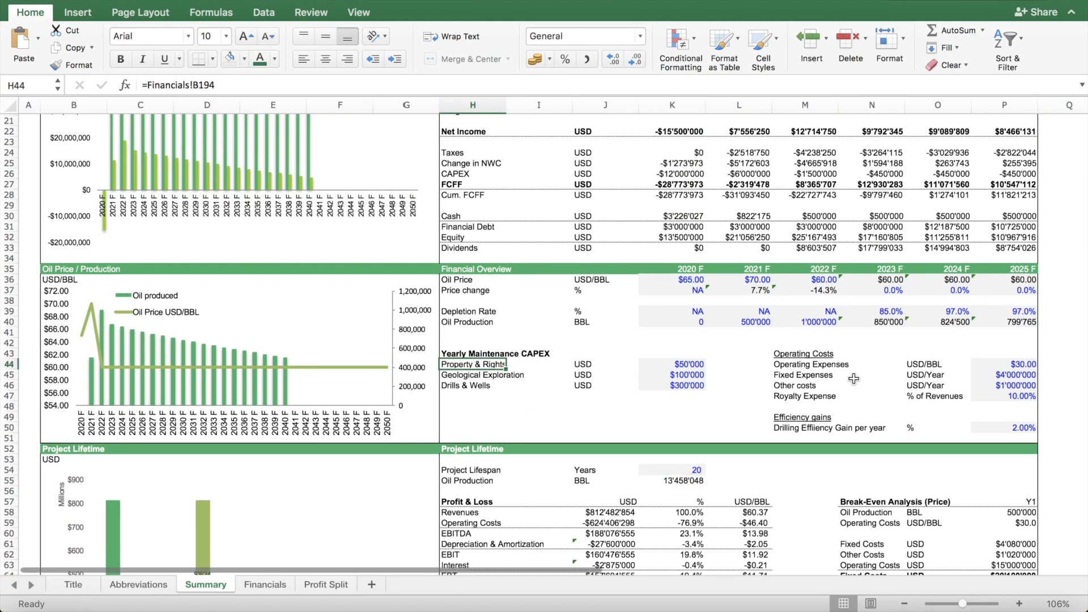
{"action": "left_click", "coordinate": [1014, 364]}
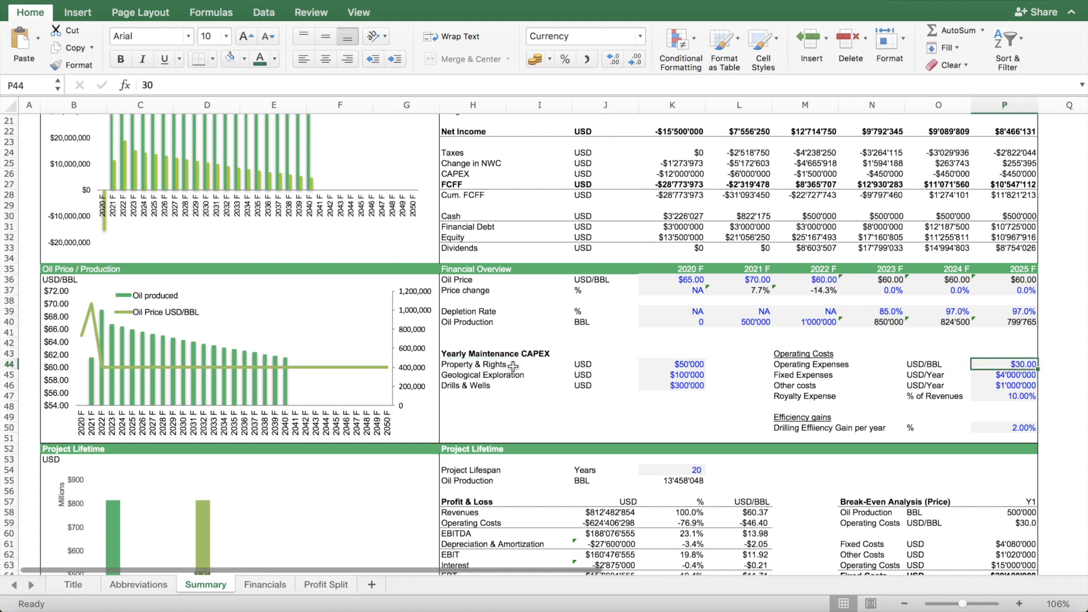
{"action": "mouse_move", "coordinate": [829, 362]}
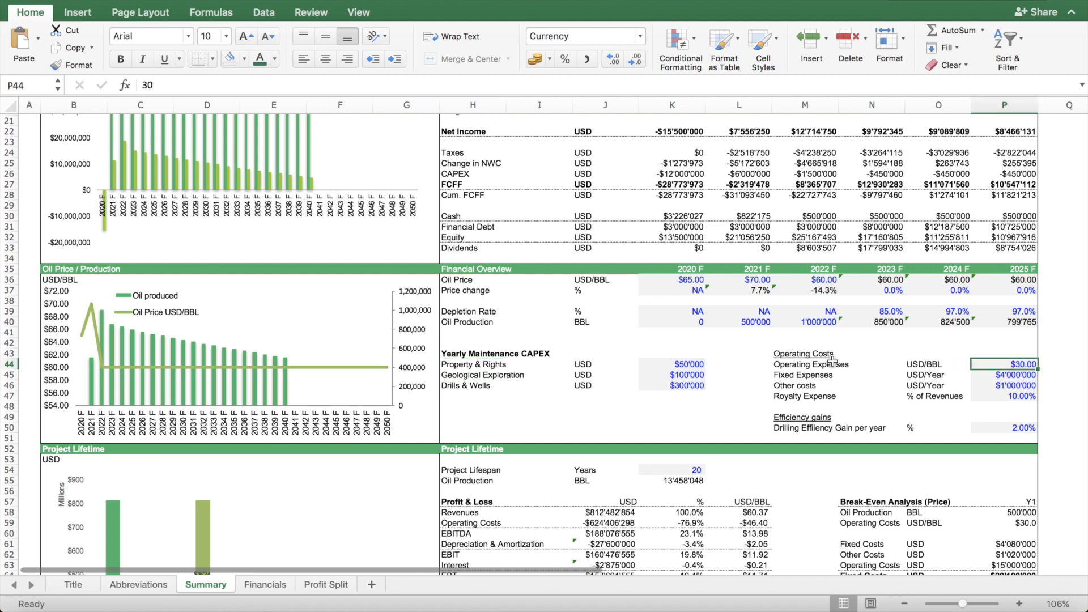
{"action": "left_click", "coordinate": [938, 364]}
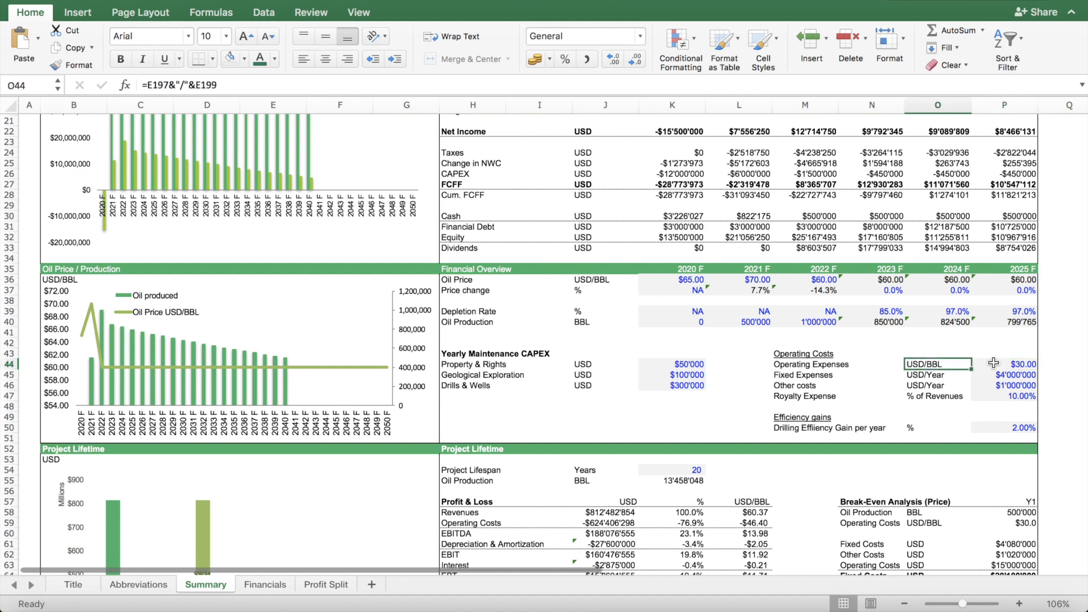
{"action": "left_click", "coordinate": [1003, 363]}
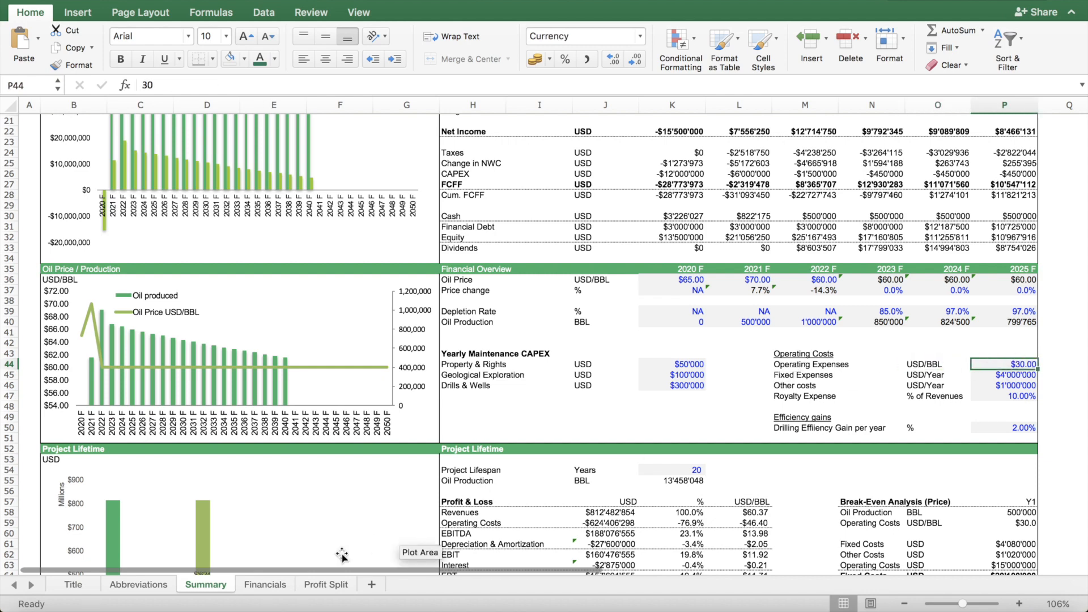
{"action": "left_click", "coordinate": [264, 584]}
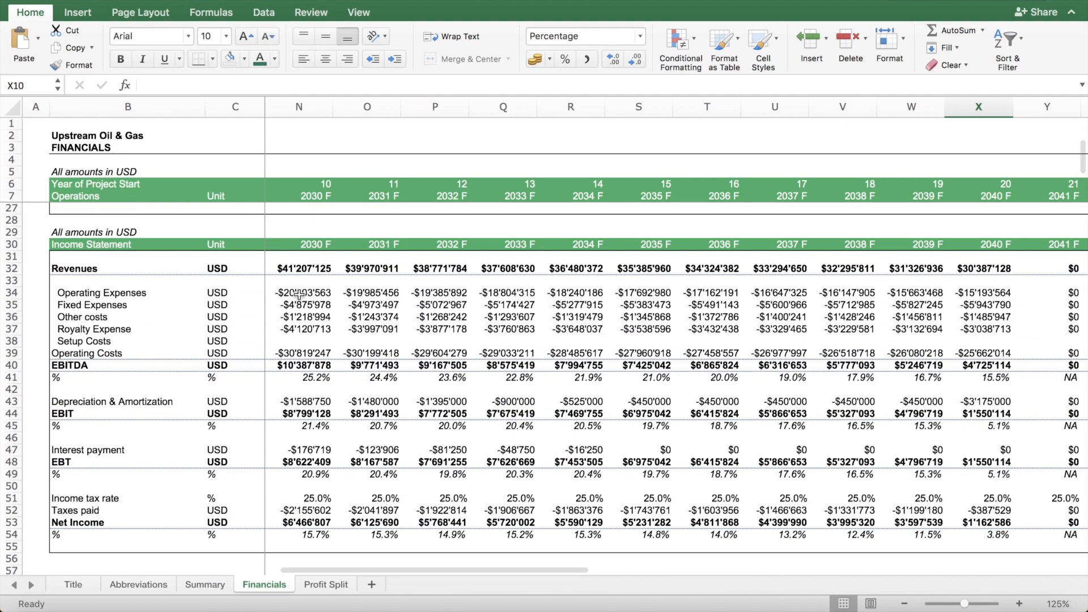
{"action": "left_click", "coordinate": [298, 293]}
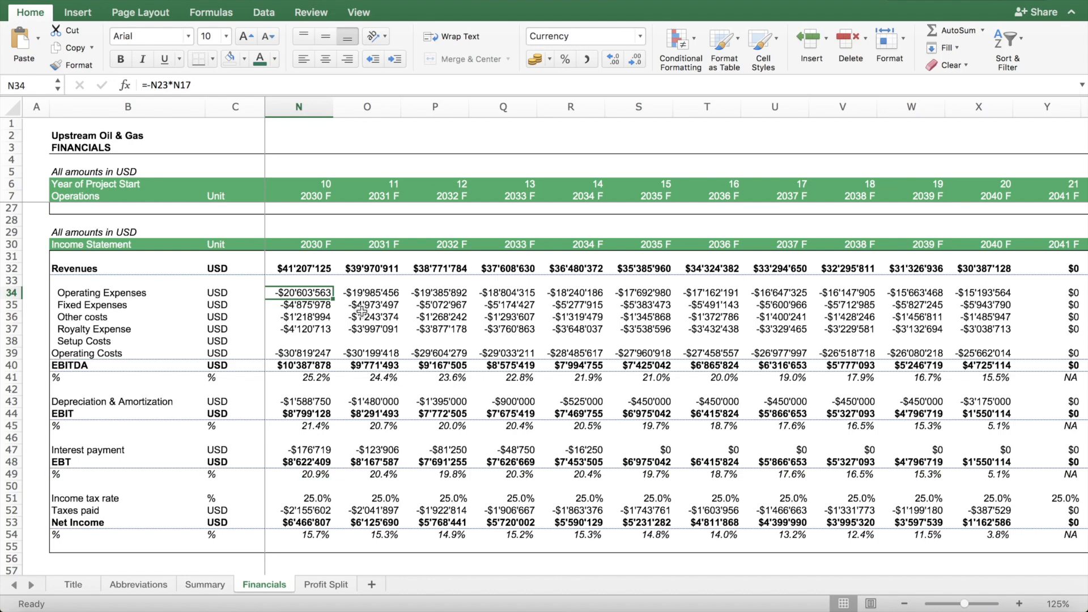
{"action": "left_click", "coordinate": [205, 584]}
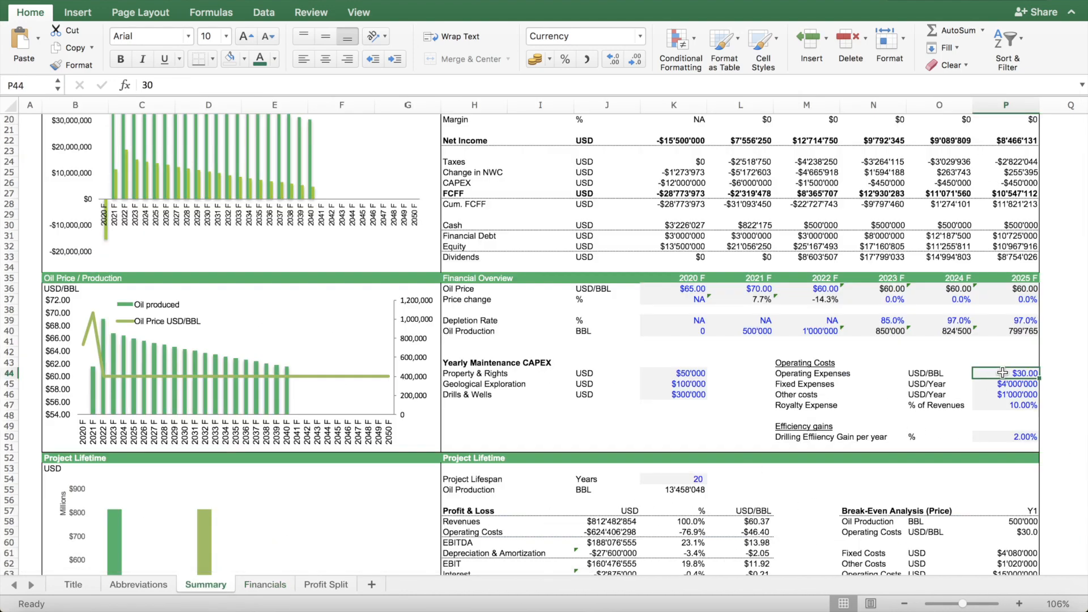
{"action": "type", "text": "25"}
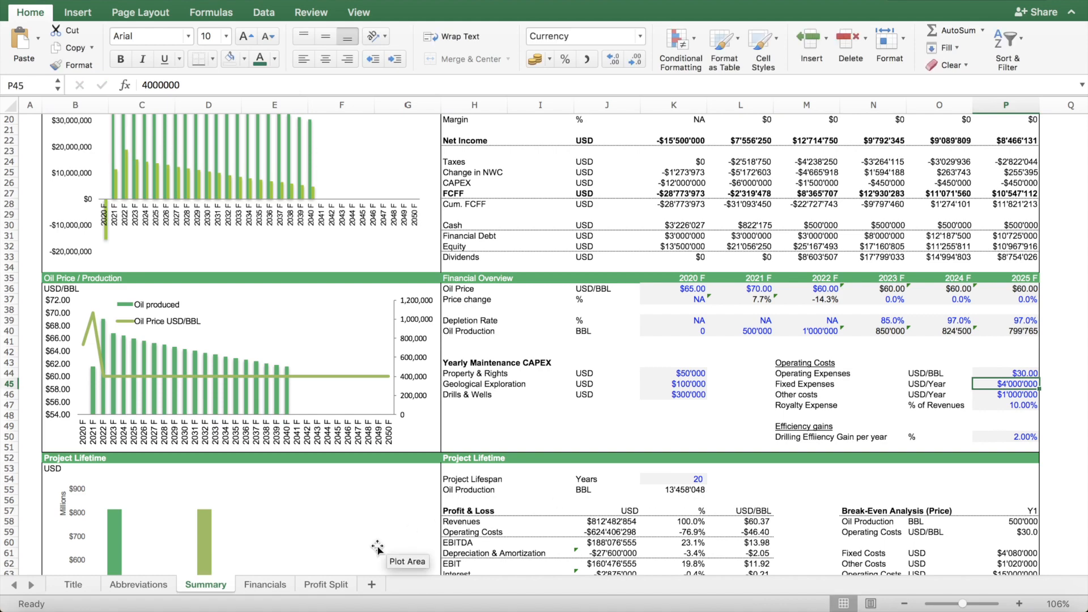
{"action": "left_click", "coordinate": [264, 584]}
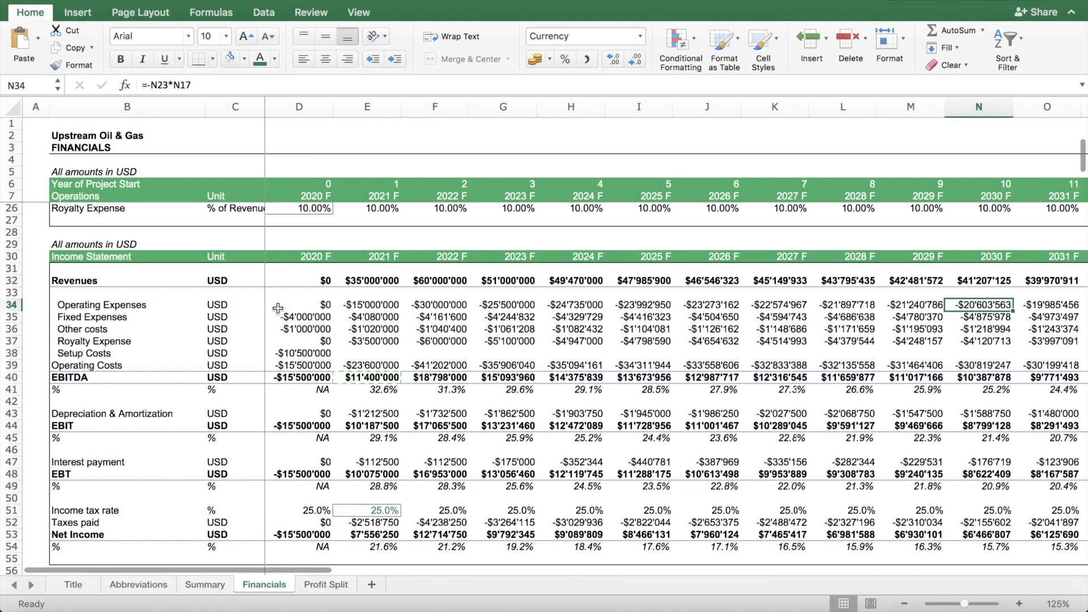
{"action": "scroll", "scroll_direction": "right", "scroll_amount": 3}
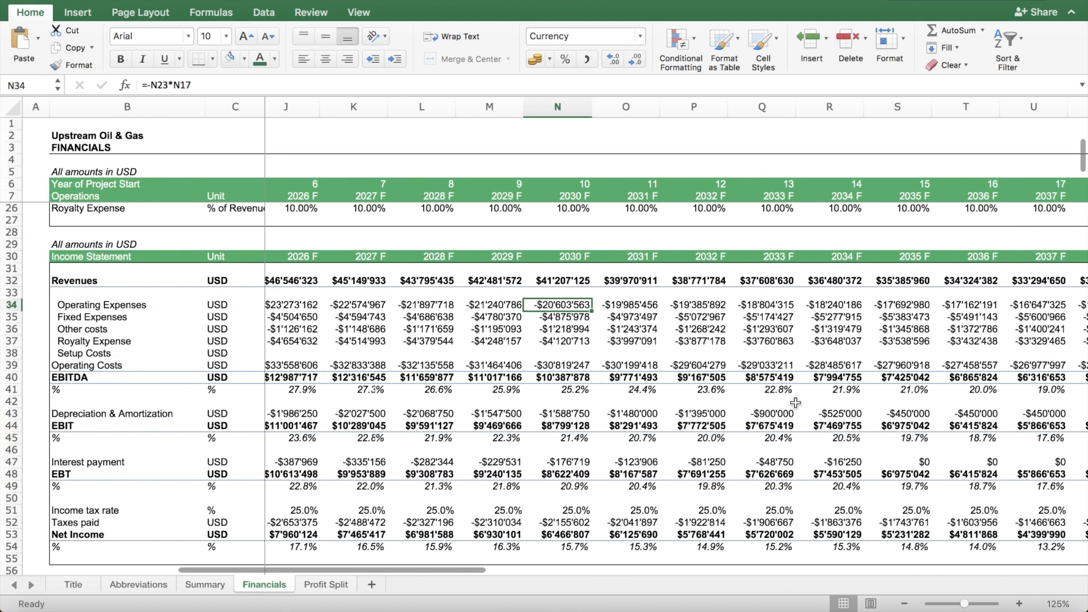
{"action": "scroll", "scroll_direction": "left", "scroll_amount": 3}
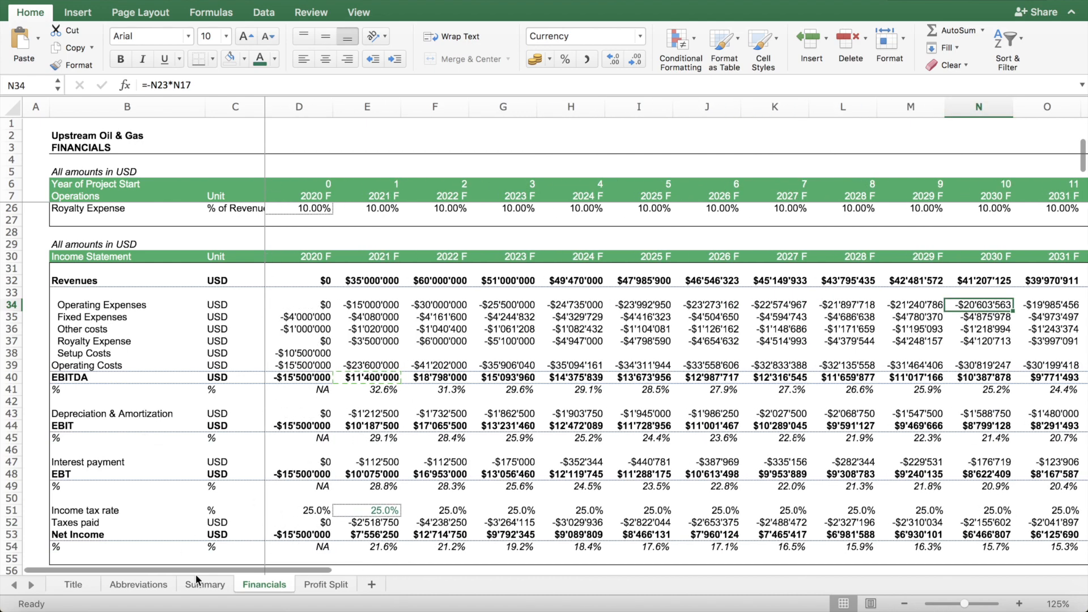
{"action": "left_click", "coordinate": [205, 584]}
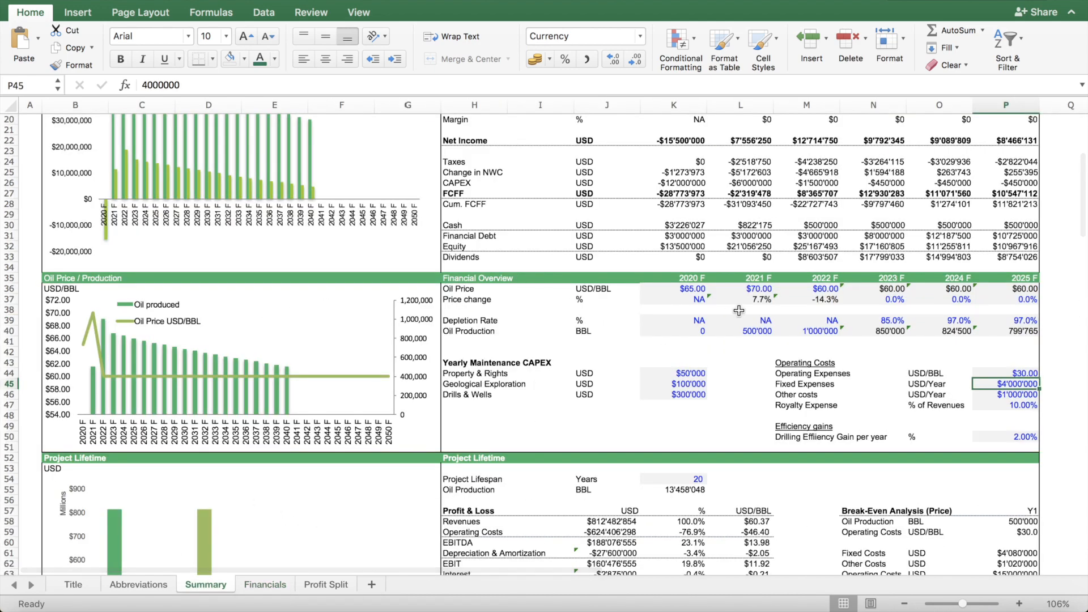
- Scroll to Uses of Funds and inspect the Geological Exploration share and Legal Fees rows
{"action": "scroll", "scroll_direction": "down", "scroll_amount": 3}
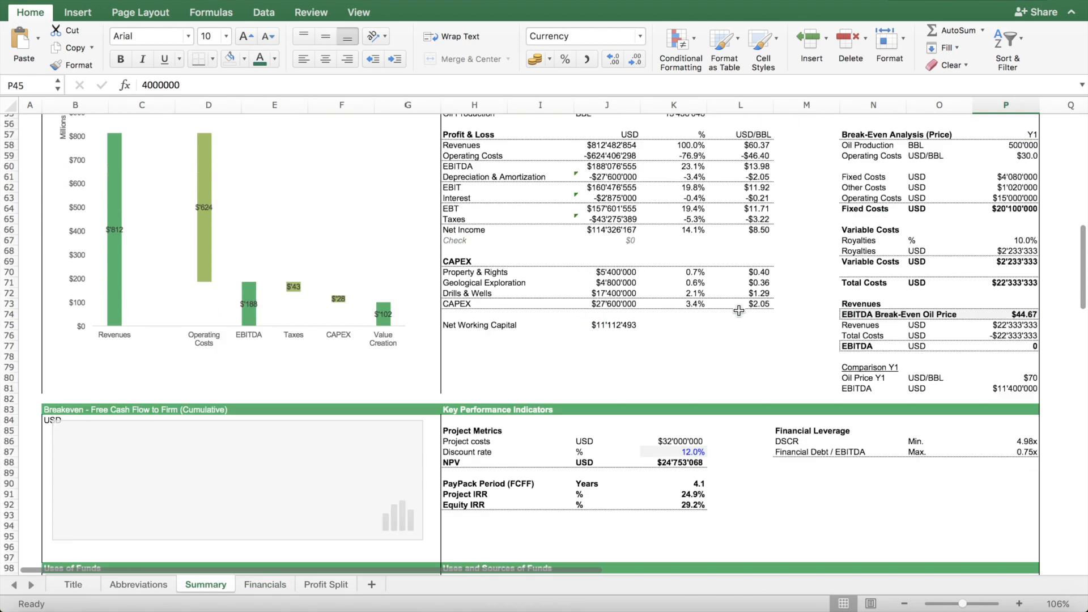
{"action": "scroll", "scroll_direction": "down", "scroll_amount": 3}
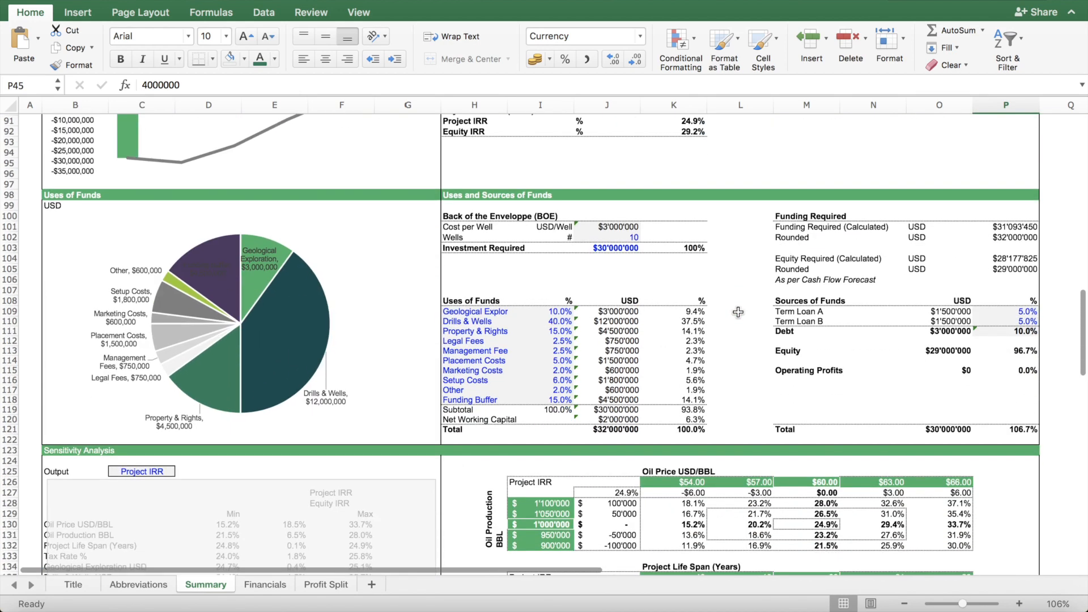
{"action": "left_click", "coordinate": [474, 279]}
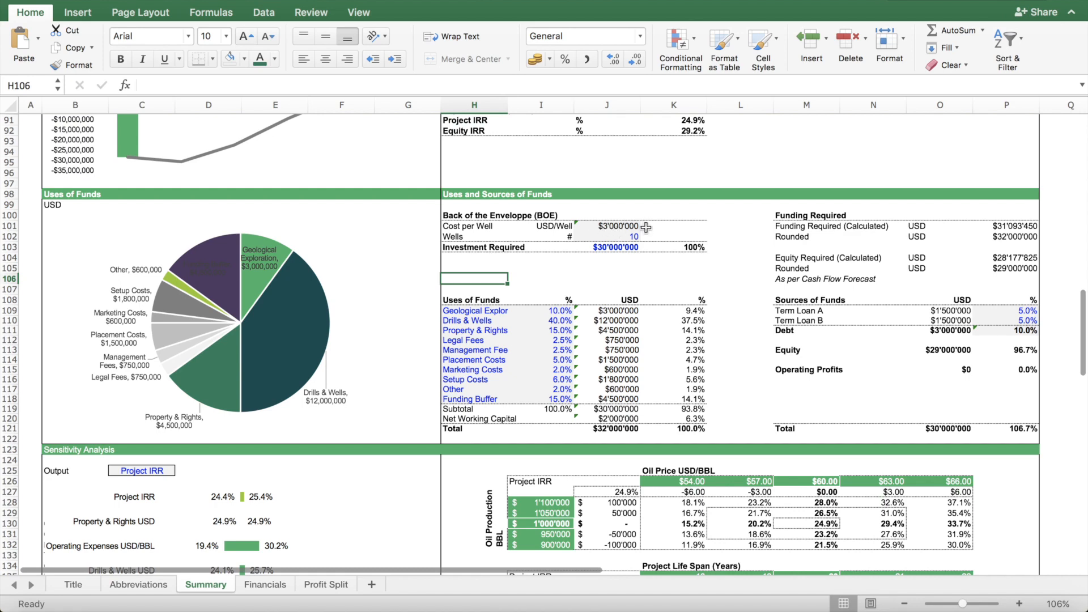
{"action": "left_click", "coordinate": [607, 247]}
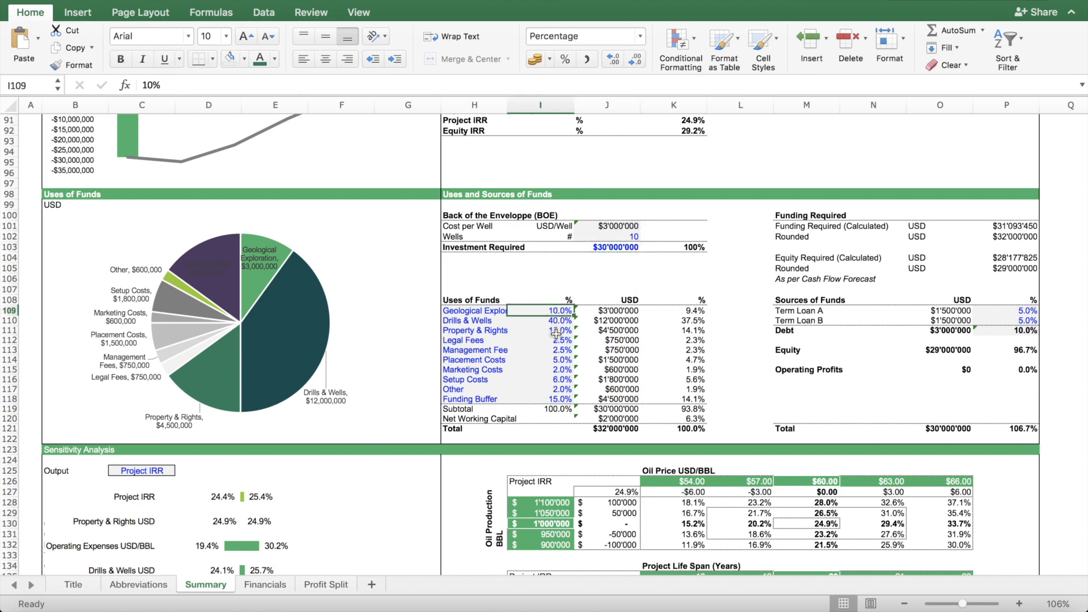
{"action": "left_click", "coordinate": [474, 310]}
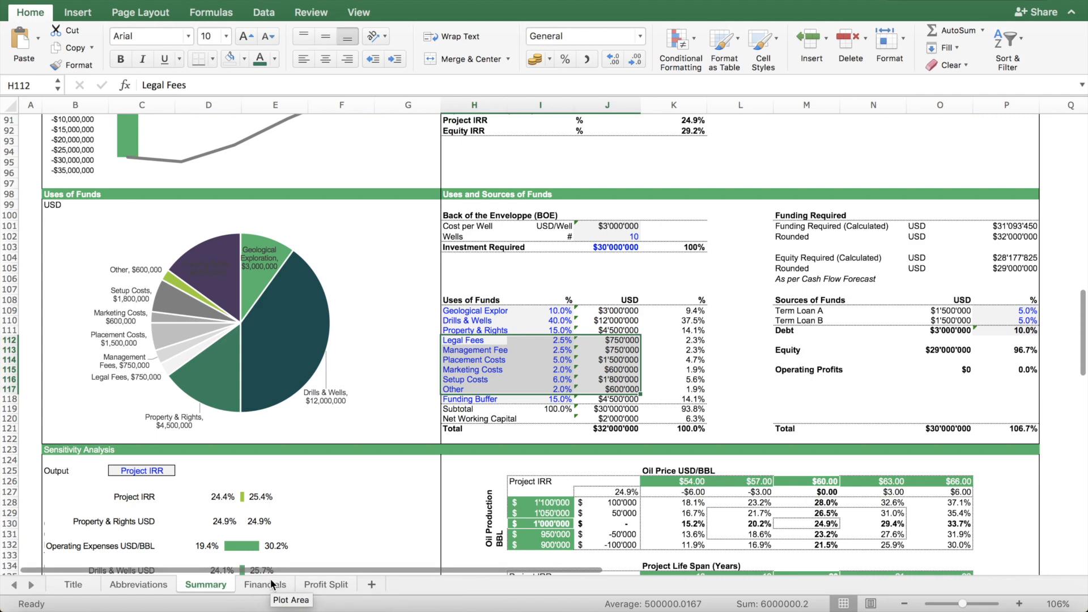
- Briefly visit Financials, then back on Summary inspect the Marketing Costs formula in J115
{"action": "left_click", "coordinate": [264, 583]}
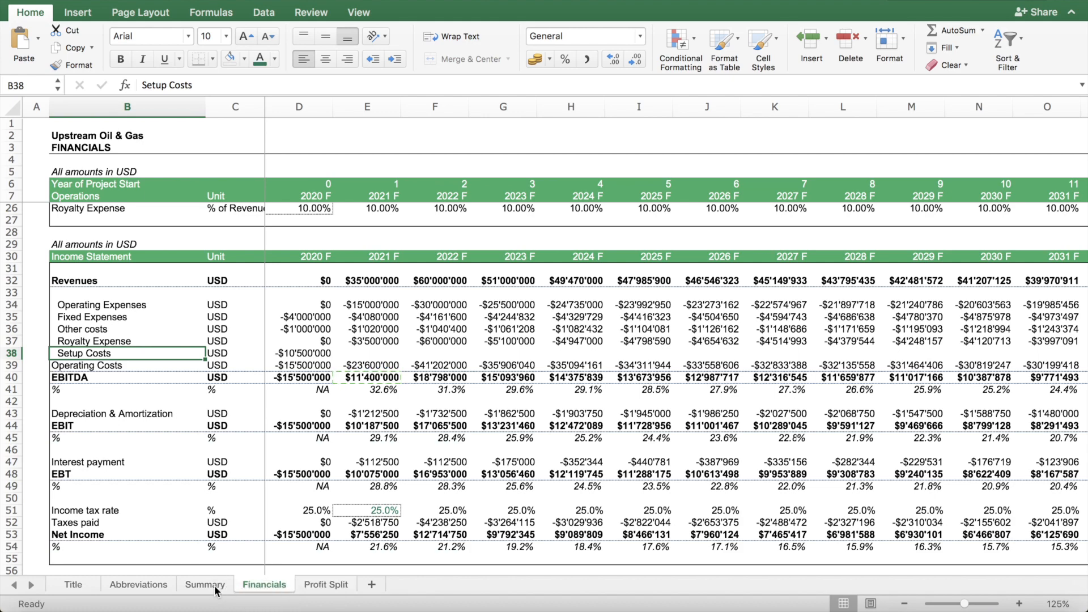
{"action": "left_click", "coordinate": [204, 584]}
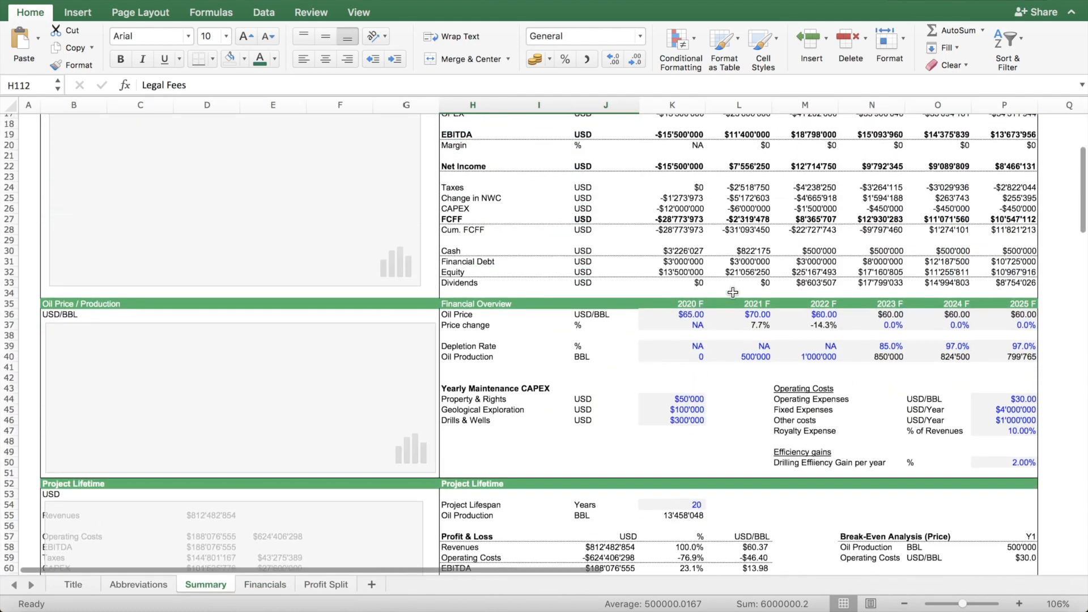
{"action": "scroll", "scroll_direction": "up", "scroll_amount": 3}
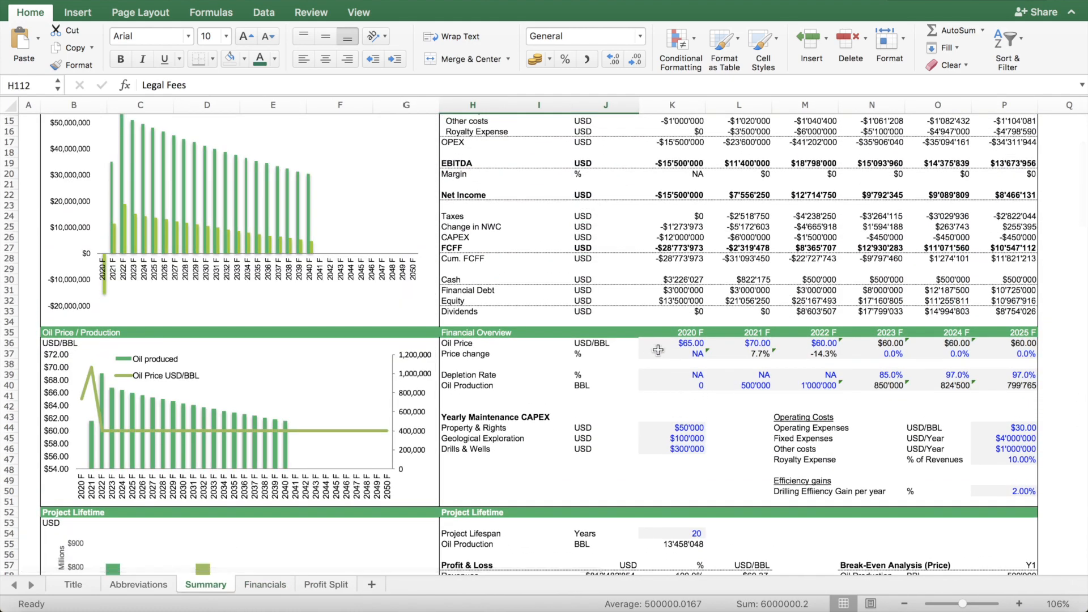
{"action": "mouse_move", "coordinate": [683, 489]}
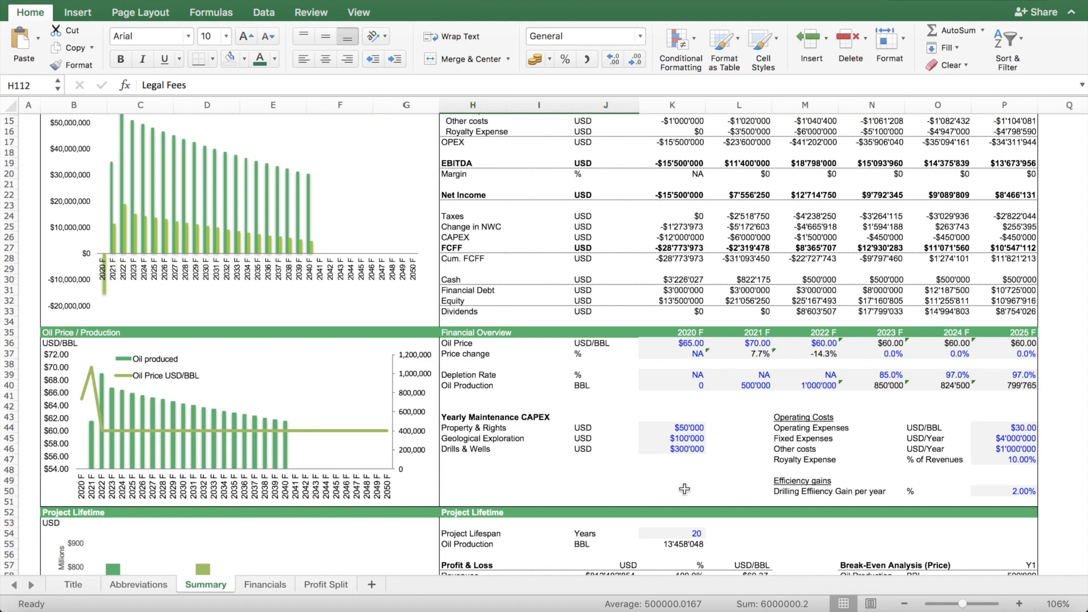
{"action": "scroll", "scroll_direction": "down", "scroll_amount": 3}
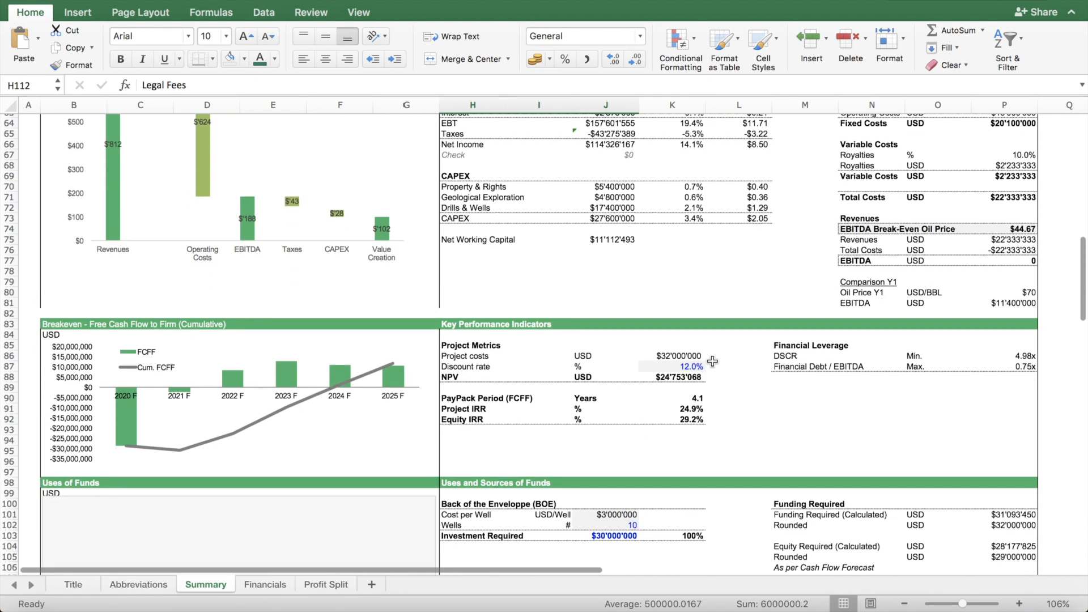
{"action": "scroll", "scroll_direction": "down", "scroll_amount": 3}
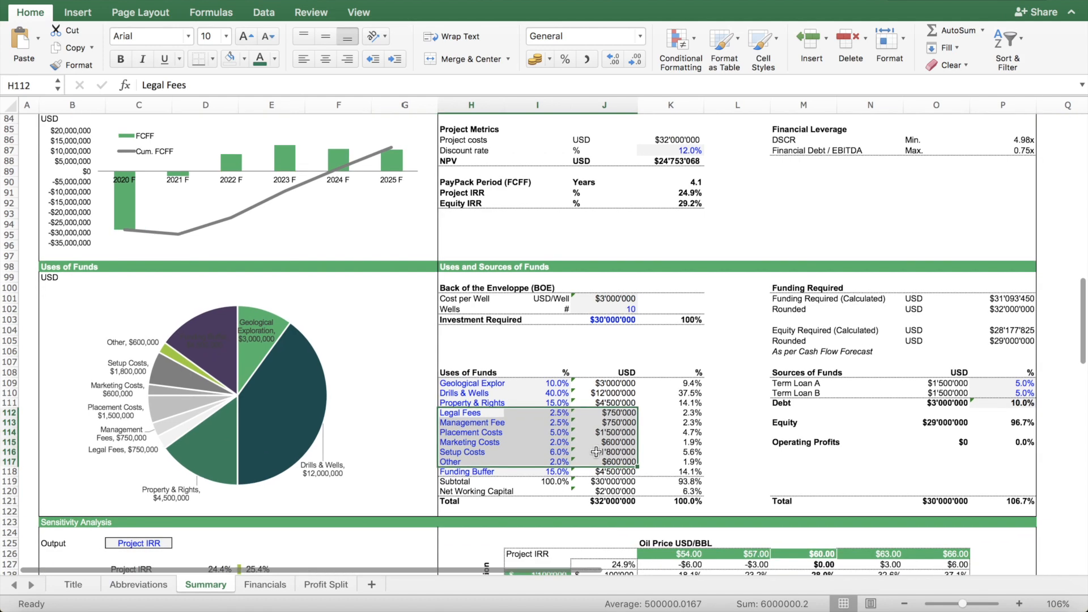
{"action": "left_click", "coordinate": [613, 442]}
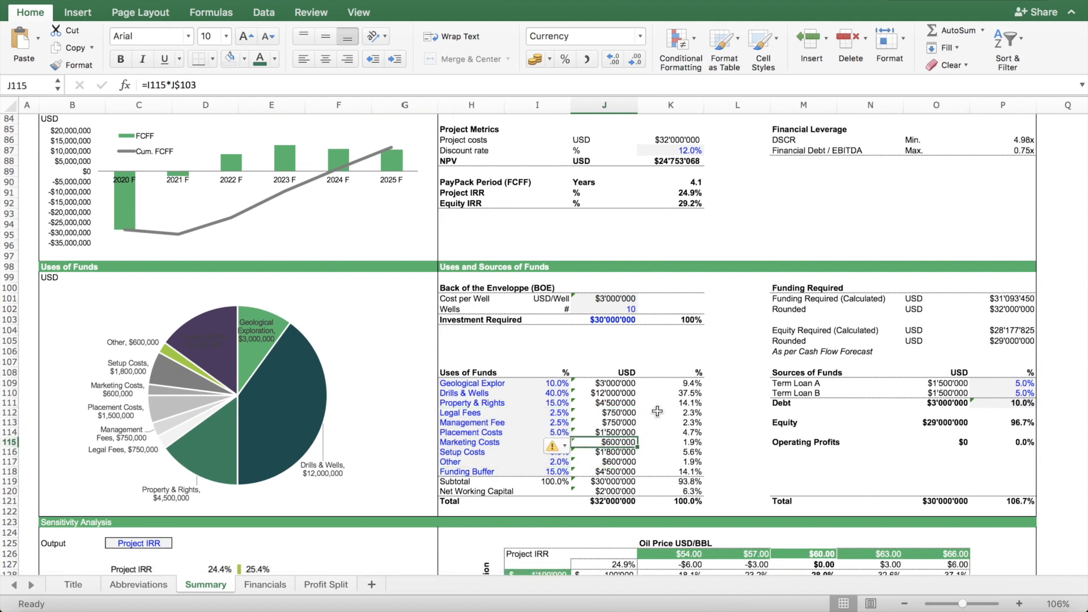
{"action": "scroll", "scroll_direction": "up", "scroll_amount": 3}
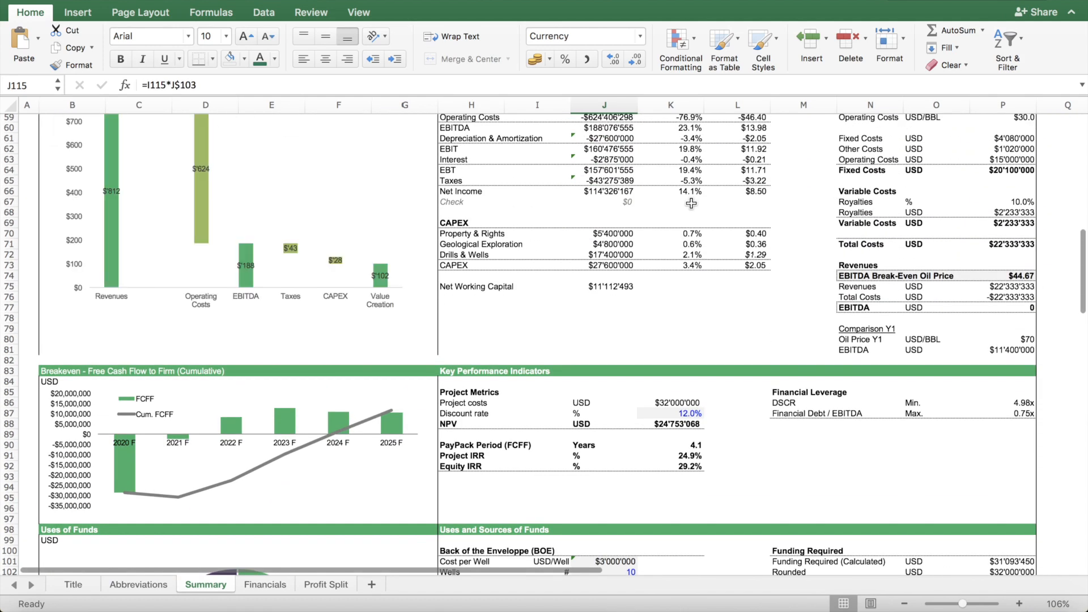
{"action": "scroll", "scroll_direction": "down", "scroll_amount": 3}
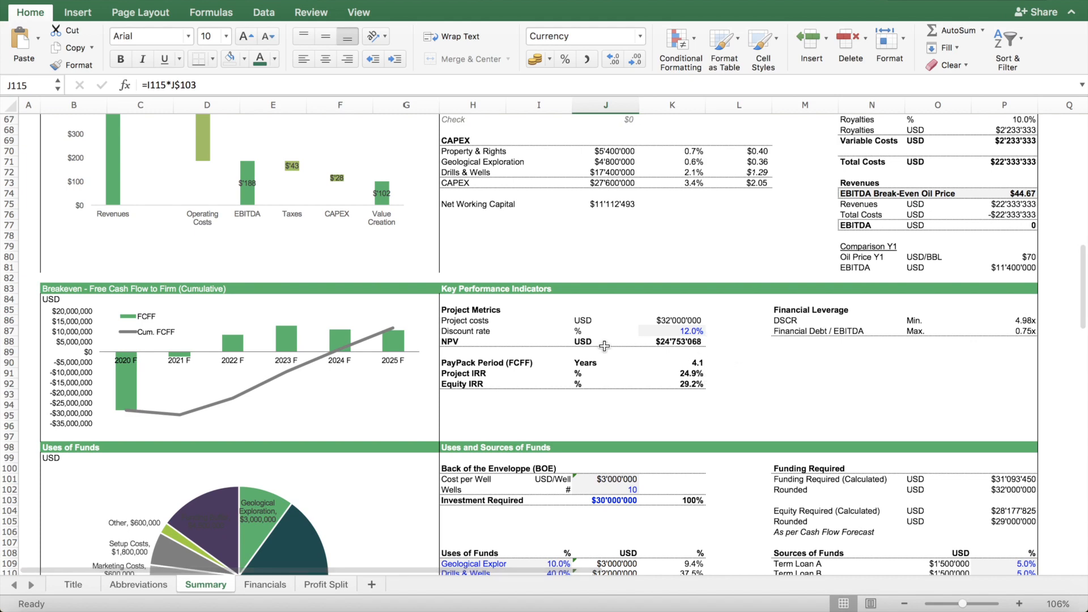
{"action": "mouse_move", "coordinate": [592, 287]}
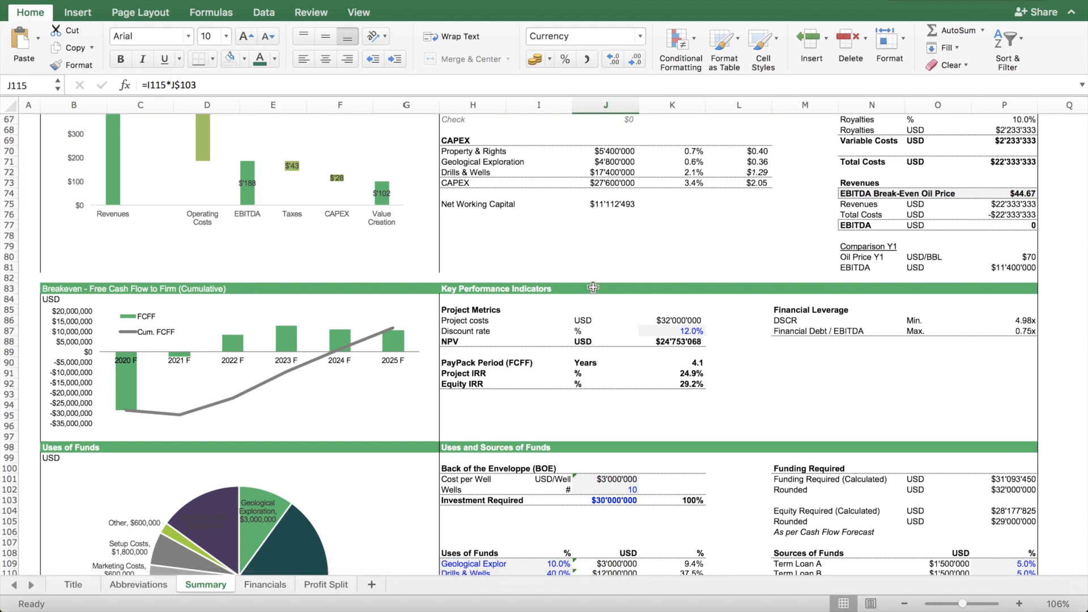
{"action": "mouse_move", "coordinate": [606, 376]}
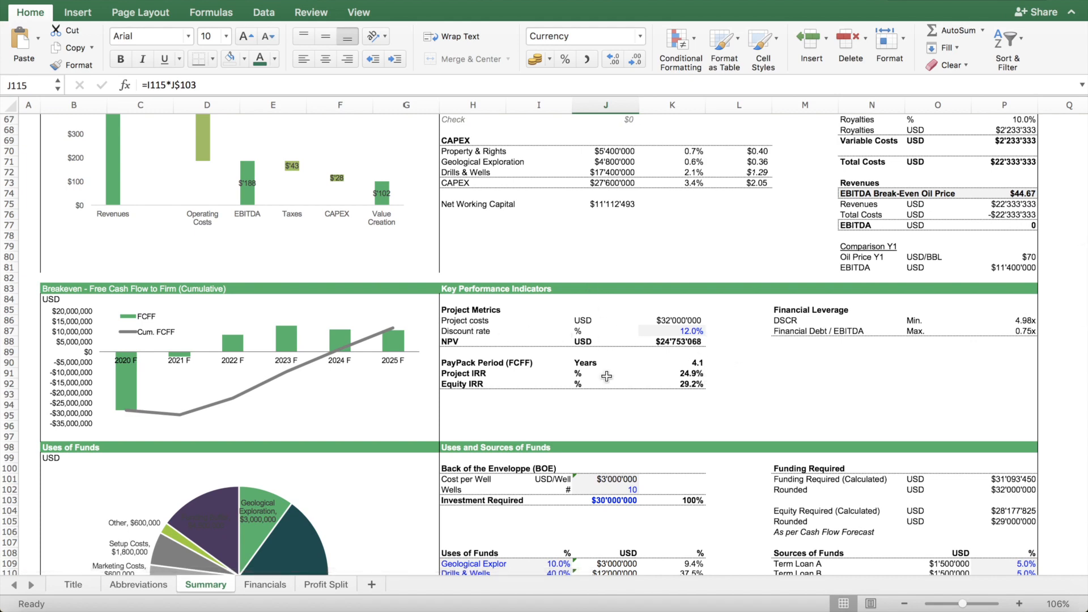
{"action": "mouse_move", "coordinate": [596, 372]}
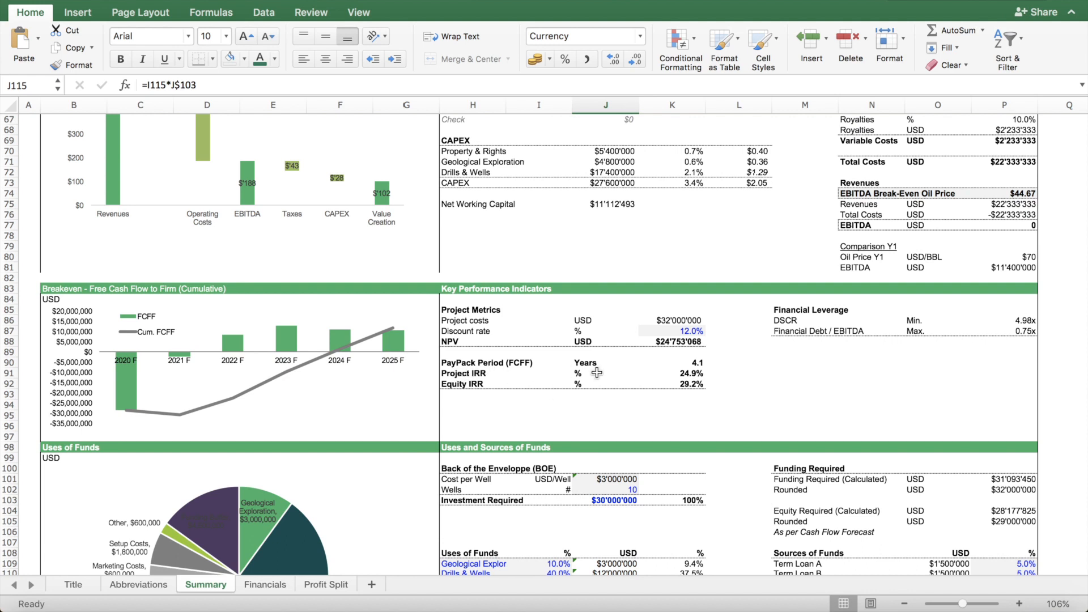
{"action": "mouse_move", "coordinate": [460, 384]}
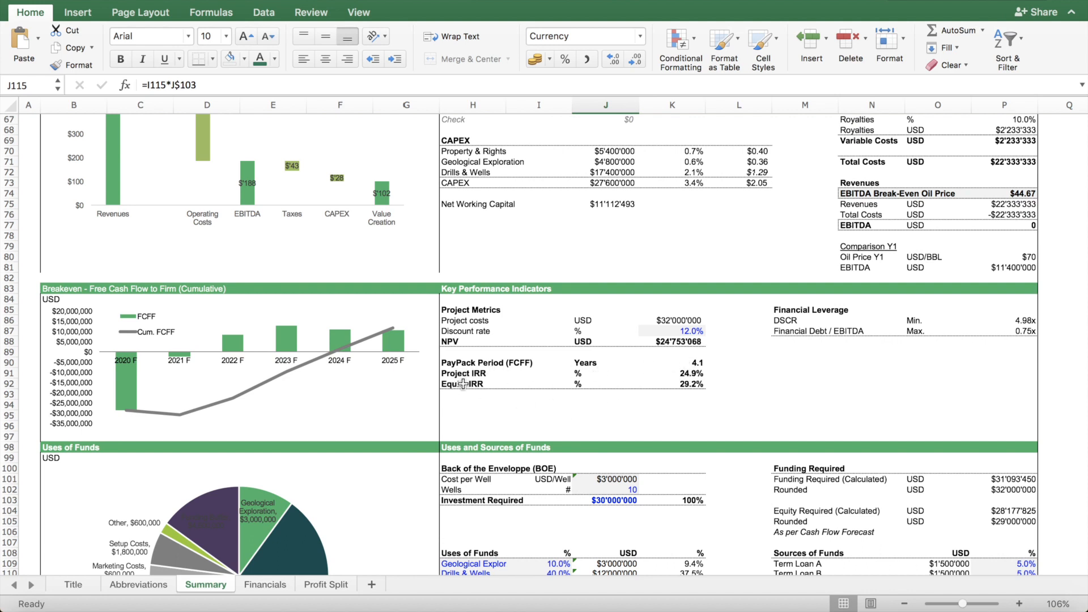
{"action": "left_click", "coordinate": [472, 383]}
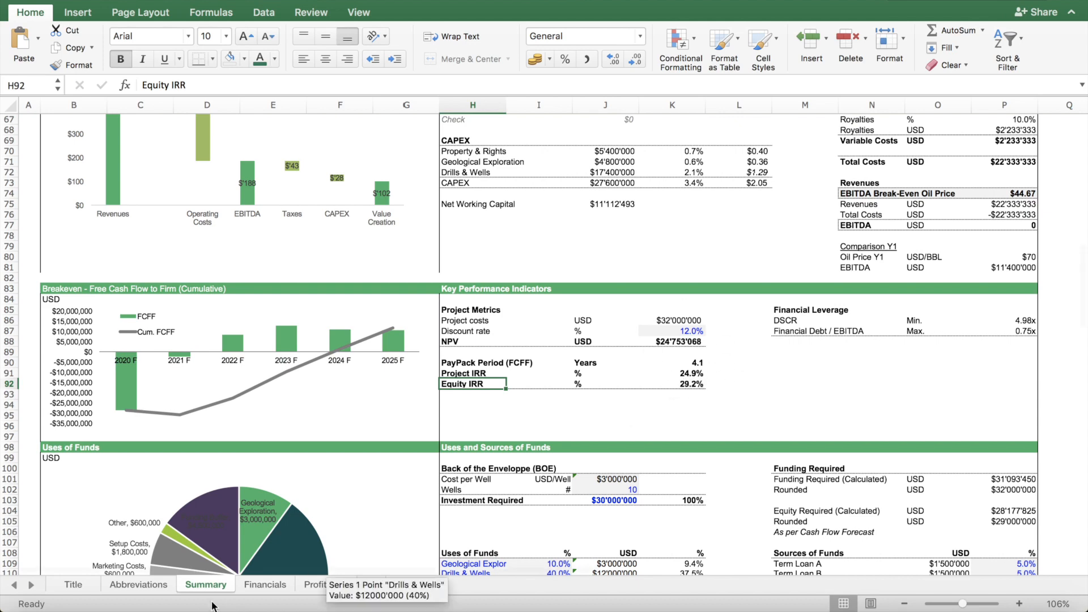
- Scroll the Financials sheet down to the Free Cash Flow Analysis with Project and Equity IRR
{"action": "left_click", "coordinate": [263, 583]}
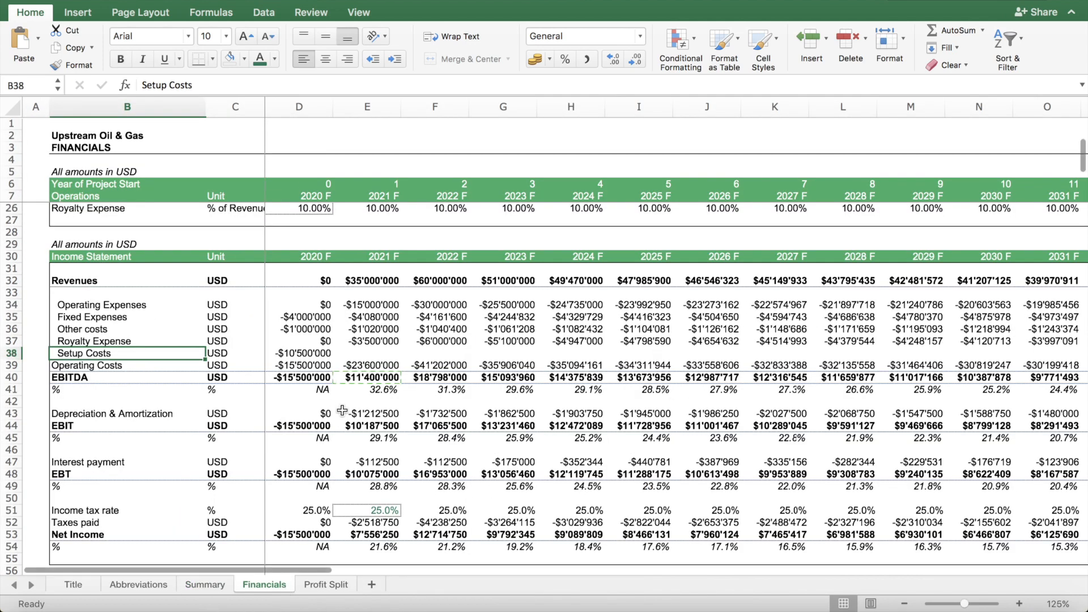
{"action": "scroll", "scroll_direction": "down", "scroll_amount": 3}
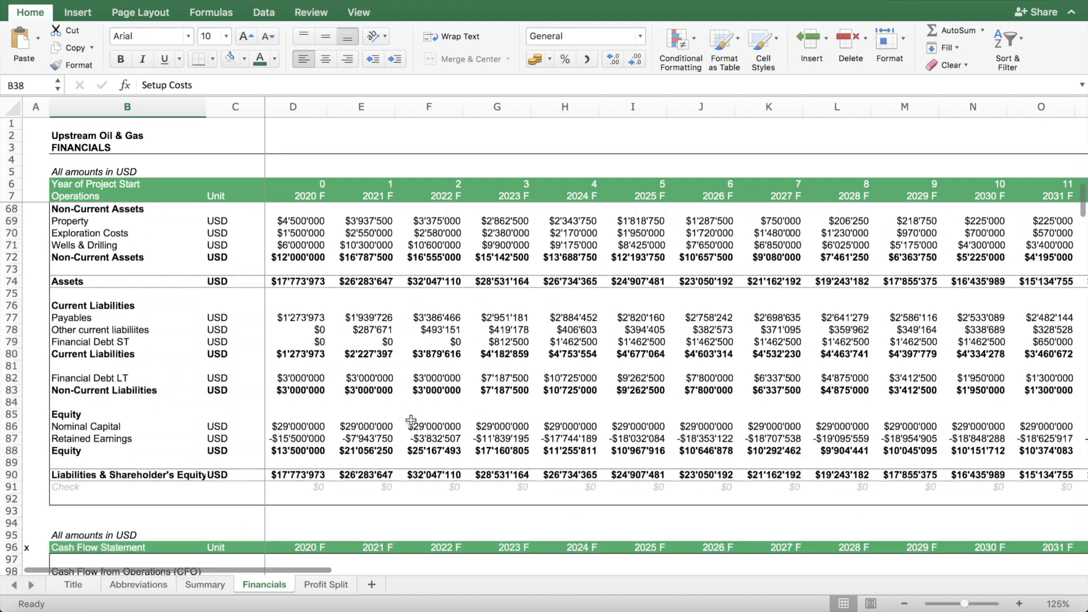
{"action": "scroll", "scroll_direction": "down", "scroll_amount": 3}
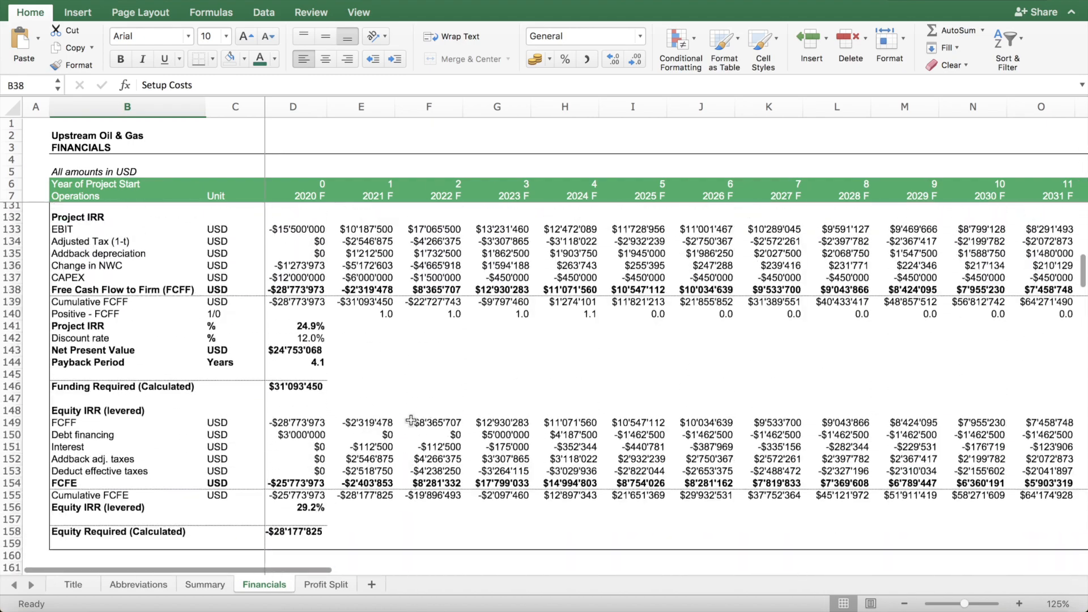
{"action": "scroll", "scroll_direction": "up", "scroll_amount": 3}
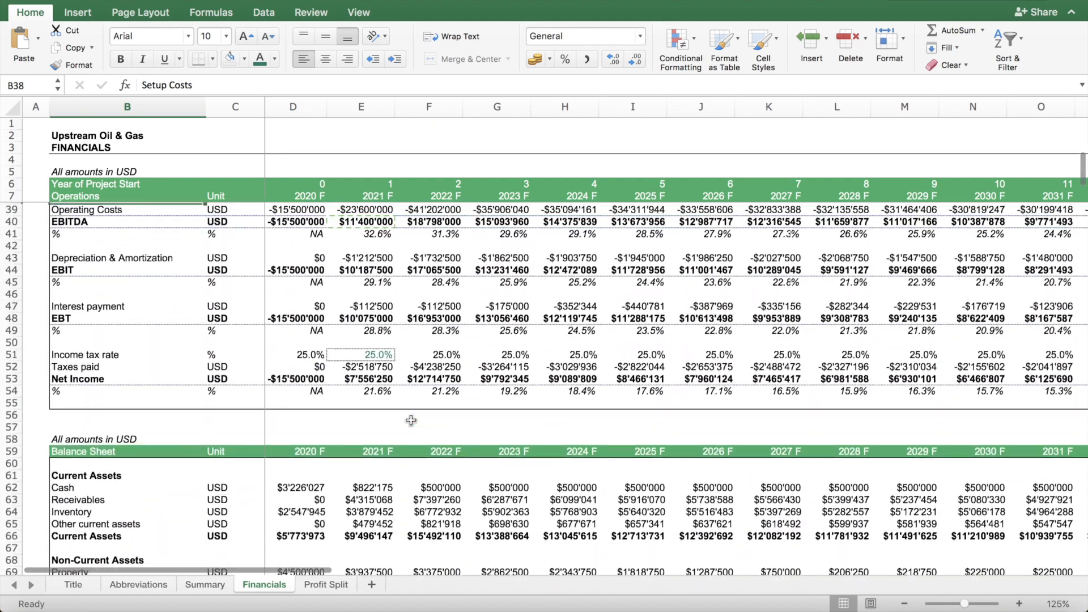
{"action": "scroll", "scroll_direction": "up", "scroll_amount": 3}
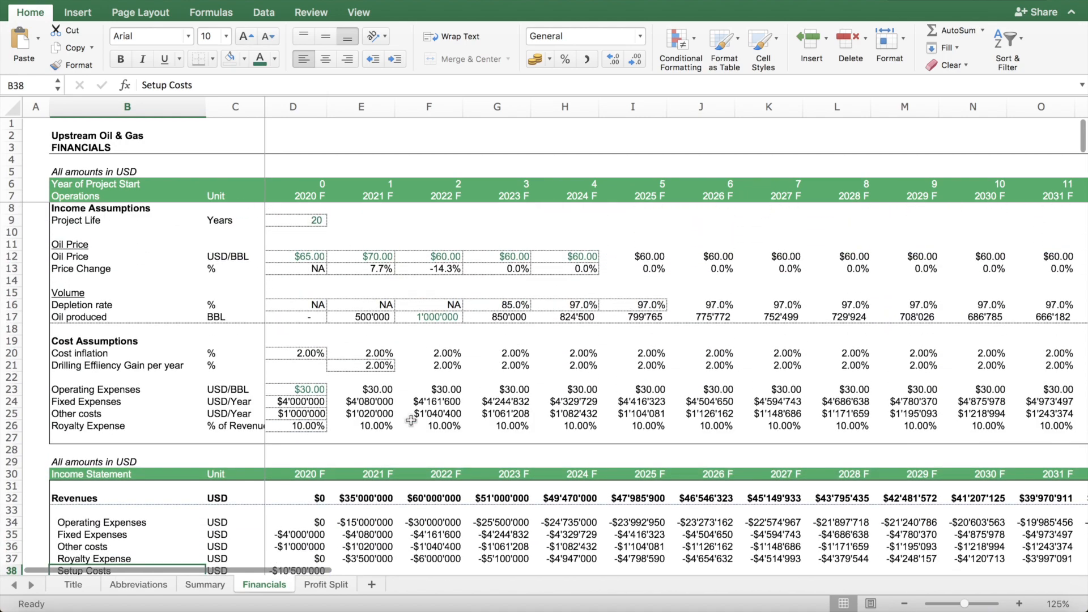
{"action": "scroll", "scroll_direction": "down", "scroll_amount": 3}
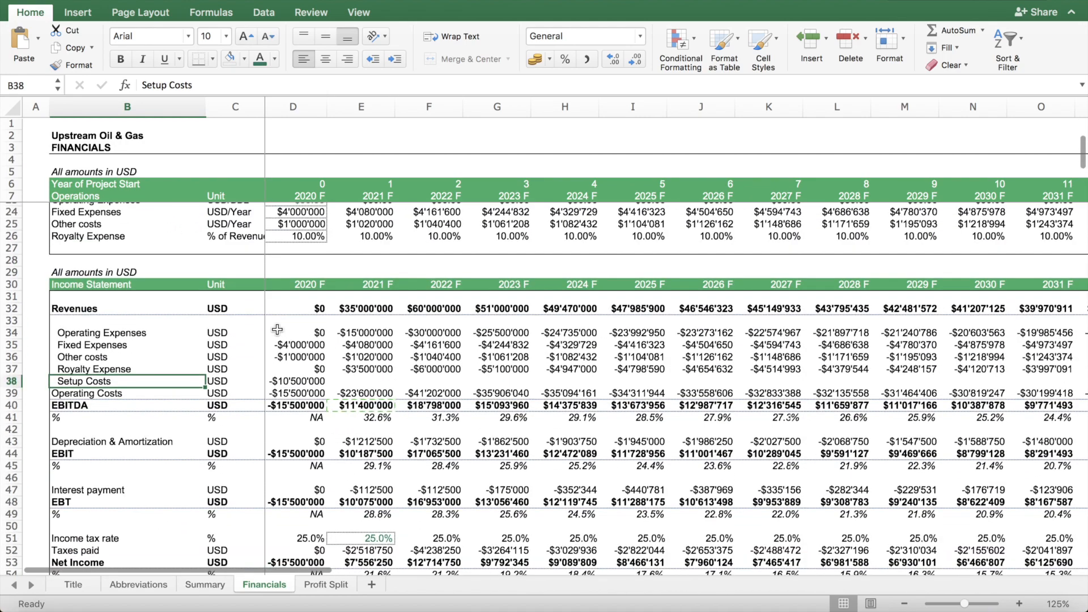
{"action": "scroll", "scroll_direction": "down", "scroll_amount": 3}
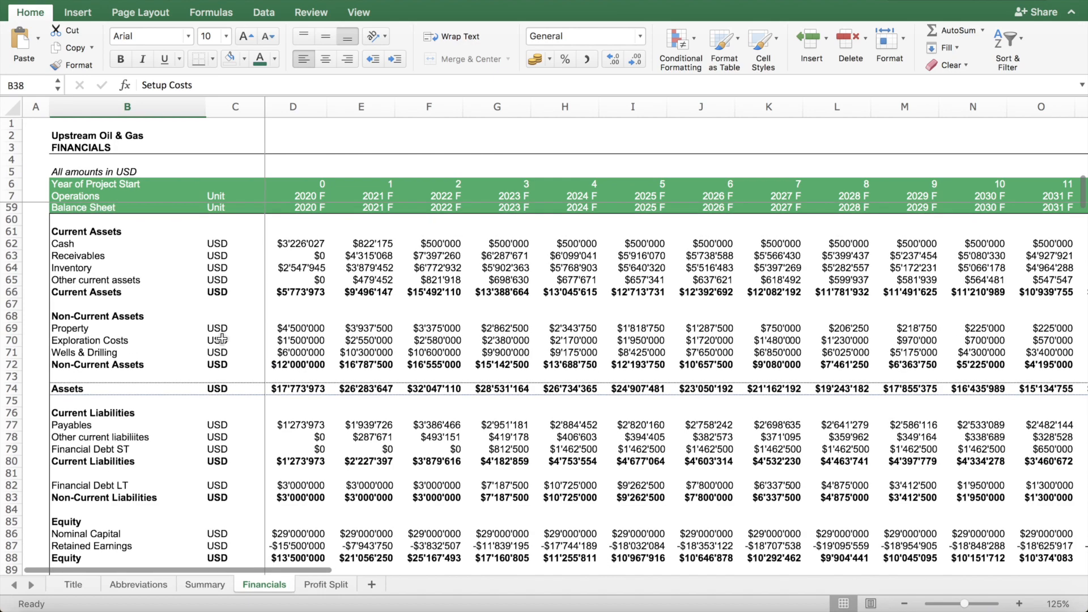
{"action": "scroll", "scroll_direction": "down", "scroll_amount": 3}
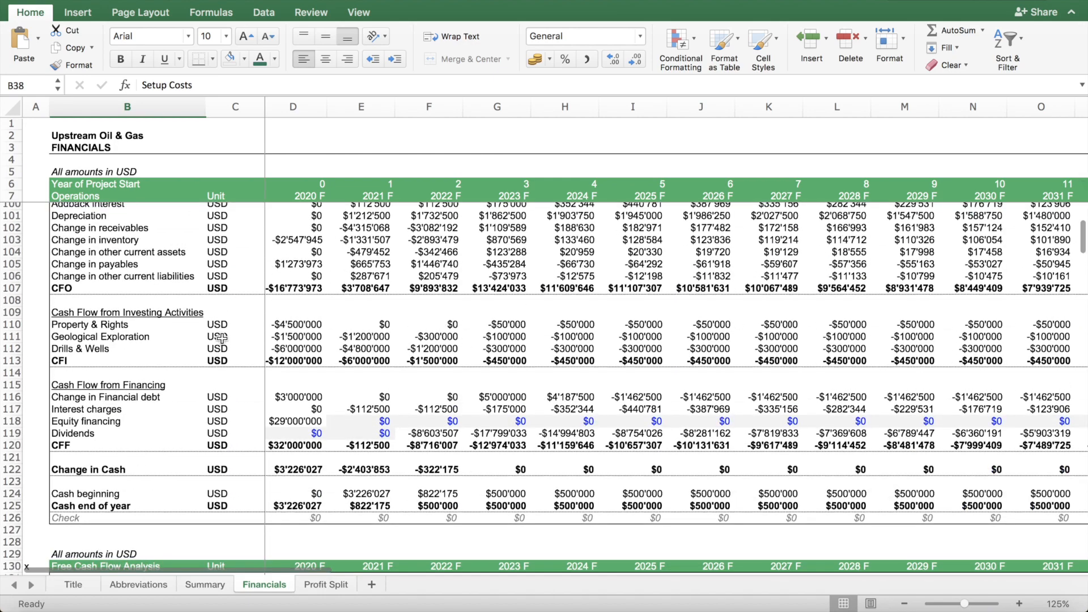
{"action": "scroll", "scroll_direction": "up", "scroll_amount": 3}
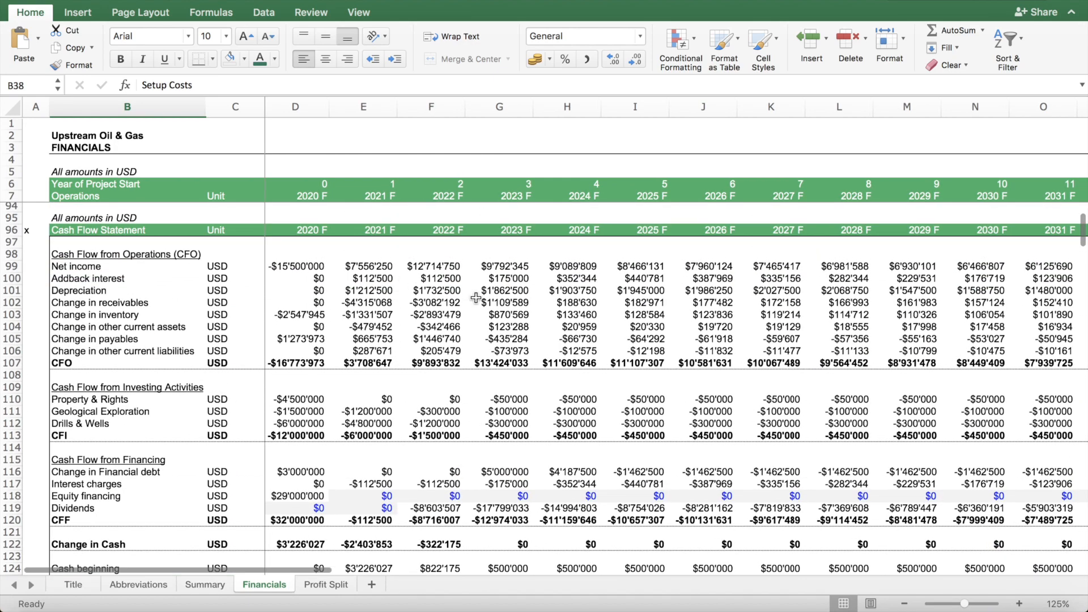
{"action": "scroll", "scroll_direction": "down", "scroll_amount": 3}
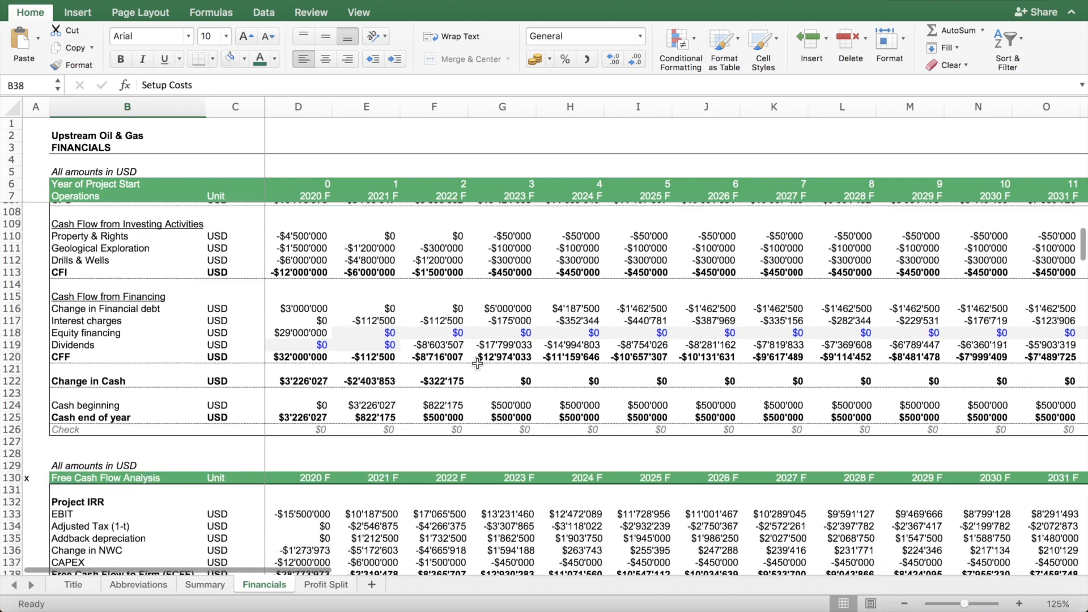
{"action": "scroll", "scroll_direction": "down", "scroll_amount": 3}
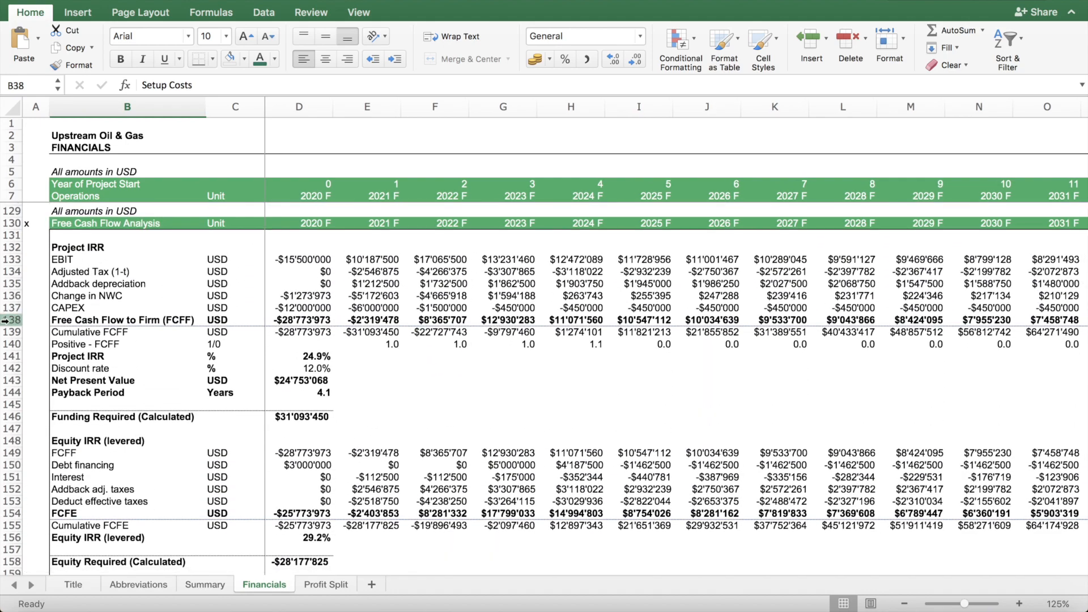
{"action": "left_click", "coordinate": [298, 356]}
{"action": "type", "text": "=IRR(D138:AH138)"}
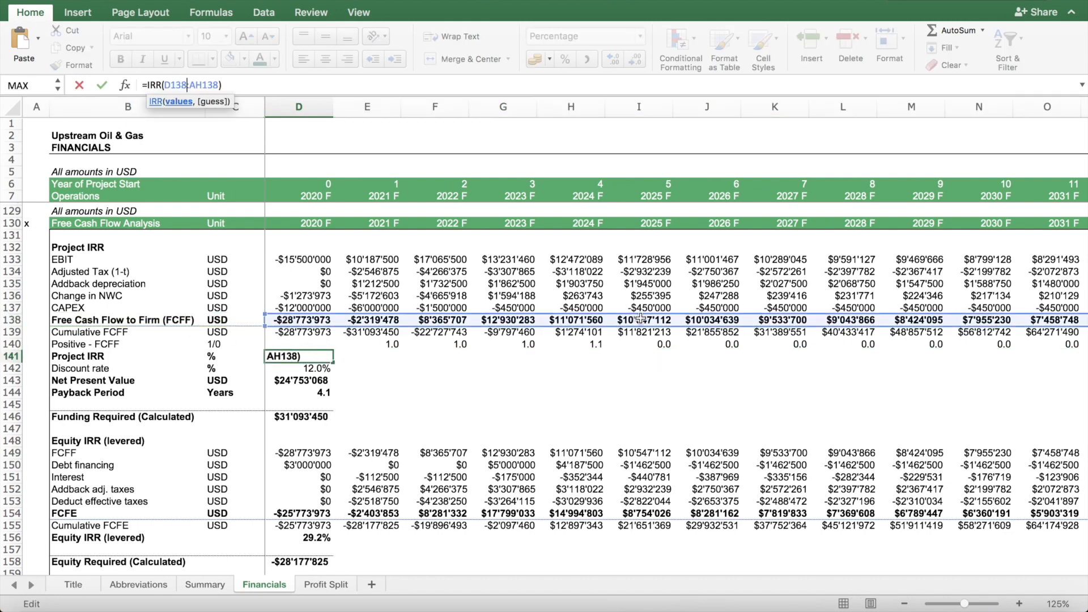
{"action": "key", "text": "Return"}
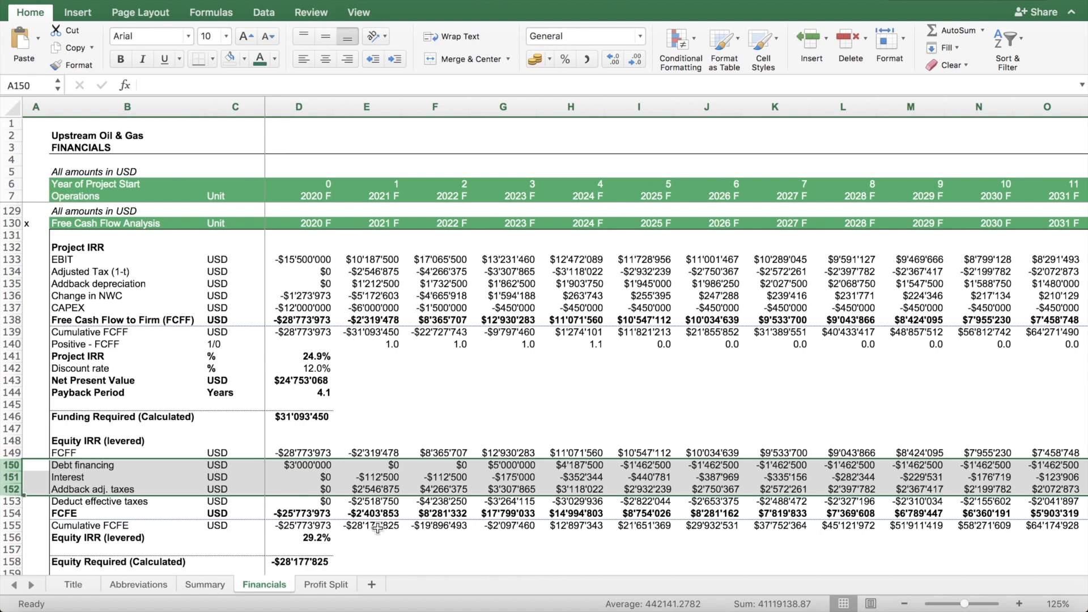
{"action": "left_click", "coordinate": [298, 537]}
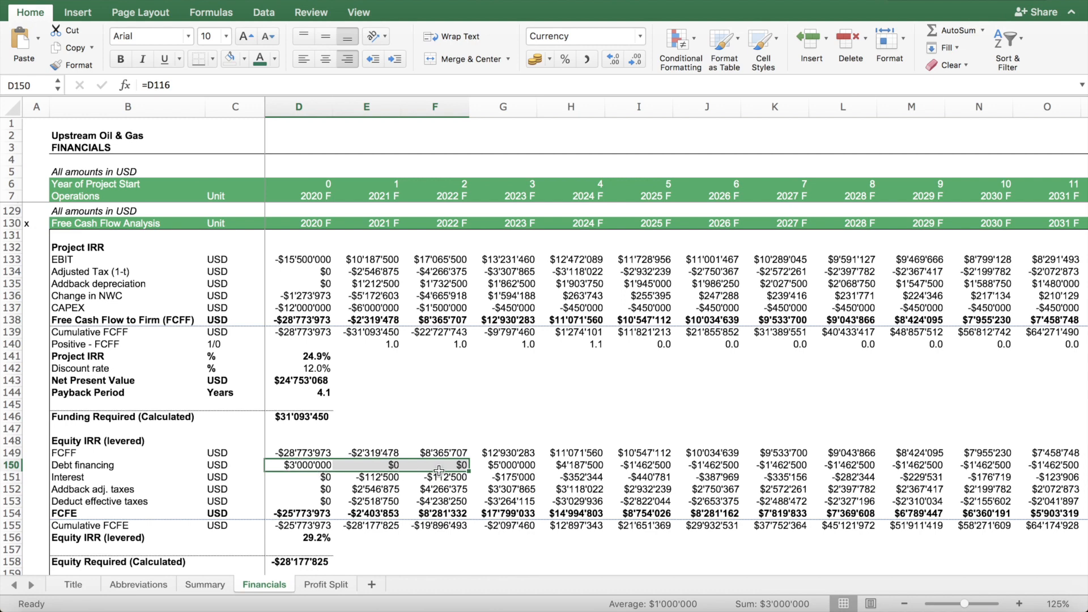
{"action": "left_click", "coordinate": [503, 465]}
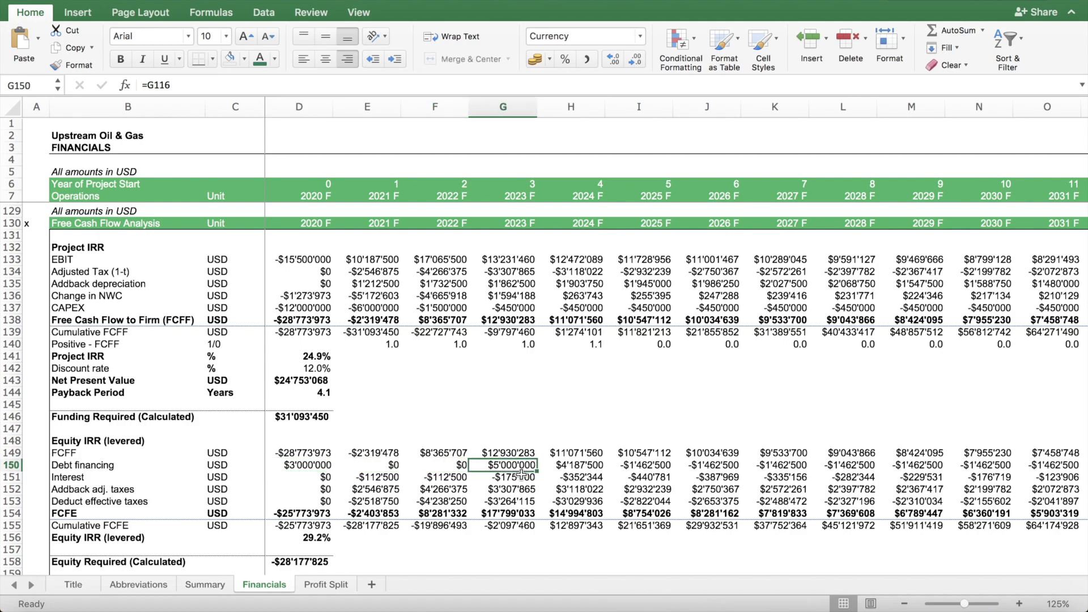
- Check the 2023 Term Loan A drawdown, then enter 10,000,000 as the 2024 Term Loan B drawdown
{"action": "scroll", "scroll_direction": "down", "scroll_amount": 3}
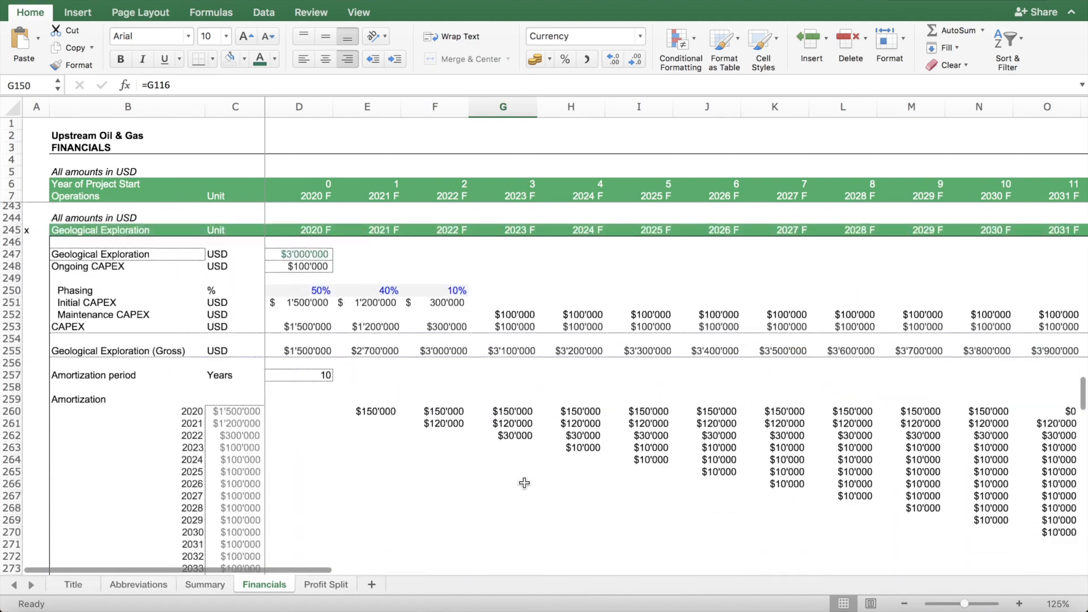
{"action": "scroll", "scroll_direction": "down", "scroll_amount": 3}
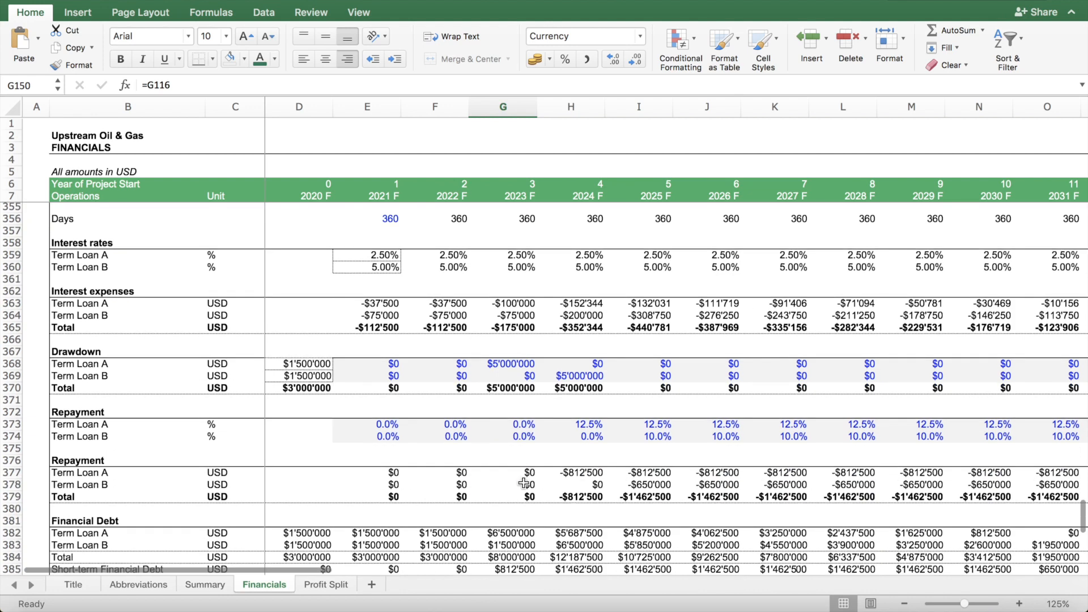
{"action": "left_click", "coordinate": [510, 363]}
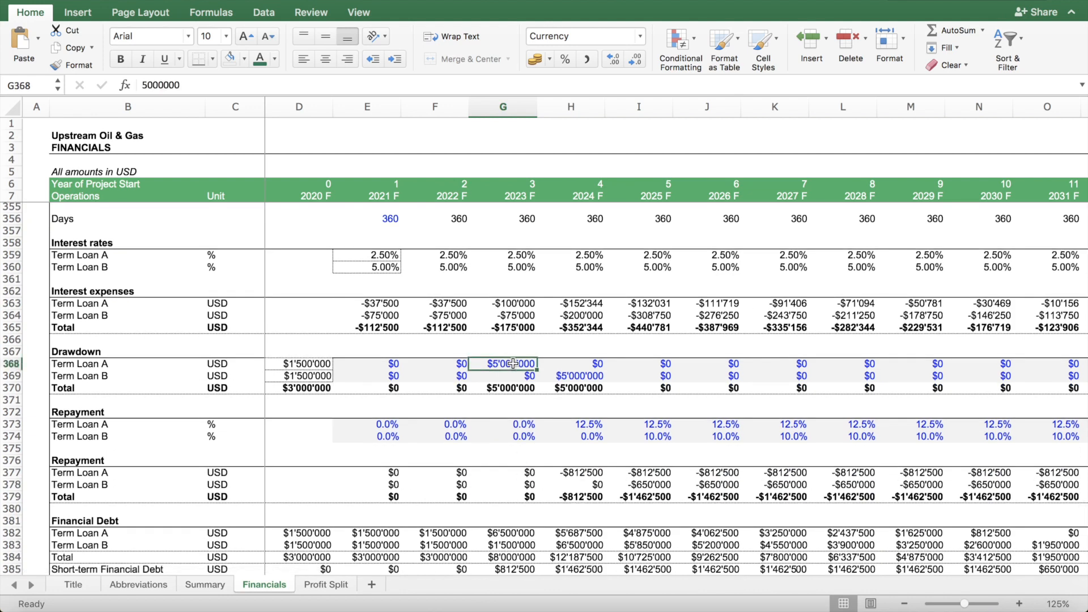
{"action": "mouse_move", "coordinate": [304, 390]}
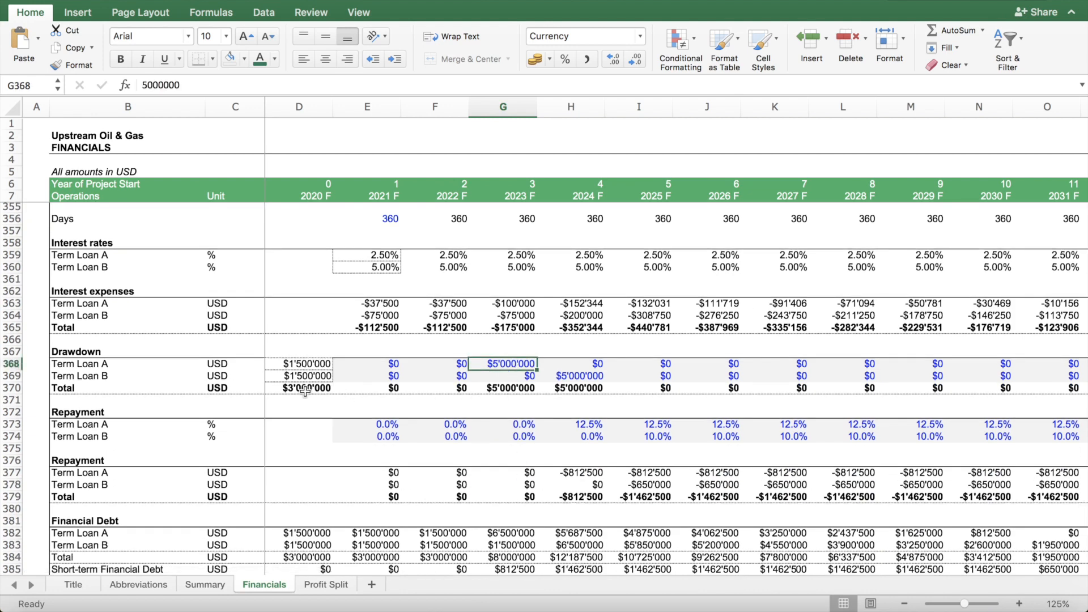
{"action": "mouse_move", "coordinate": [868, 387]}
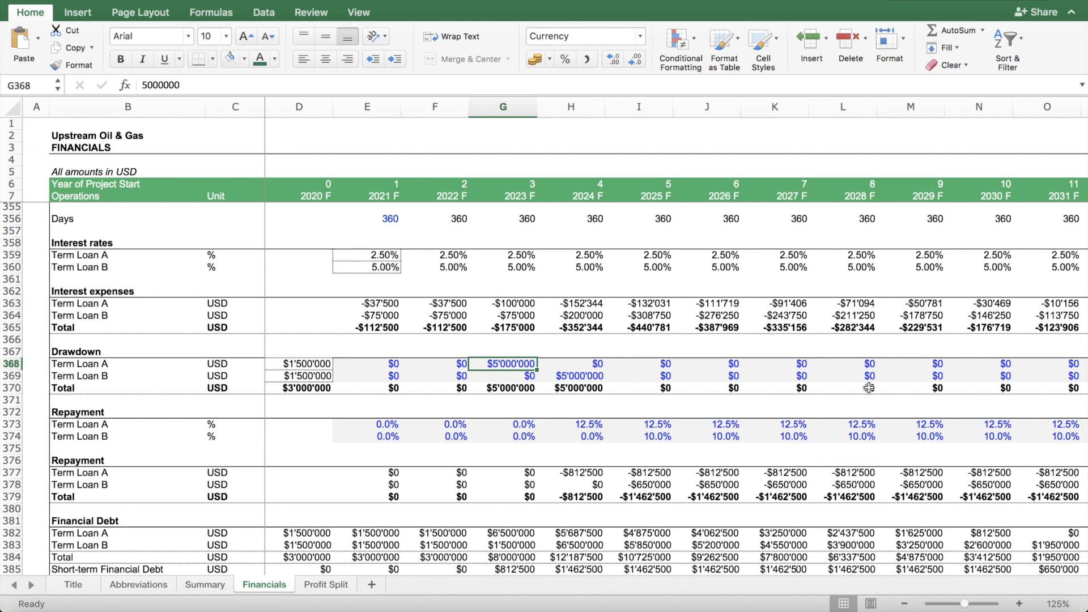
{"action": "left_click", "coordinate": [571, 364]}
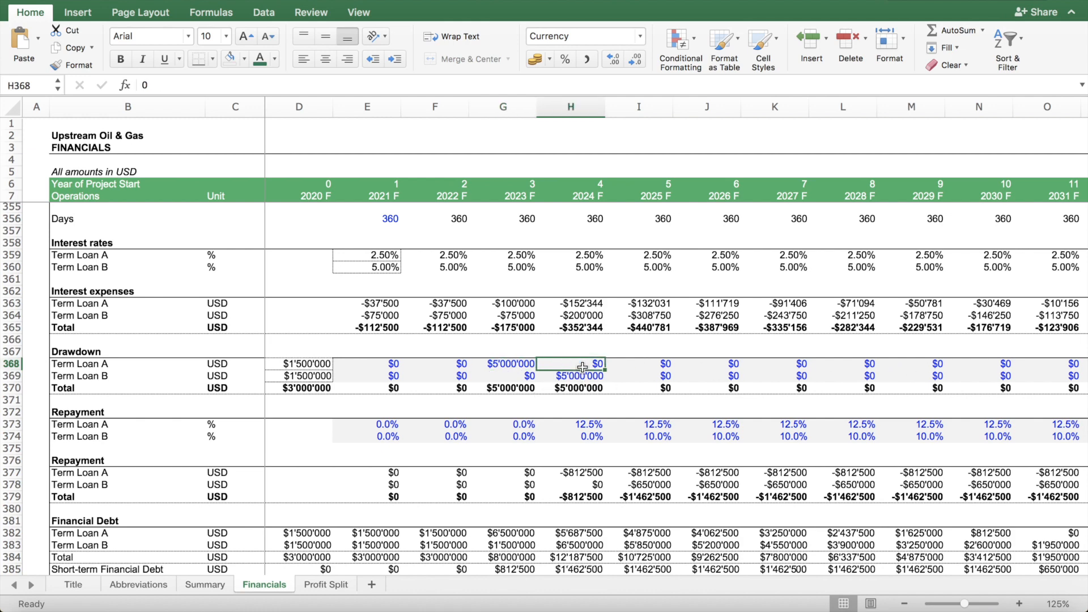
{"action": "type", "text": "1000"}
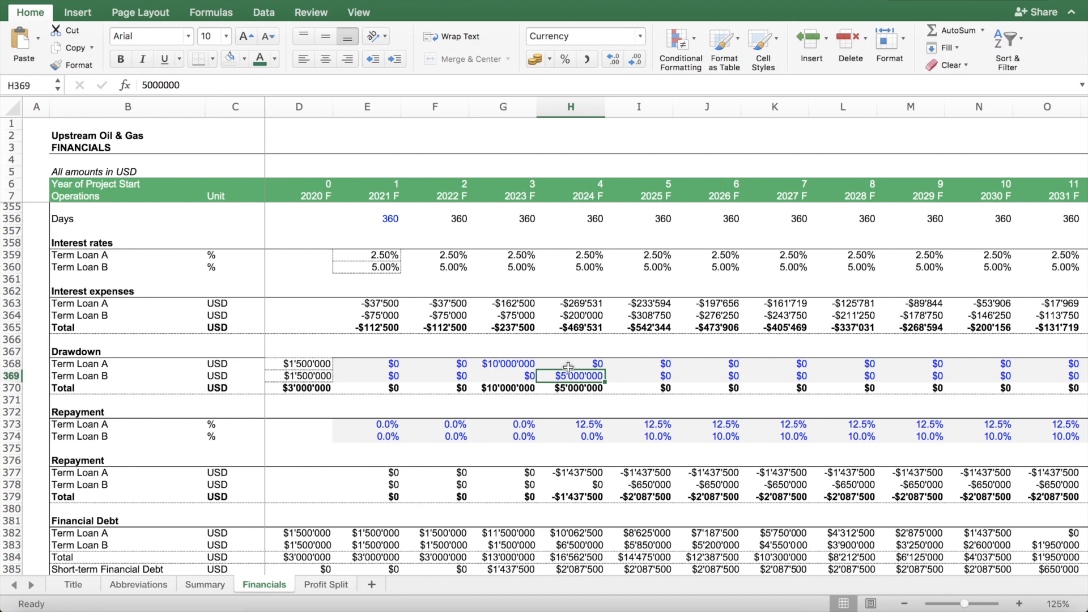
{"action": "type", "text": "1000000"}
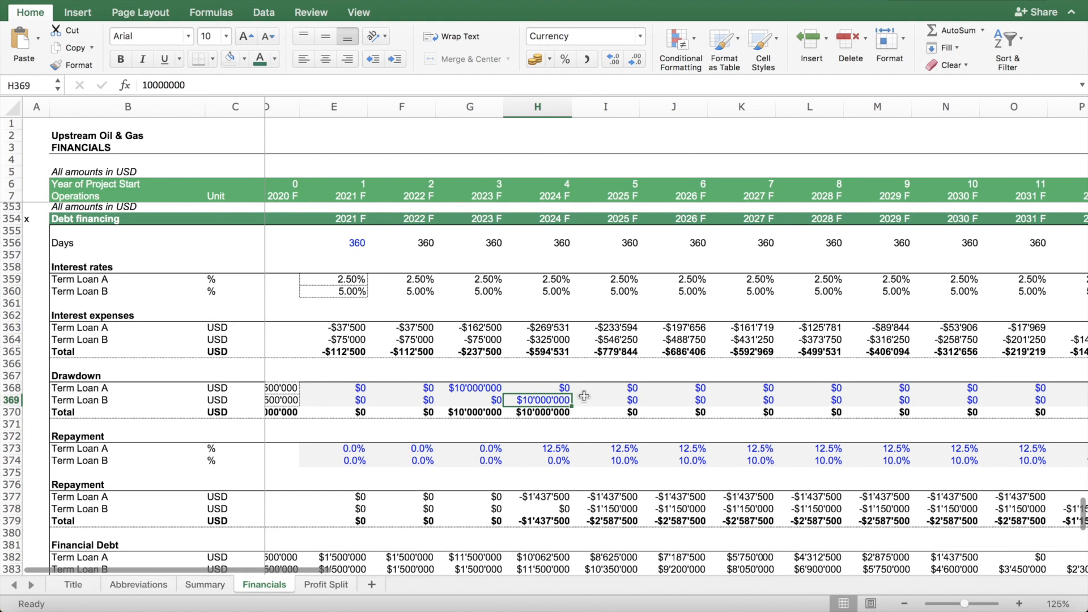
- Scroll up the Financials sheet and inspect the Project IRR and Equity IRR formulas
{"action": "scroll", "scroll_direction": "up", "scroll_amount": 3}
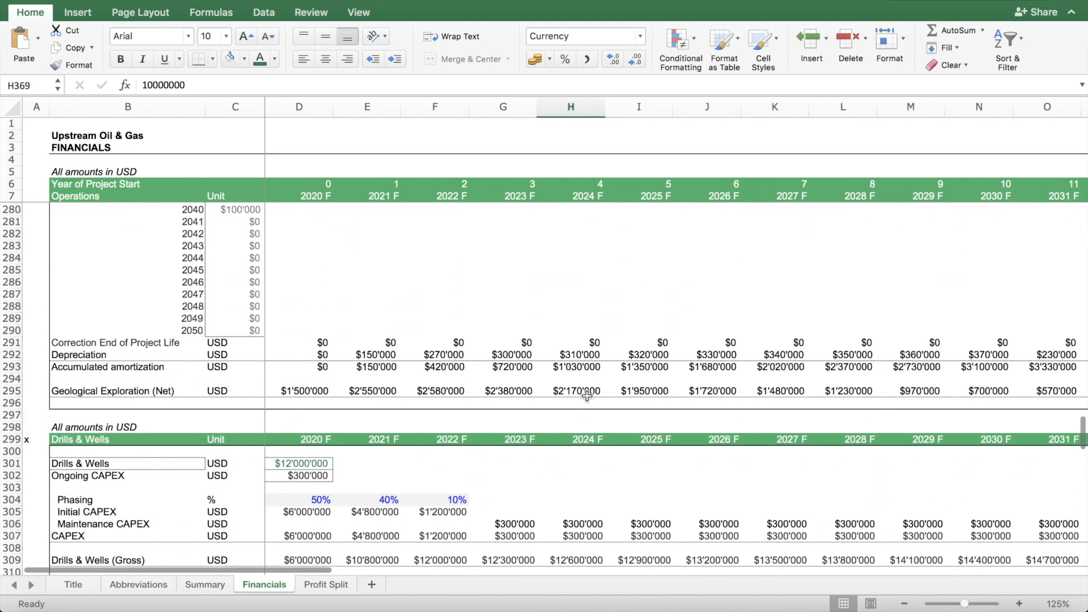
{"action": "scroll", "scroll_direction": "up", "scroll_amount": 3}
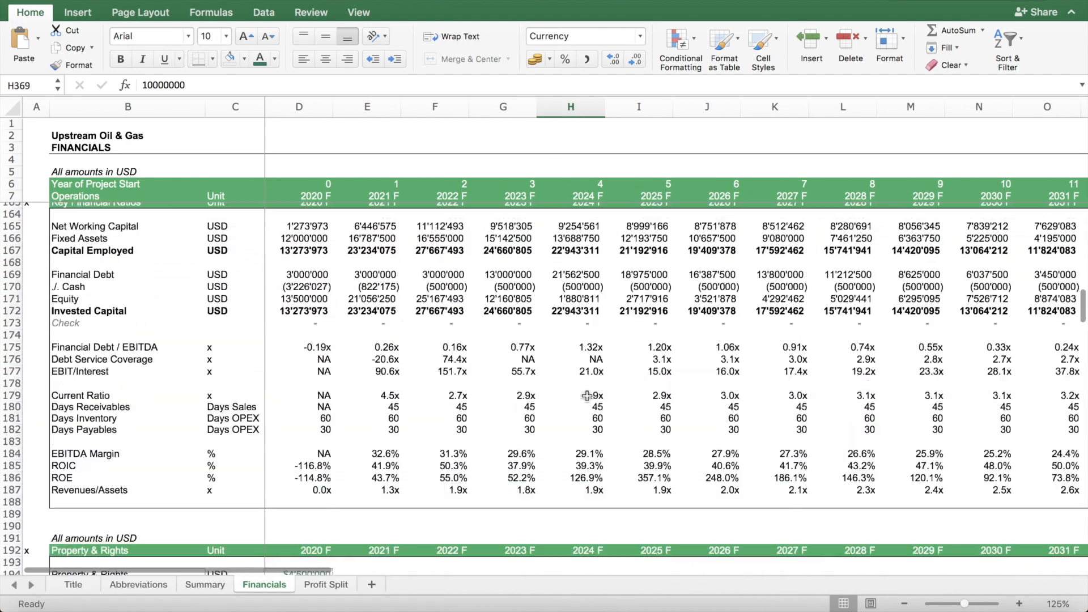
{"action": "scroll", "scroll_direction": "up", "scroll_amount": 3}
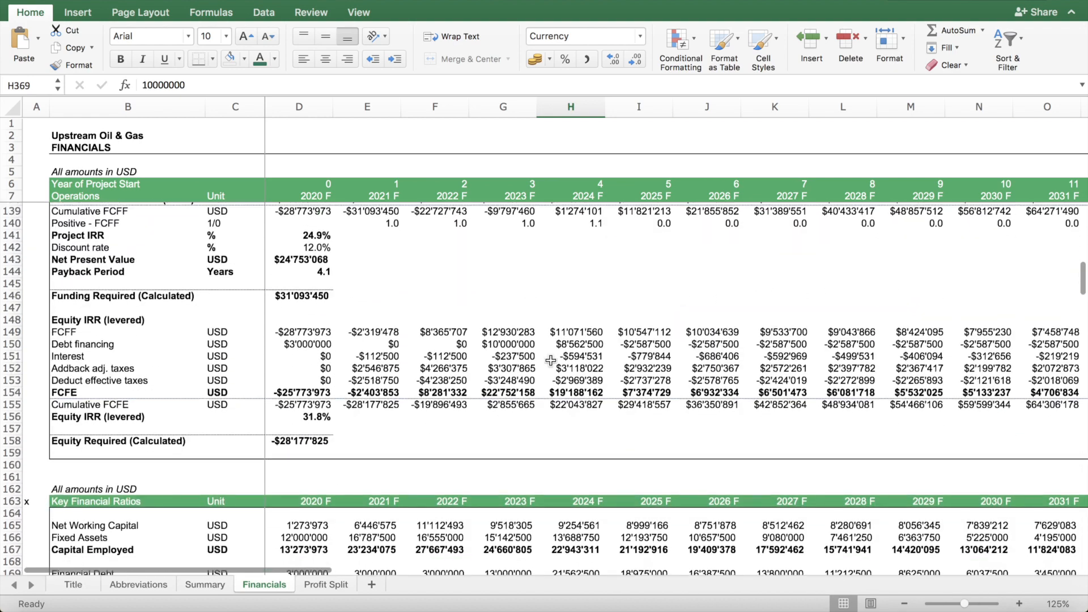
{"action": "left_click", "coordinate": [298, 235]}
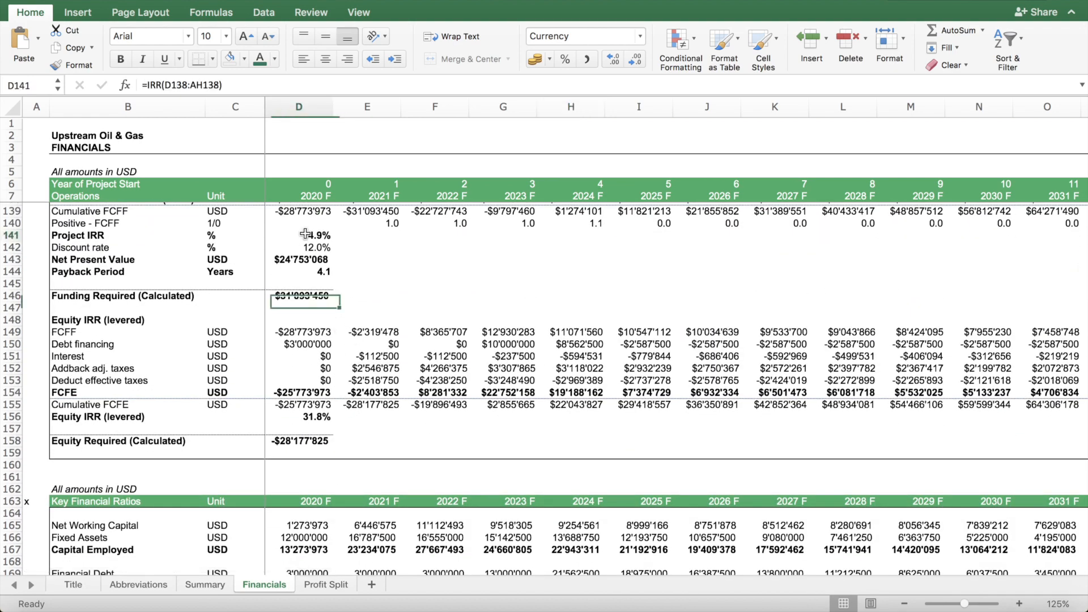
{"action": "left_click", "coordinate": [306, 417]}
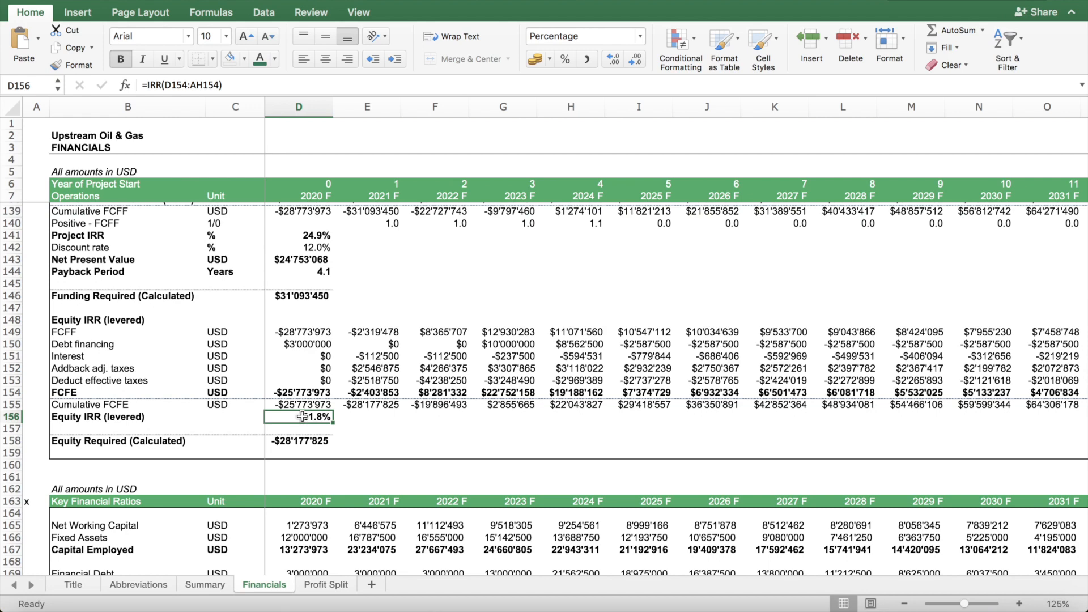
- Point out the Financial Debt / EBITDA ratio, then highlight NPV among Summary's KPIs
{"action": "scroll", "scroll_direction": "down", "scroll_amount": 3}
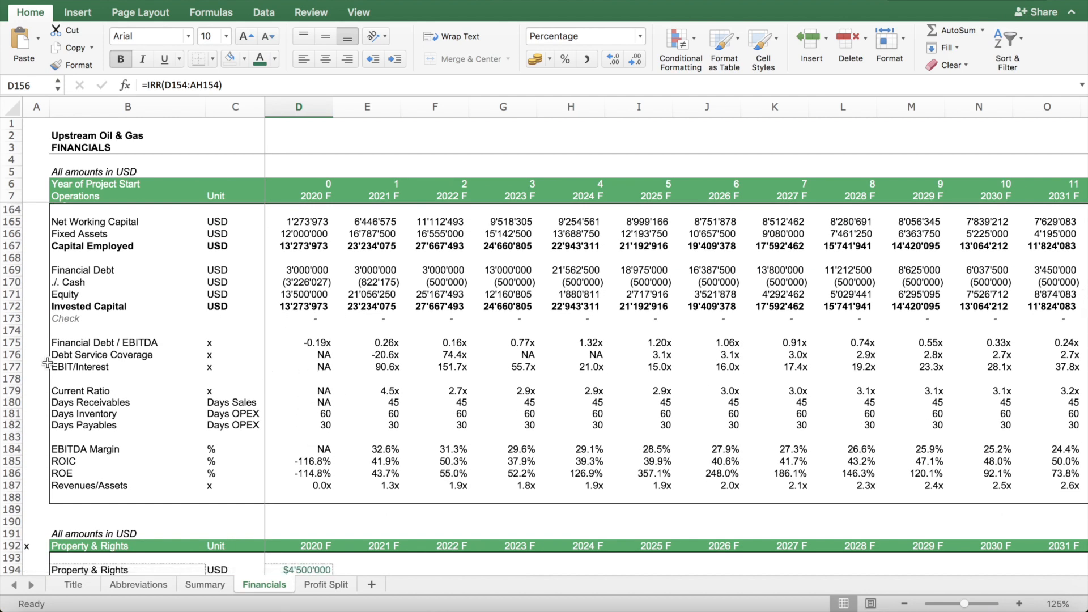
{"action": "mouse_move", "coordinate": [505, 350]}
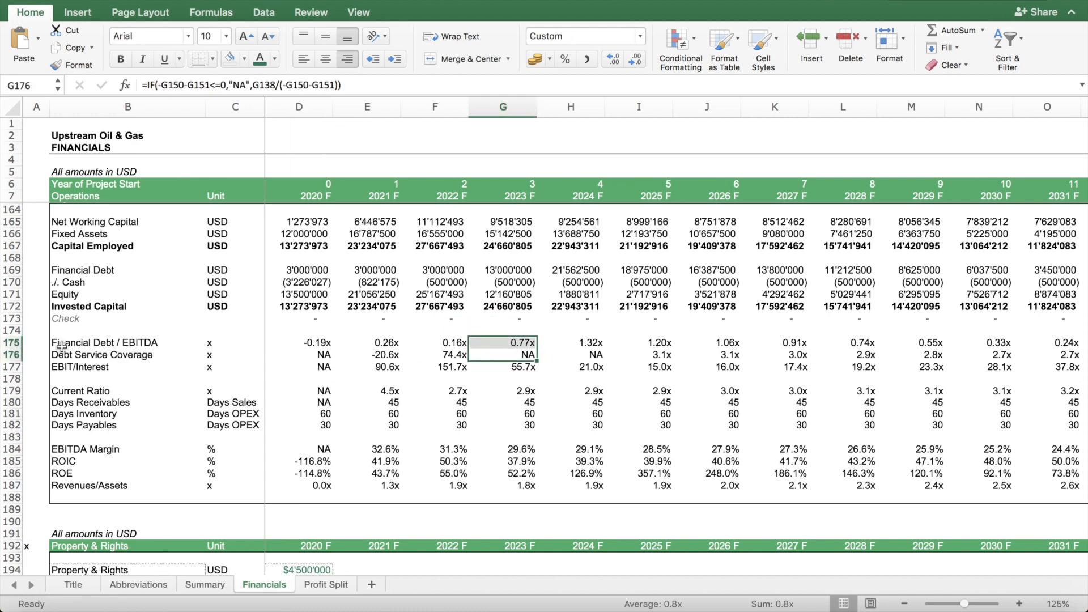
{"action": "left_click", "coordinate": [127, 342]}
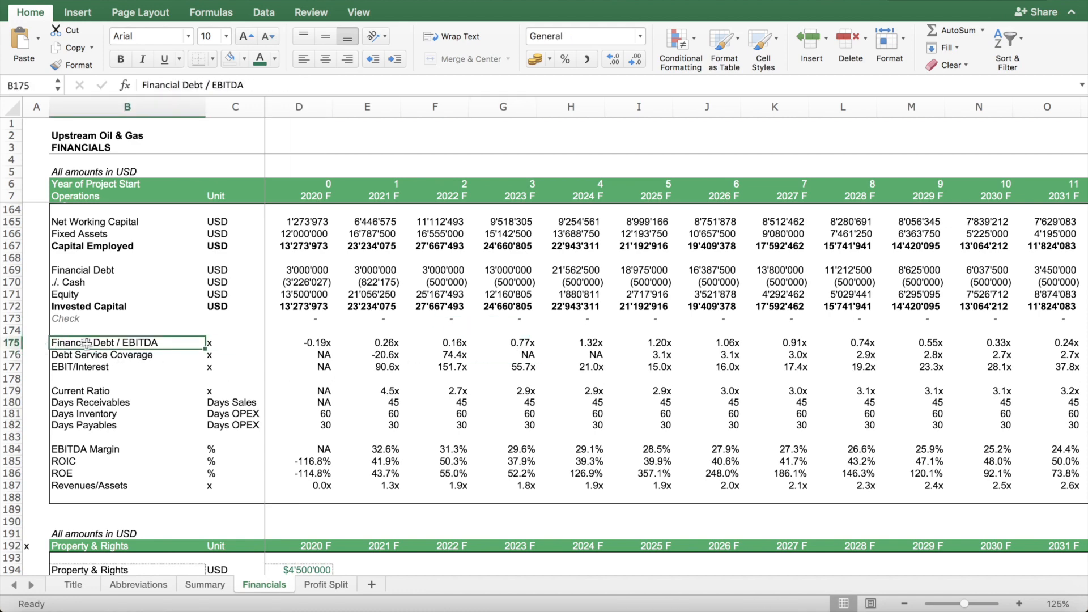
{"action": "mouse_move", "coordinate": [759, 346]}
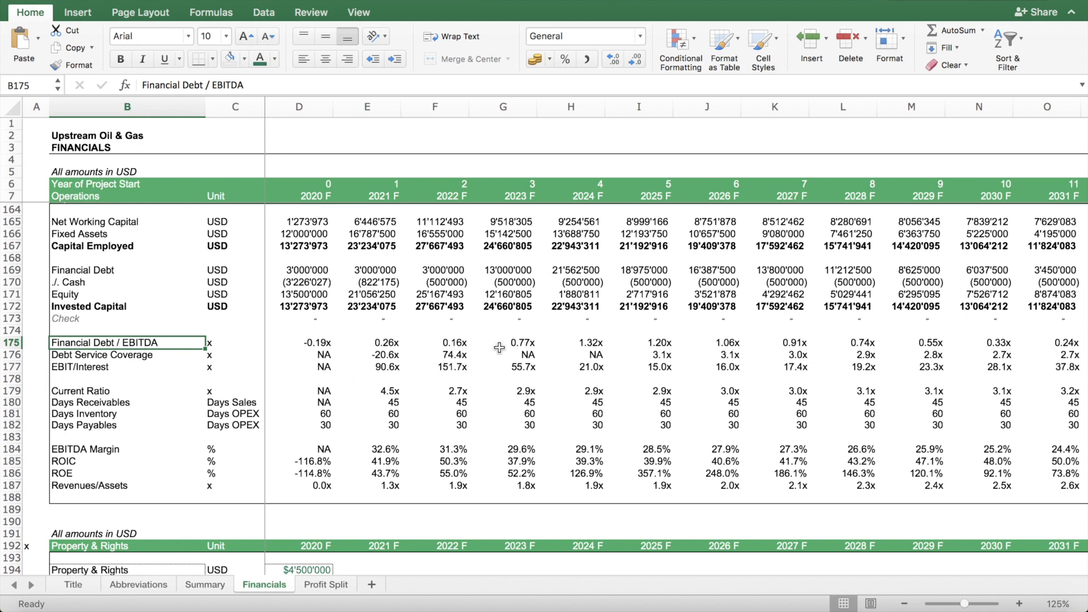
{"action": "mouse_move", "coordinate": [509, 305]}
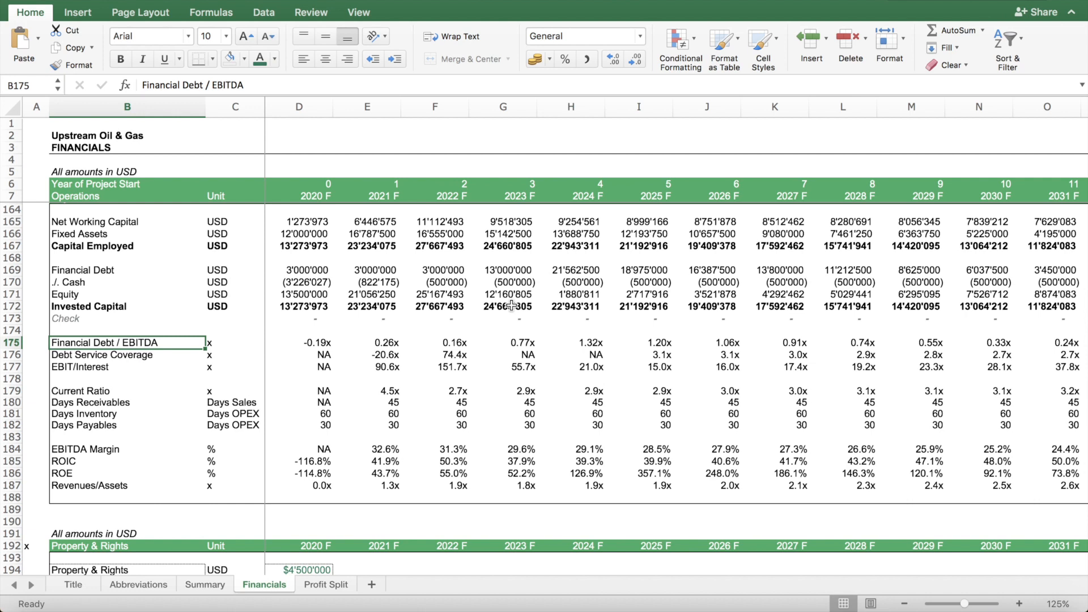
{"action": "mouse_move", "coordinate": [445, 356]}
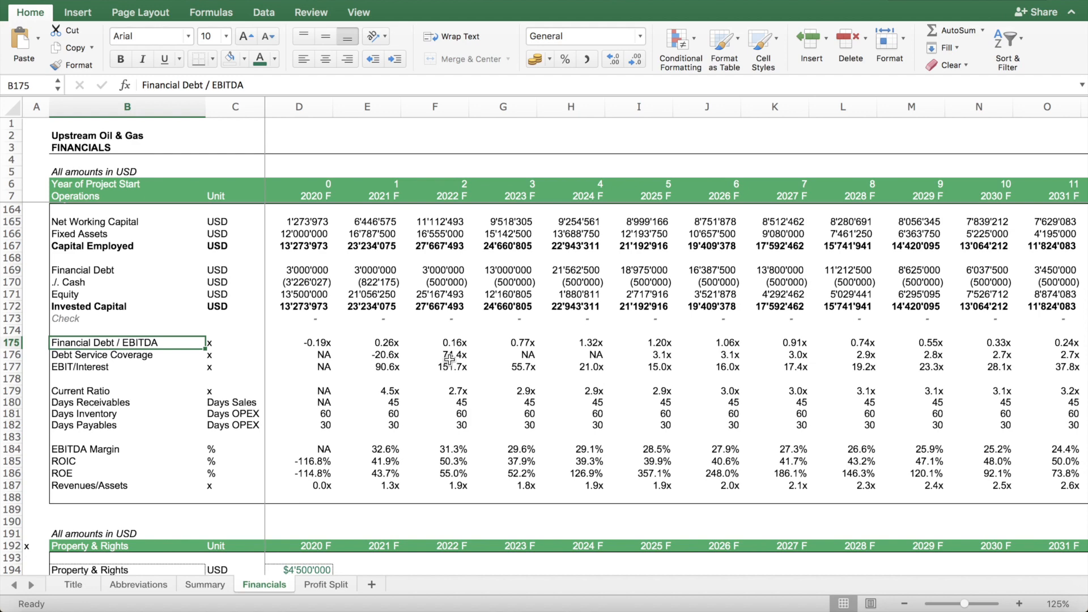
{"action": "mouse_move", "coordinate": [451, 414]}
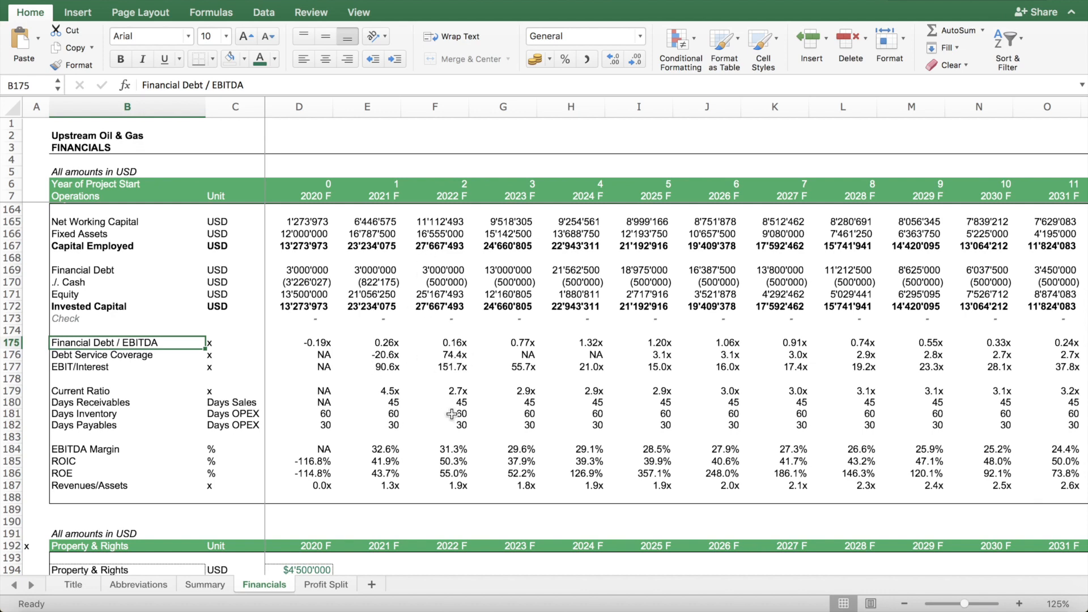
{"action": "left_click", "coordinate": [204, 583]}
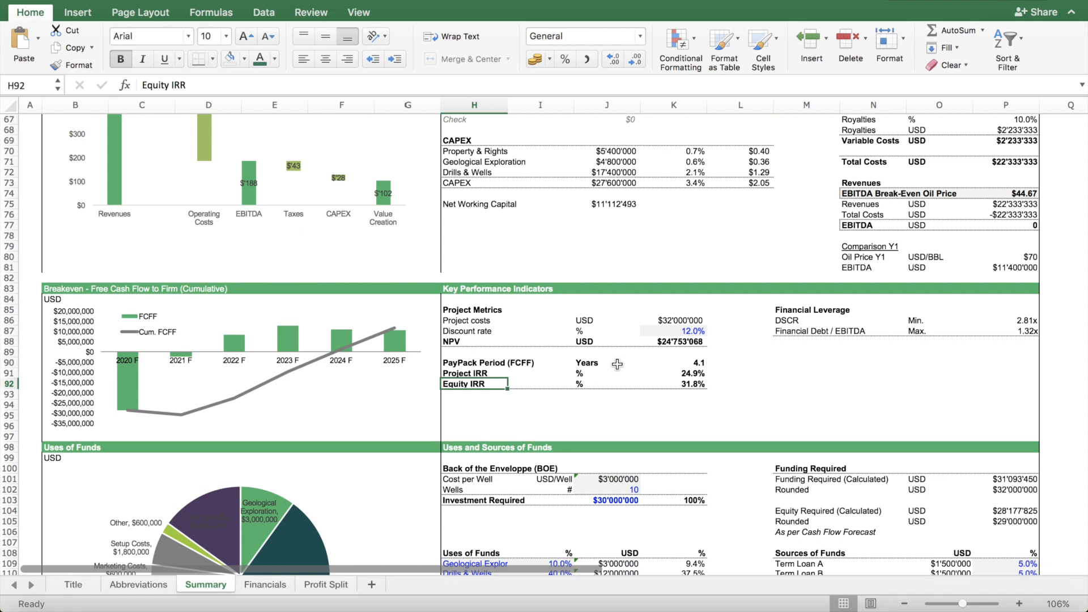
{"action": "left_click", "coordinate": [581, 340]}
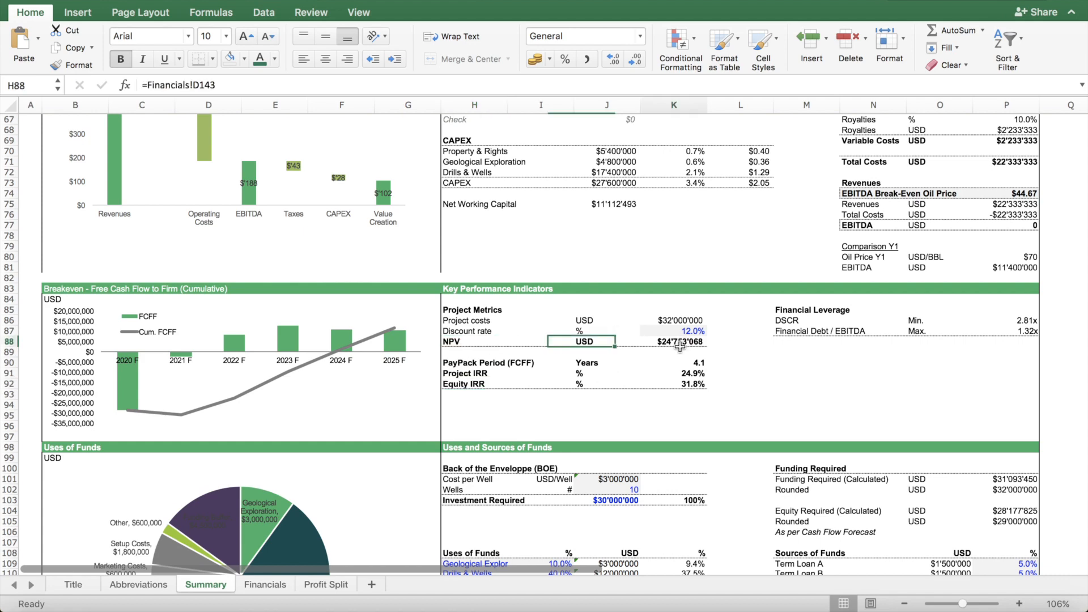
{"action": "left_click", "coordinate": [673, 341]}
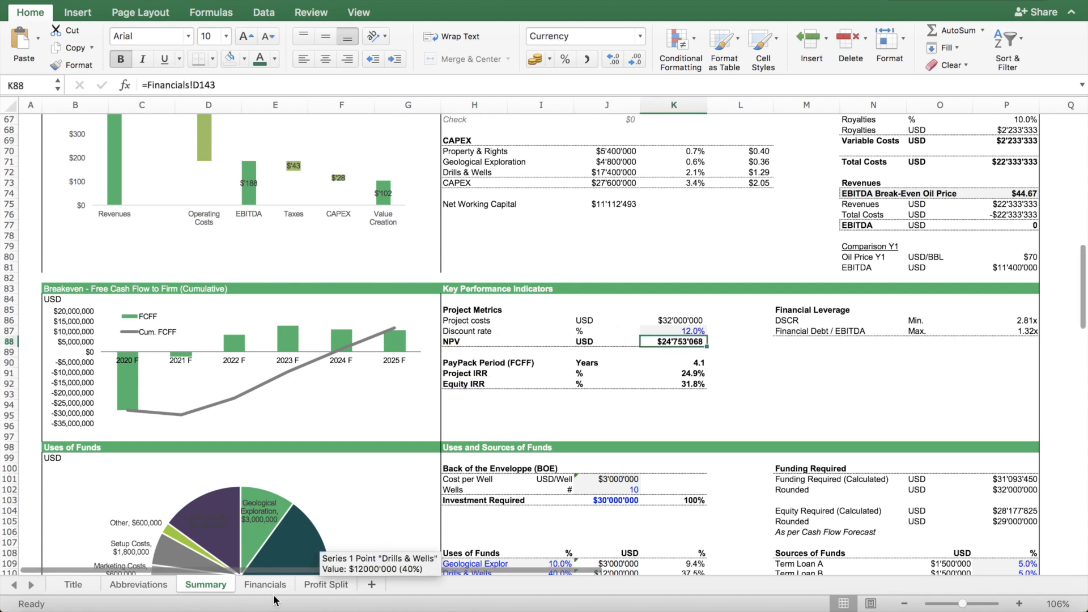
{"action": "left_click", "coordinate": [265, 584]}
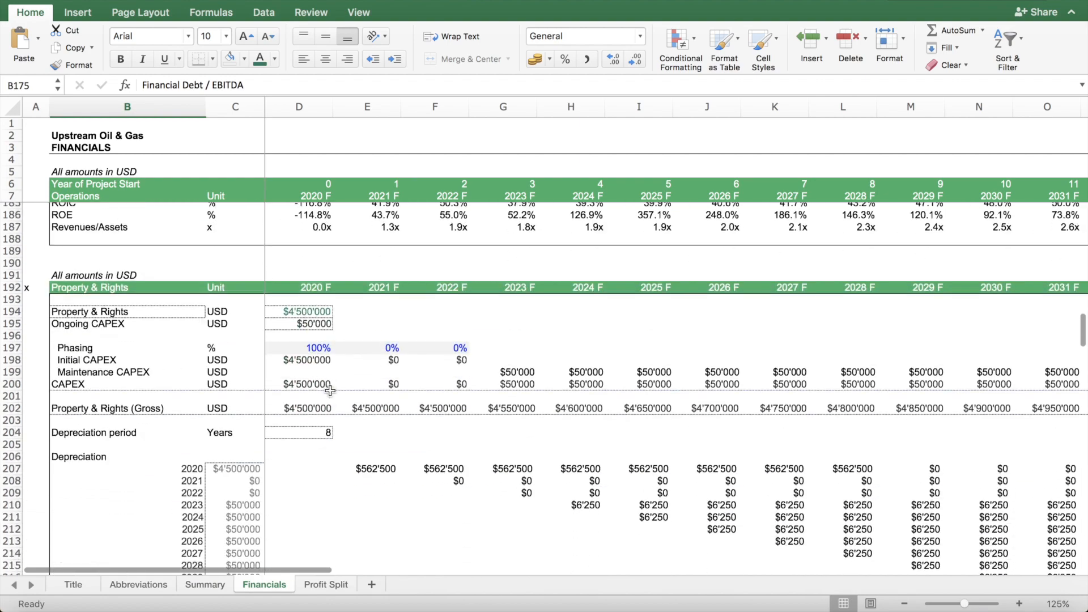
{"action": "scroll", "scroll_direction": "up", "scroll_amount": 3}
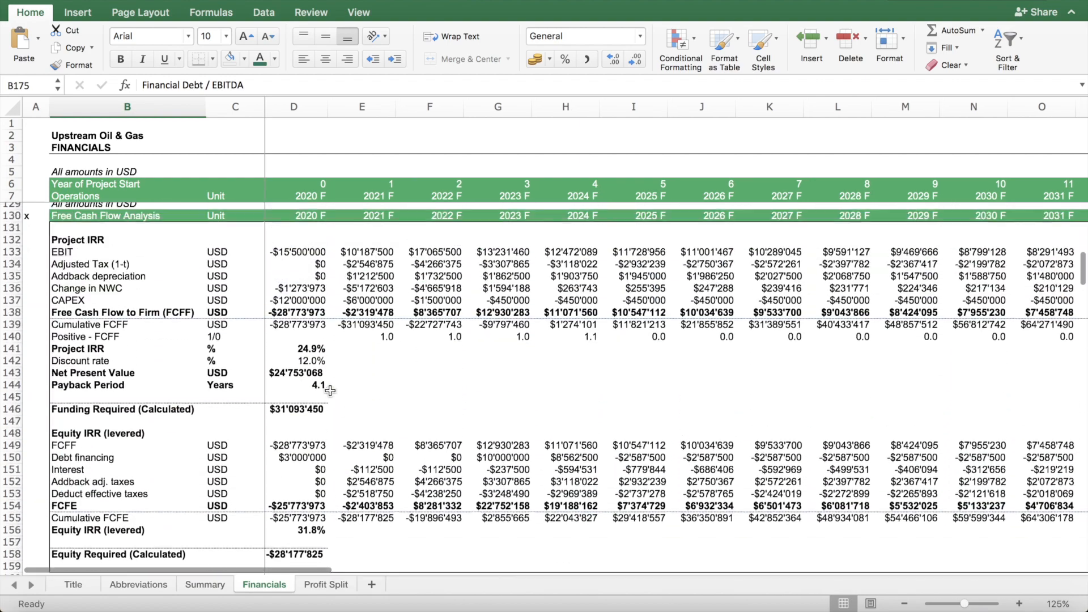
{"action": "left_click", "coordinate": [298, 365]}
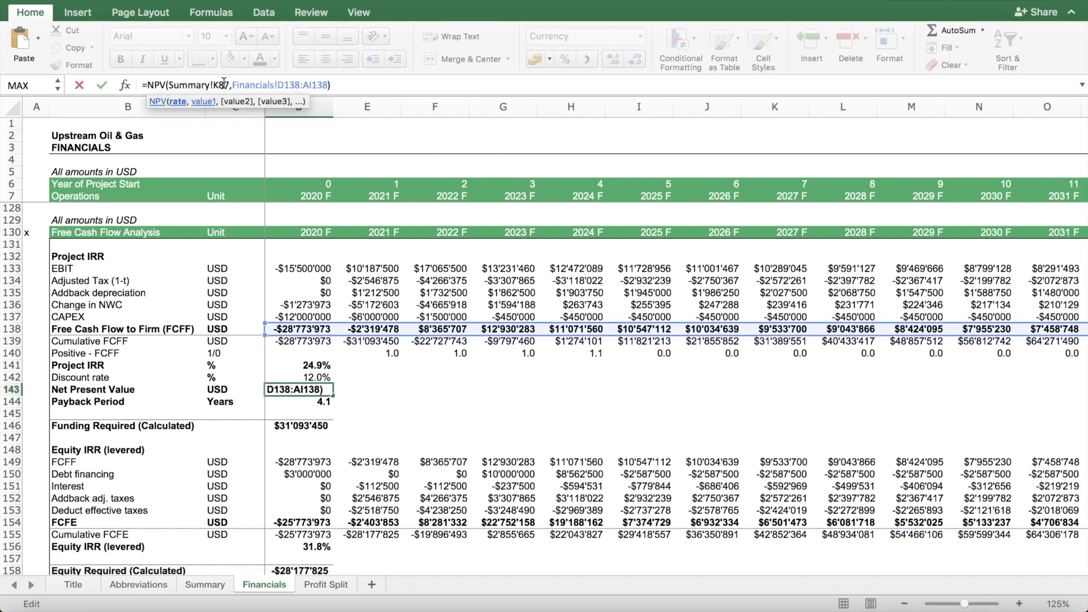
{"action": "key", "text": "Return"}
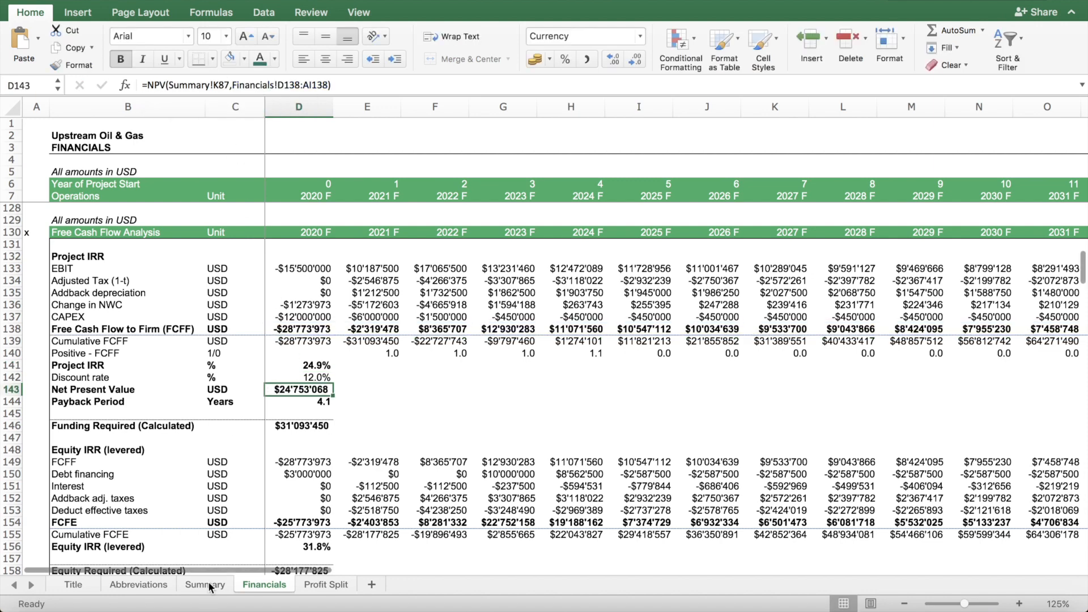
{"action": "left_click", "coordinate": [205, 584]}
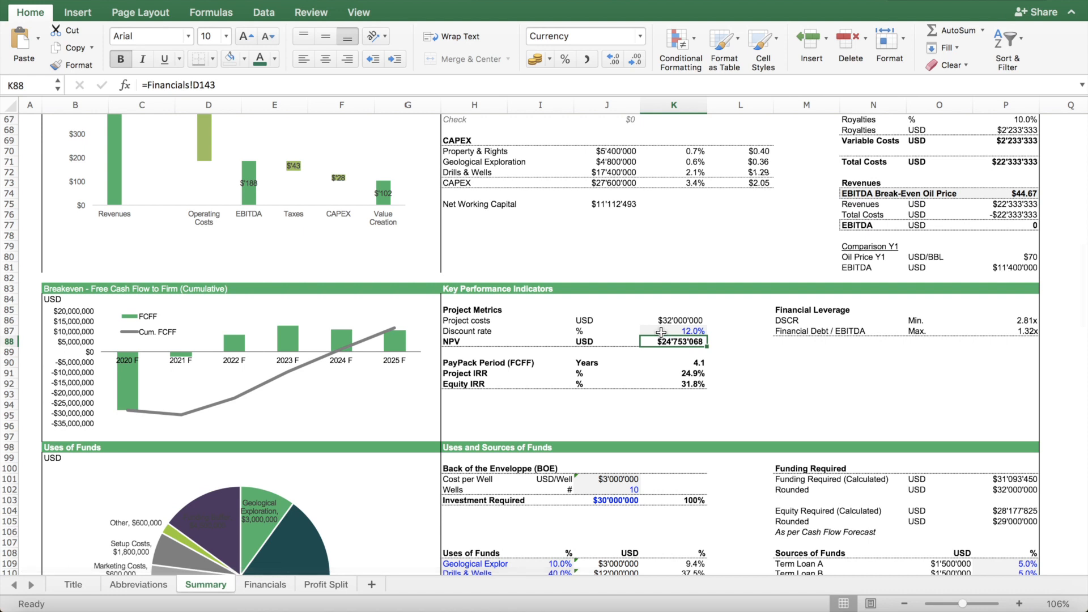
{"action": "left_click", "coordinate": [673, 330]}
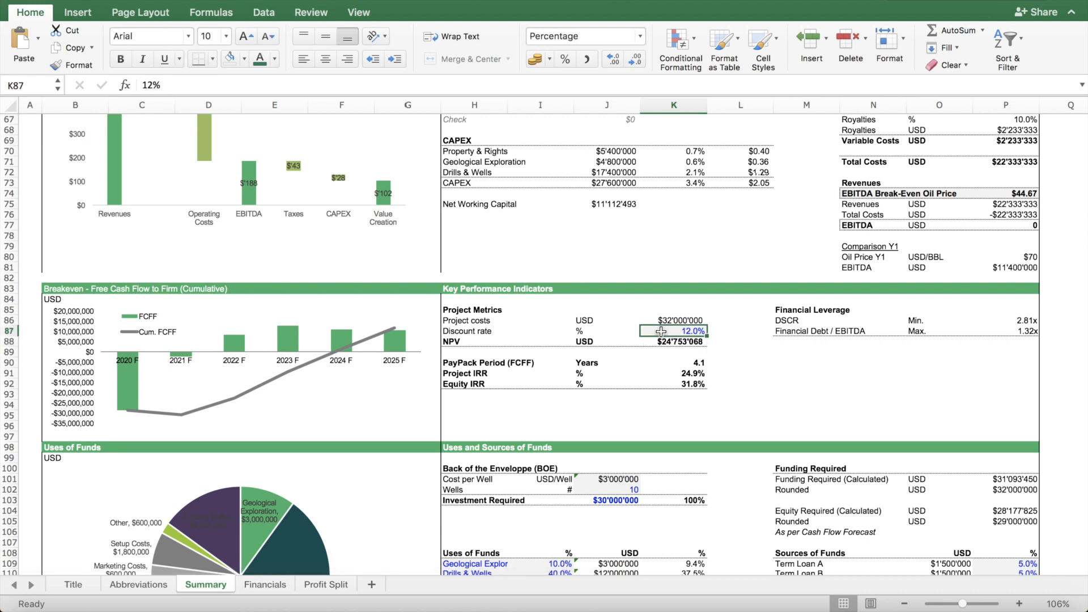
{"action": "type", "text": "15%"}
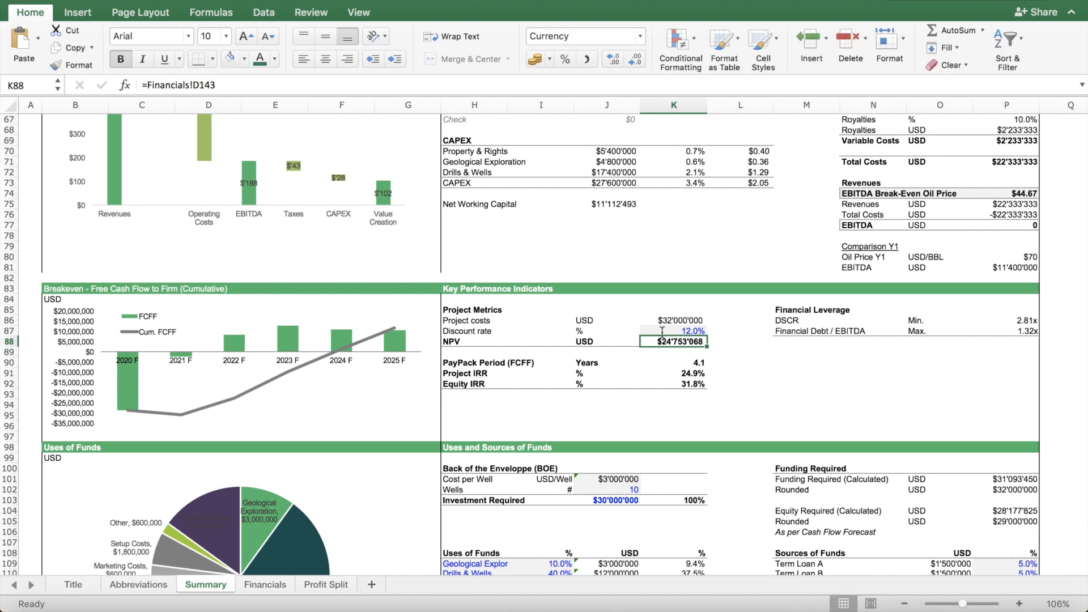
{"action": "mouse_move", "coordinate": [692, 334]}
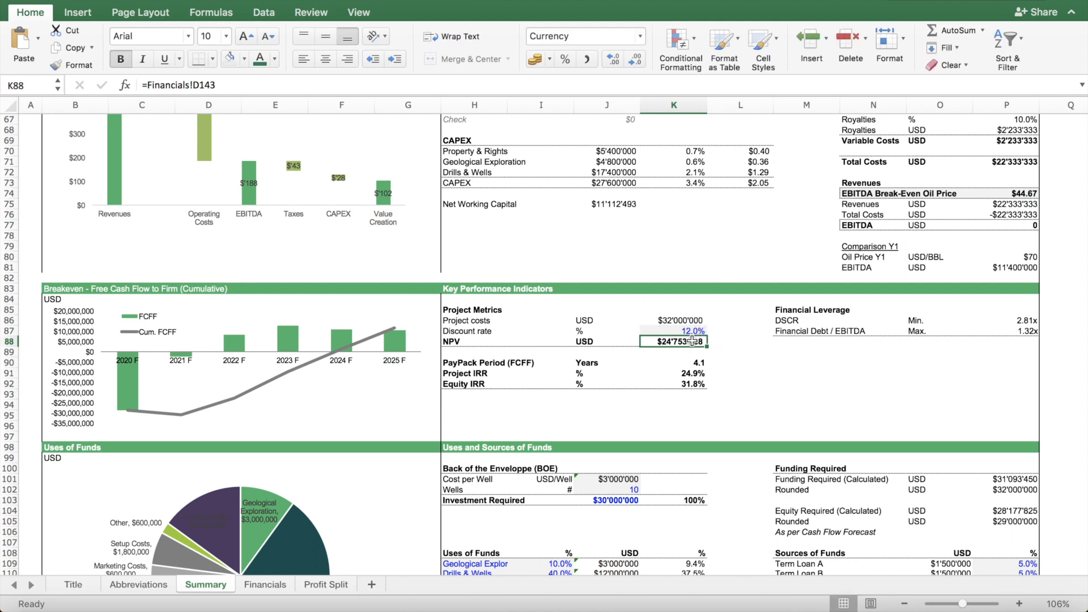
{"action": "mouse_move", "coordinate": [714, 339]}
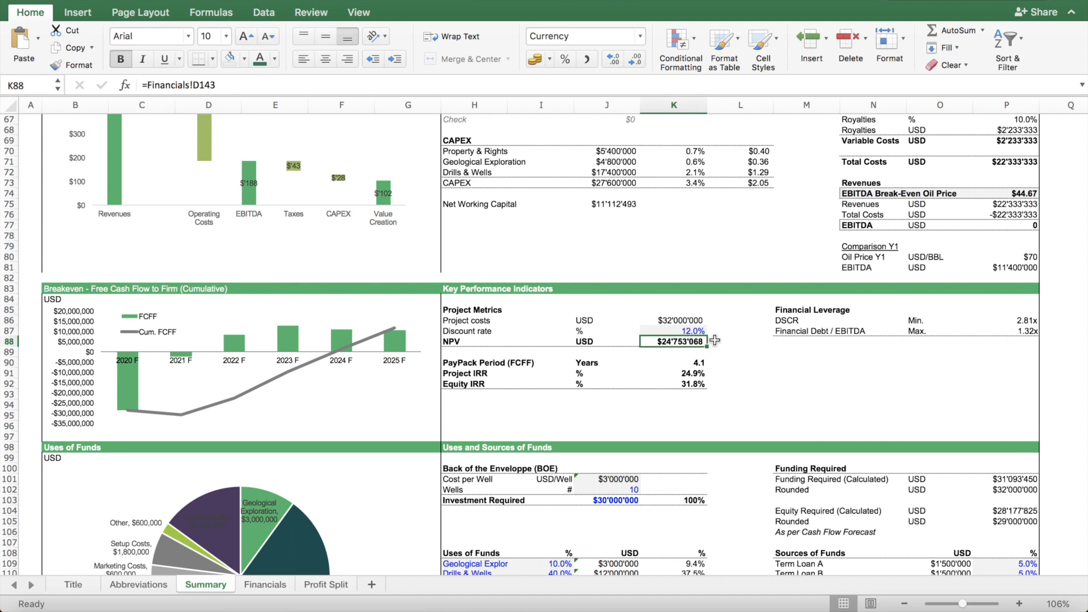
{"action": "mouse_move", "coordinate": [703, 333]}
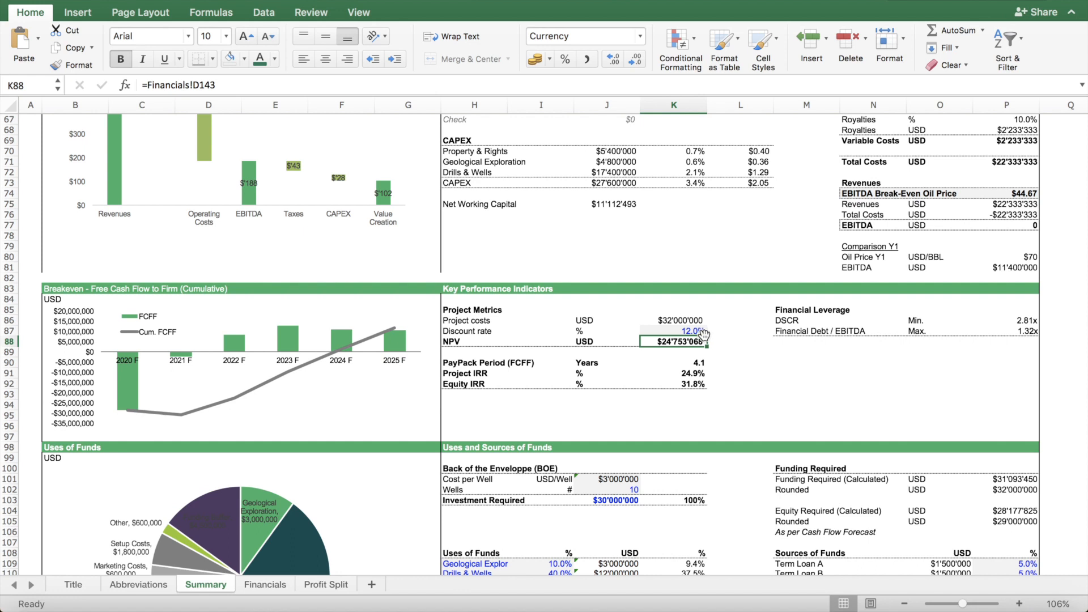
{"action": "scroll", "scroll_direction": "down", "scroll_amount": 3}
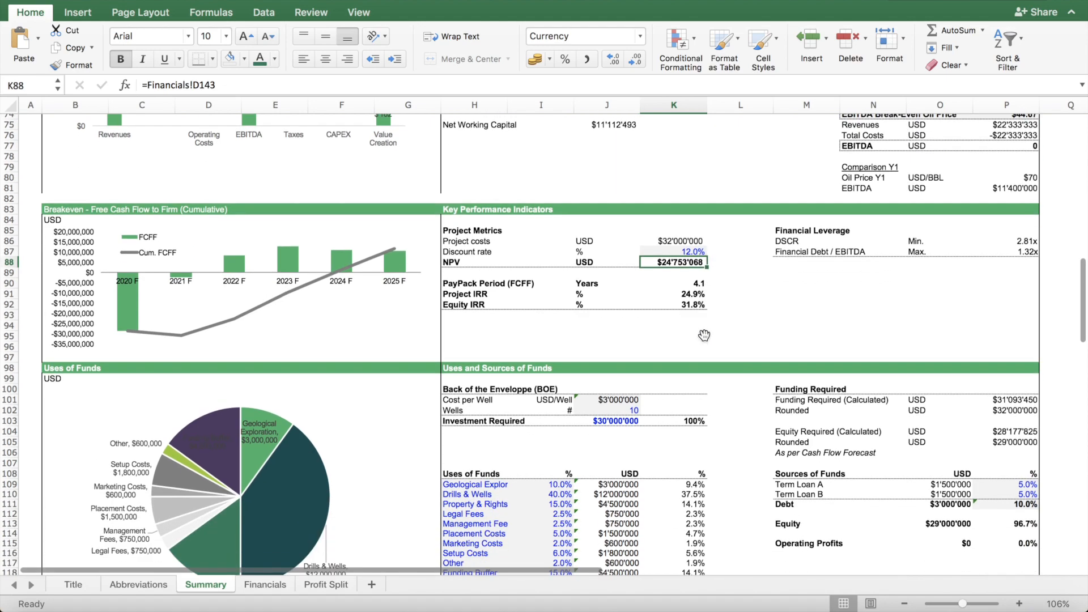
{"action": "mouse_move", "coordinate": [686, 309]}
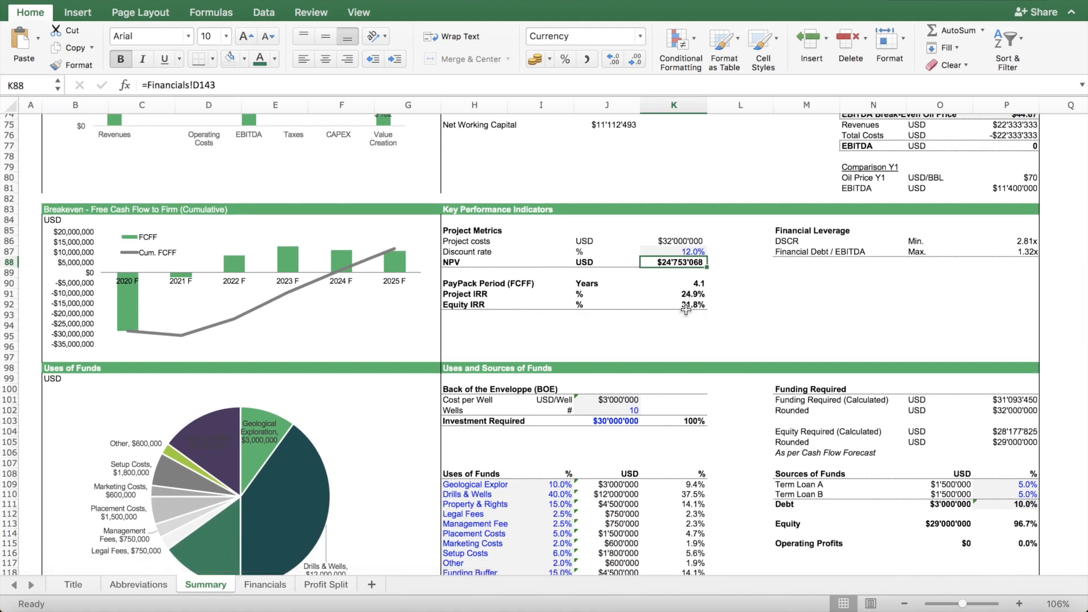
{"action": "scroll", "scroll_direction": "down", "scroll_amount": 3}
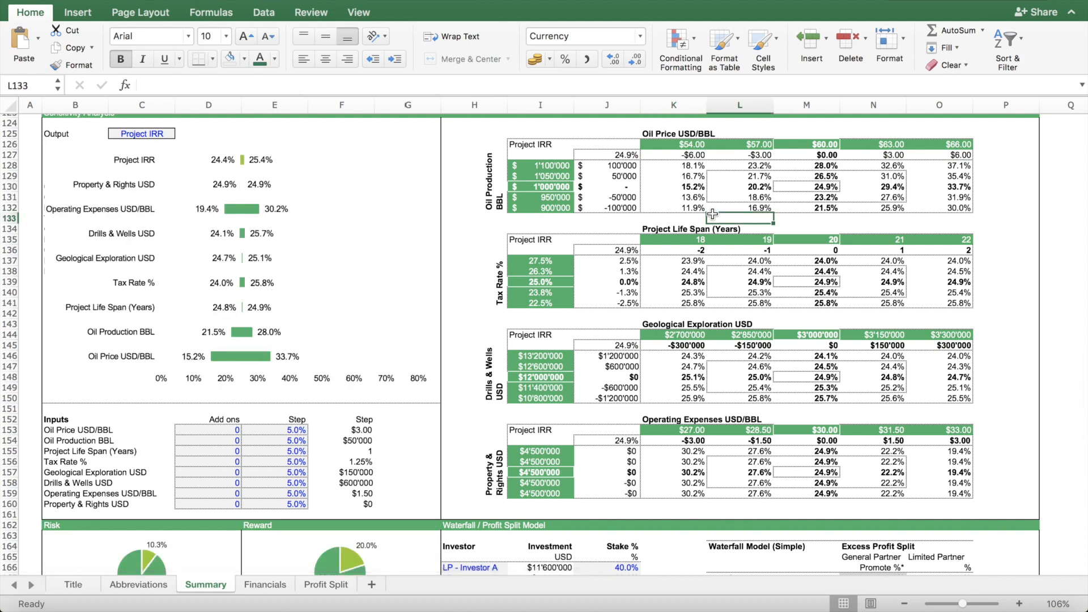
{"action": "scroll", "scroll_direction": "up", "scroll_amount": 3}
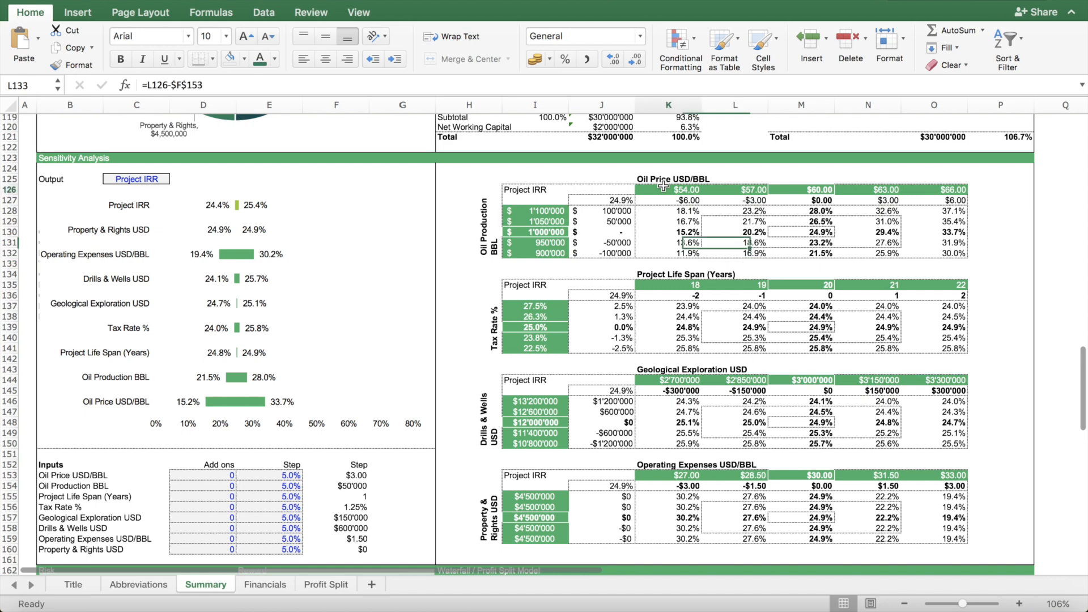
{"action": "left_click", "coordinate": [686, 190]}
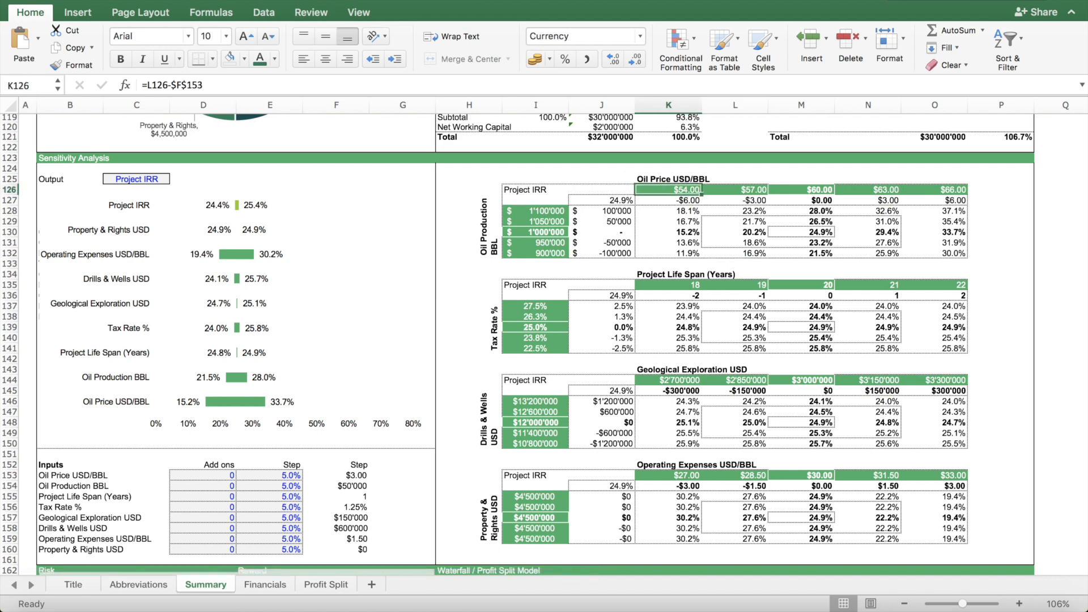
{"action": "left_click", "coordinate": [31, 12]}
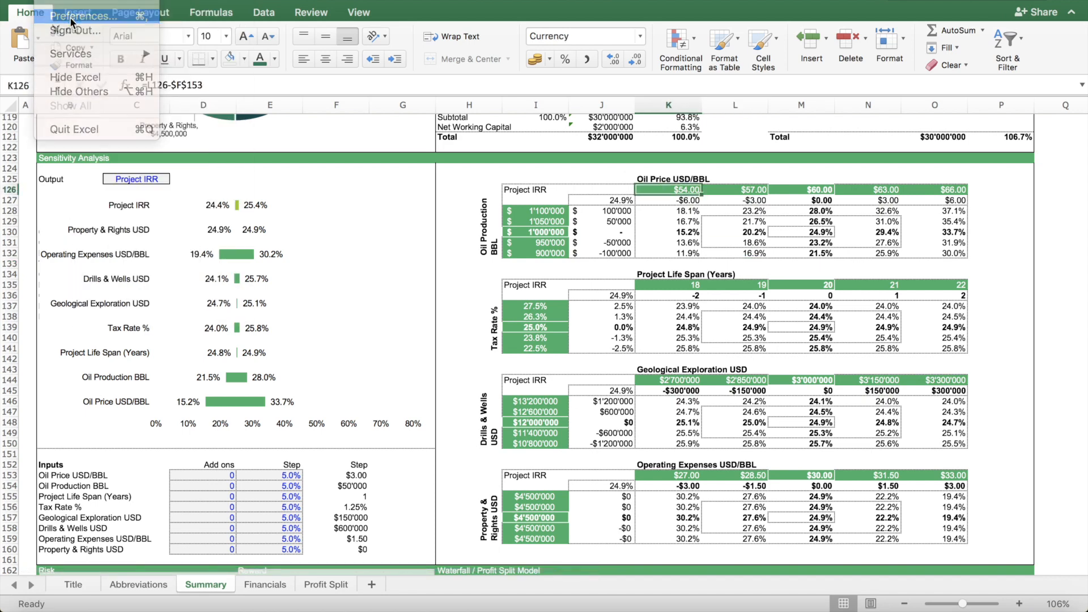
{"action": "left_click", "coordinate": [83, 15]}
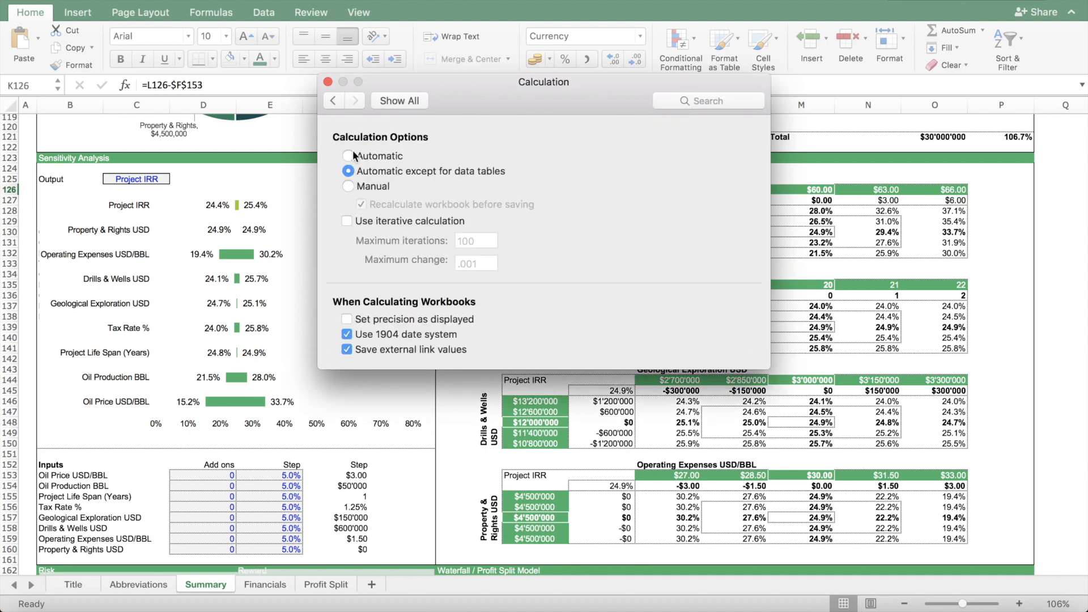
{"action": "left_click", "coordinate": [328, 82]}
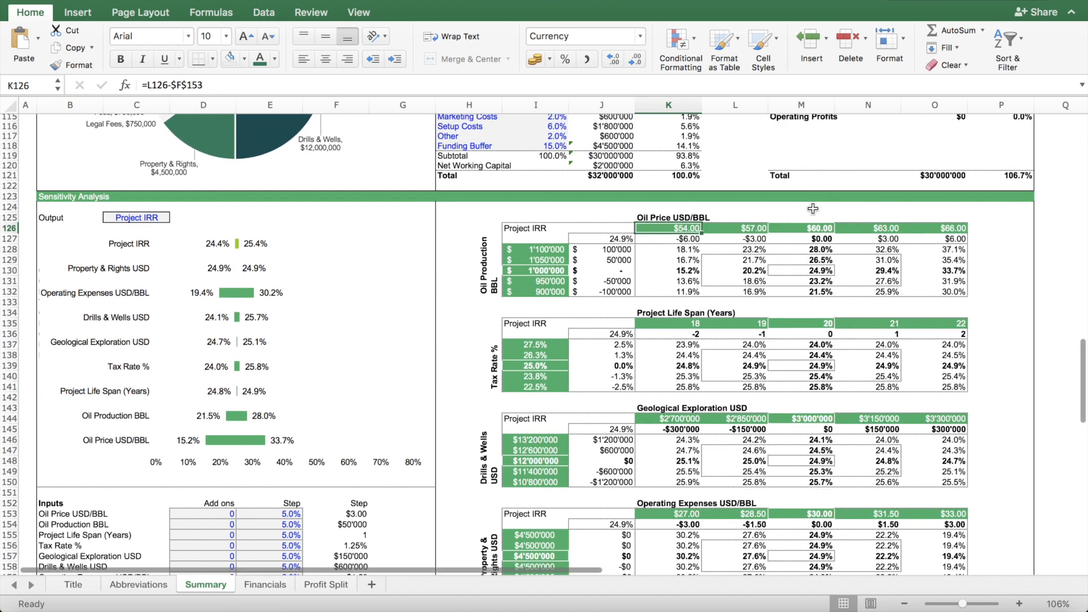
{"action": "left_click", "coordinate": [886, 227]}
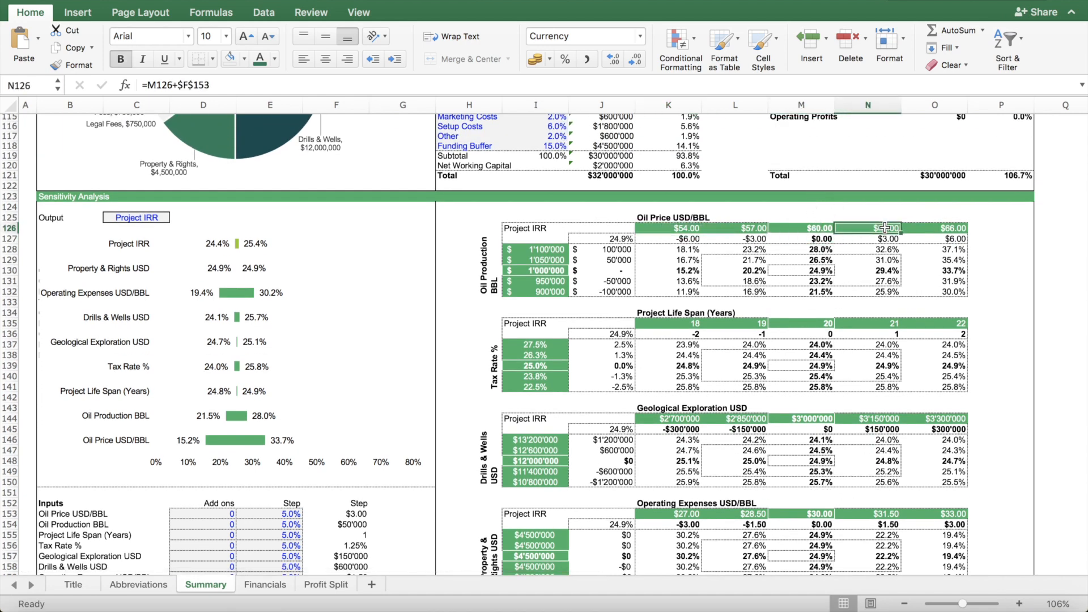
{"action": "scroll", "scroll_direction": "down", "scroll_amount": 3}
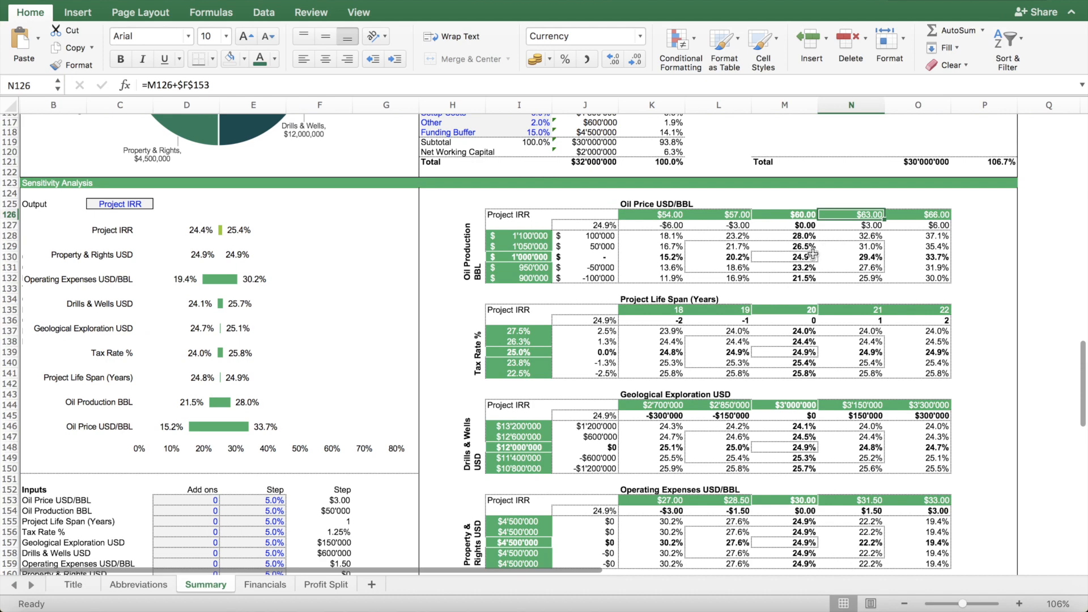
{"action": "left_click", "coordinate": [850, 257]}
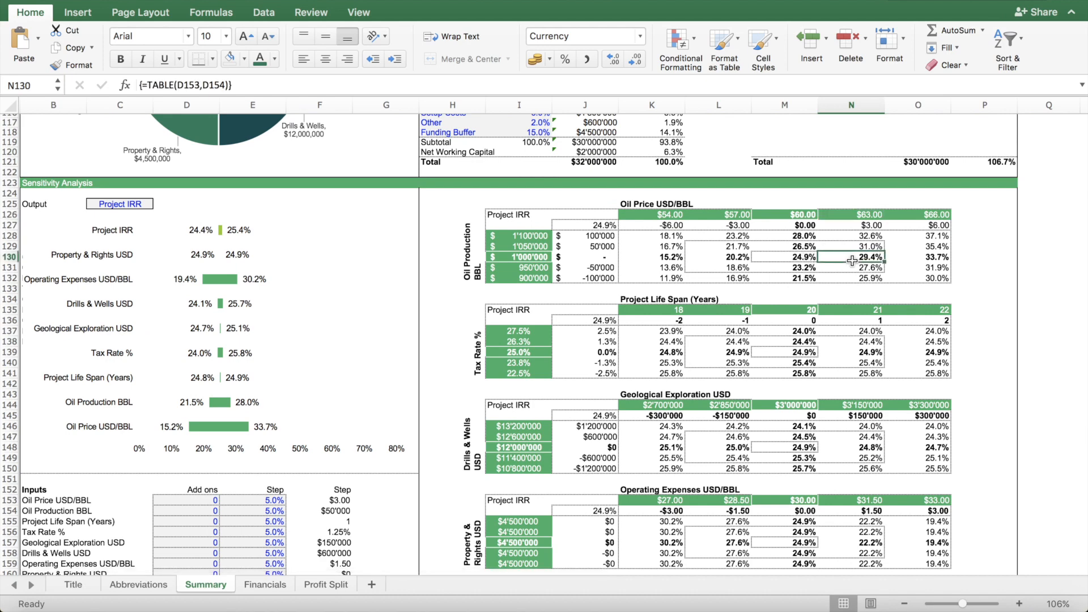
{"action": "mouse_move", "coordinate": [383, 361]}
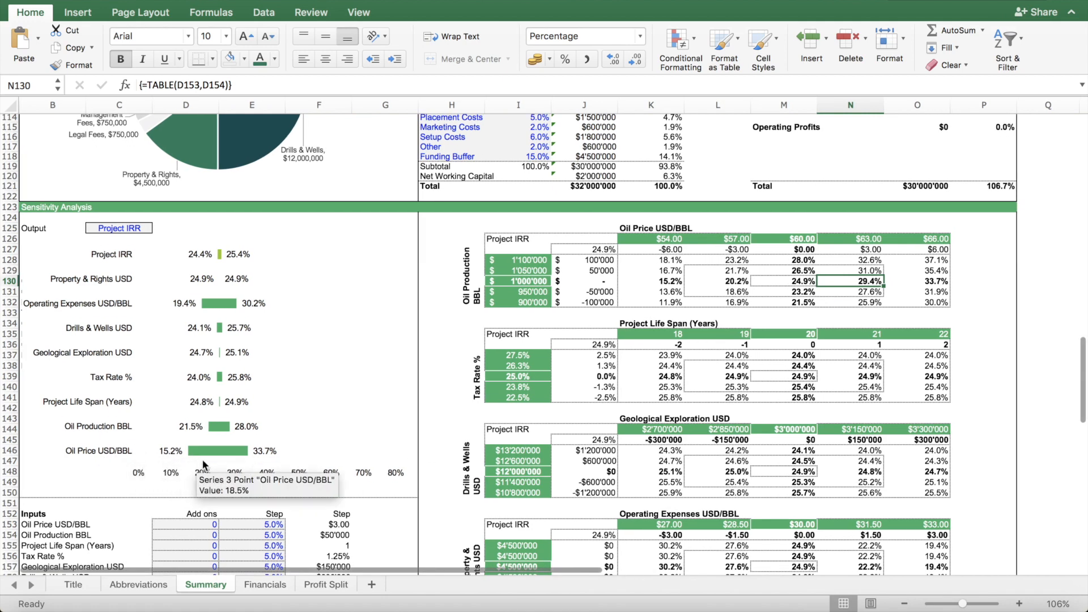
{"action": "scroll", "scroll_direction": "down", "scroll_amount": 3}
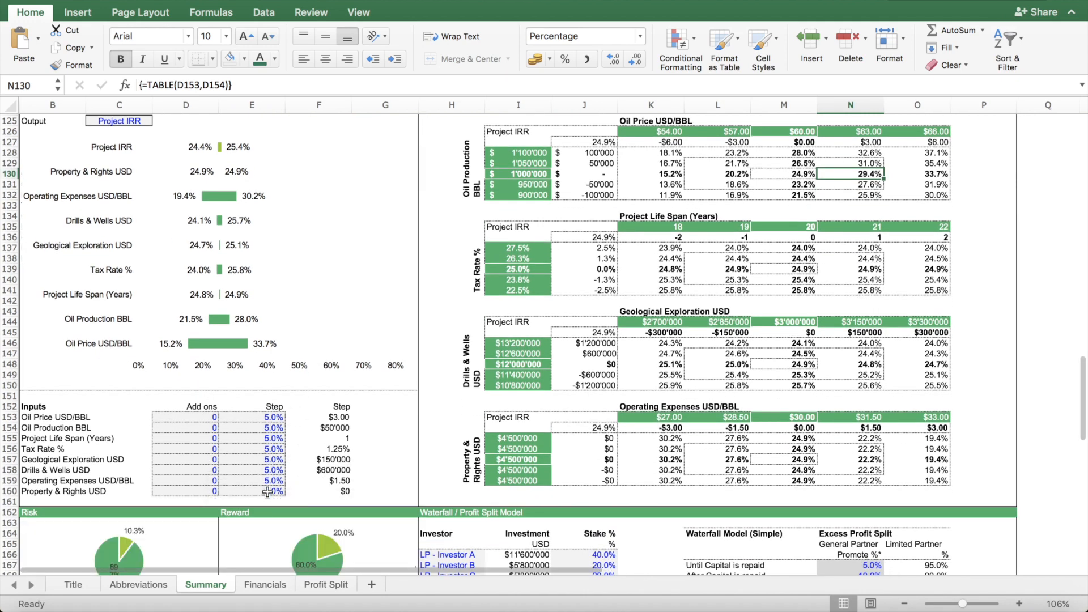
{"action": "mouse_move", "coordinate": [219, 344]}
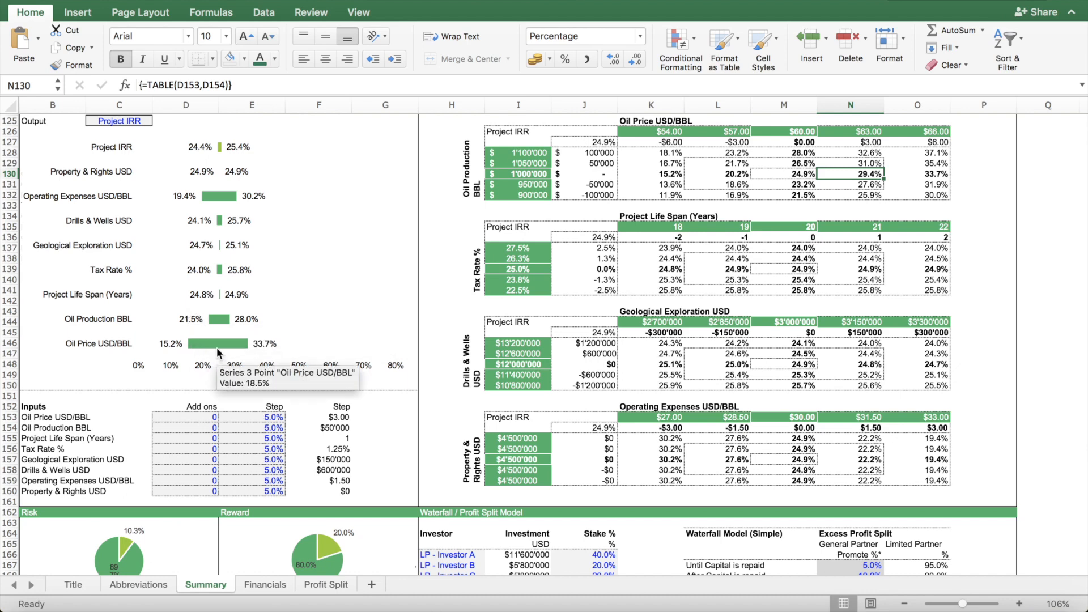
{"action": "mouse_move", "coordinate": [238, 336]}
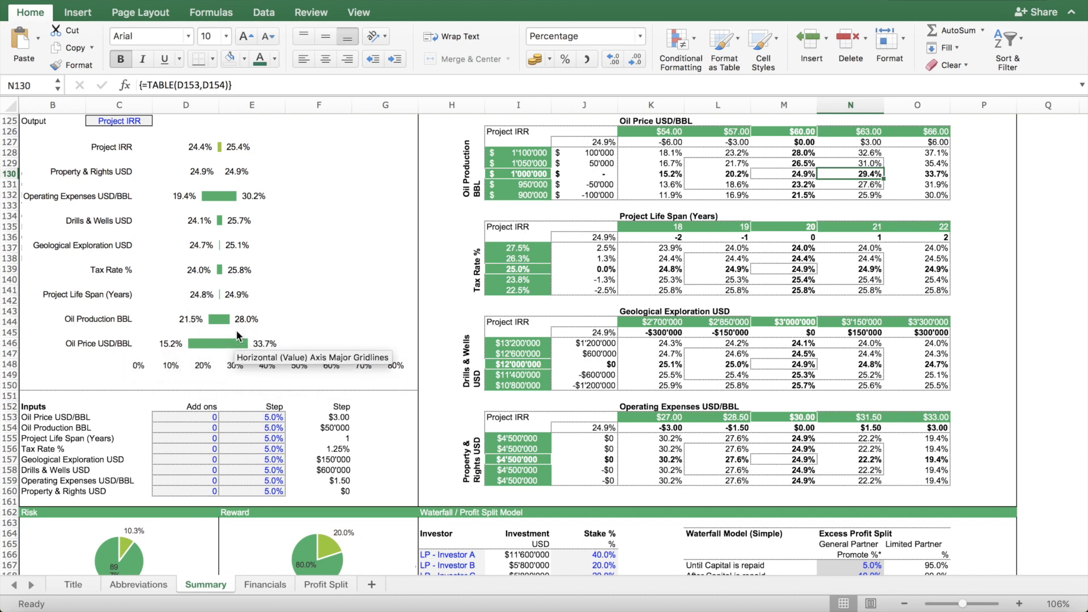
{"action": "mouse_move", "coordinate": [224, 345]}
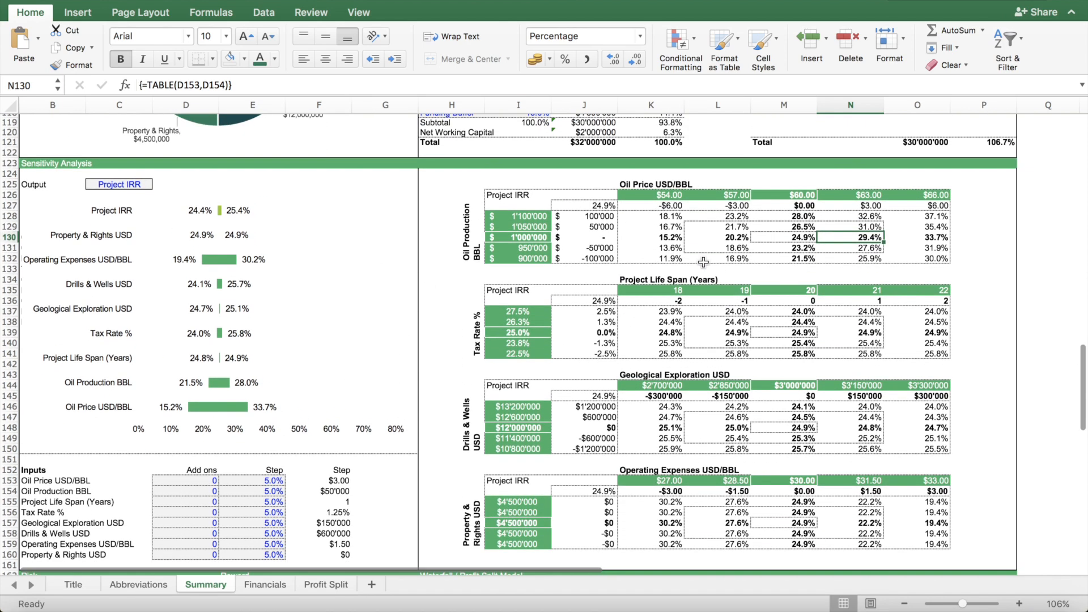
{"action": "mouse_move", "coordinate": [519, 226]}
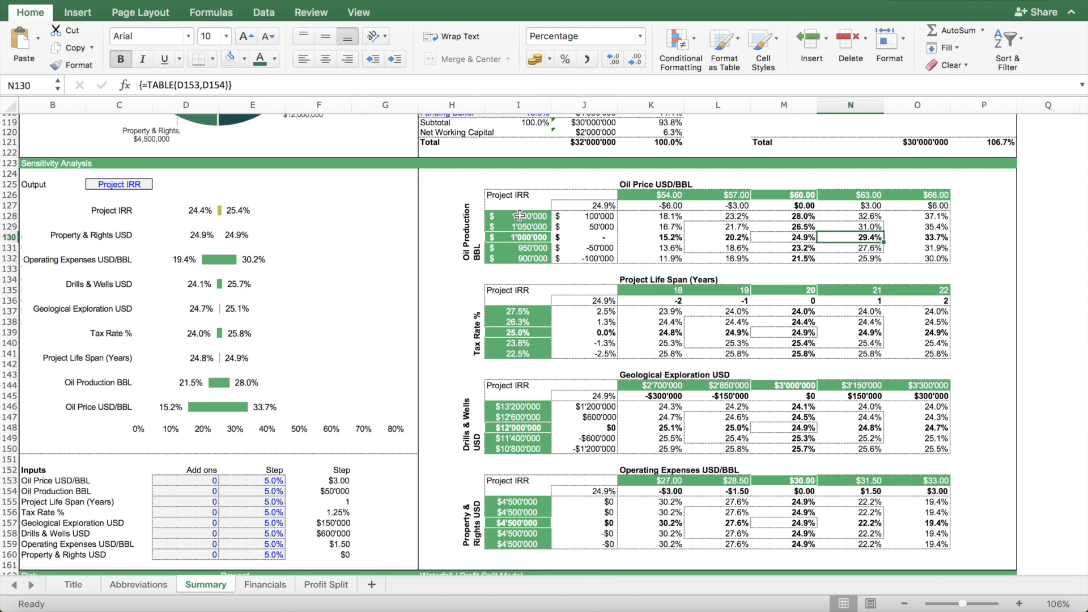
{"action": "scroll", "scroll_direction": "down", "scroll_amount": 3}
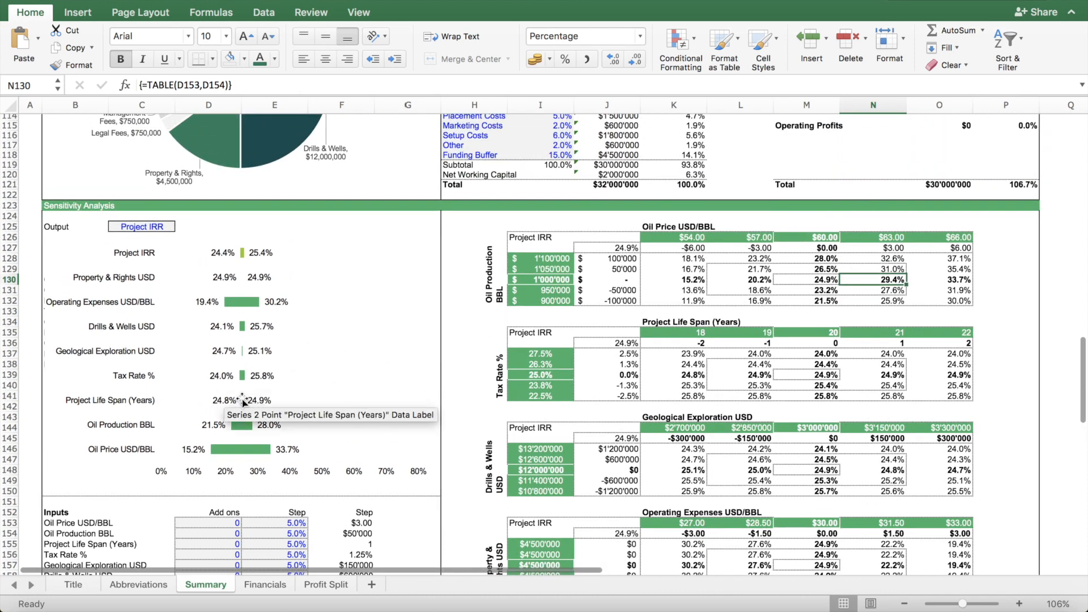
{"action": "mouse_move", "coordinate": [561, 341]}
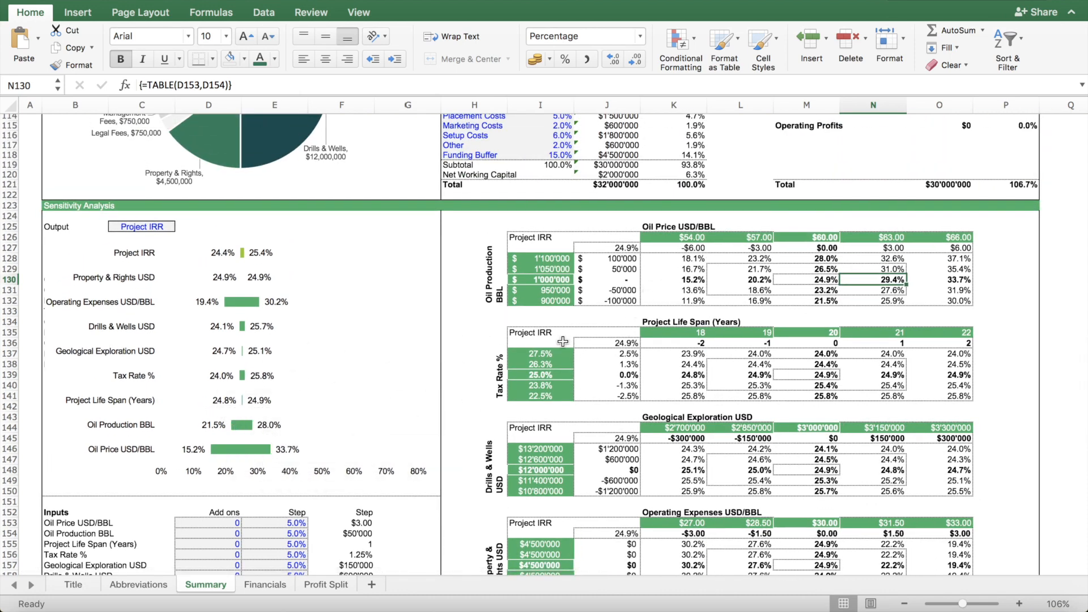
{"action": "mouse_move", "coordinate": [242, 433]}
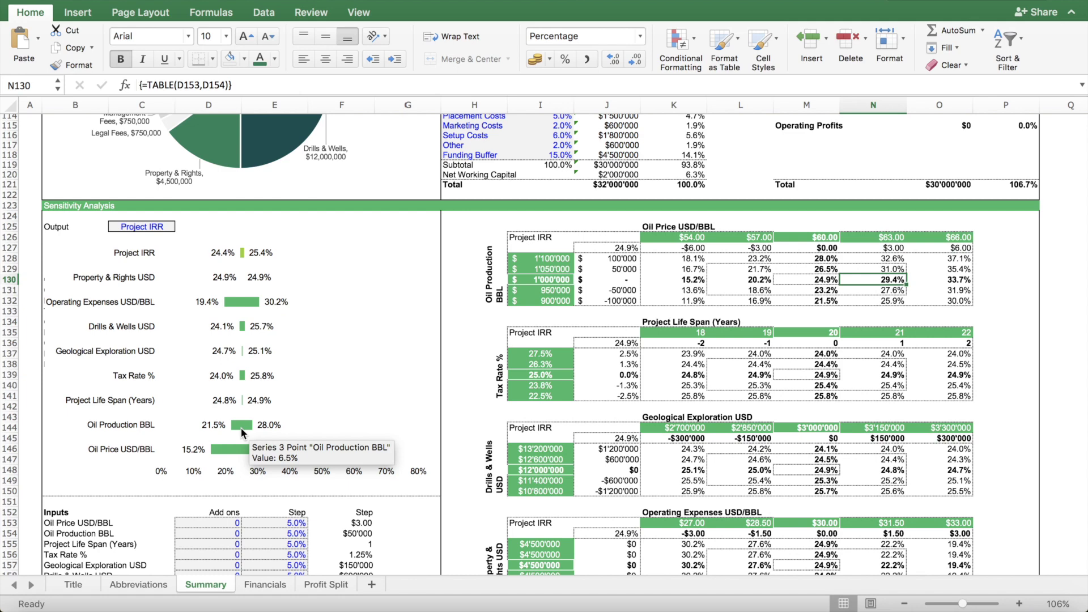
{"action": "mouse_move", "coordinate": [248, 454]}
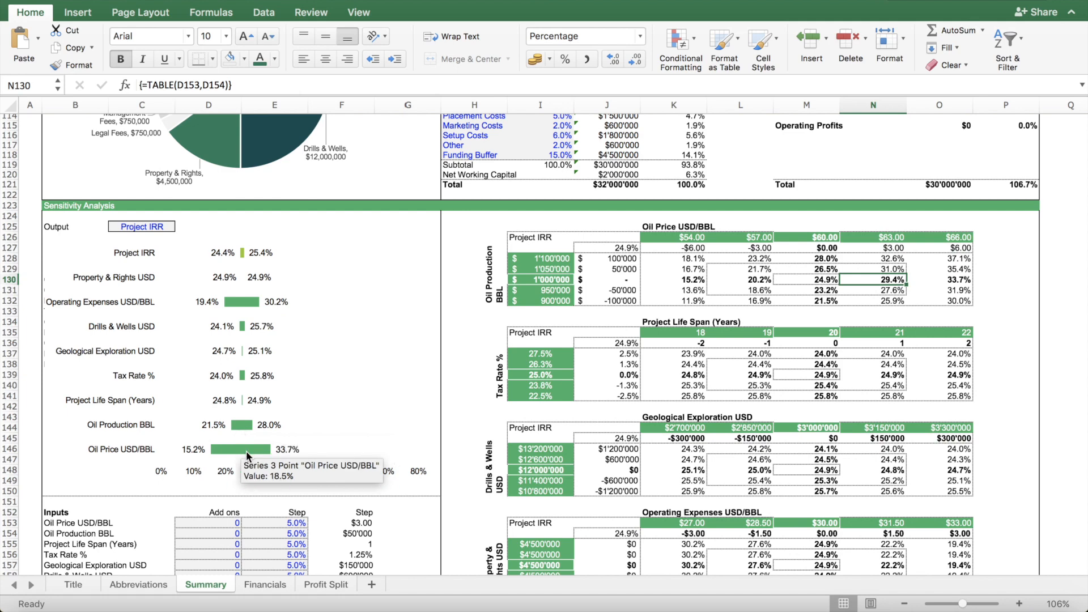
{"action": "mouse_move", "coordinate": [747, 371]}
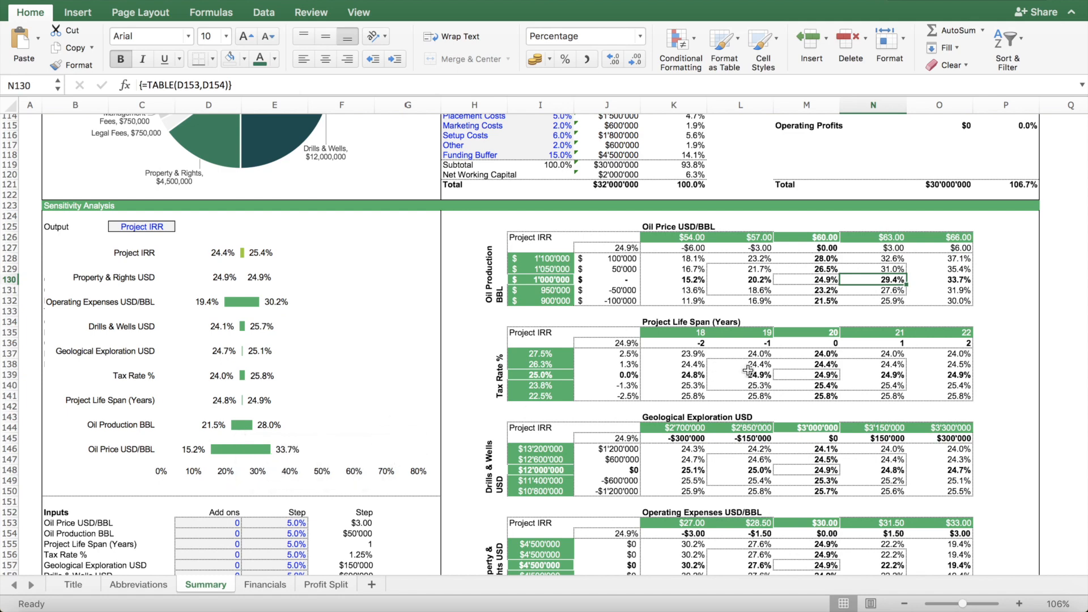
{"action": "mouse_move", "coordinate": [775, 327]}
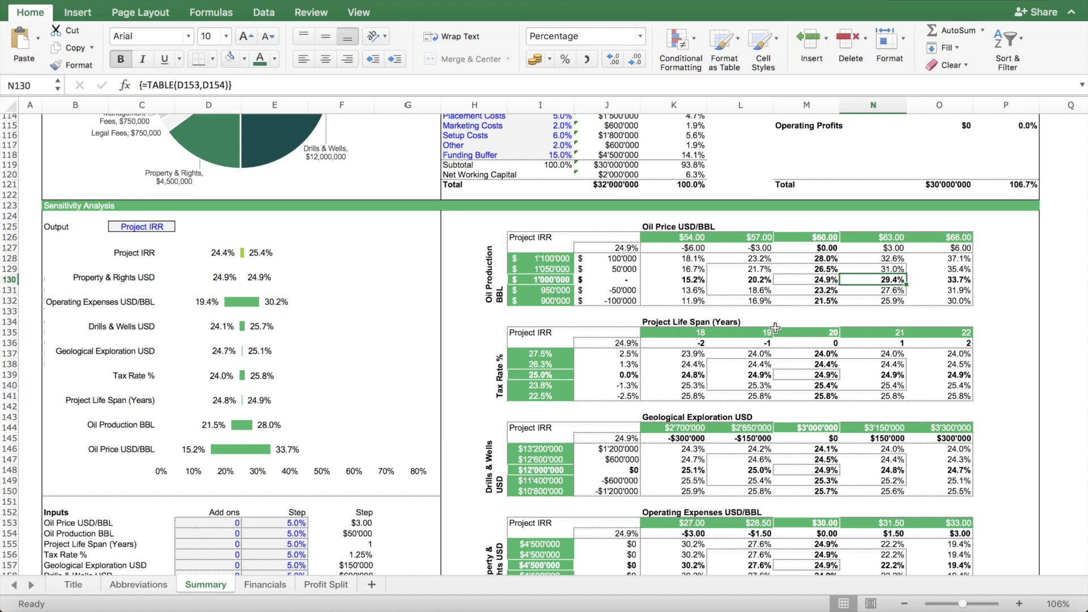
{"action": "mouse_move", "coordinate": [146, 237]}
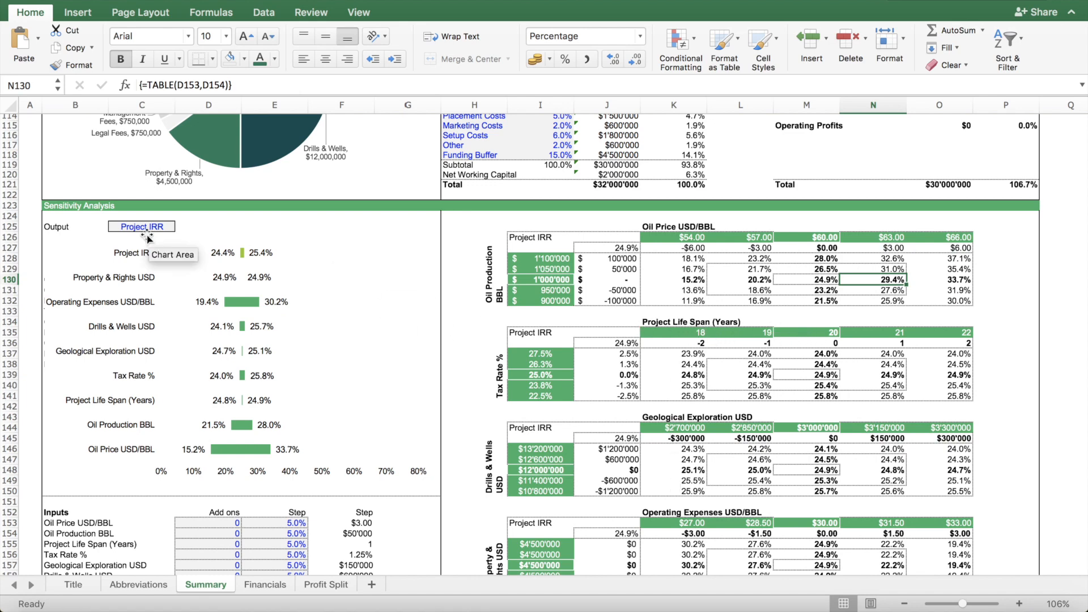
{"action": "mouse_move", "coordinate": [235, 284]}
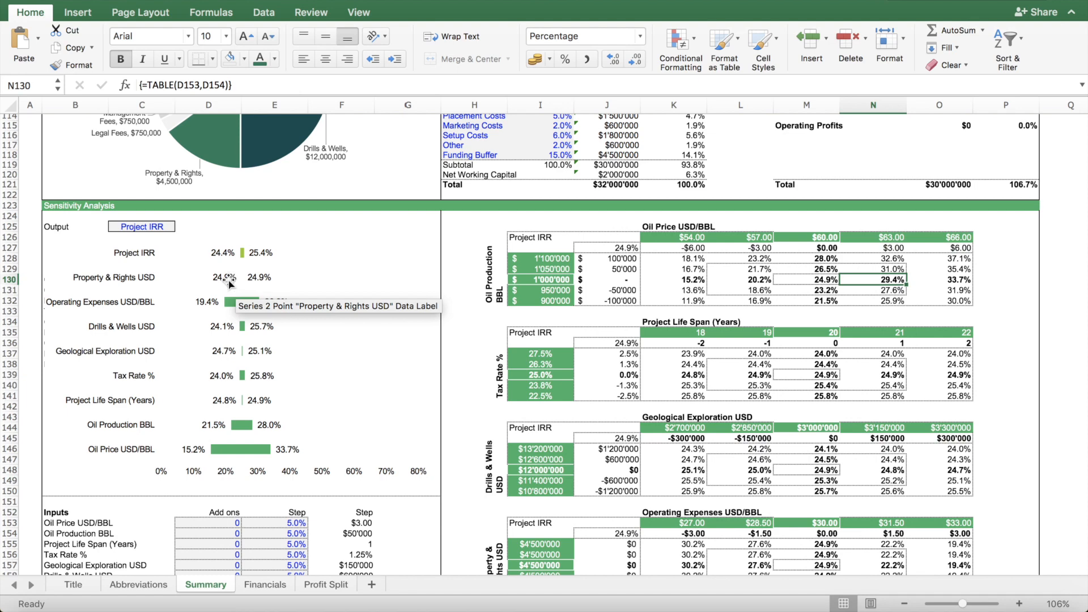
{"action": "mouse_move", "coordinate": [241, 307]}
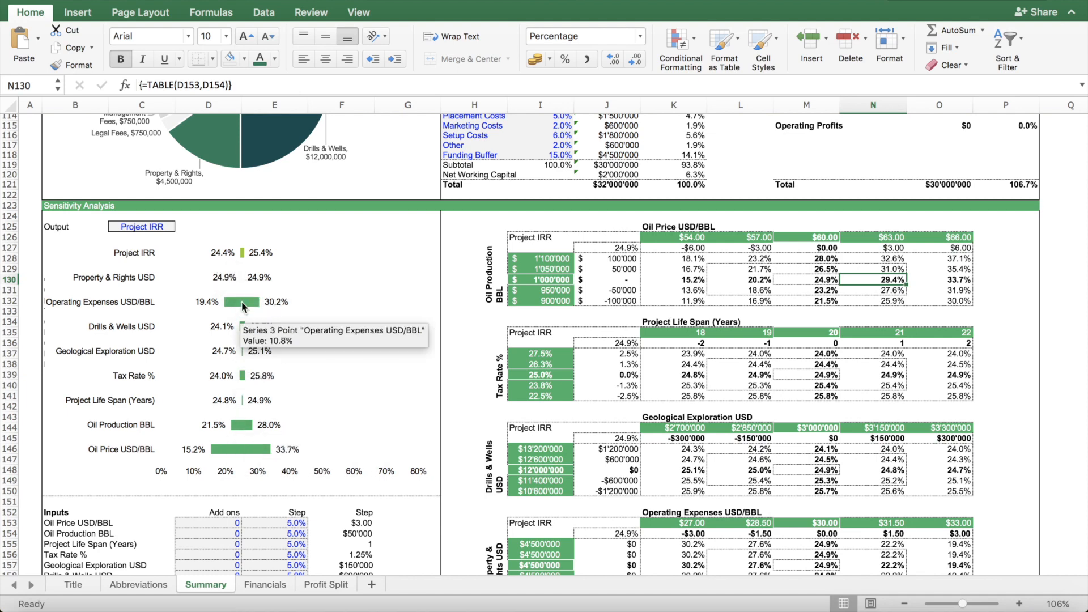
{"action": "mouse_move", "coordinate": [251, 408]}
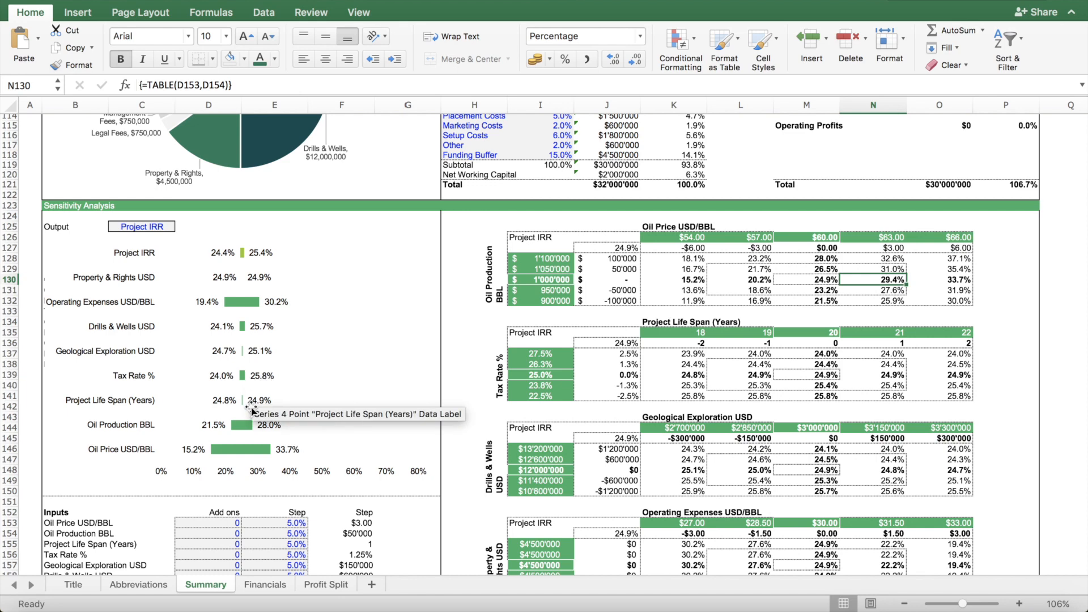
{"action": "mouse_move", "coordinate": [167, 251]}
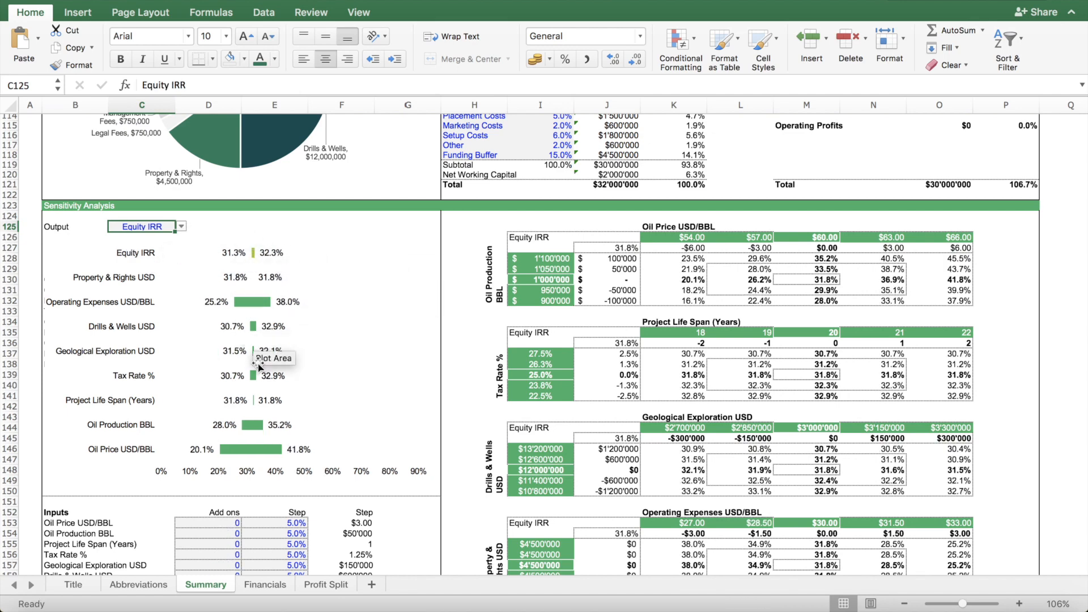
{"action": "mouse_move", "coordinate": [182, 226]}
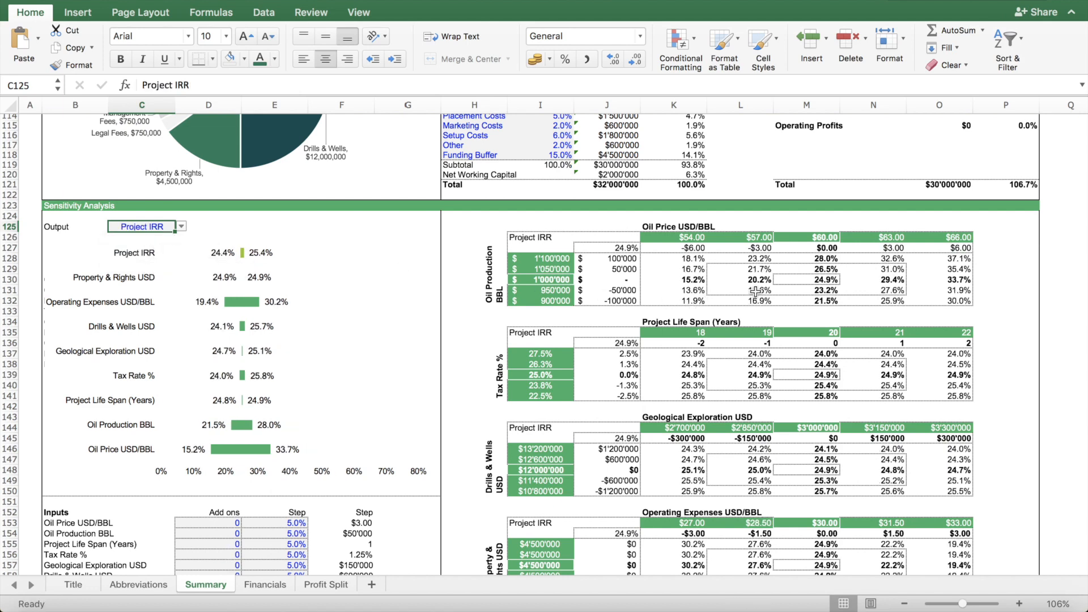
{"action": "mouse_move", "coordinate": [788, 267]}
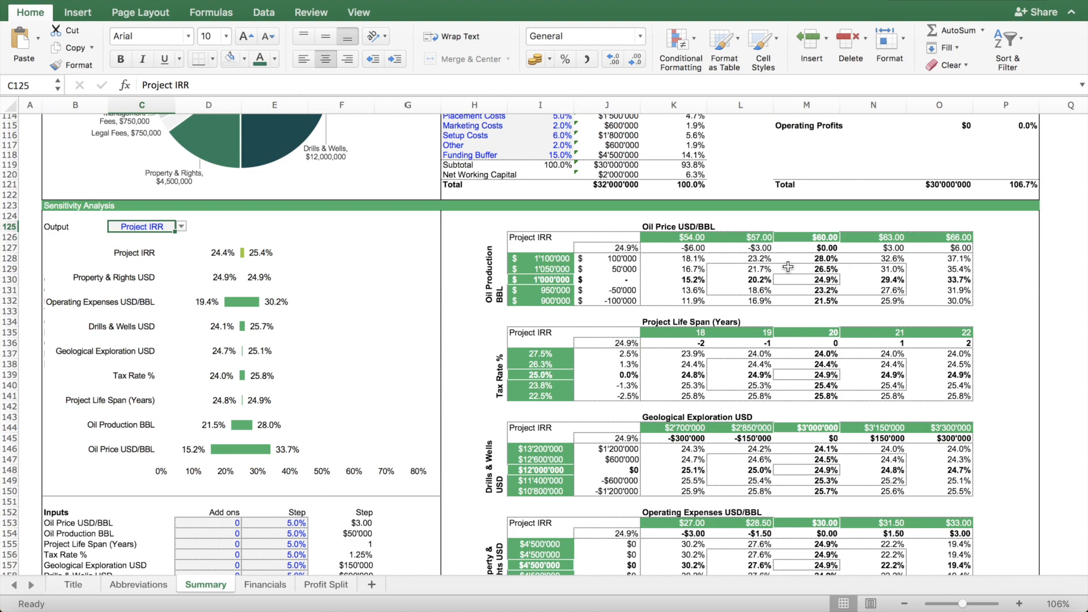
{"action": "scroll", "scroll_direction": "up", "scroll_amount": 3}
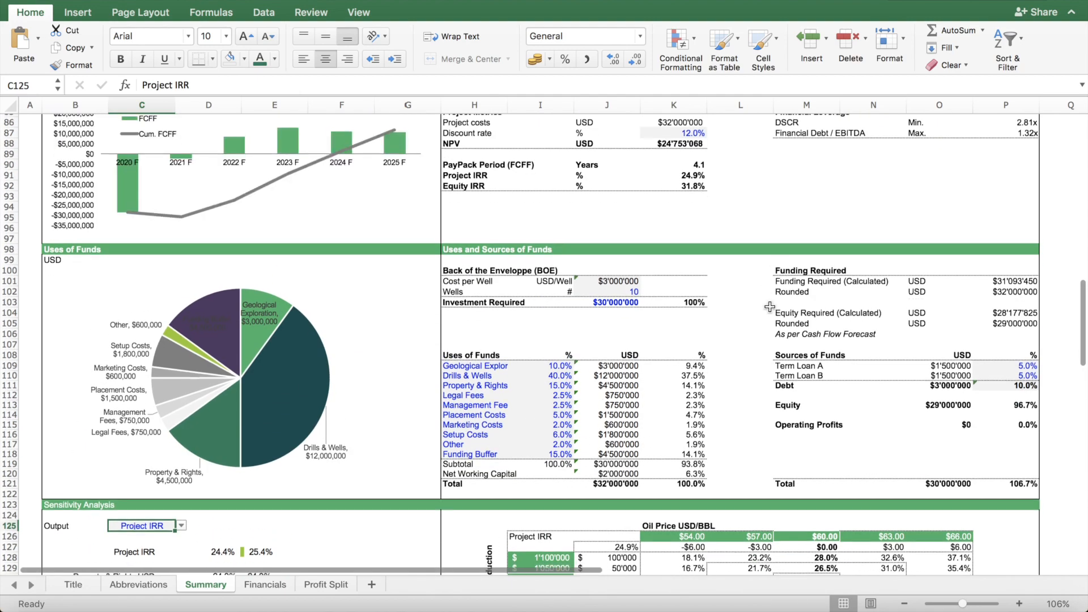
{"action": "scroll", "scroll_direction": "down", "scroll_amount": 3}
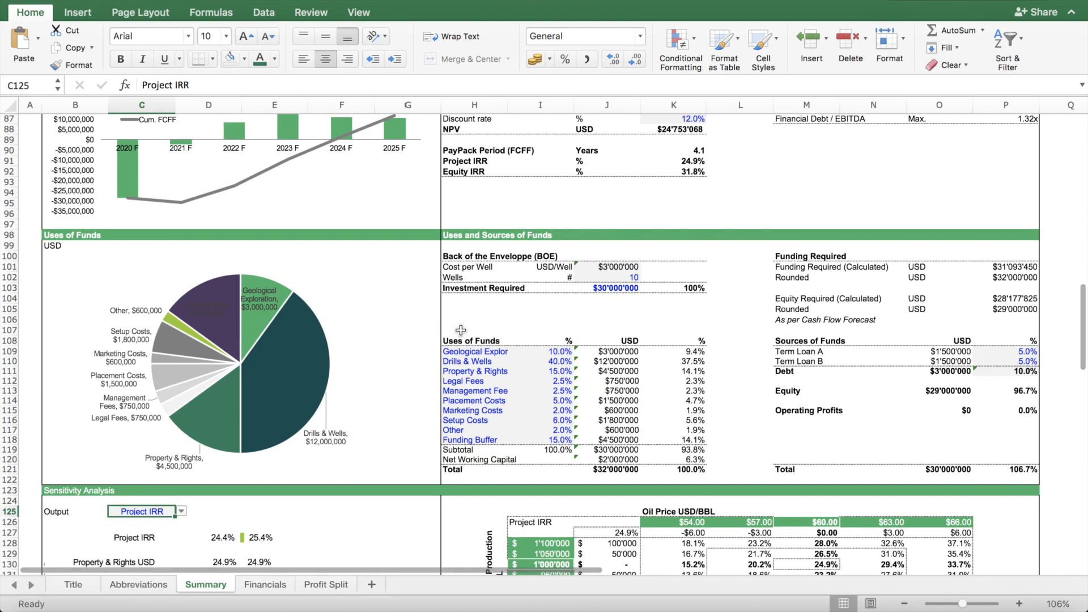
{"action": "mouse_move", "coordinate": [644, 383]}
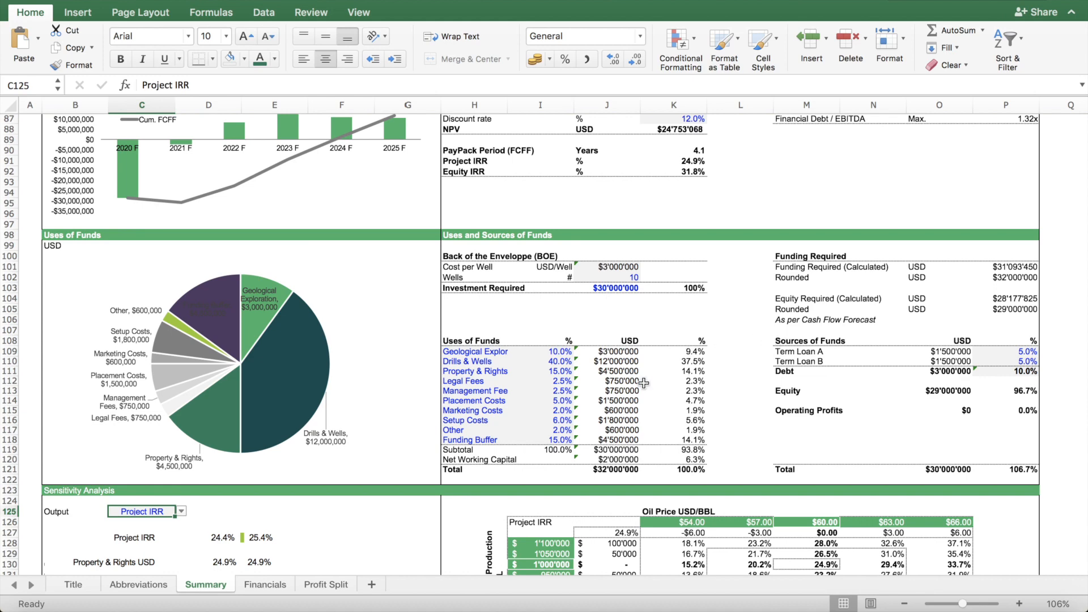
{"action": "mouse_move", "coordinate": [618, 390]}
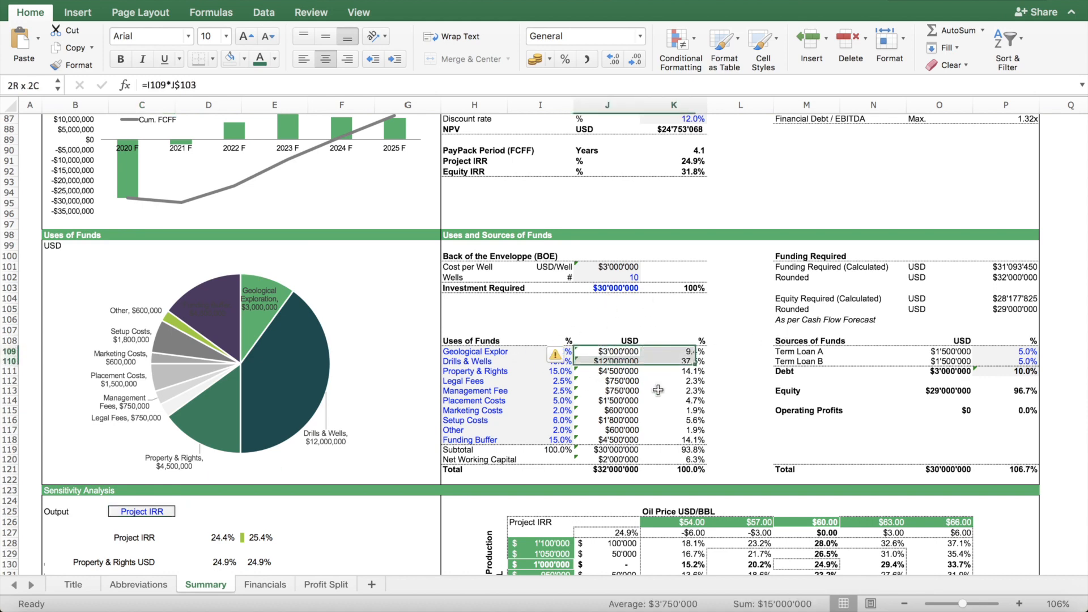
{"action": "left_click", "coordinate": [607, 420]}
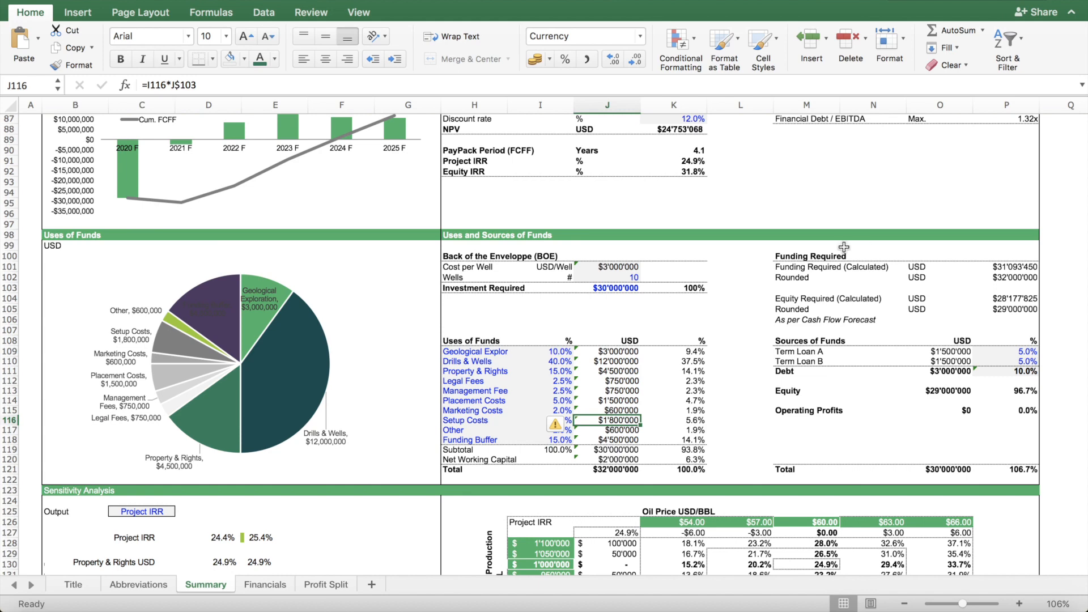
{"action": "mouse_move", "coordinate": [1001, 277]}
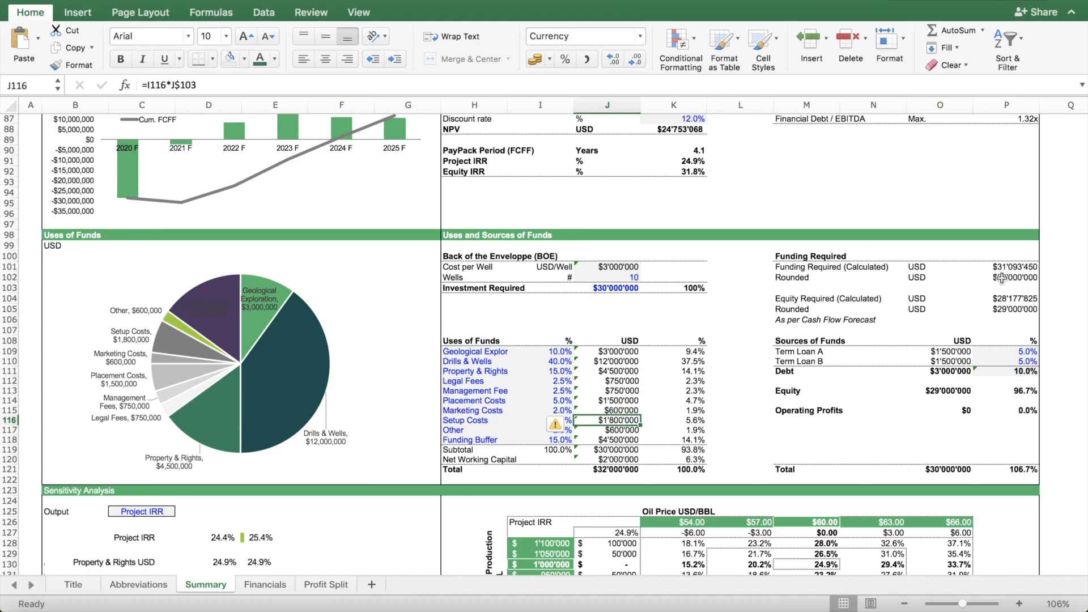
{"action": "left_click", "coordinate": [607, 458]}
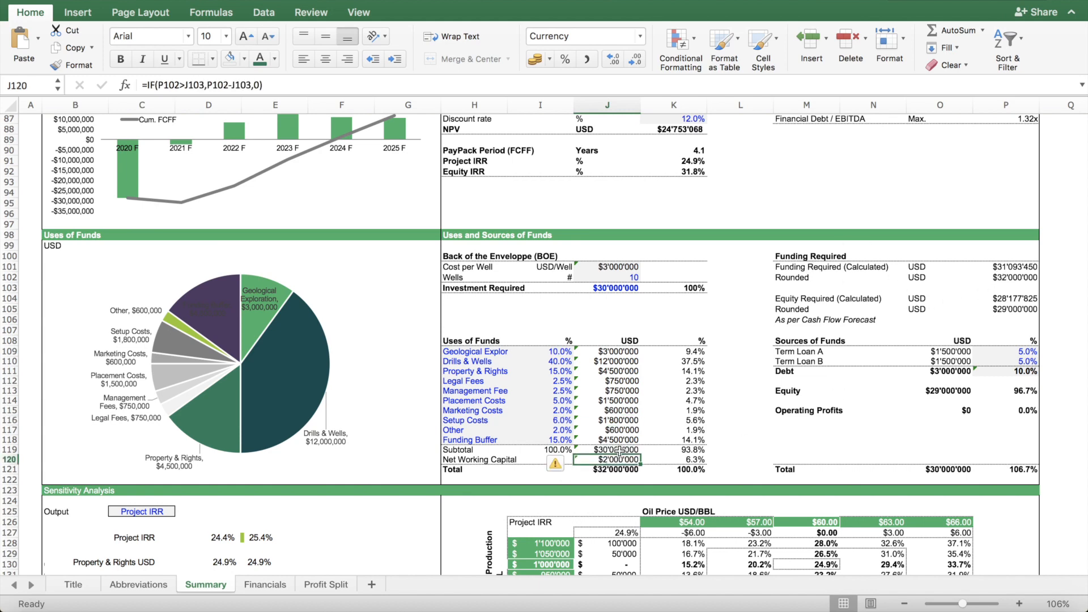
{"action": "mouse_move", "coordinate": [491, 463]}
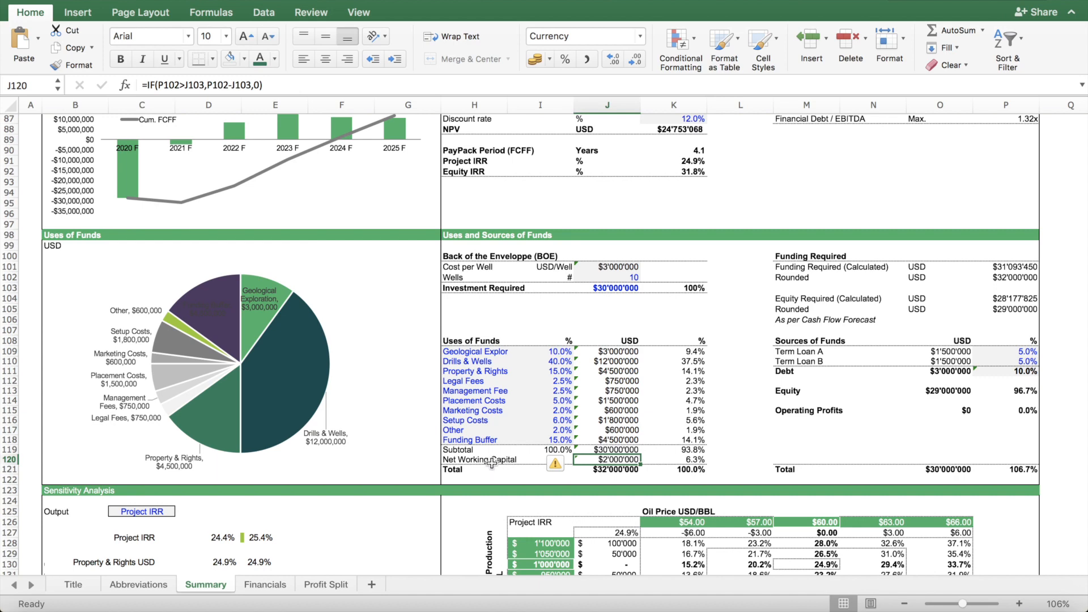
{"action": "mouse_move", "coordinate": [615, 475]}
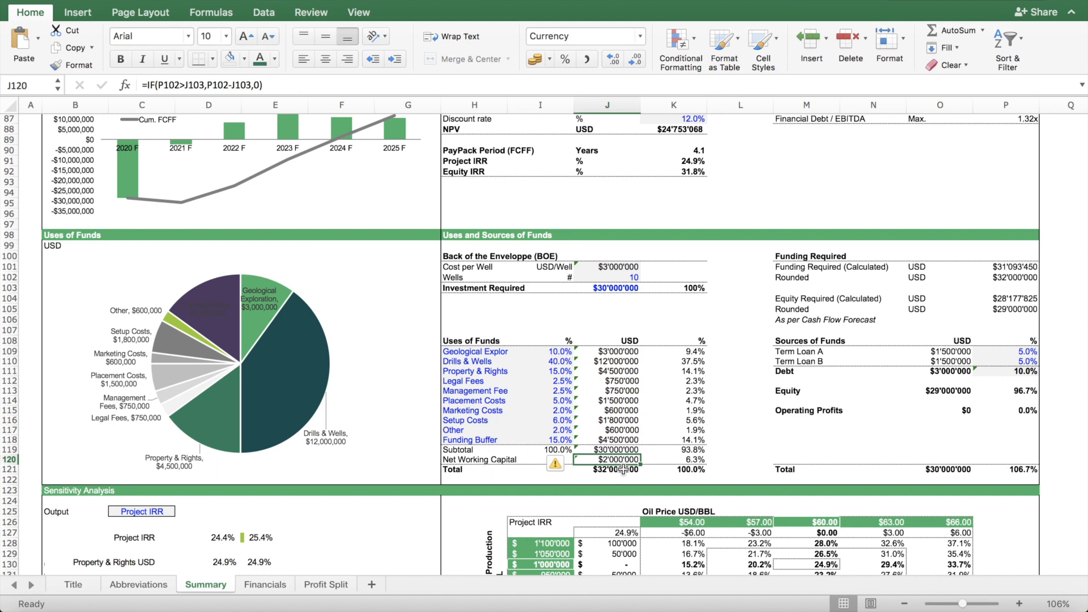
{"action": "left_click", "coordinate": [806, 339]}
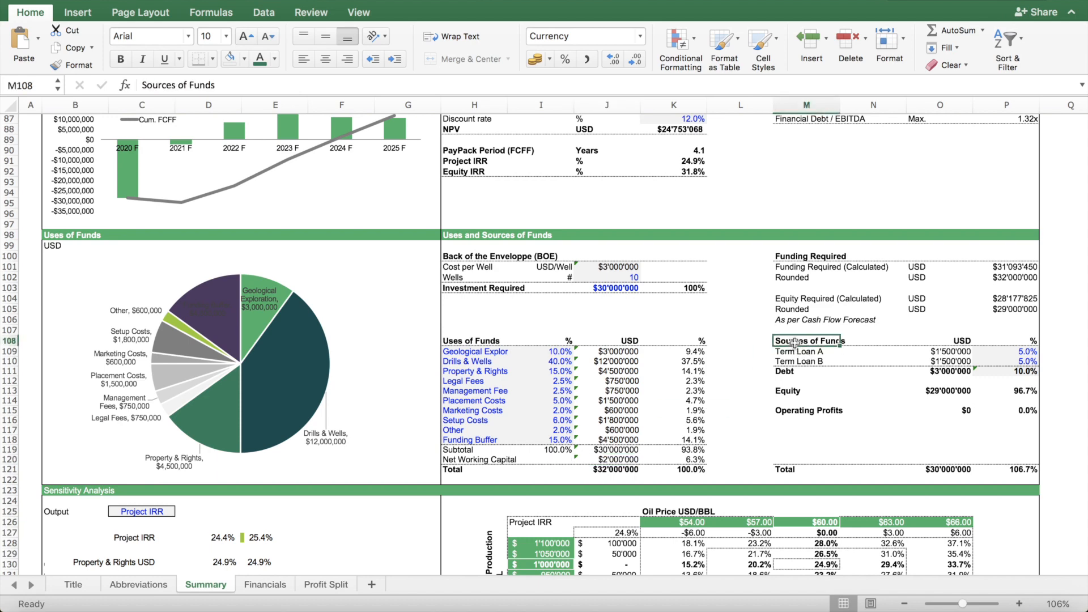
{"action": "left_click", "coordinate": [1026, 350]}
{"action": "type", "text": "0"}
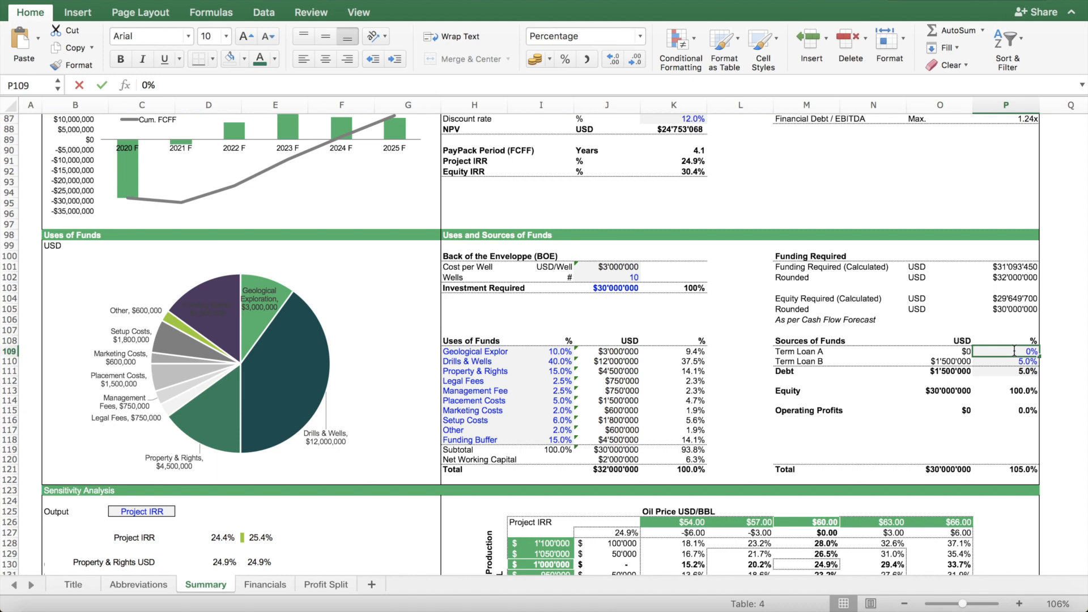
{"action": "left_click", "coordinate": [1033, 360]}
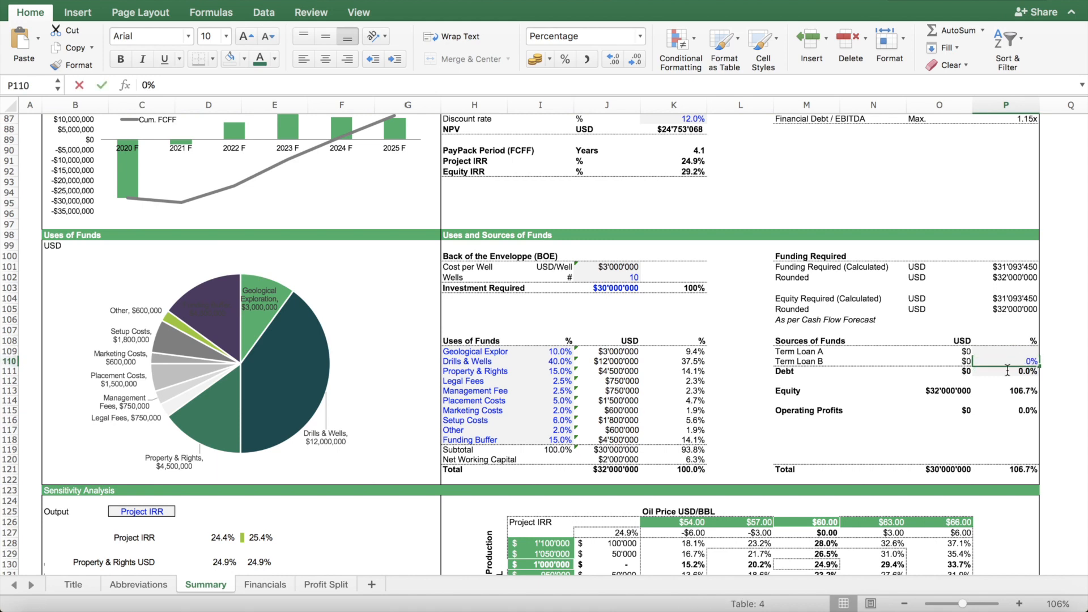
{"action": "left_click", "coordinate": [939, 390]}
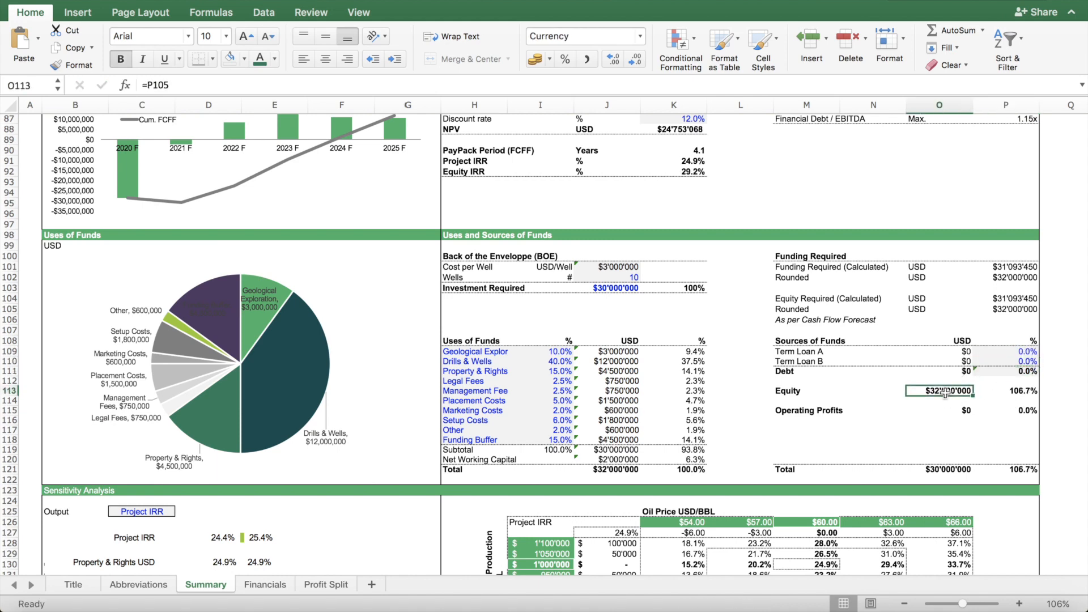
{"action": "left_click", "coordinate": [1026, 350]}
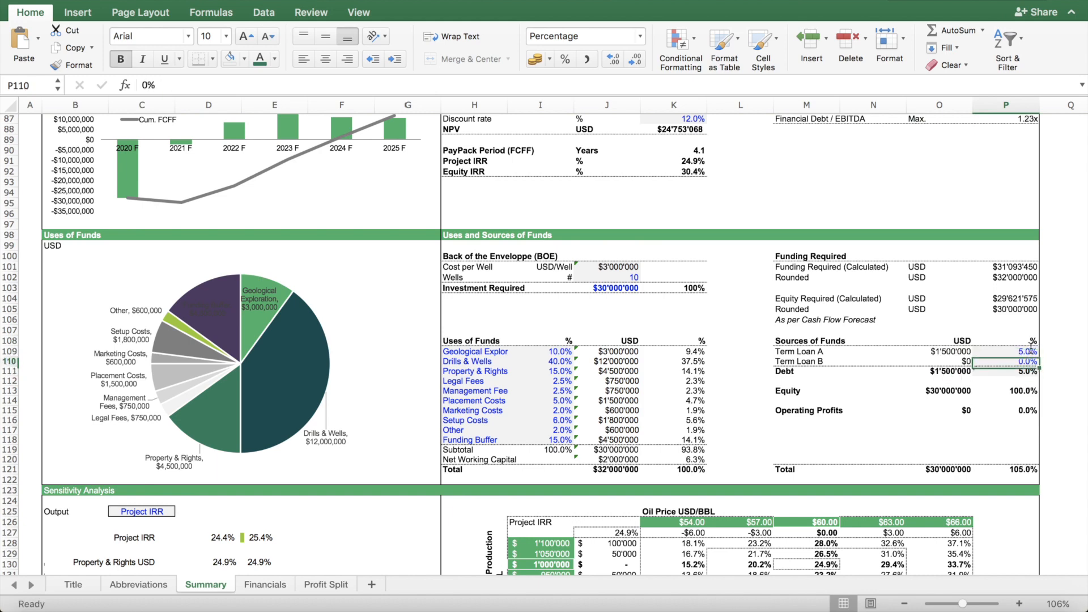
{"action": "type", "text": "5%"}
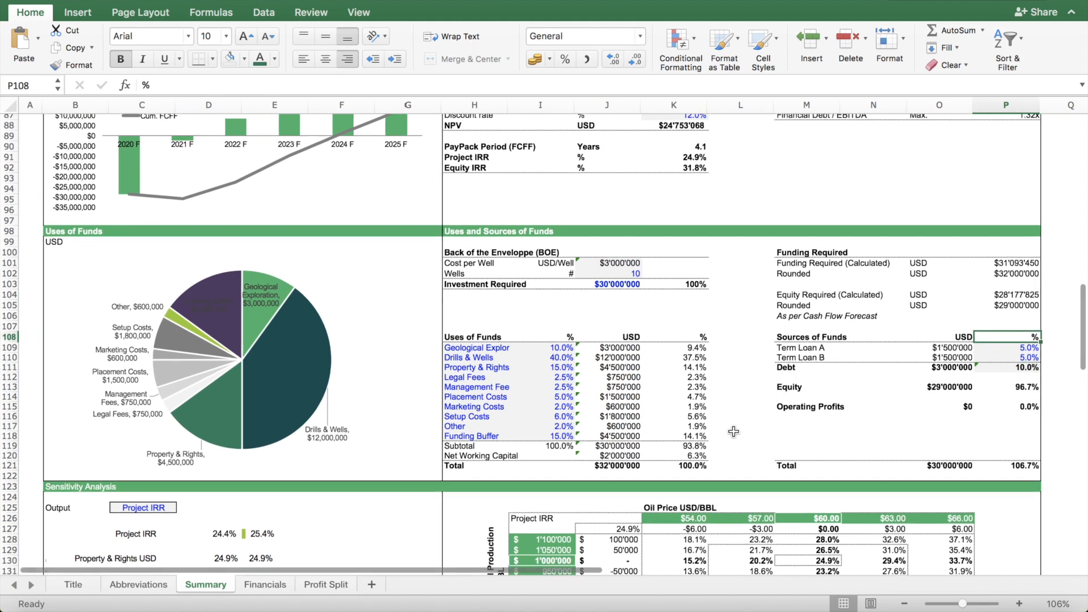
- Trace the investor names, stake percentages J166:J170 and the General Partner investment formula in I170
{"action": "scroll", "scroll_direction": "down", "scroll_amount": 3}
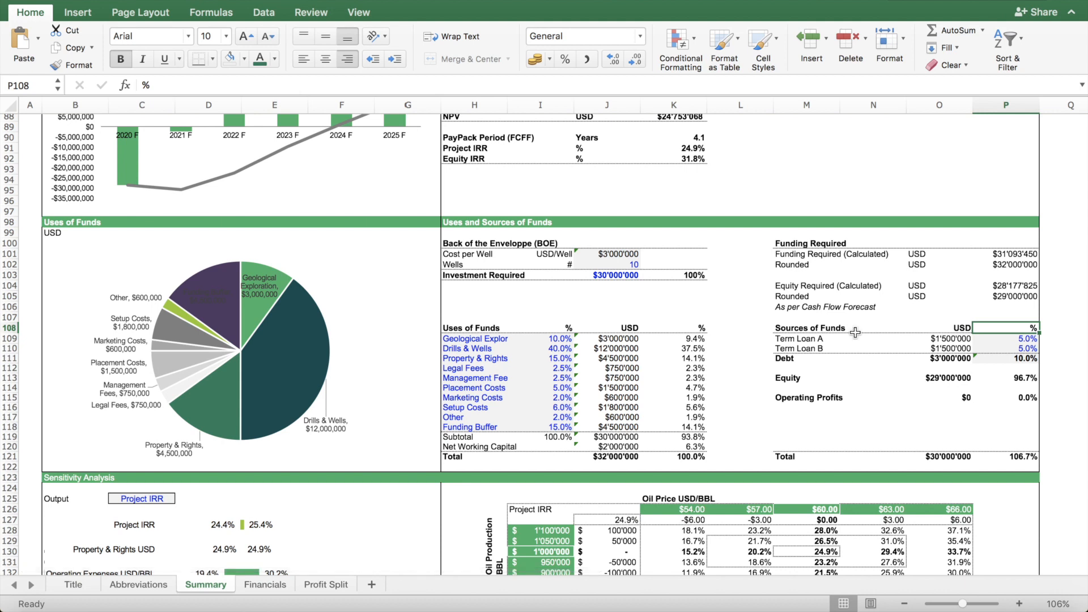
{"action": "mouse_move", "coordinate": [882, 378]}
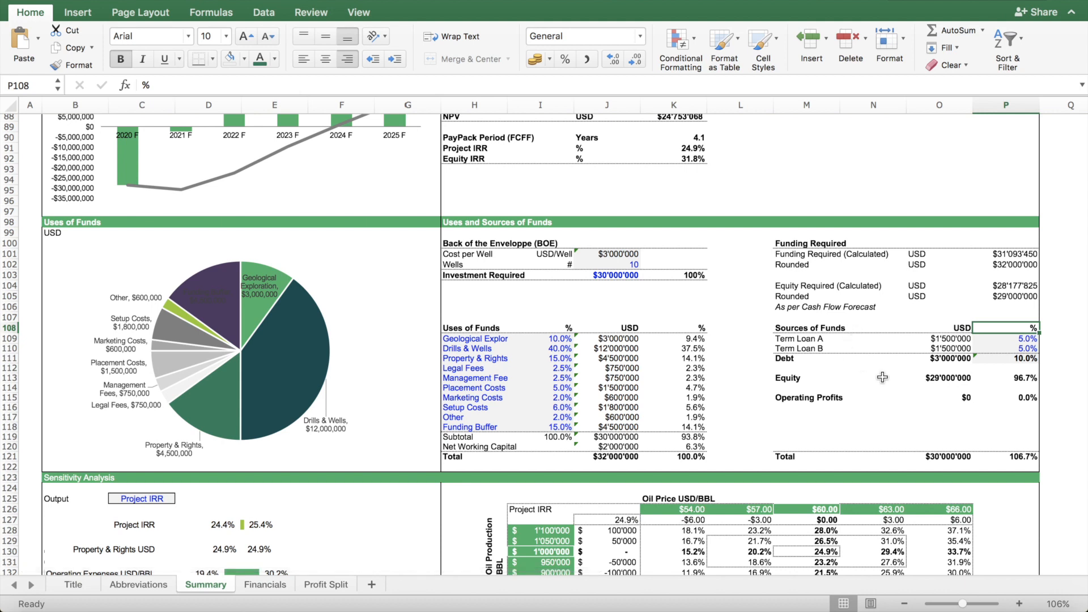
{"action": "scroll", "scroll_direction": "down", "scroll_amount": 3}
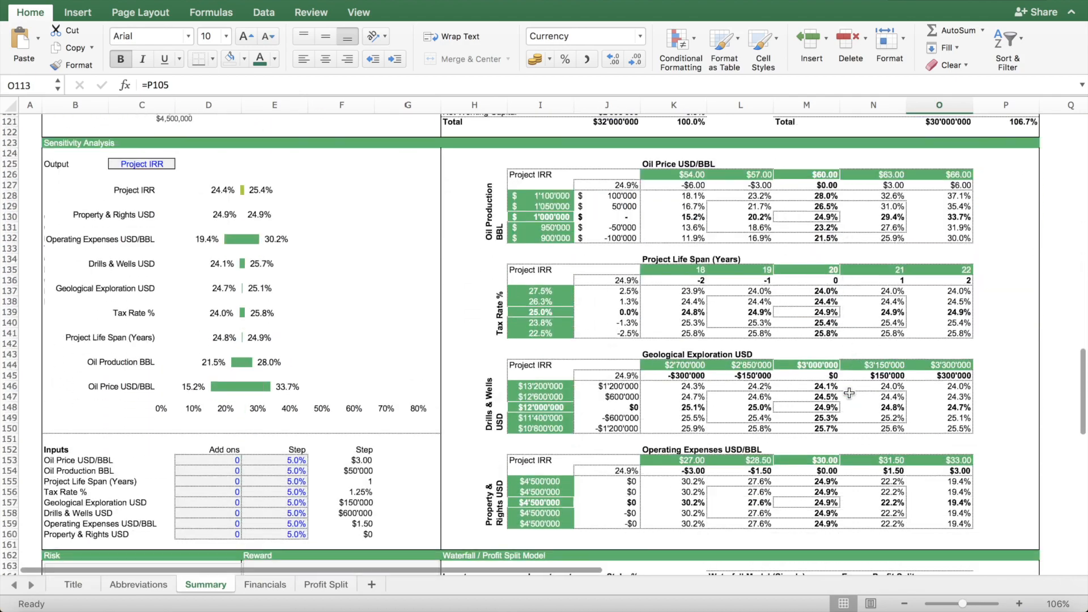
{"action": "scroll", "scroll_direction": "down", "scroll_amount": 3}
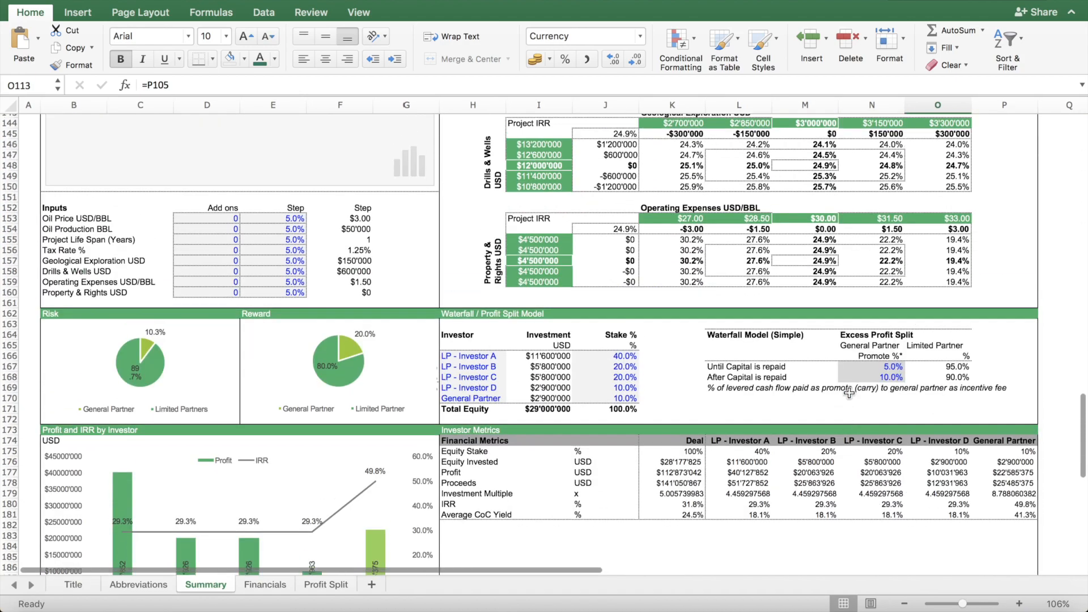
{"action": "scroll", "scroll_direction": "up", "scroll_amount": 3}
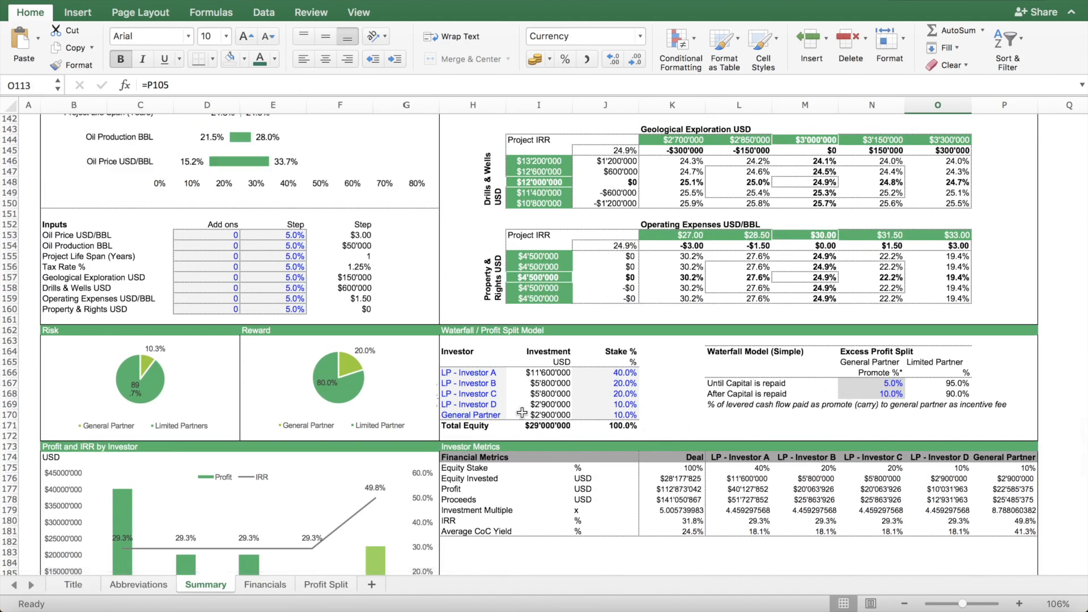
{"action": "mouse_move", "coordinate": [513, 363]}
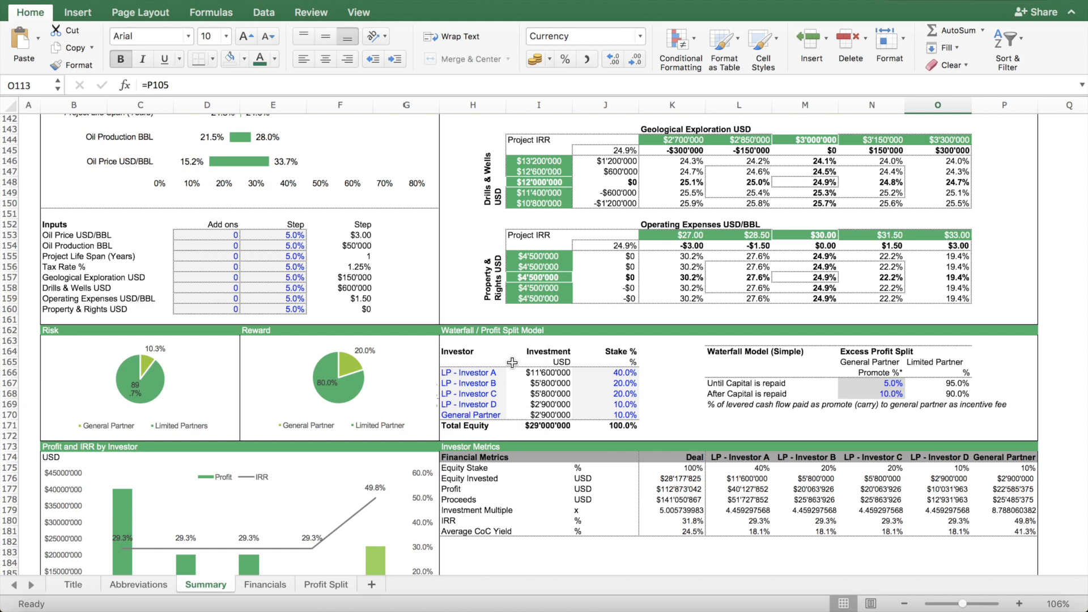
{"action": "left_click", "coordinate": [471, 372]}
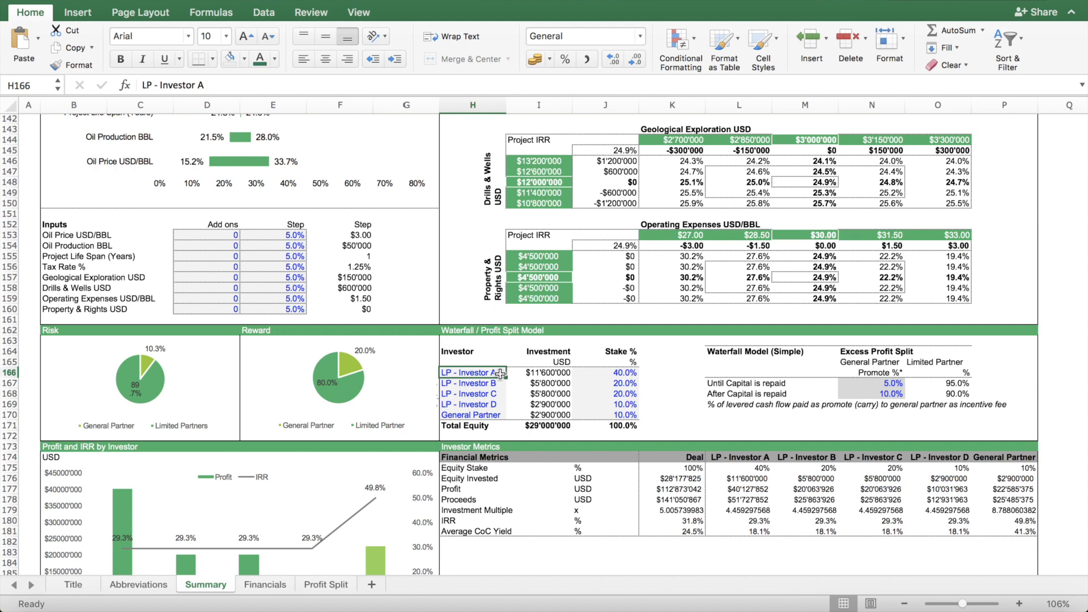
{"action": "mouse_move", "coordinate": [526, 367]}
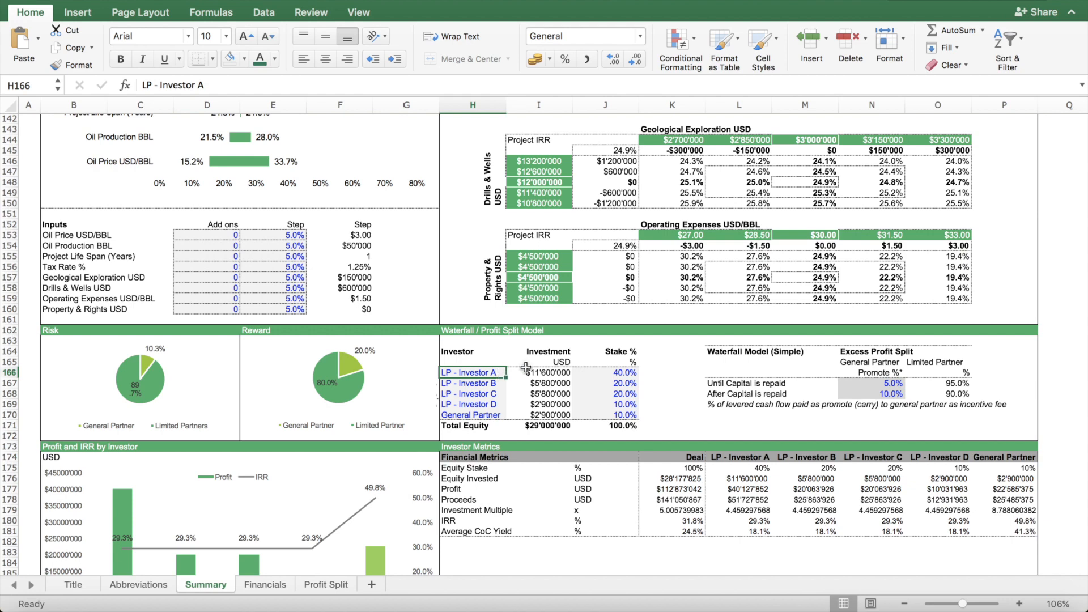
{"action": "mouse_move", "coordinate": [666, 381]}
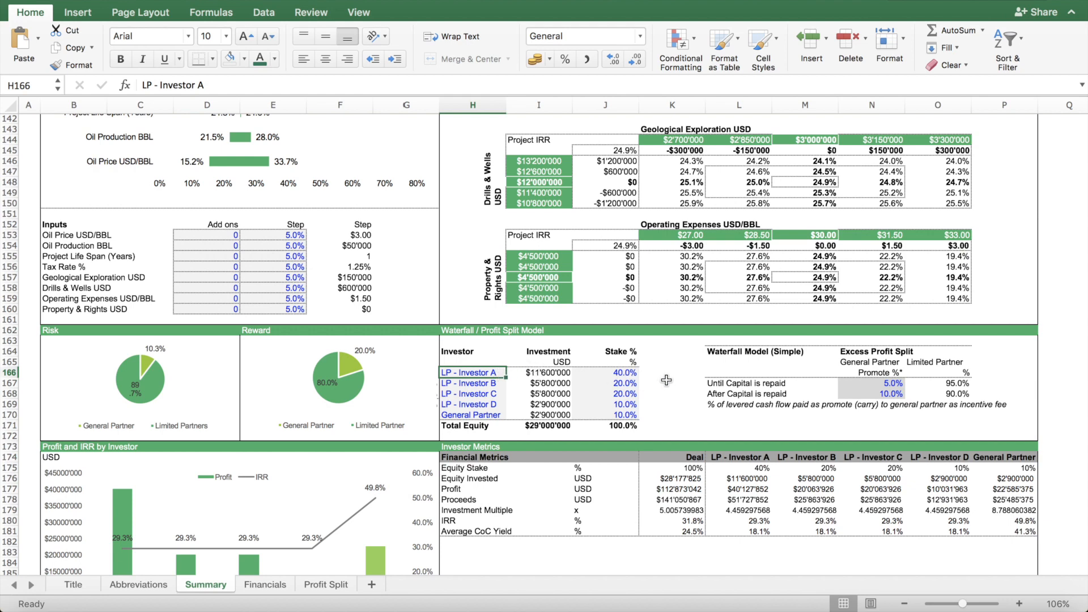
{"action": "mouse_move", "coordinate": [579, 395]}
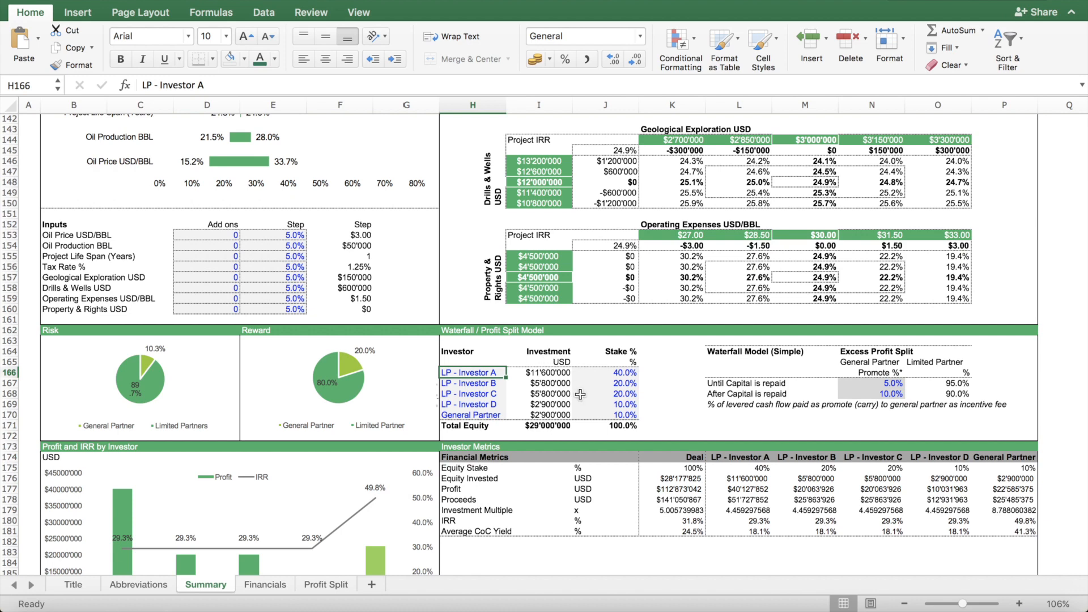
{"action": "left_click", "coordinate": [470, 414]}
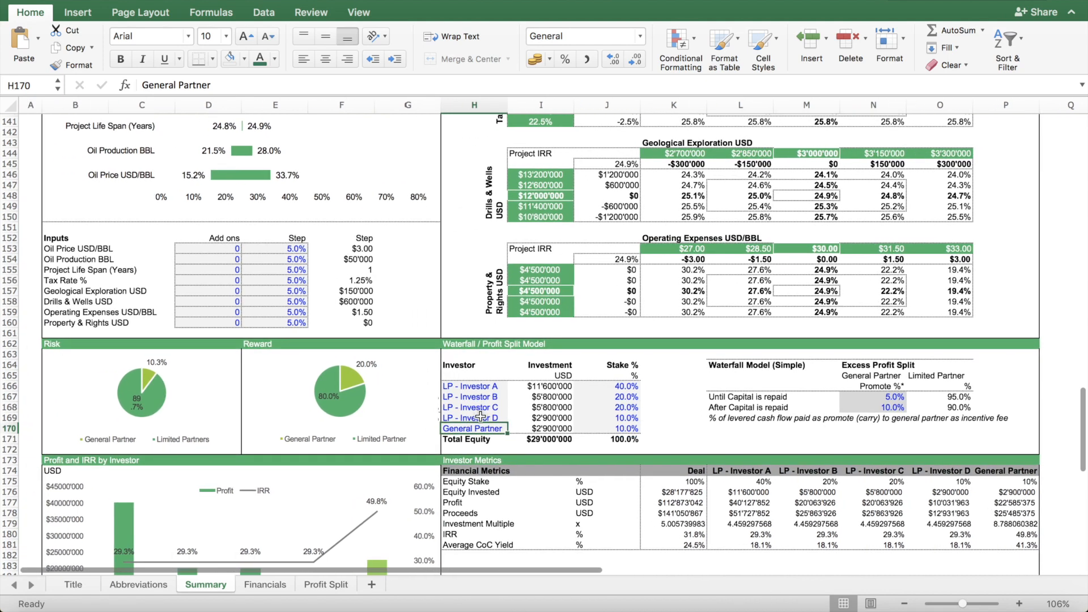
{"action": "left_click", "coordinate": [475, 417]}
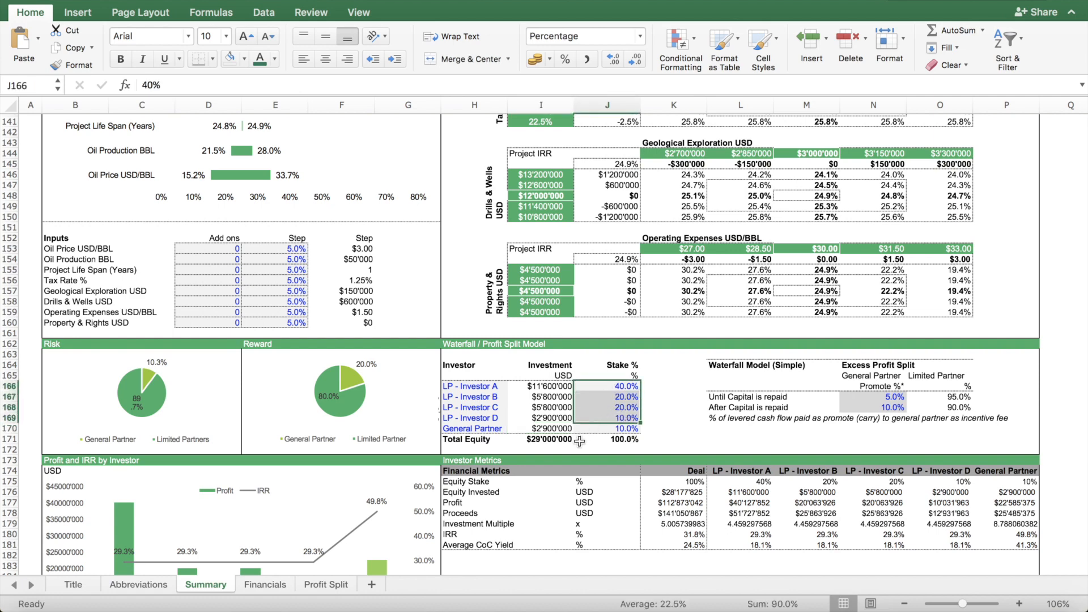
{"action": "left_click", "coordinate": [540, 429]}
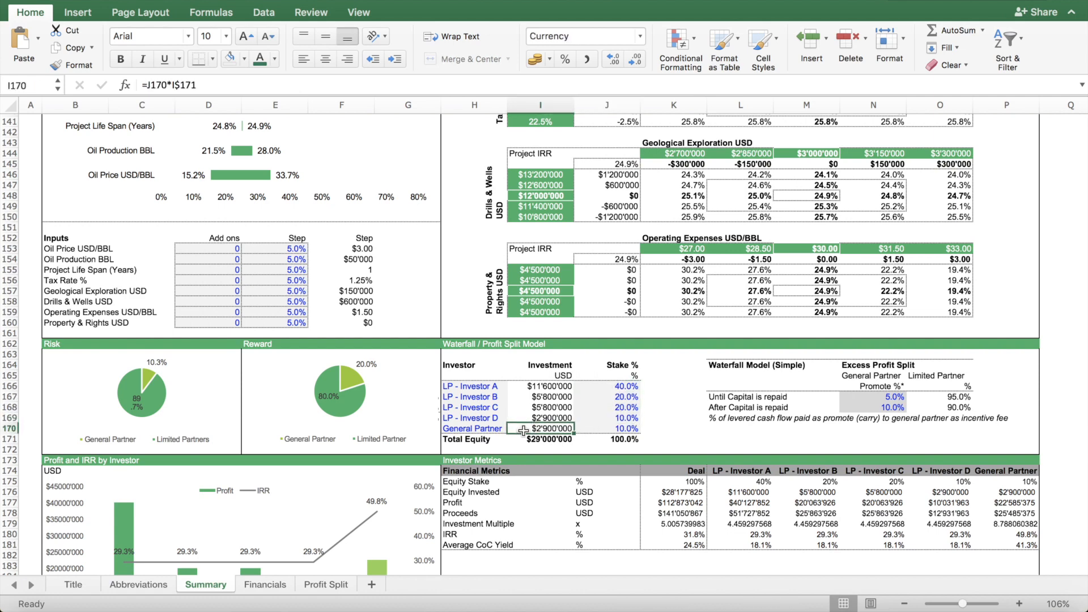
{"action": "left_click", "coordinate": [472, 428]}
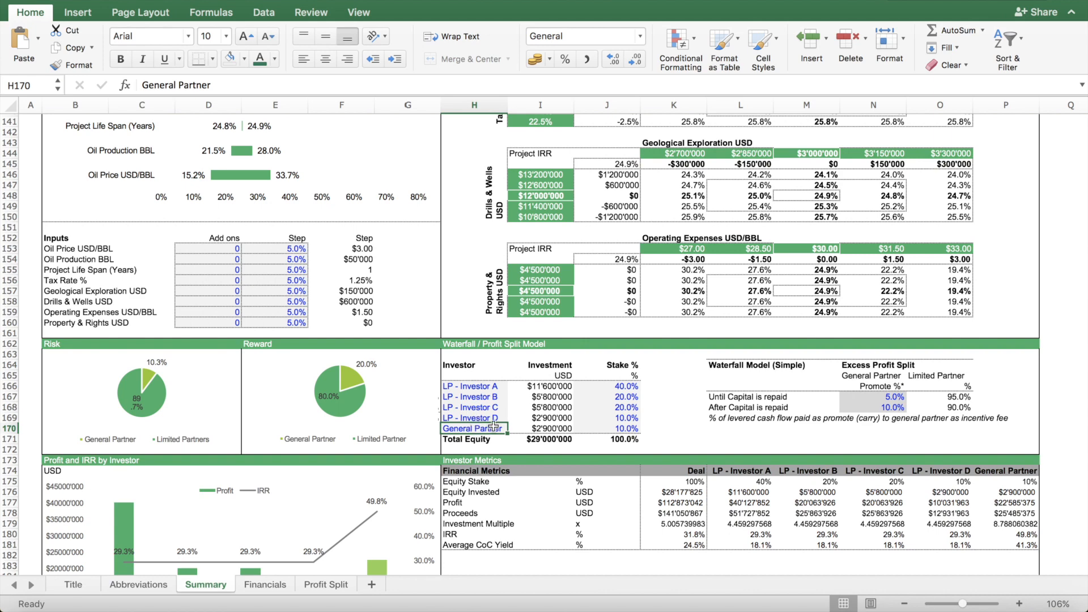
{"action": "mouse_move", "coordinate": [887, 387]}
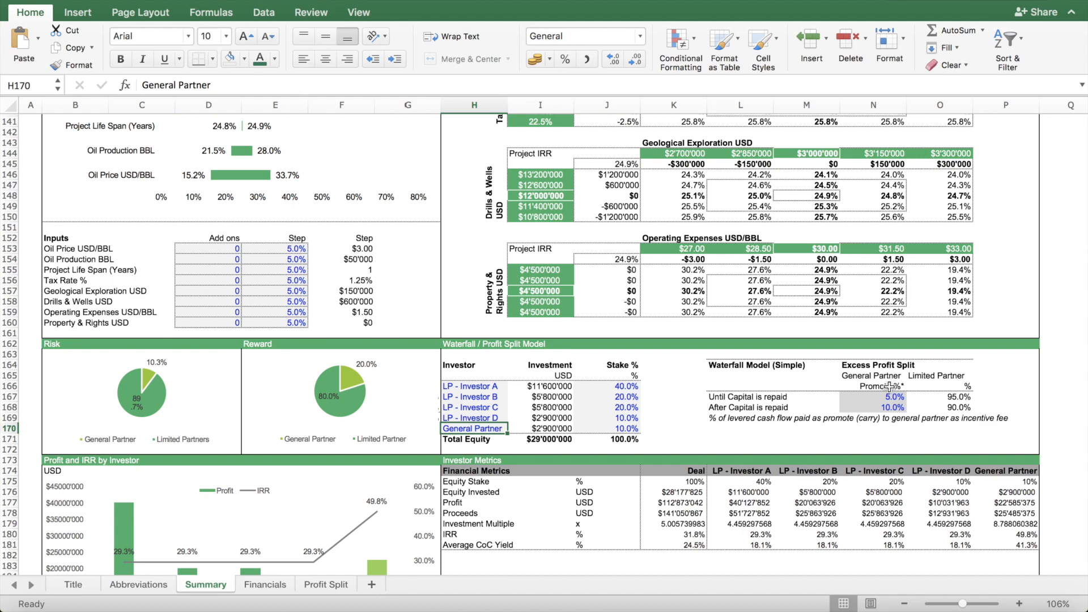
{"action": "mouse_move", "coordinate": [809, 408]}
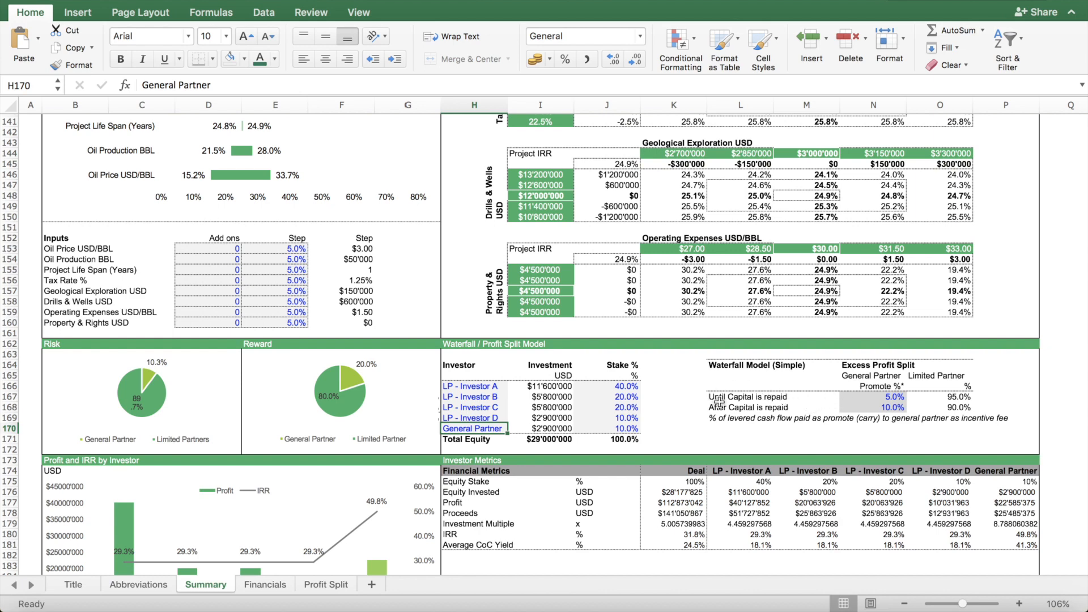
- Select the General Partner entry on Summary, then go to the Profit Split sheet
{"action": "left_click", "coordinate": [741, 365]}
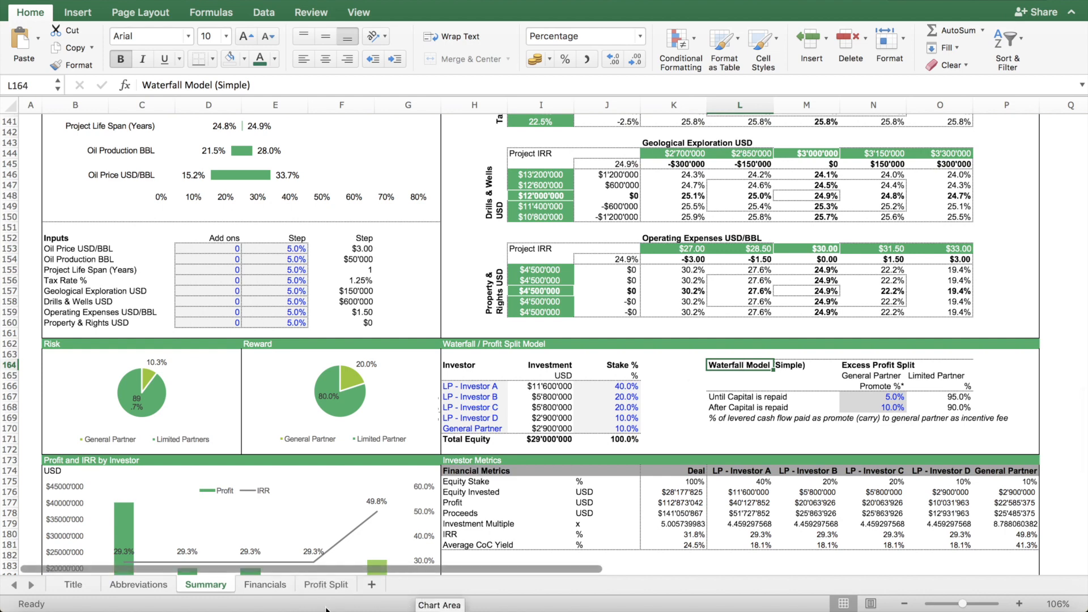
{"action": "left_click", "coordinate": [325, 583]}
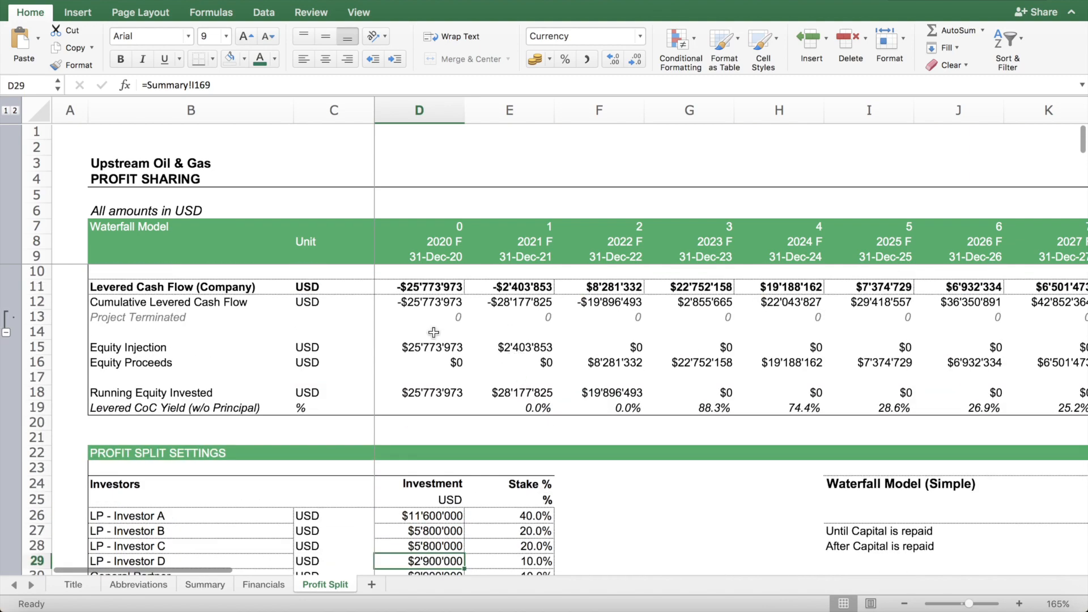
{"action": "scroll", "scroll_direction": "down", "scroll_amount": 3}
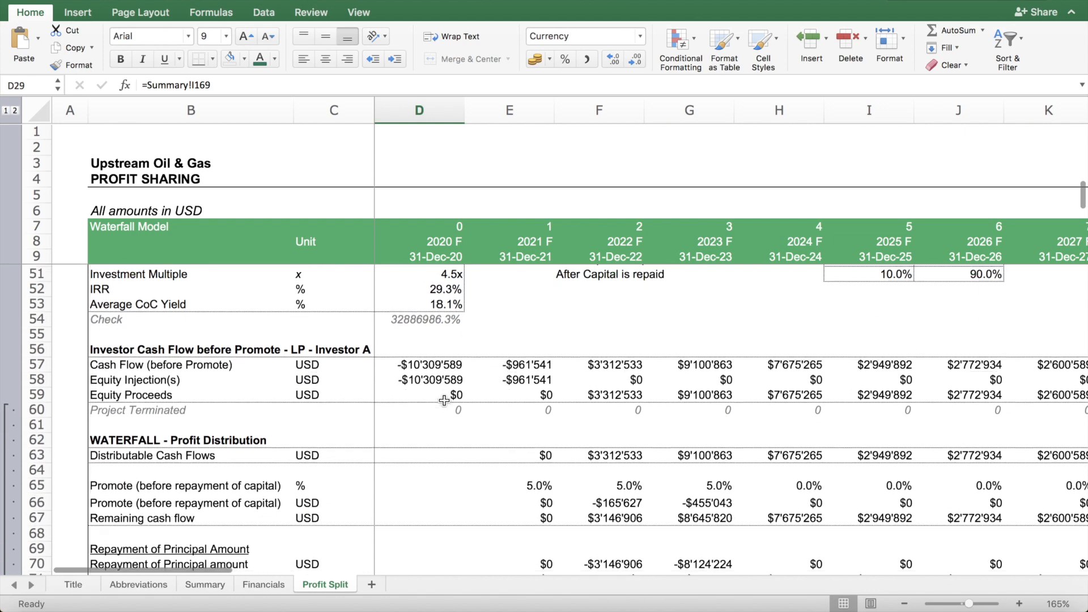
{"action": "scroll", "scroll_direction": "down", "scroll_amount": 3}
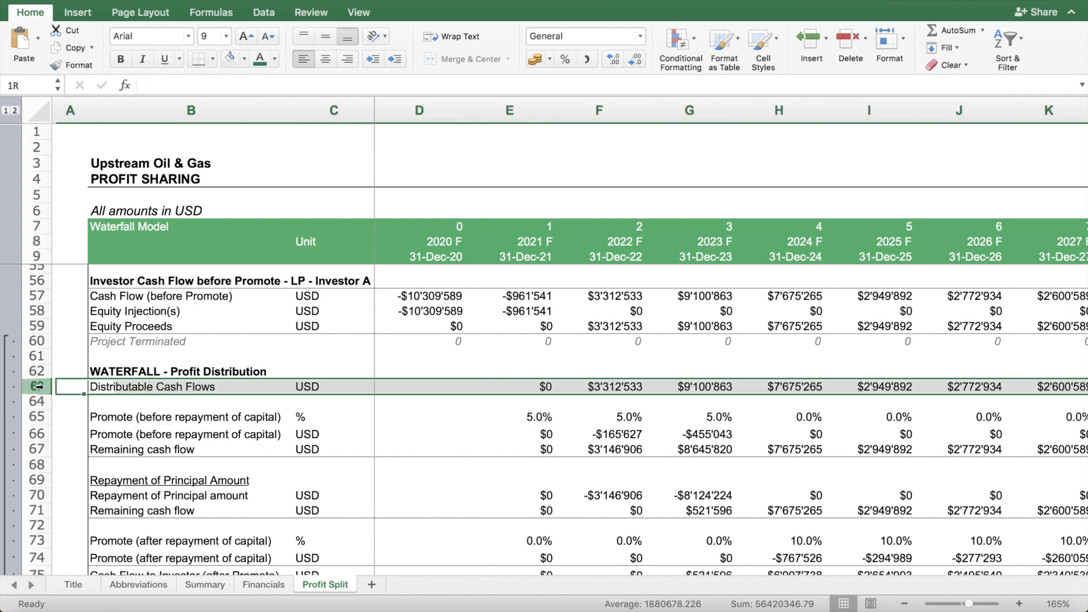
{"action": "left_click", "coordinate": [35, 387]}
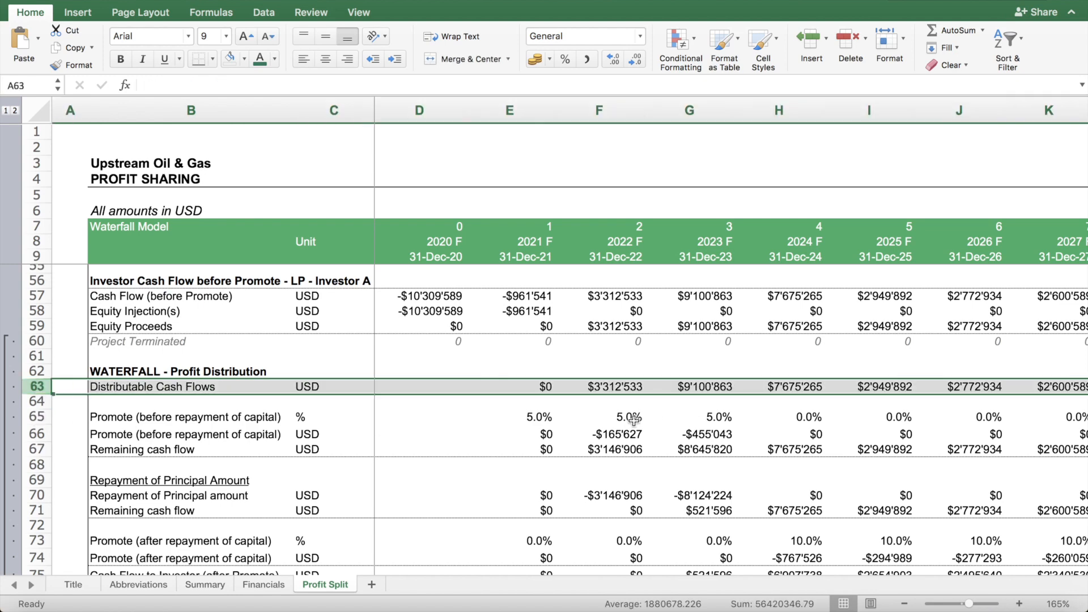
{"action": "left_click", "coordinate": [598, 417]}
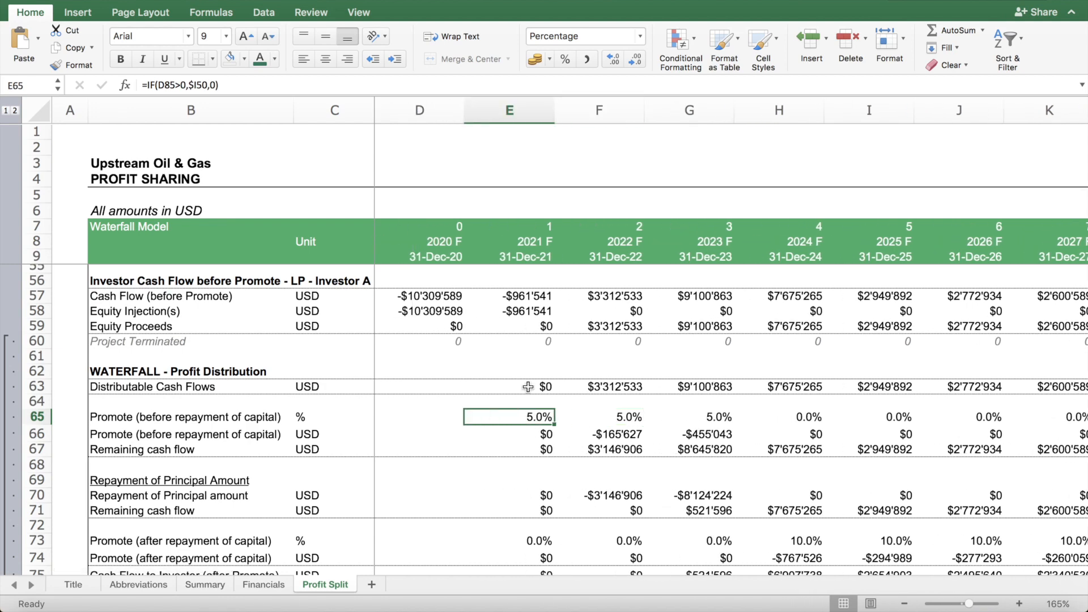
{"action": "left_click", "coordinate": [509, 386]}
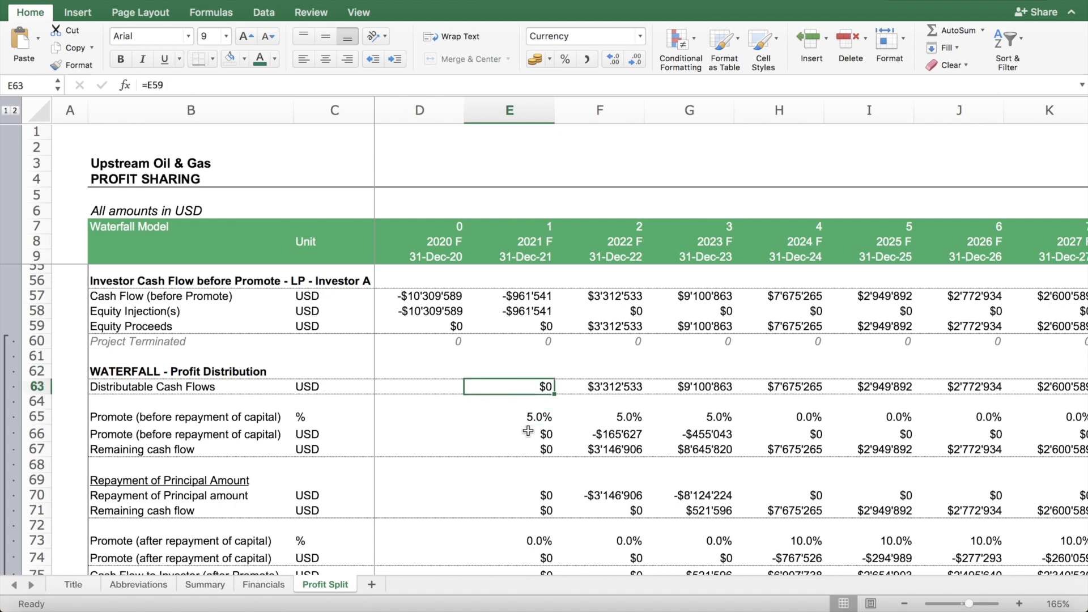
{"action": "left_click", "coordinate": [507, 416]}
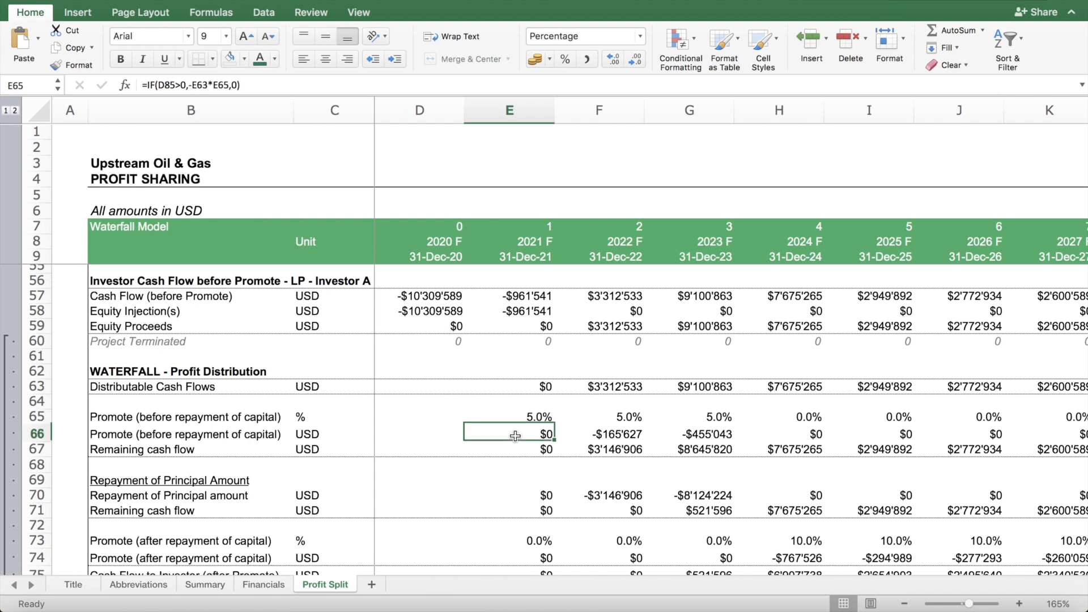
{"action": "left_click", "coordinate": [688, 449]}
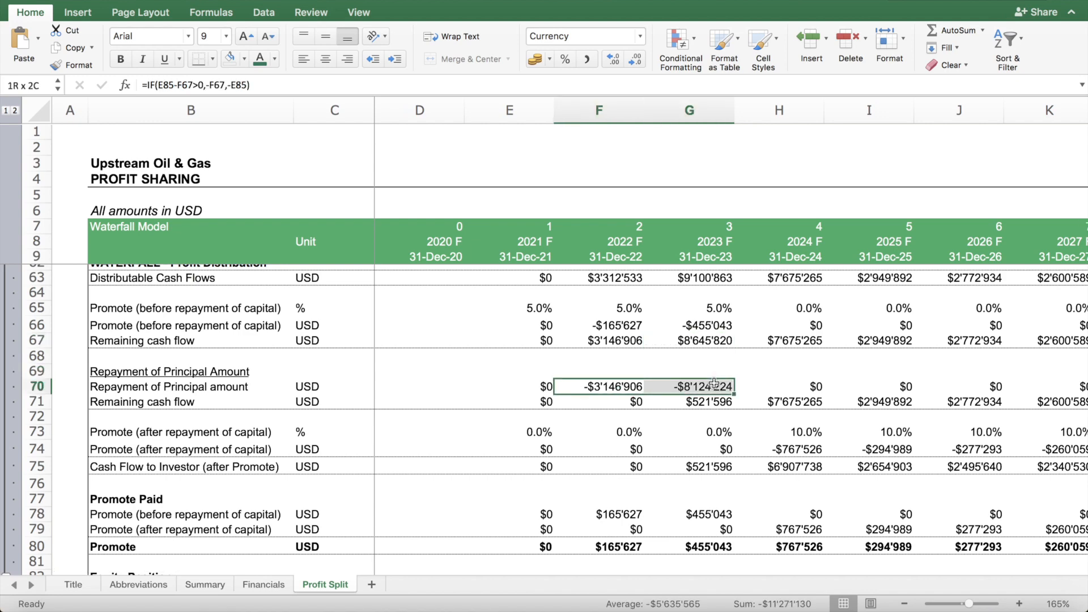
{"action": "scroll", "scroll_direction": "down", "scroll_amount": 3}
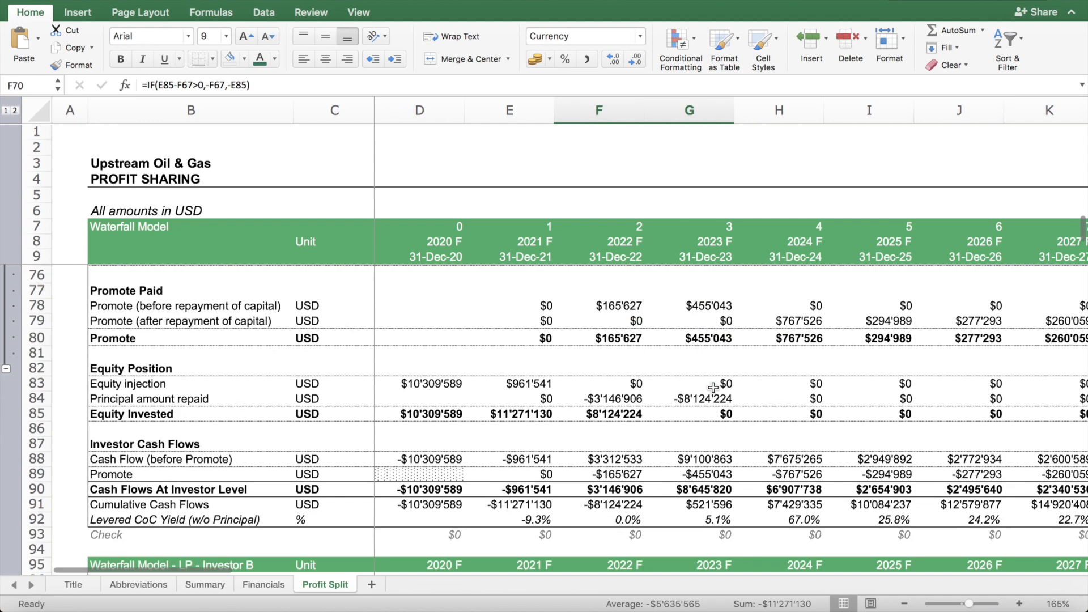
{"action": "scroll", "scroll_direction": "up", "scroll_amount": 3}
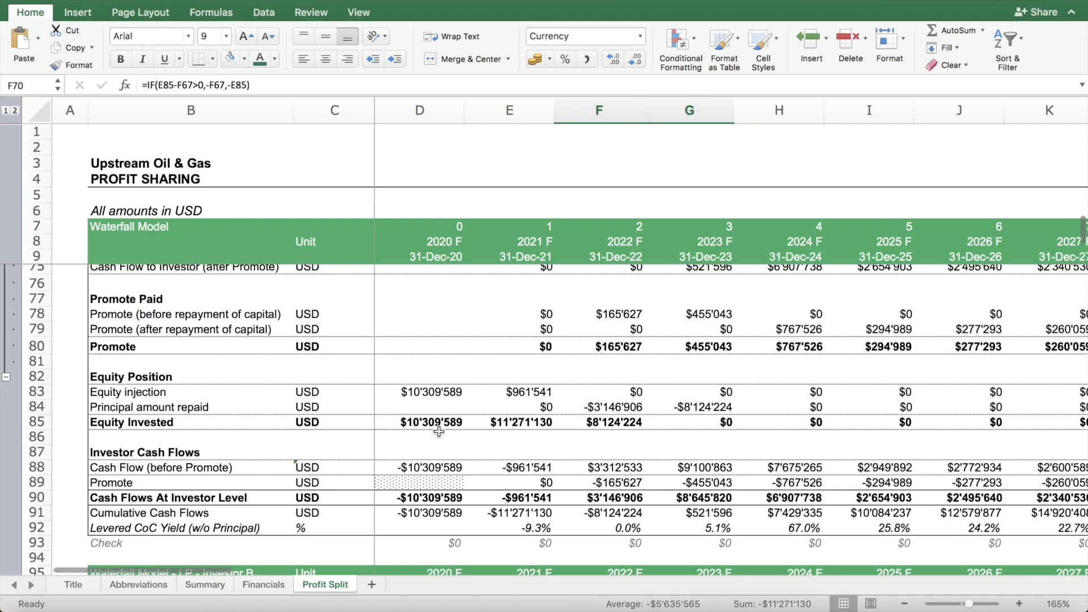
{"action": "left_click", "coordinate": [419, 421]}
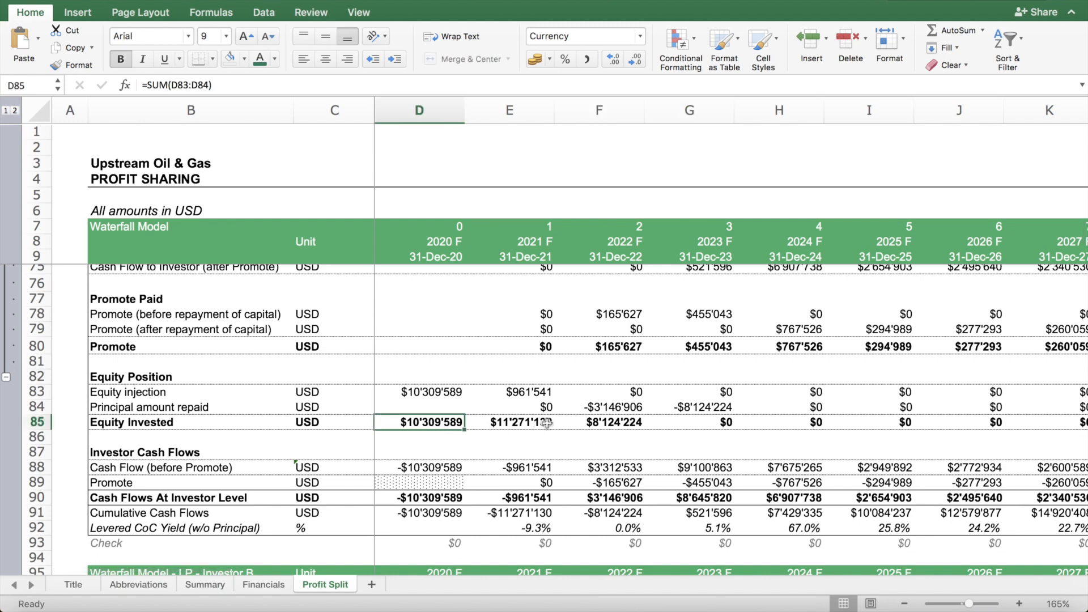
{"action": "mouse_move", "coordinate": [725, 415]}
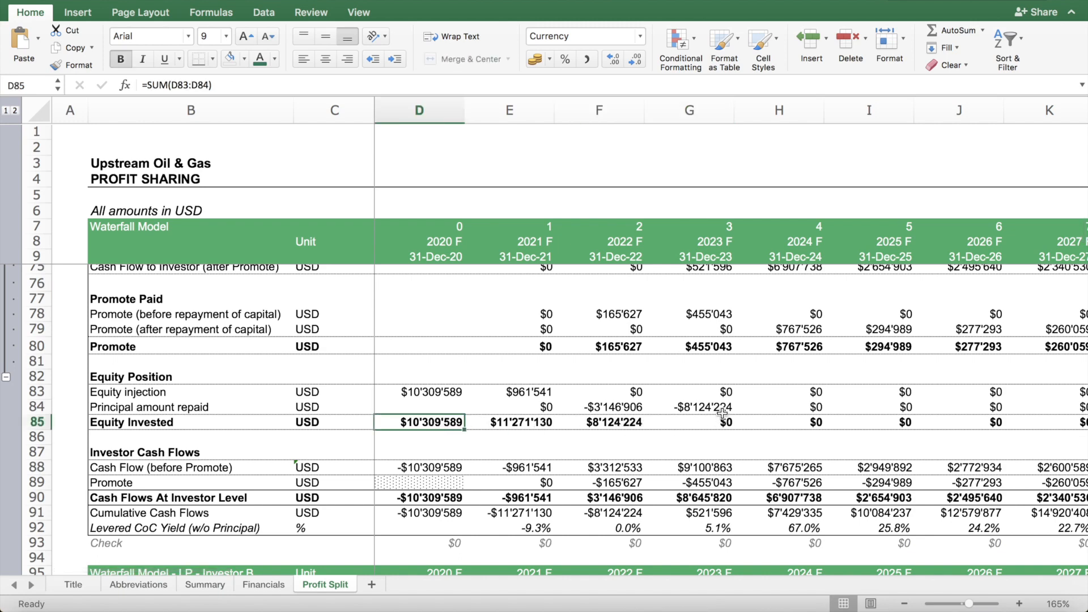
{"action": "scroll", "scroll_direction": "up", "scroll_amount": 3}
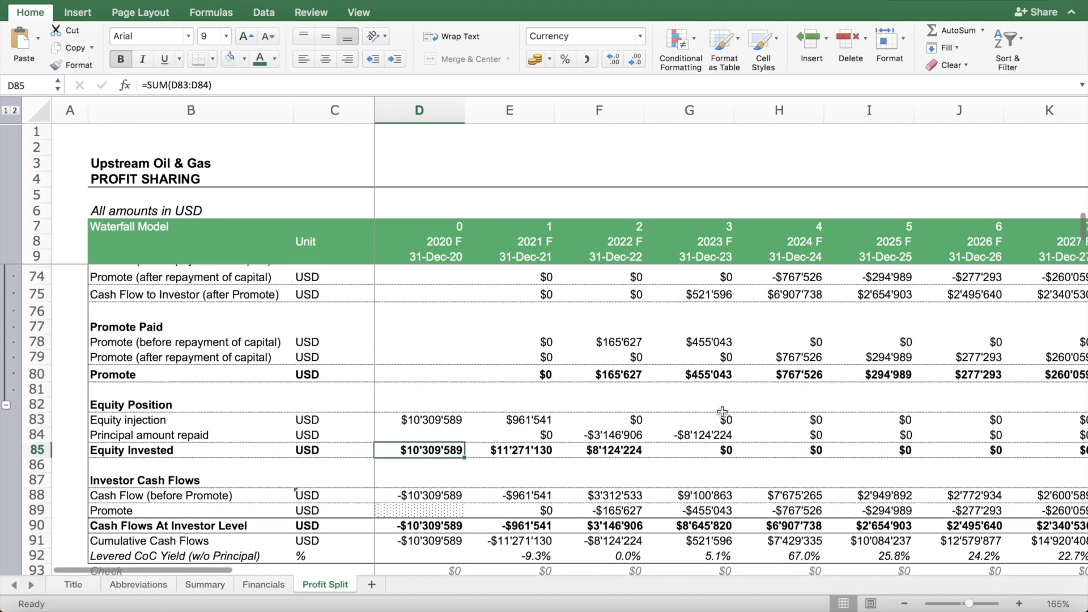
{"action": "scroll", "scroll_direction": "up", "scroll_amount": 3}
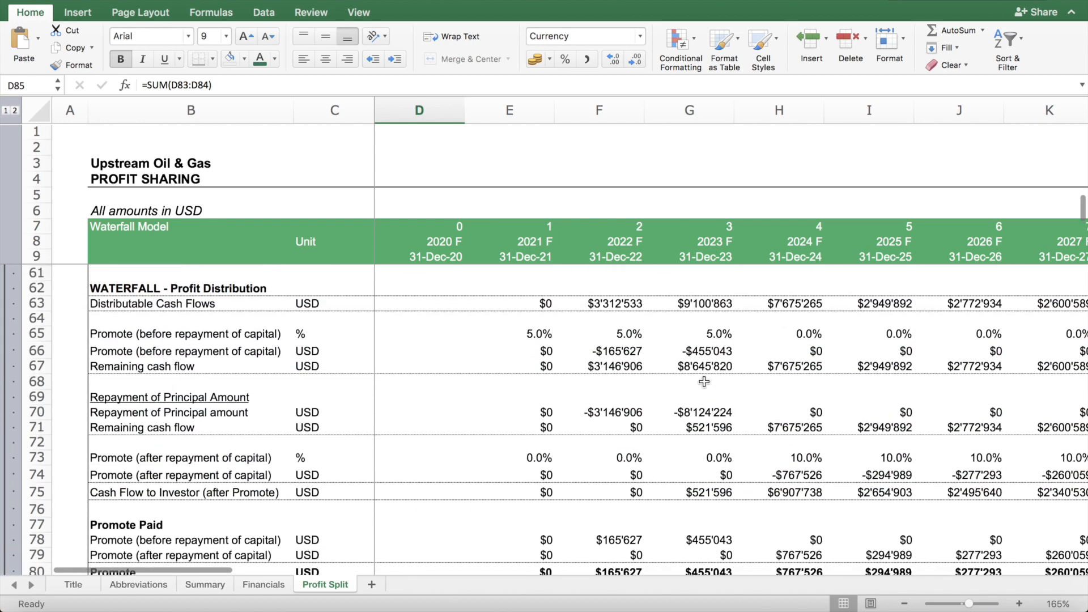
{"action": "mouse_move", "coordinate": [714, 438]}
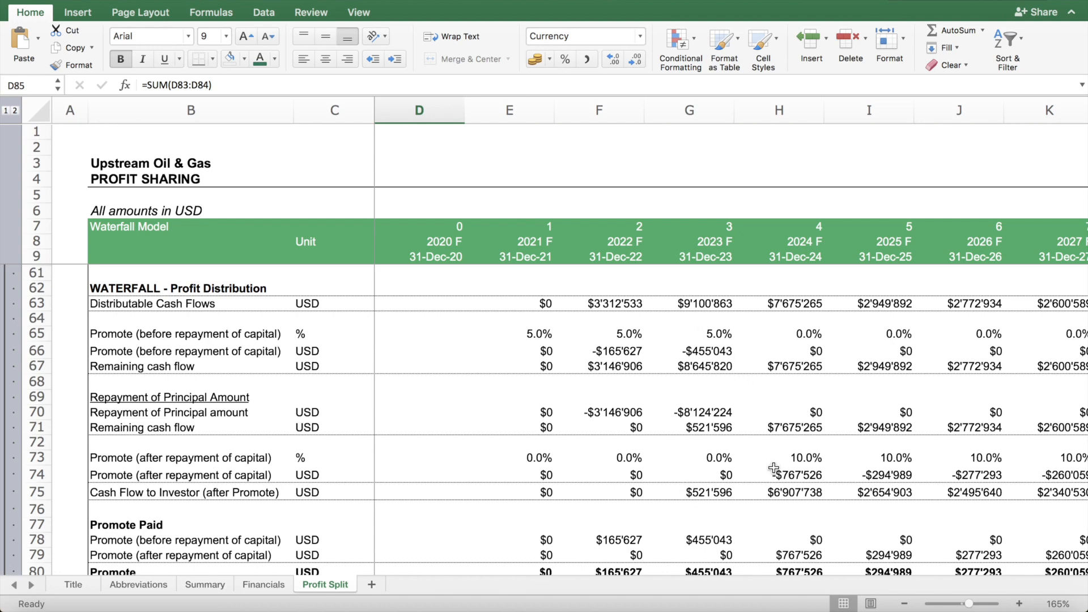
{"action": "left_click", "coordinate": [798, 457]}
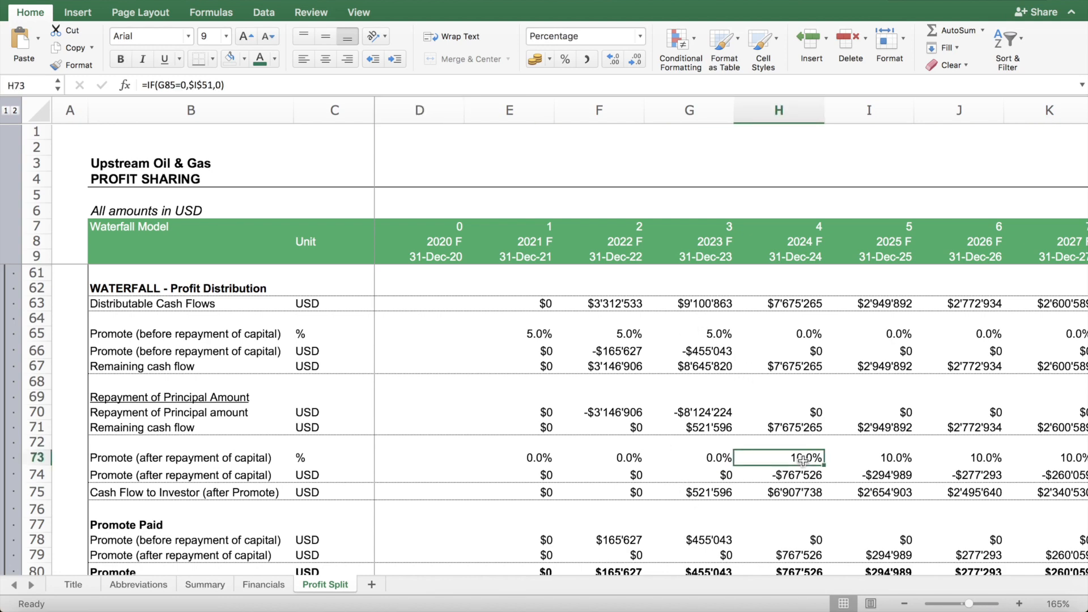
{"action": "mouse_move", "coordinate": [763, 433]}
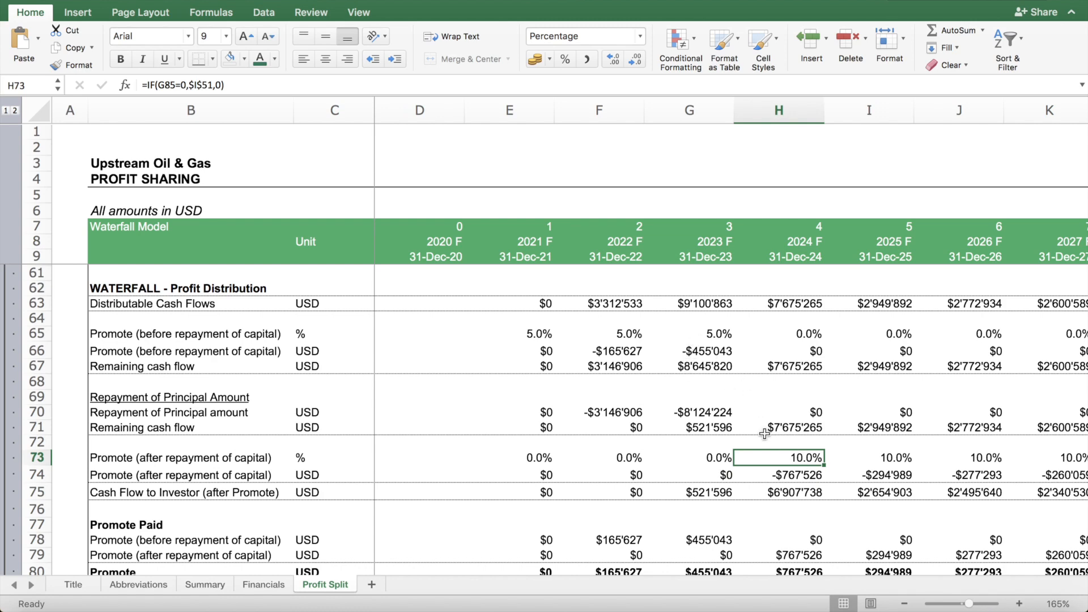
{"action": "scroll", "scroll_direction": "down", "scroll_amount": 3}
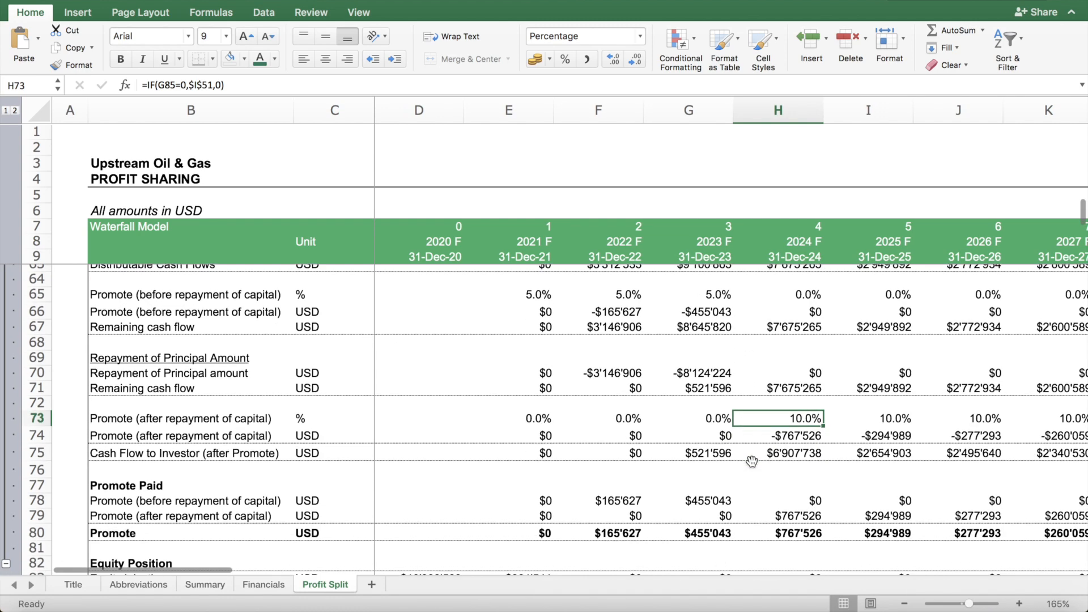
{"action": "scroll", "scroll_direction": "up", "scroll_amount": 3}
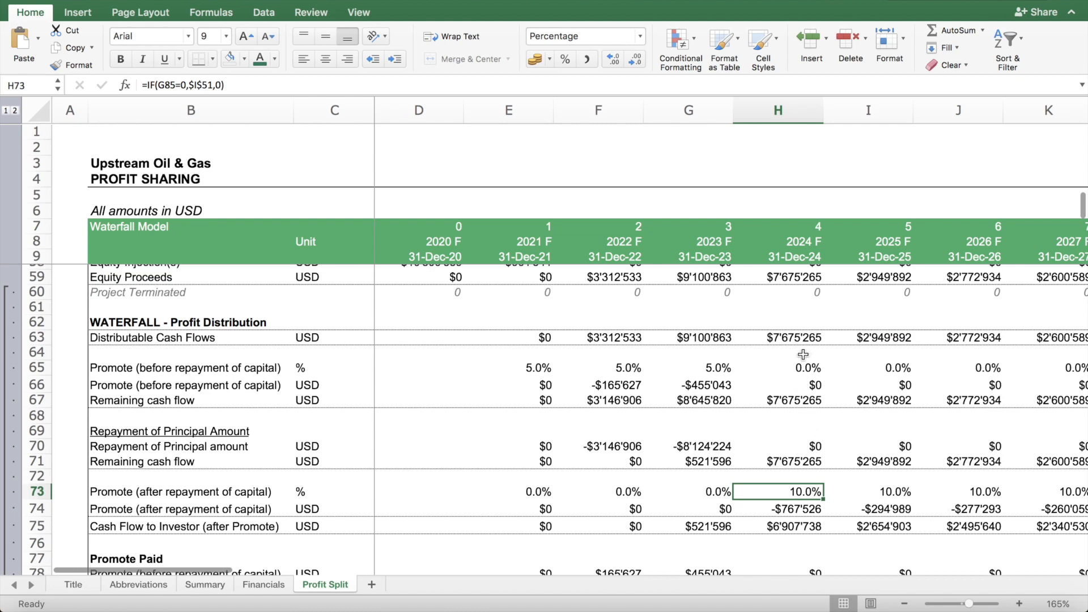
{"action": "left_click", "coordinate": [776, 507]}
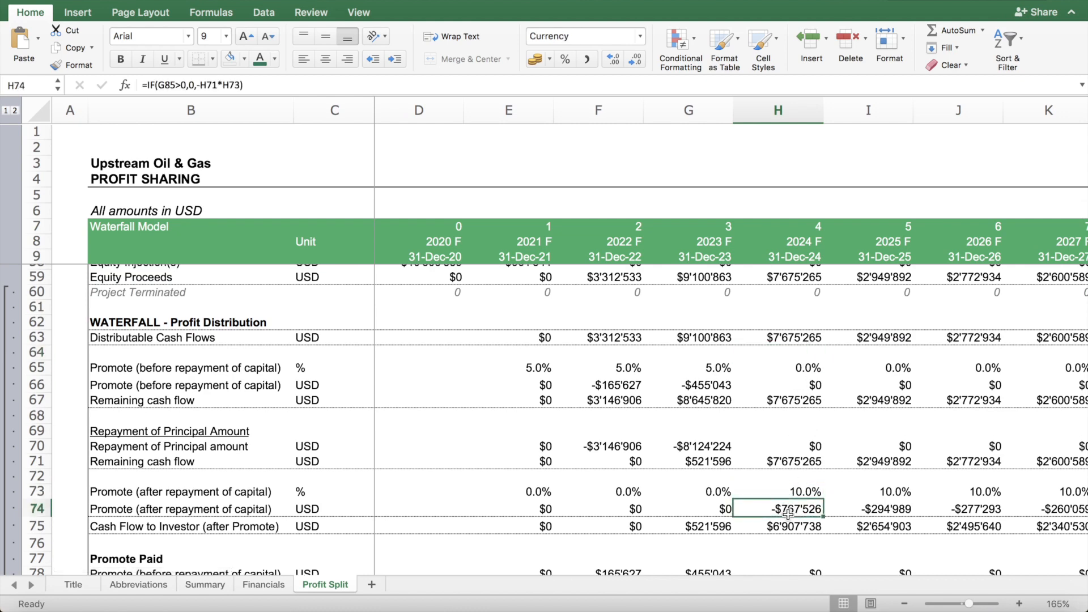
{"action": "scroll", "scroll_direction": "down", "scroll_amount": 3}
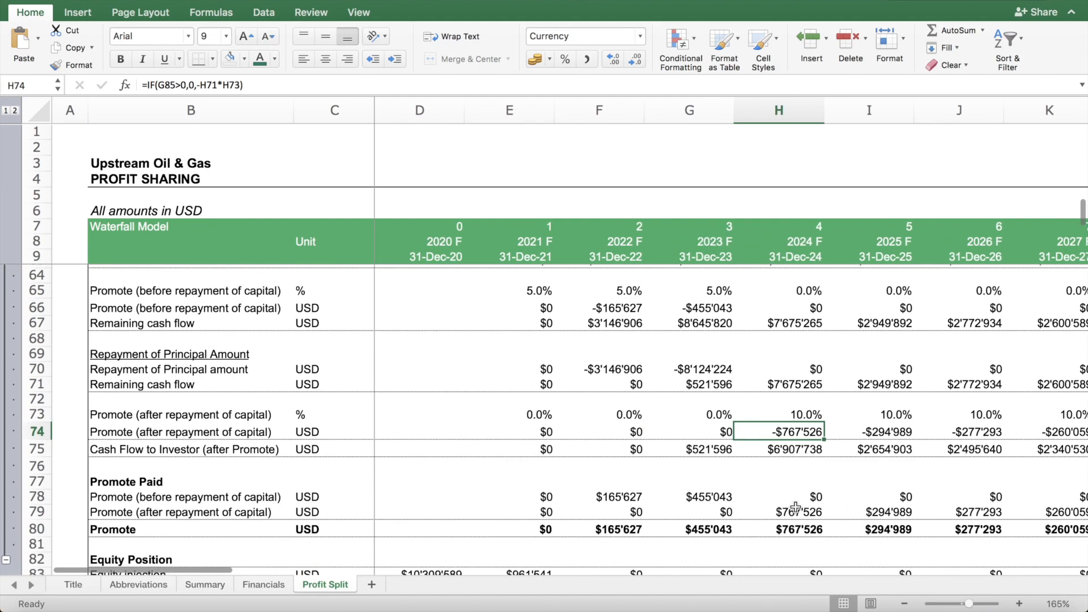
{"action": "scroll", "scroll_direction": "down", "scroll_amount": 3}
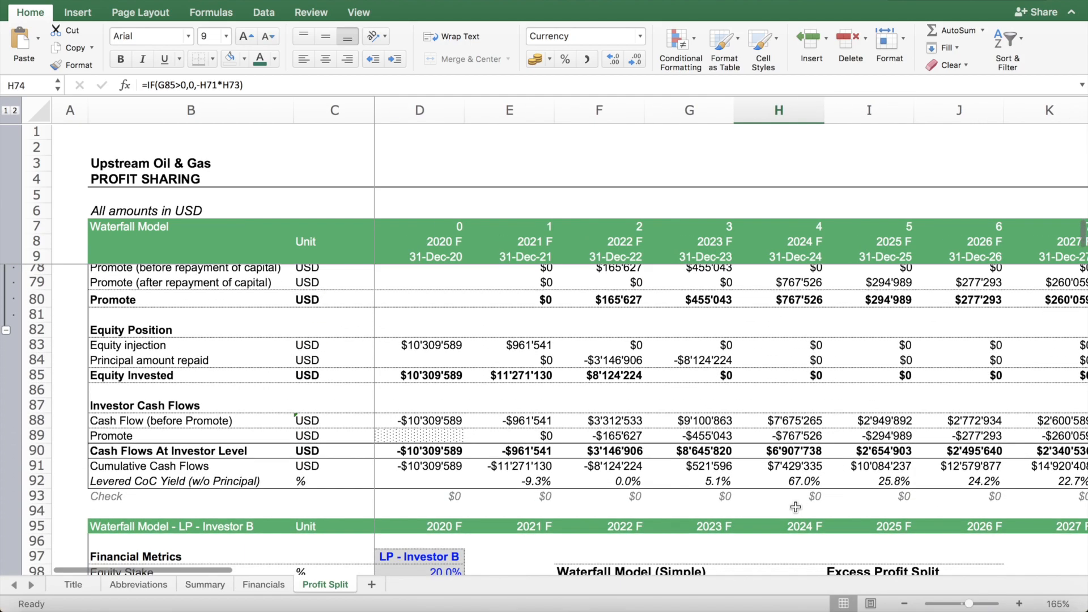
{"action": "scroll", "scroll_direction": "up", "scroll_amount": 3}
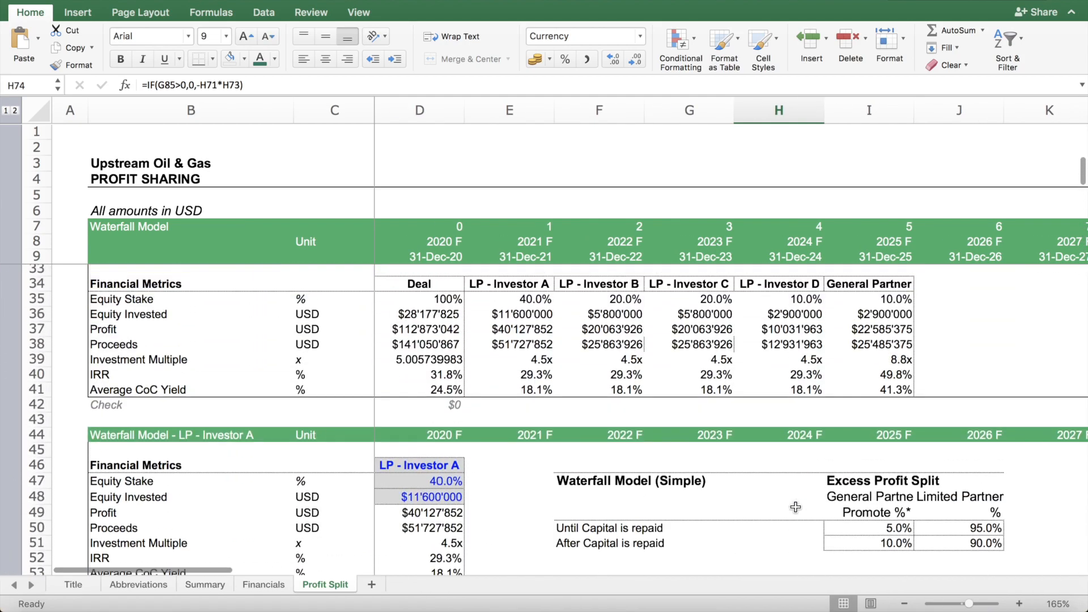
{"action": "scroll", "scroll_direction": "down", "scroll_amount": 3}
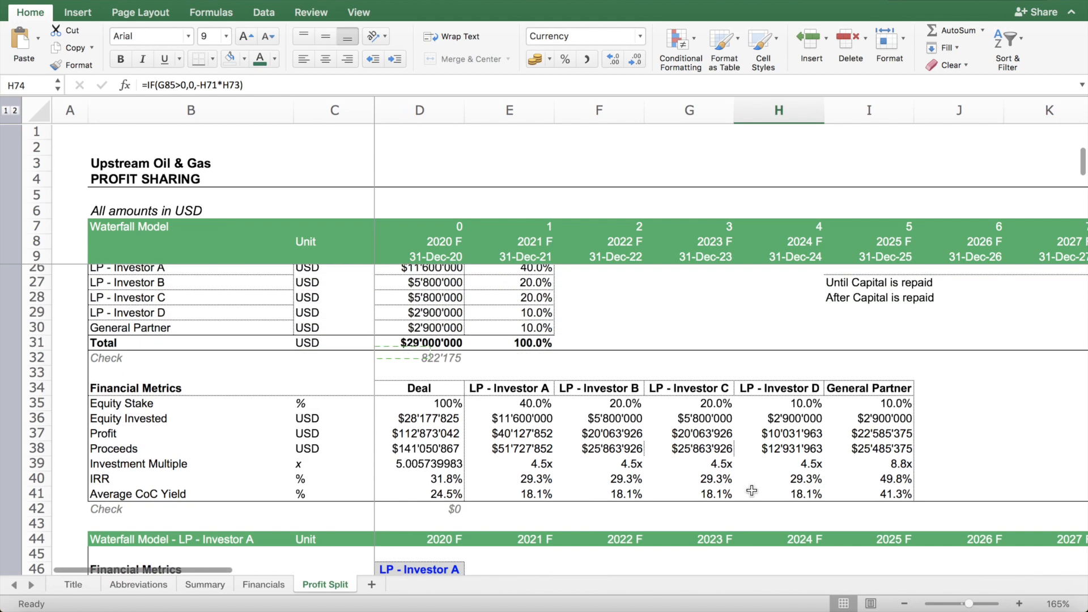
{"action": "scroll", "scroll_direction": "down", "scroll_amount": 3}
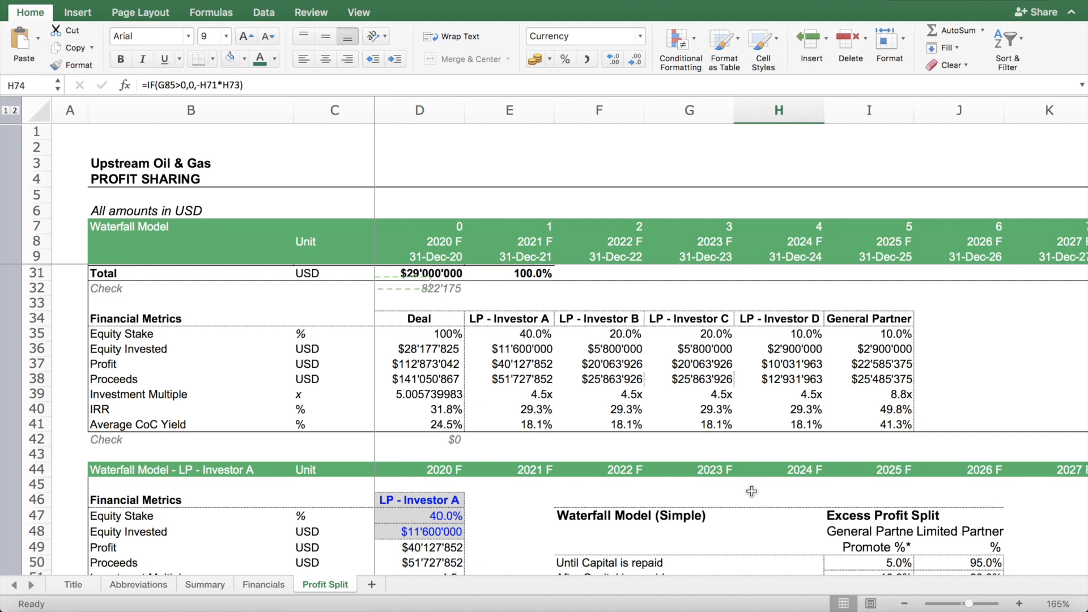
{"action": "mouse_move", "coordinate": [773, 486]}
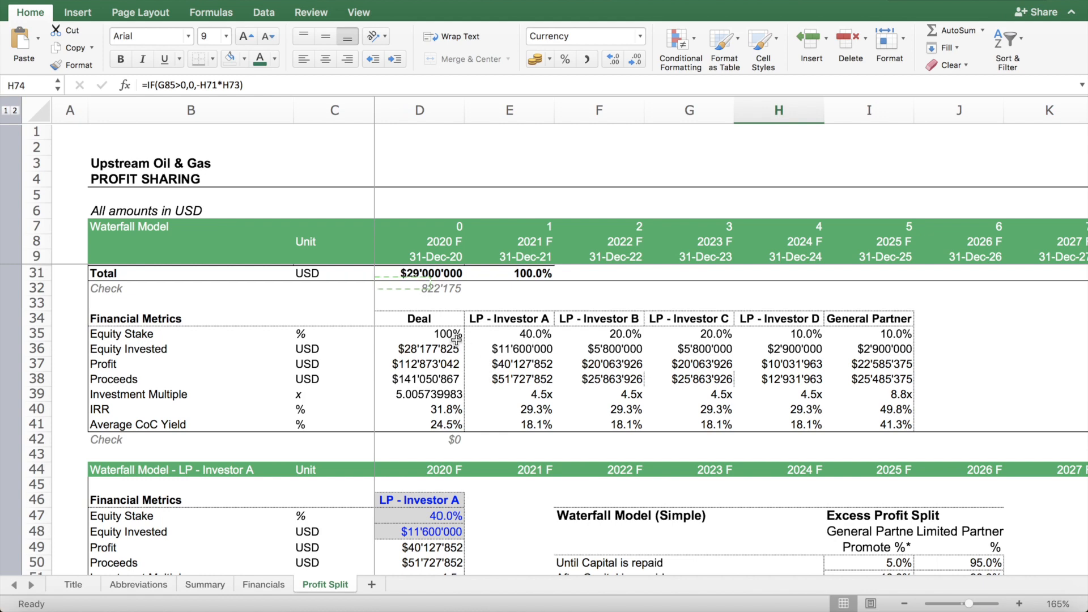
{"action": "mouse_move", "coordinate": [535, 411]}
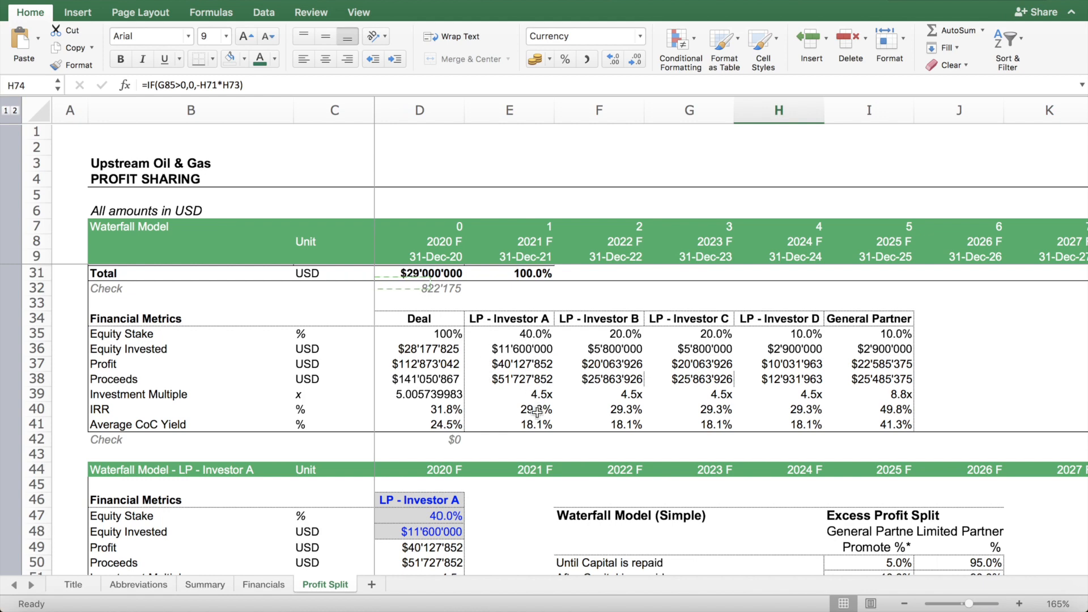
{"action": "left_click", "coordinate": [508, 409]}
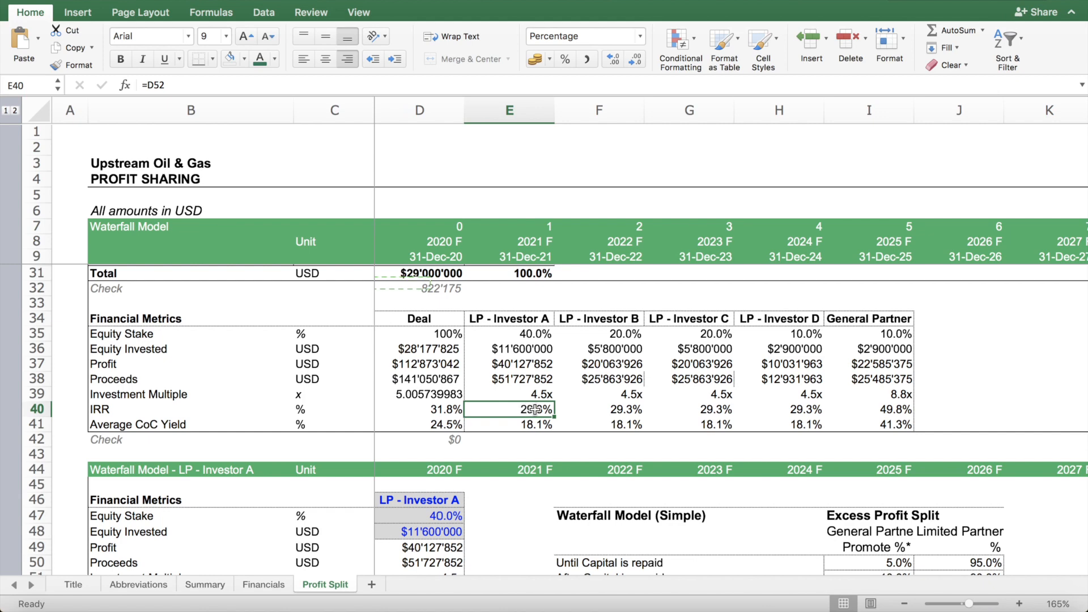
{"action": "left_click", "coordinate": [867, 409]}
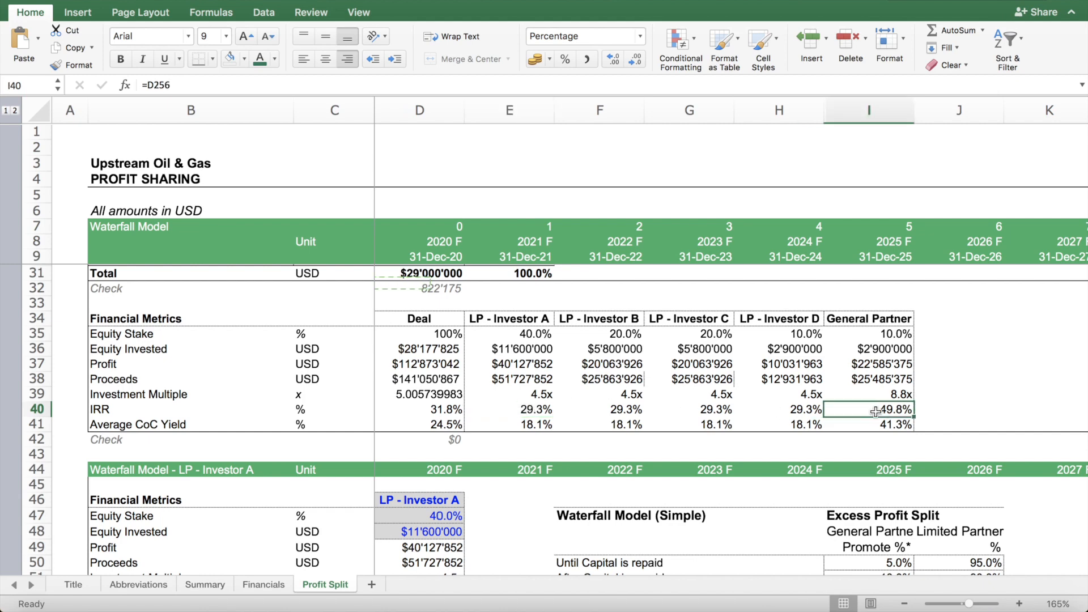
{"action": "left_click", "coordinate": [867, 363]}
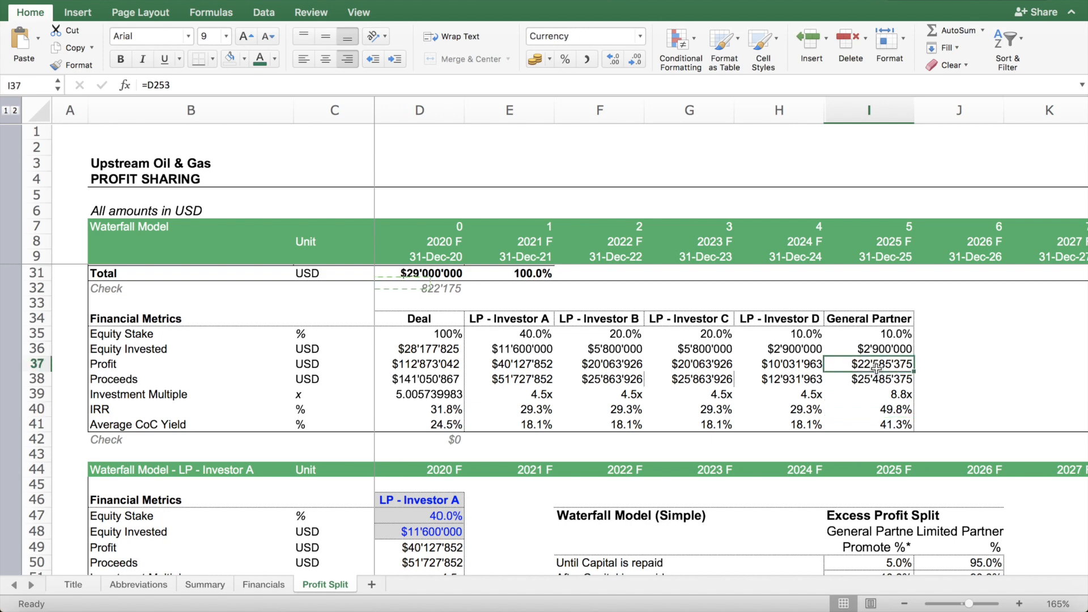
{"action": "left_click", "coordinate": [868, 408]}
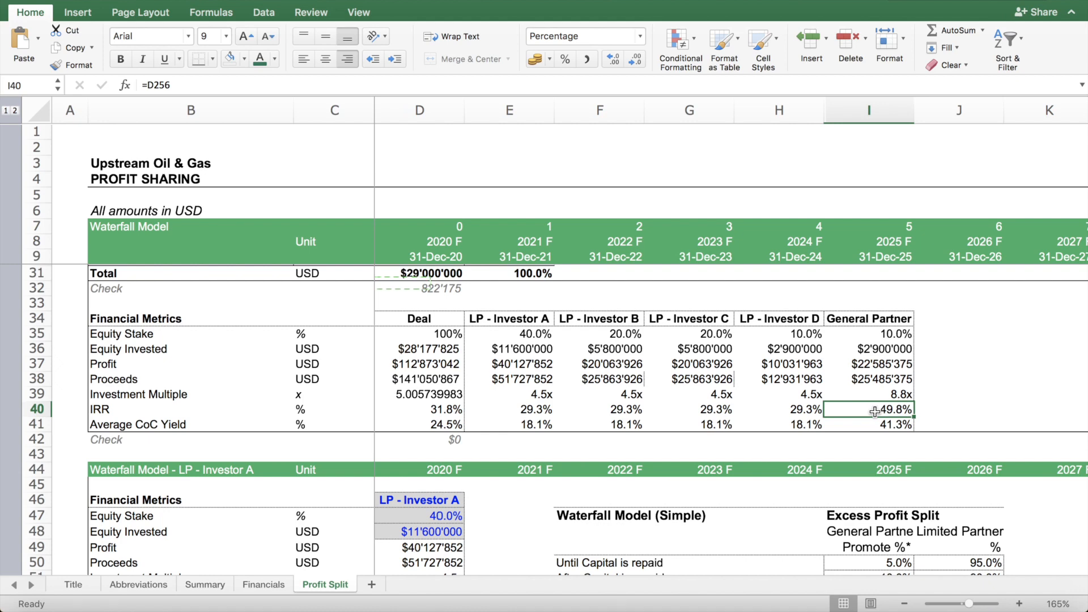
{"action": "mouse_move", "coordinate": [863, 325]}
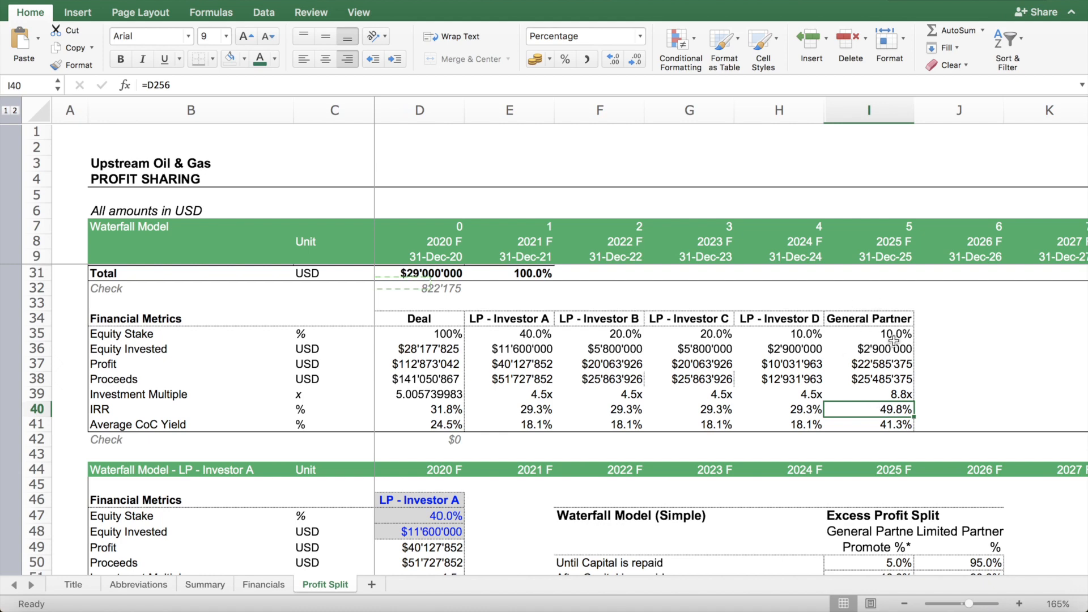
{"action": "mouse_move", "coordinate": [570, 473]}
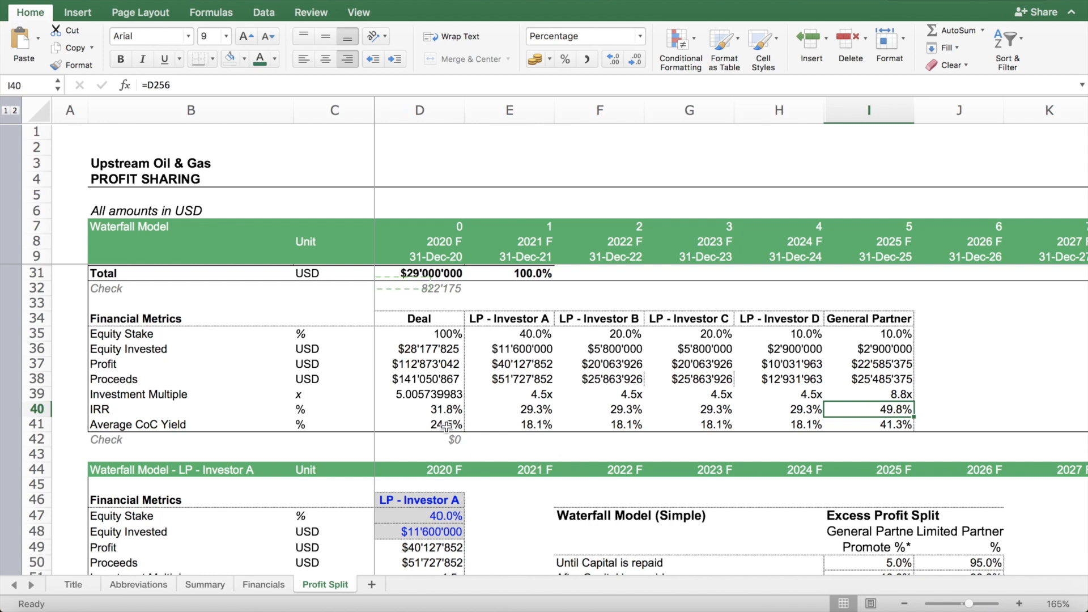
{"action": "left_click", "coordinate": [419, 424]}
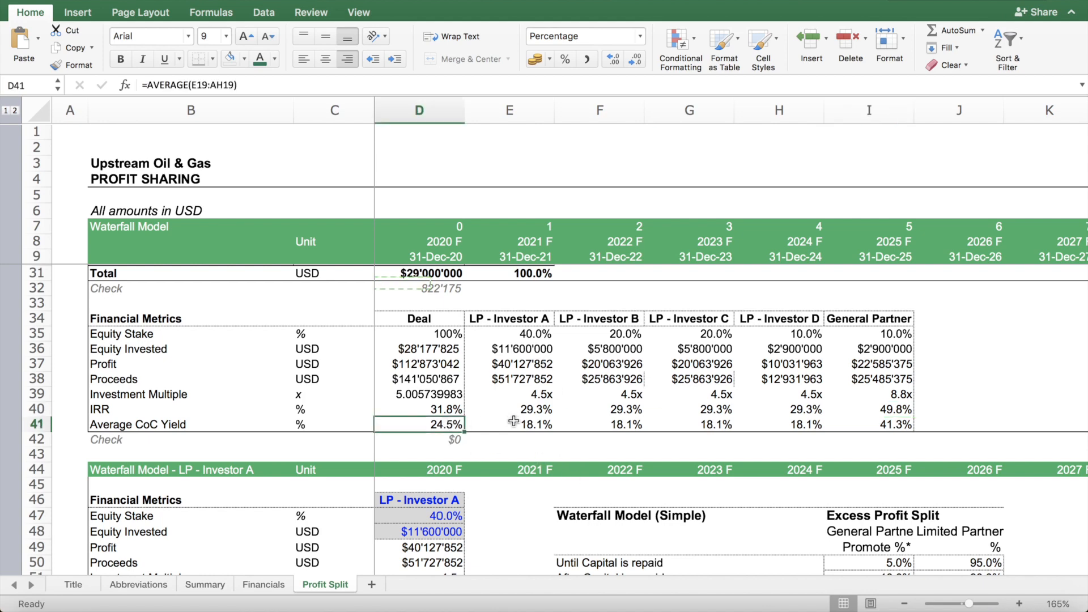
{"action": "left_click", "coordinate": [510, 408]}
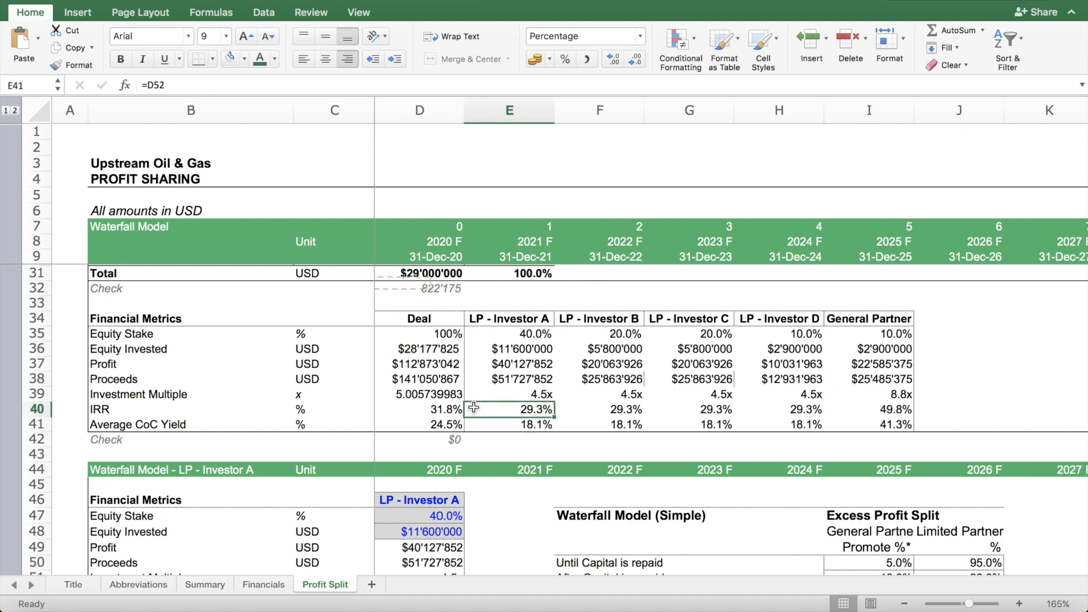
{"action": "left_click", "coordinate": [508, 409]}
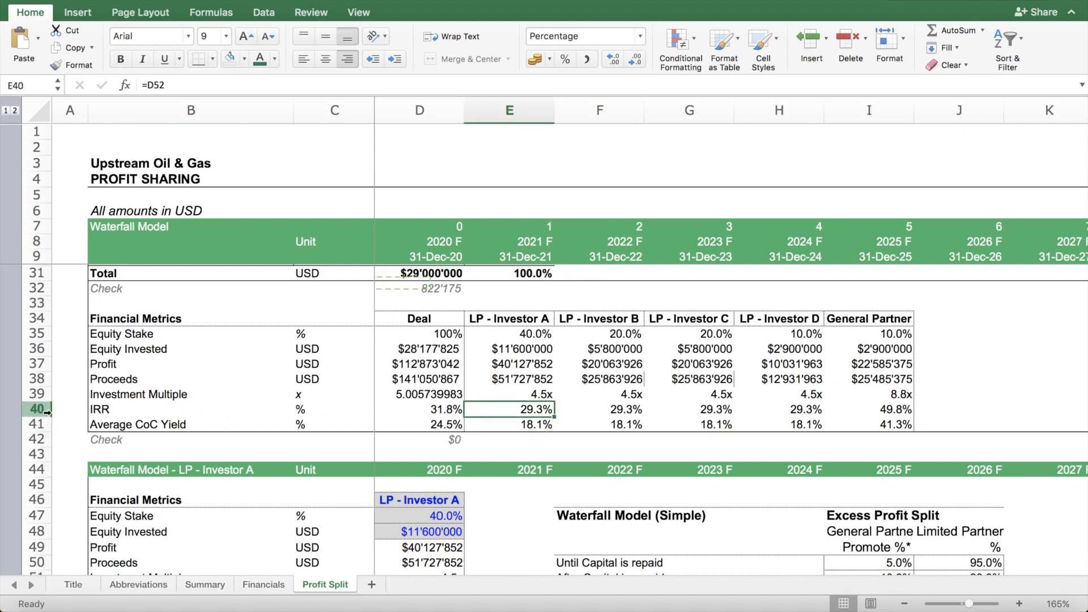
{"action": "left_click", "coordinate": [37, 408]}
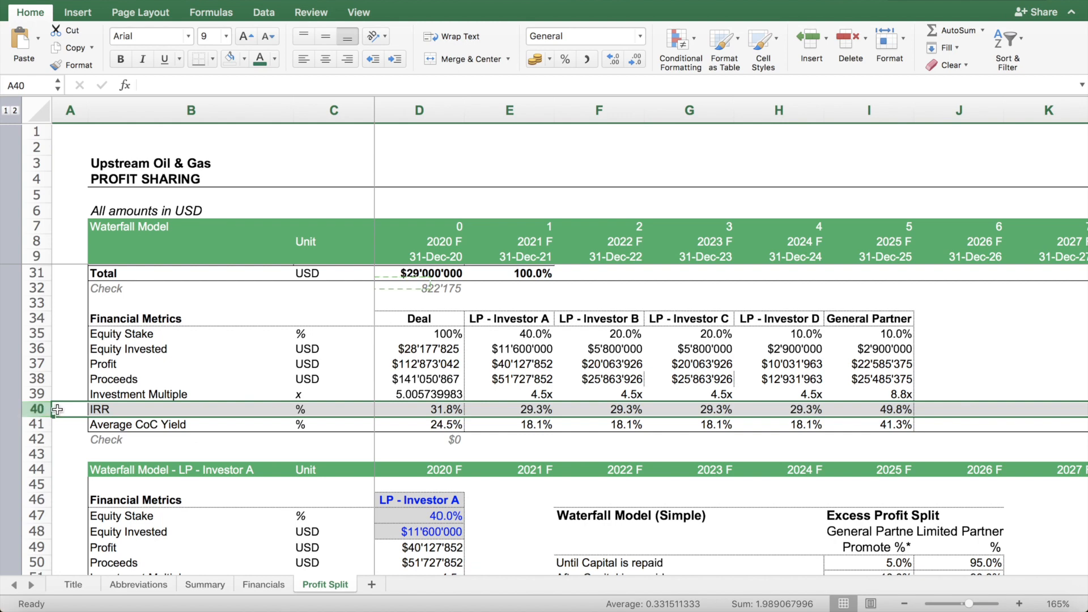
{"action": "mouse_move", "coordinate": [529, 421]}
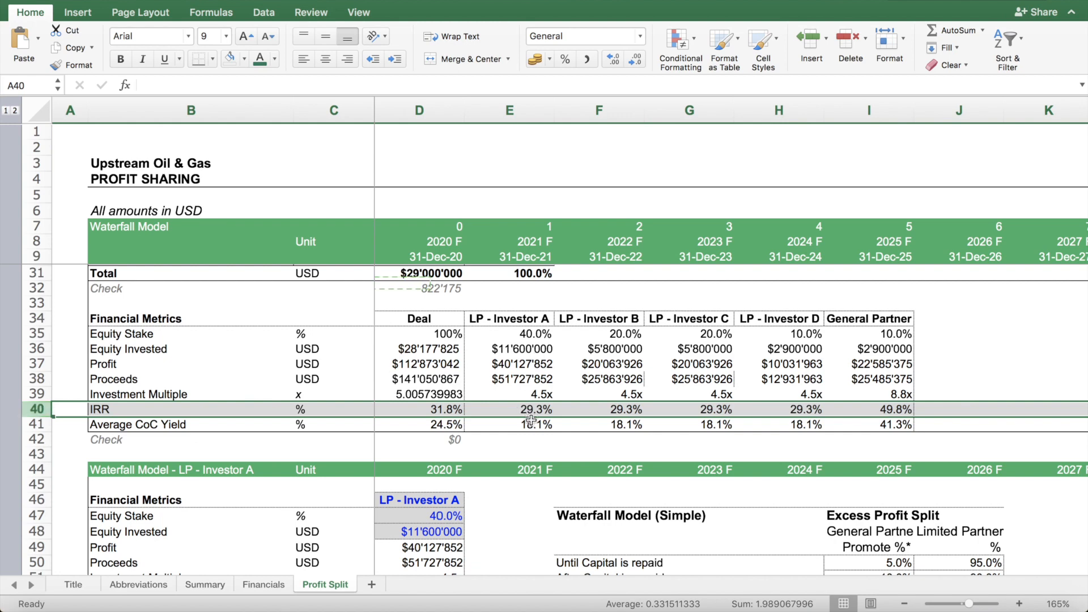
{"action": "left_click", "coordinate": [531, 421]}
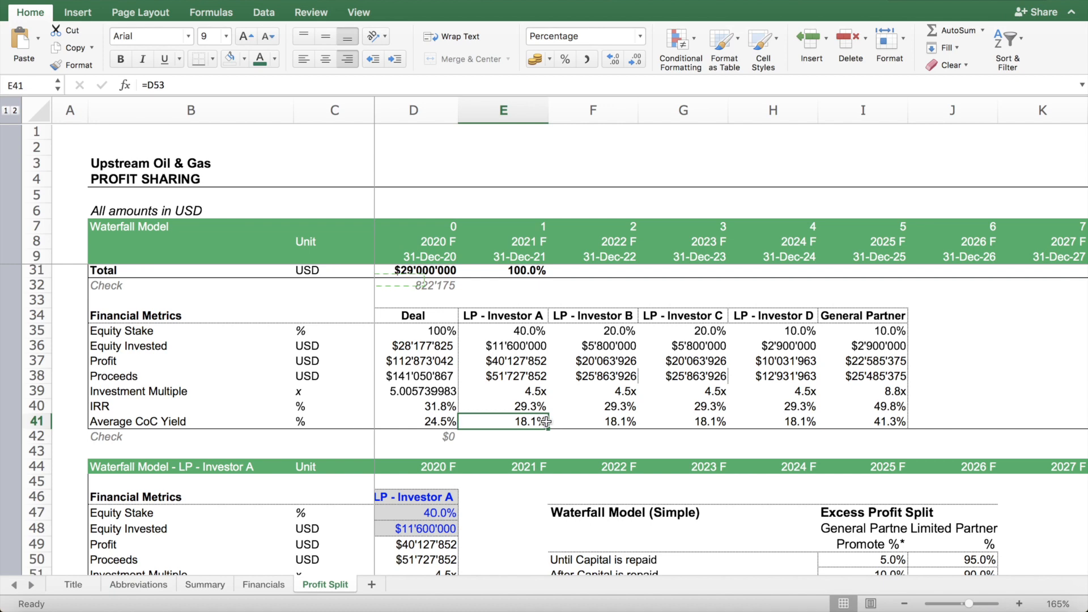
{"action": "mouse_move", "coordinate": [623, 409]}
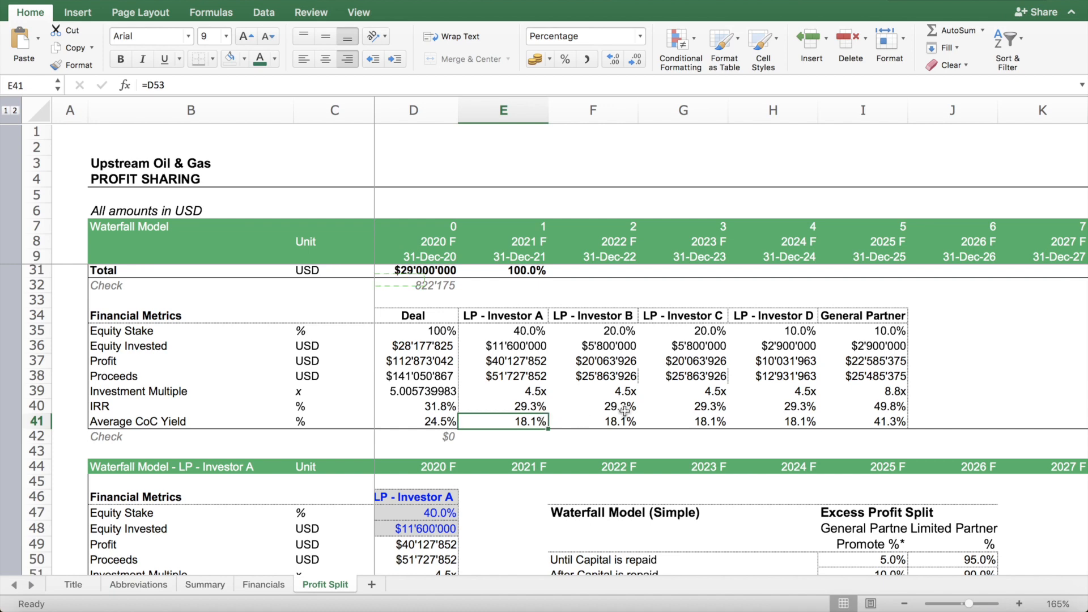
{"action": "mouse_move", "coordinate": [510, 426]}
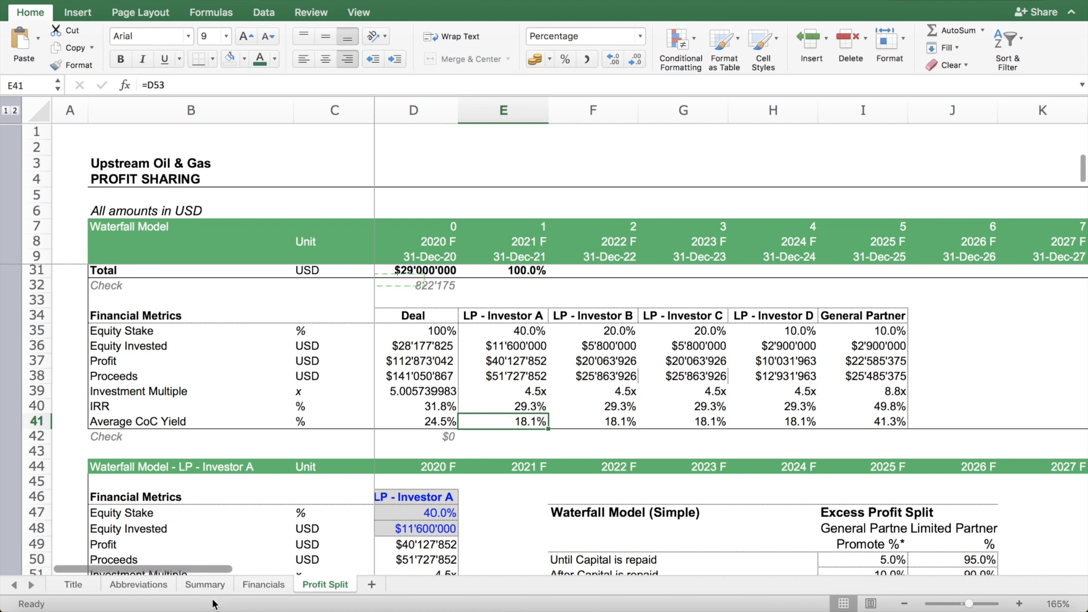
- Go to the Summary sheet and scroll to the Investor Metrics table and investor chart
{"action": "left_click", "coordinate": [205, 583]}
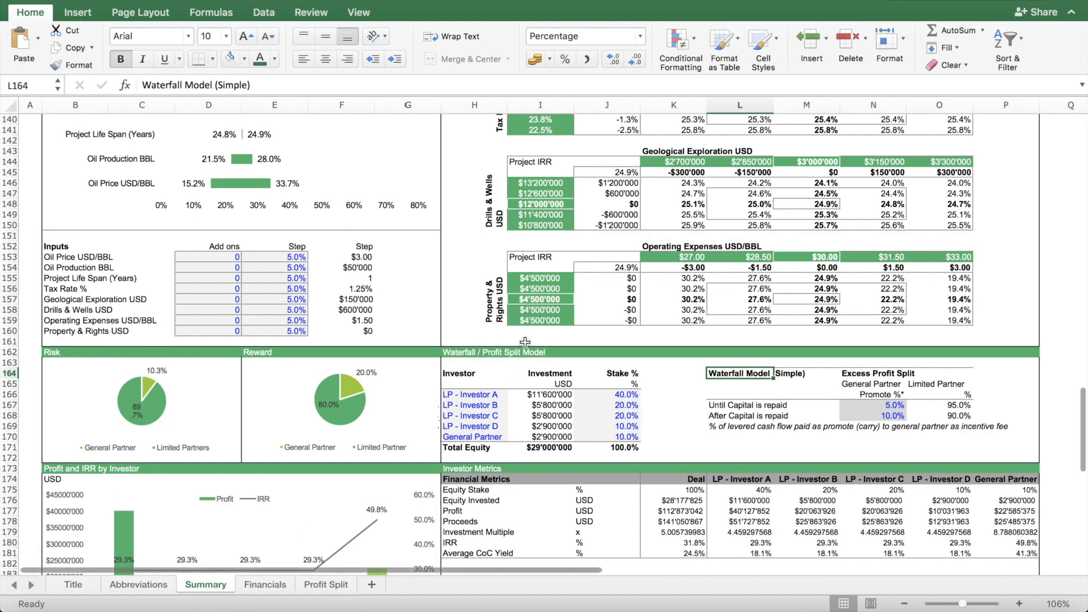
{"action": "scroll", "scroll_direction": "down", "scroll_amount": 3}
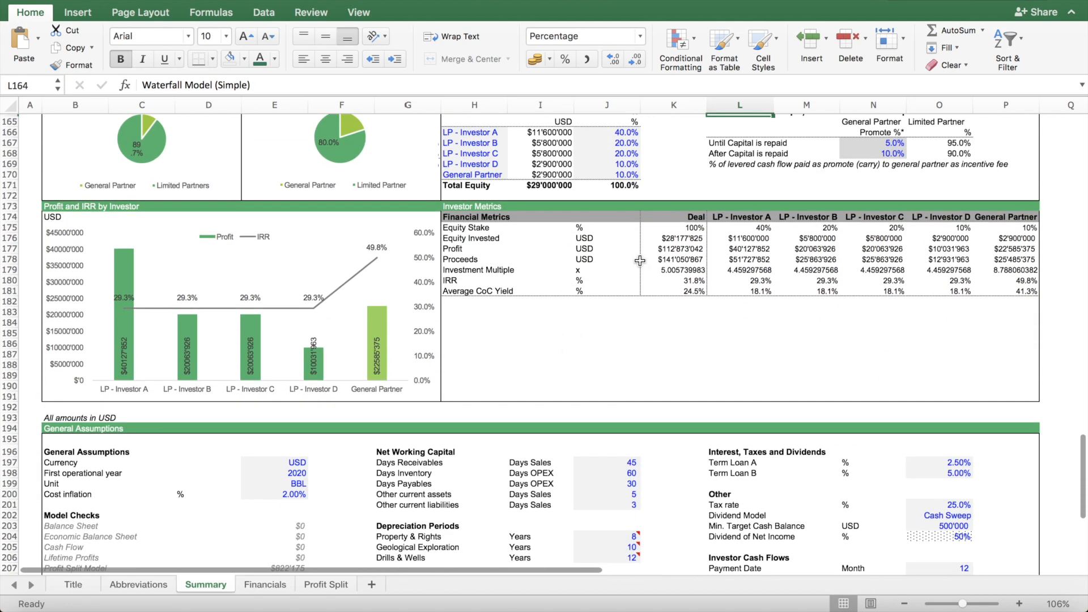
{"action": "mouse_move", "coordinate": [1006, 232]}
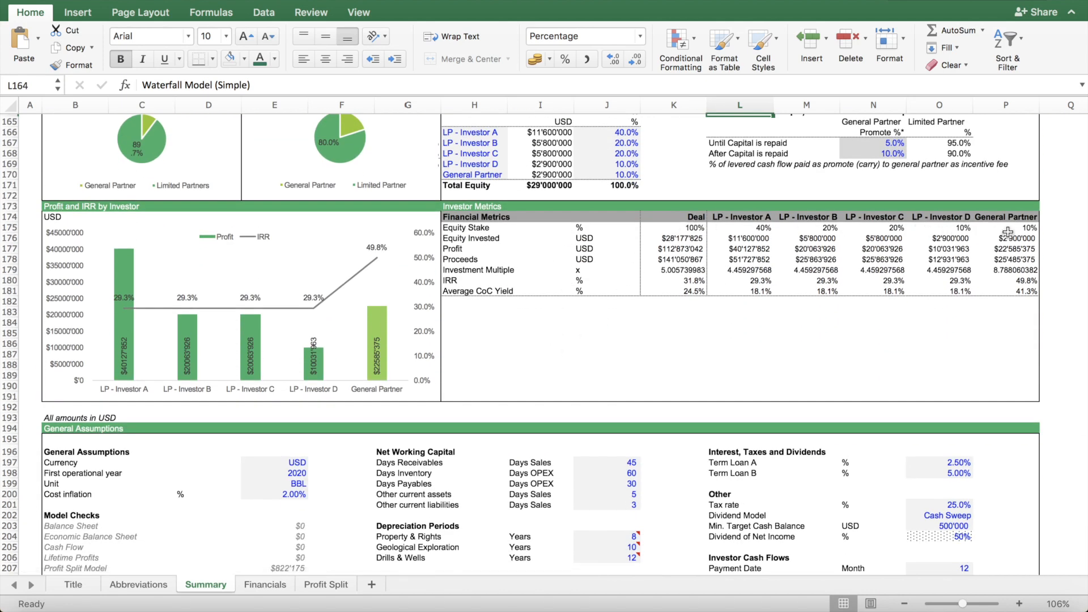
{"action": "mouse_move", "coordinate": [614, 309]}
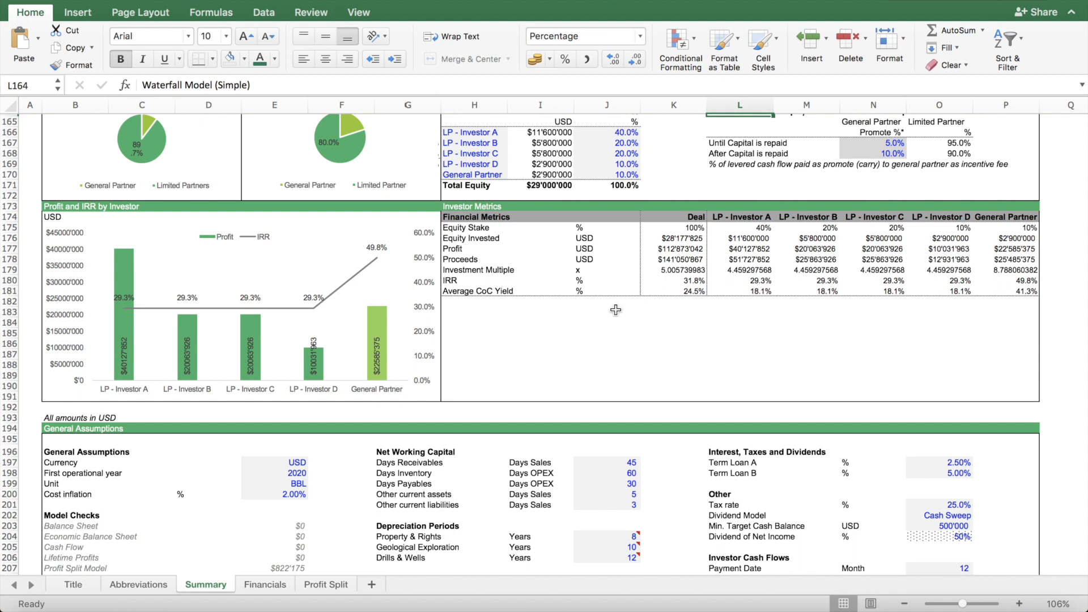
{"action": "mouse_move", "coordinate": [86, 279]}
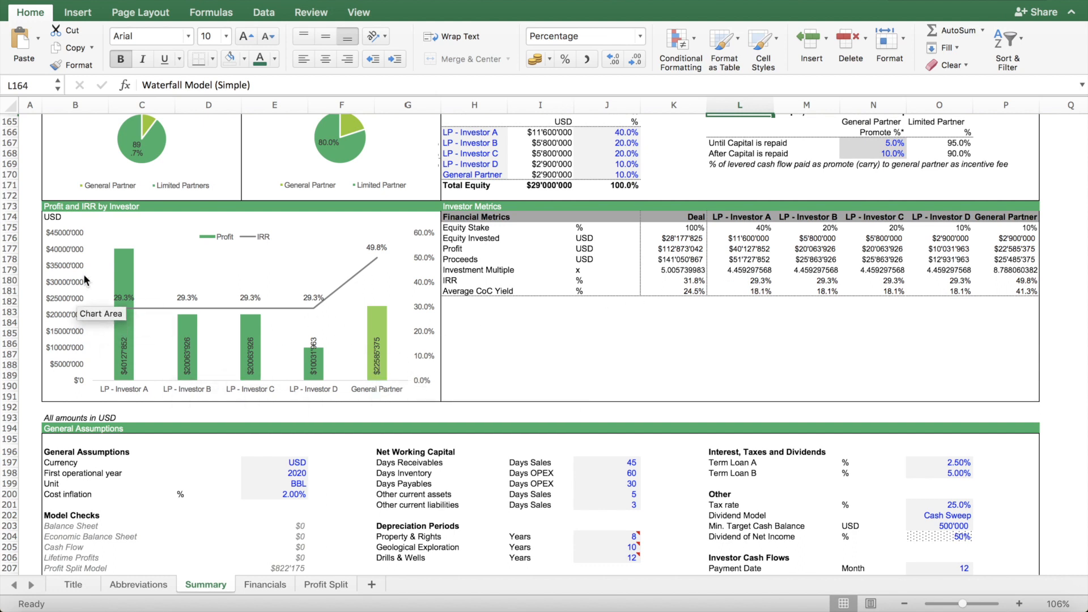
{"action": "mouse_move", "coordinate": [370, 274]}
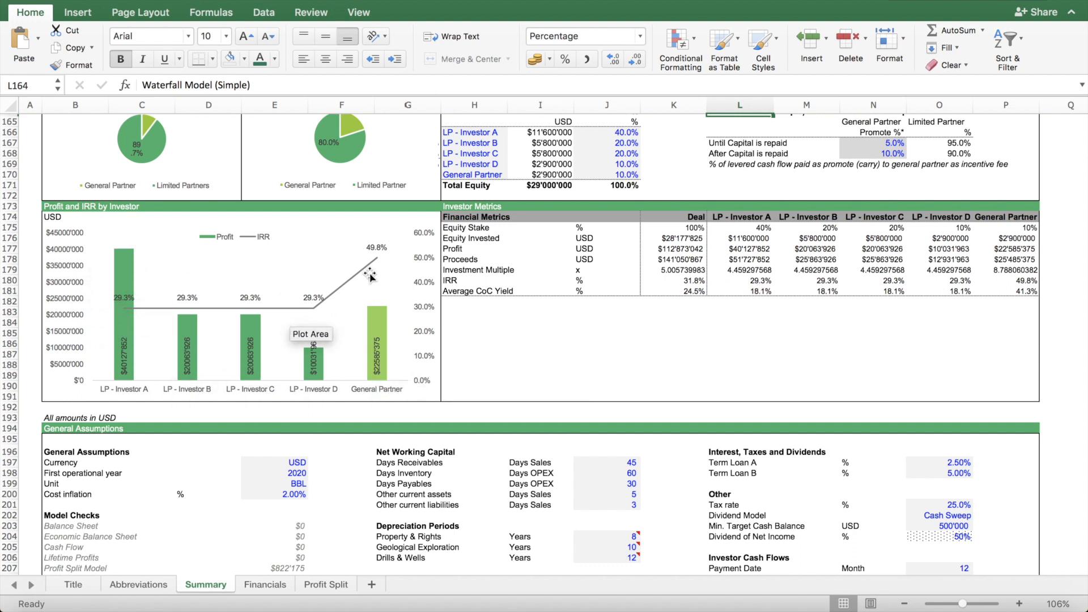
{"action": "mouse_move", "coordinate": [438, 263]}
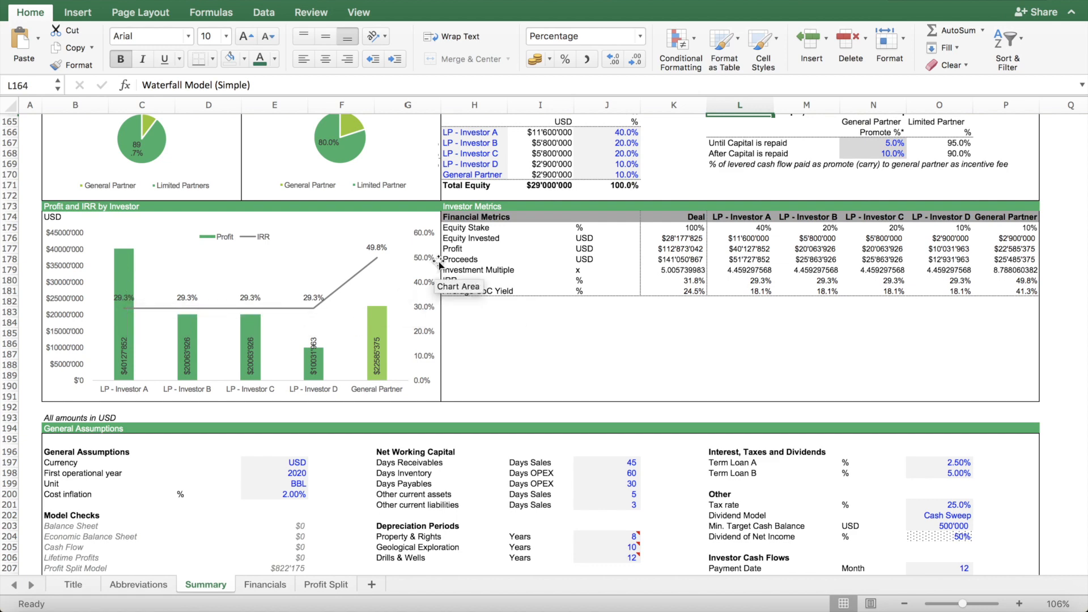
{"action": "mouse_move", "coordinate": [475, 238]}
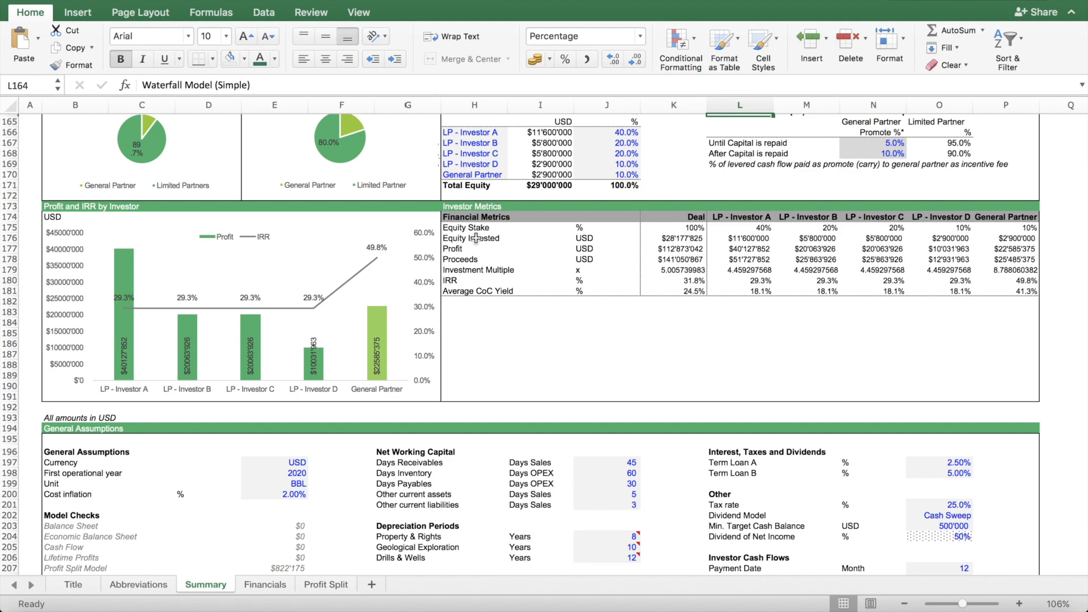
- Scroll the Summary sheet to the Sensitivity Analysis tornado chart and Project IRR data tables
{"action": "scroll", "scroll_direction": "up", "scroll_amount": 3}
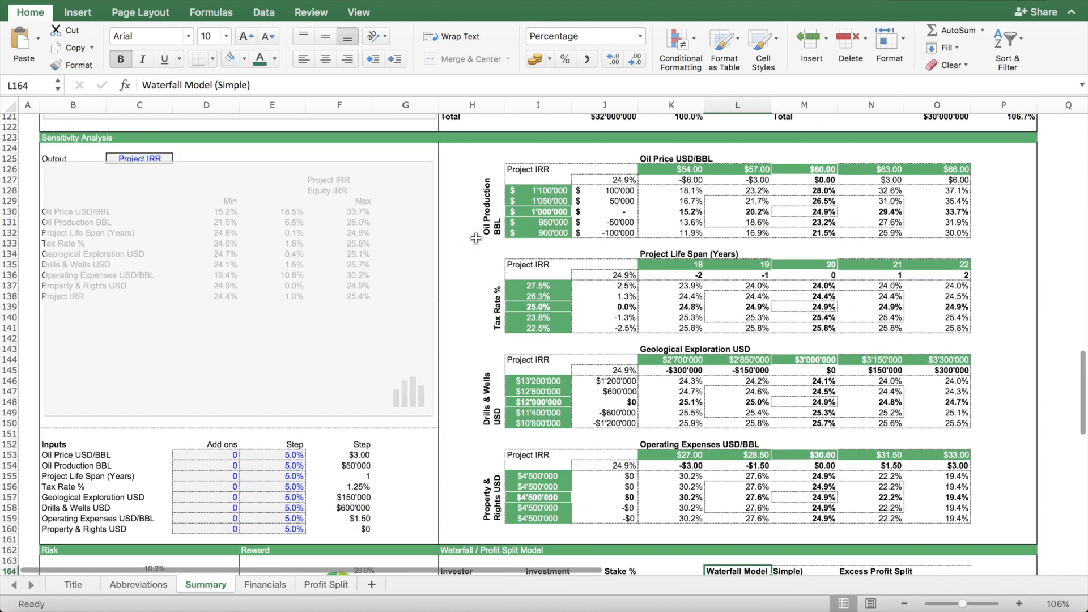
{"action": "scroll", "scroll_direction": "up", "scroll_amount": 3}
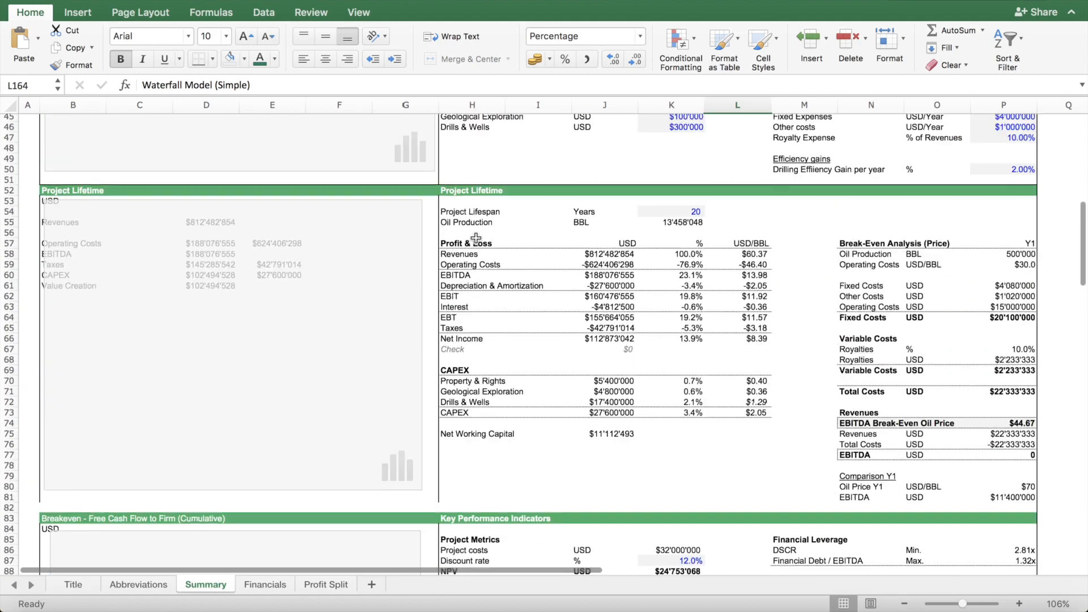
{"action": "scroll", "scroll_direction": "up", "scroll_amount": 3}
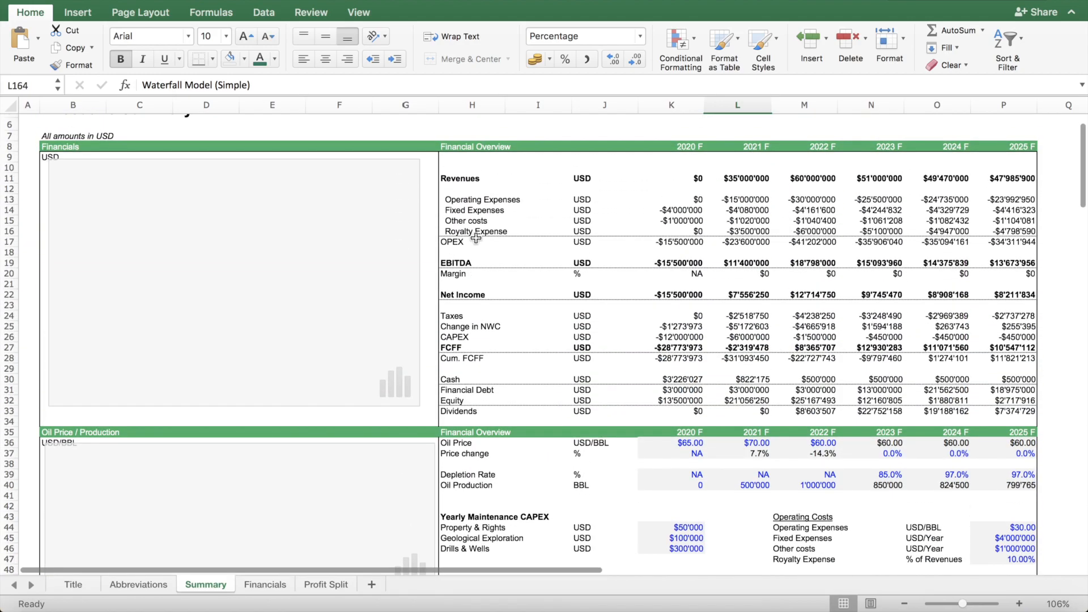
{"action": "scroll", "scroll_direction": "down", "scroll_amount": 3}
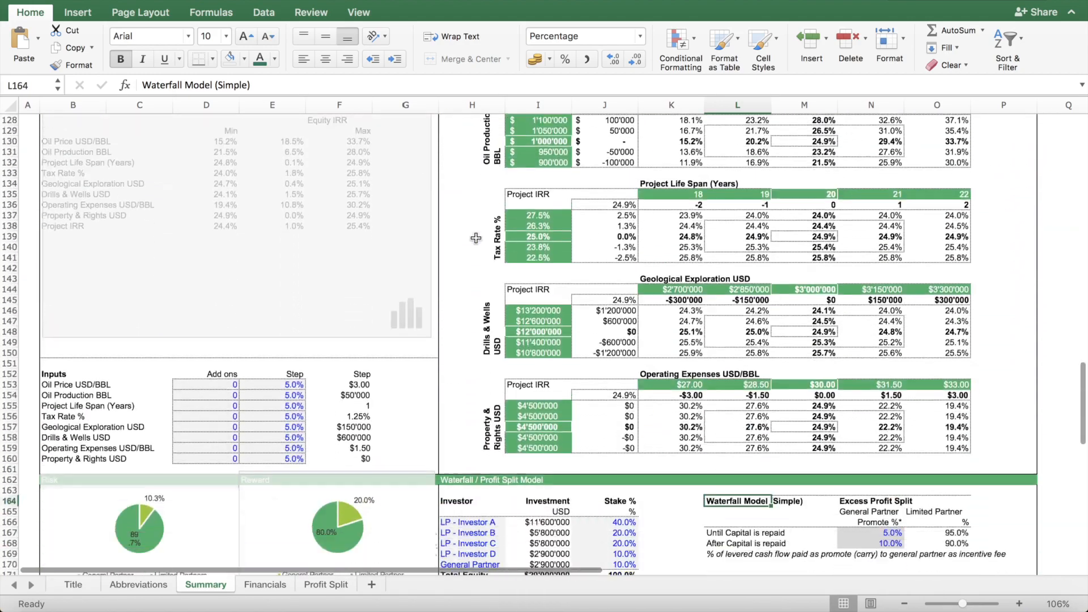
{"action": "scroll", "scroll_direction": "down", "scroll_amount": 3}
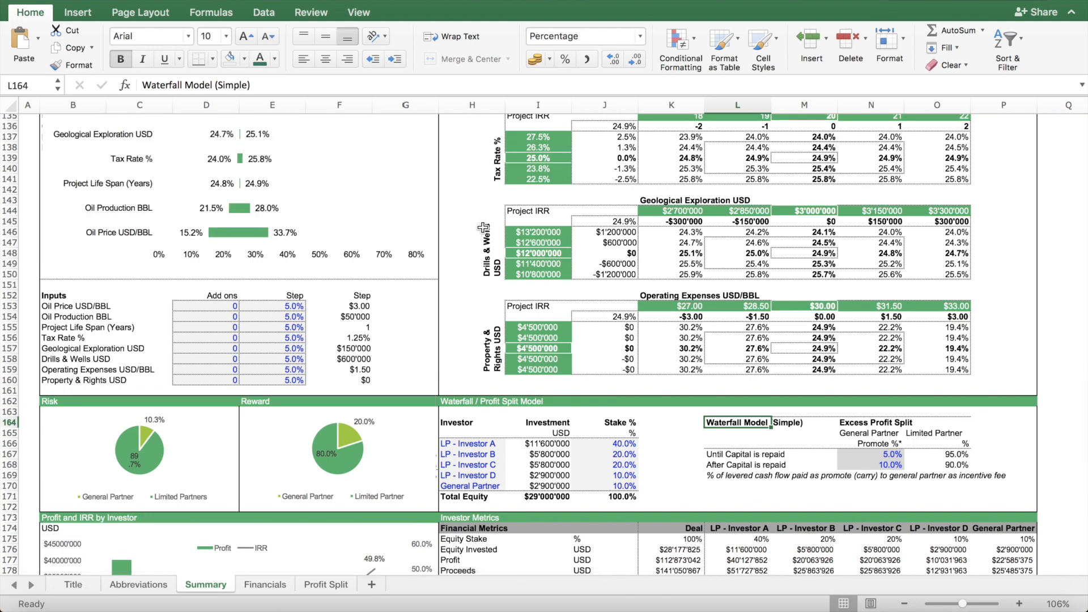
{"action": "scroll", "scroll_direction": "up", "scroll_amount": 3}
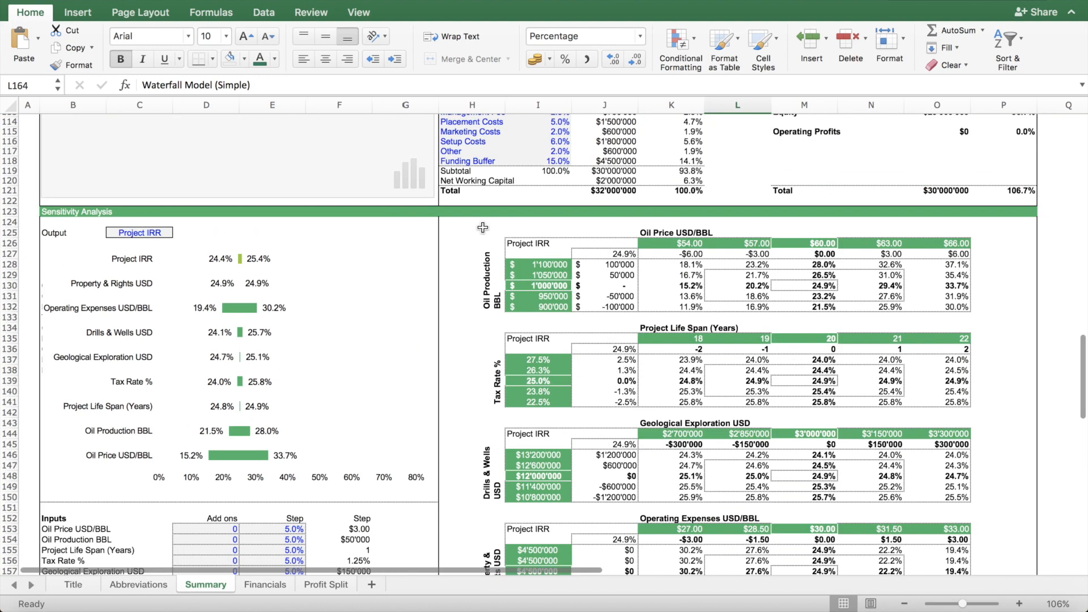
{"action": "scroll", "scroll_direction": "down", "scroll_amount": 3}
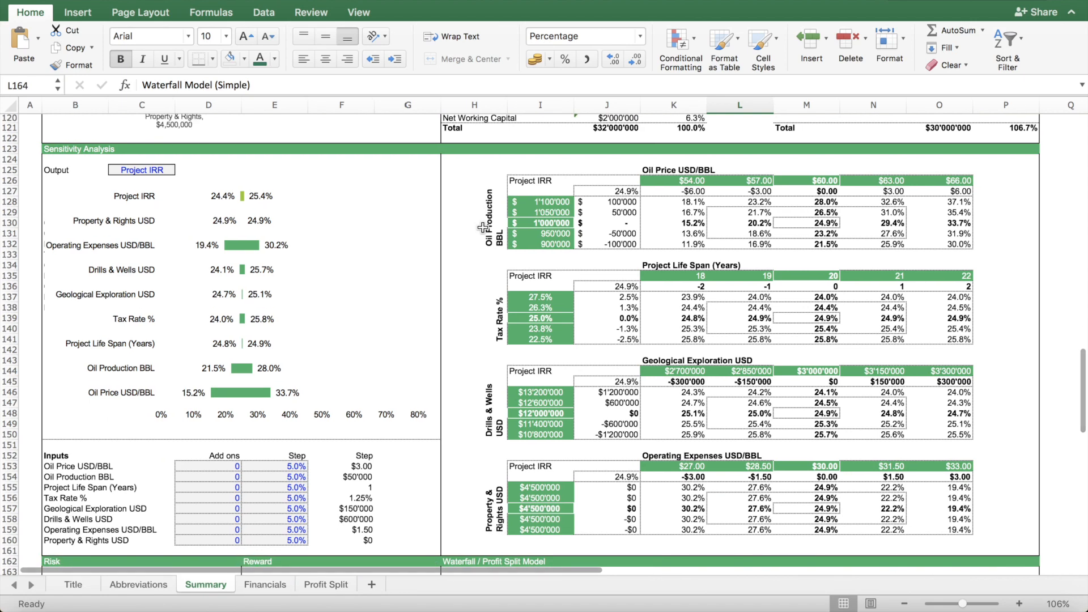